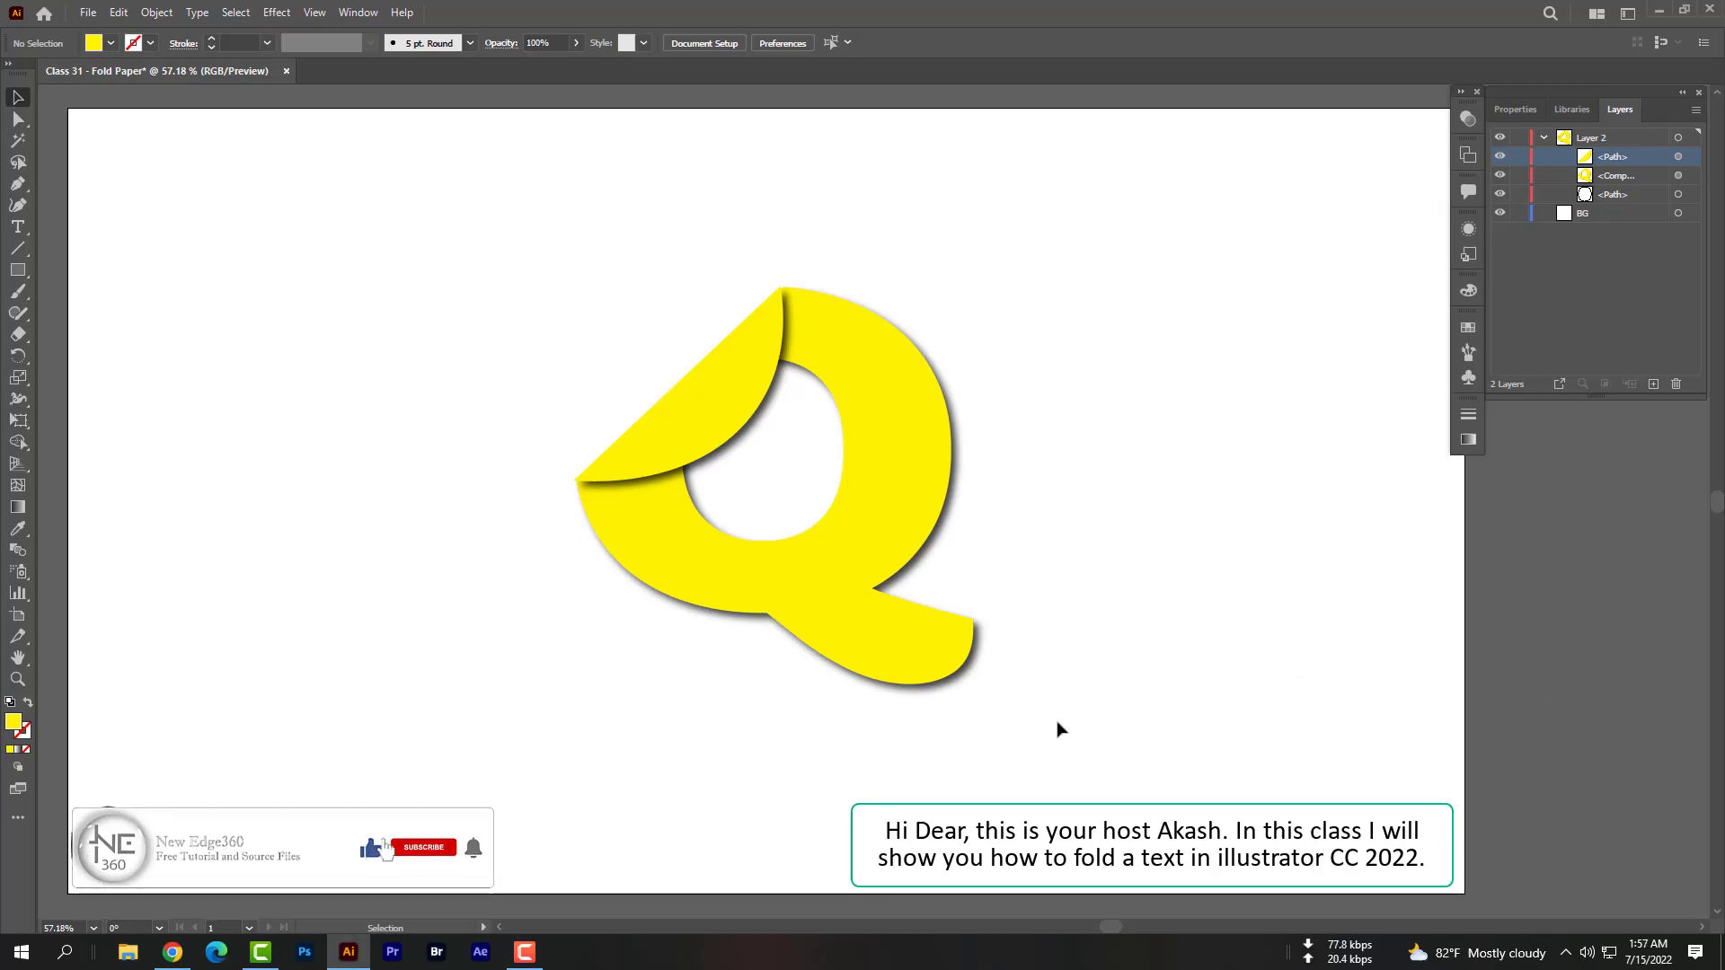
Create a new 1920×1080 px RGB document named 'Class 31 - Fold Paper'
{"action": "left_click", "coordinate": [424, 846]}
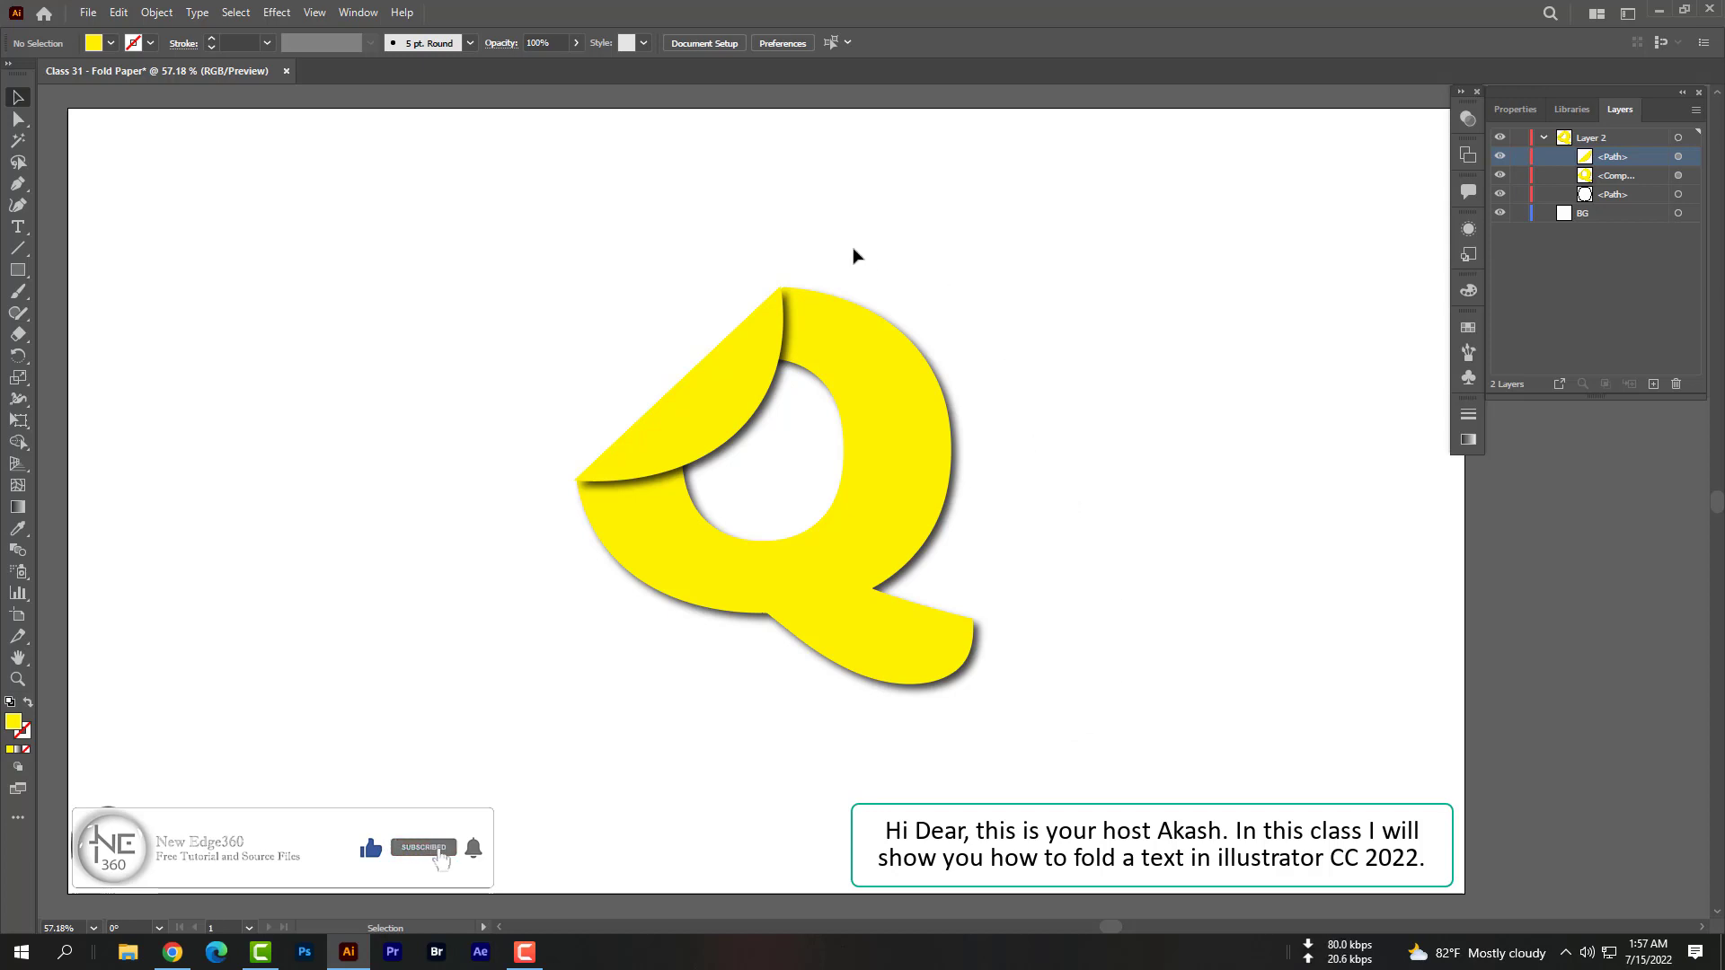
{"action": "mouse_move", "coordinate": [473, 320]}
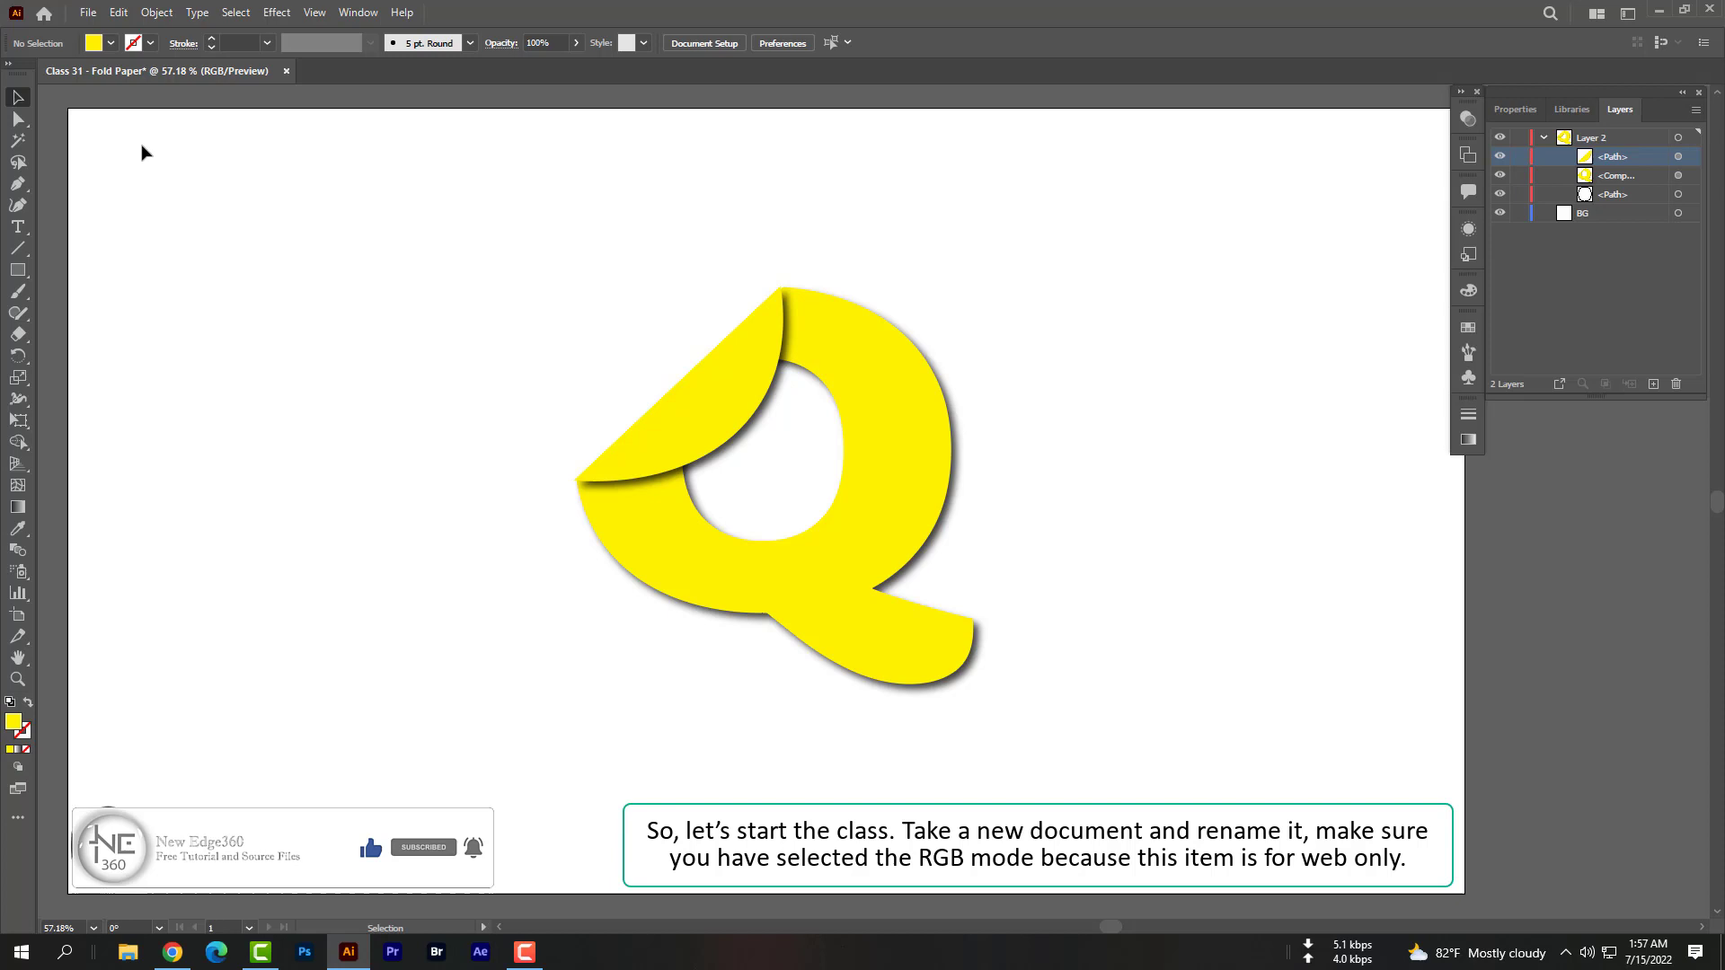
{"action": "left_click", "coordinate": [86, 12]}
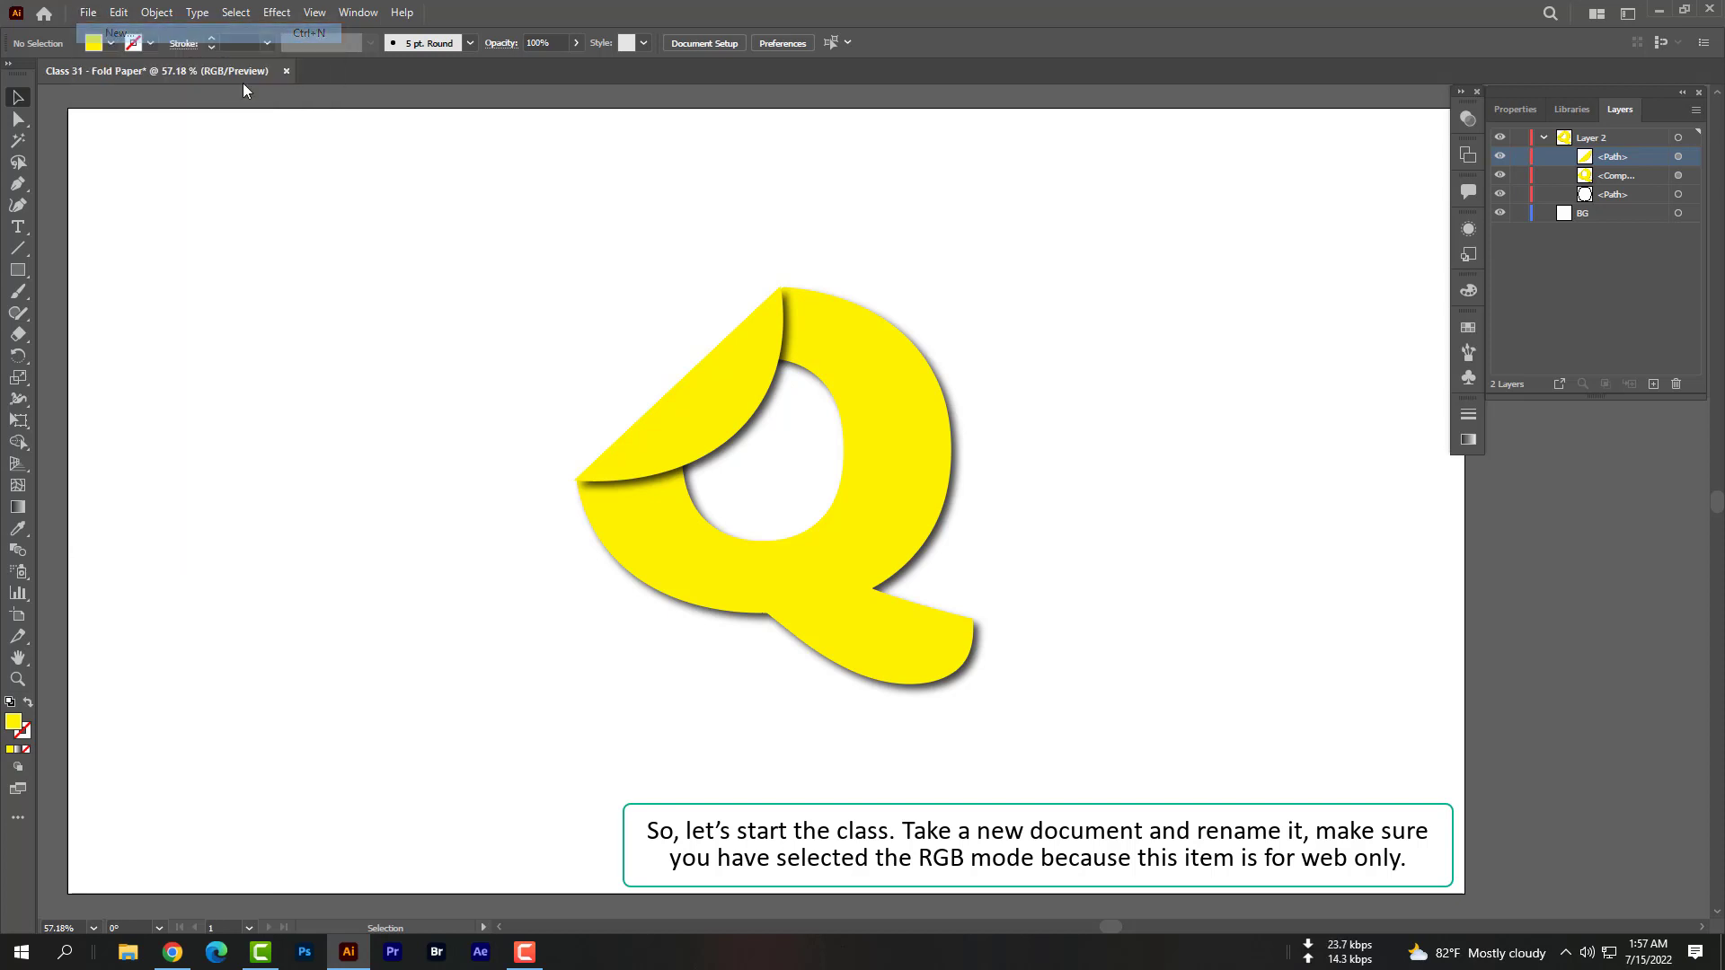
{"action": "left_click", "coordinate": [115, 34]}
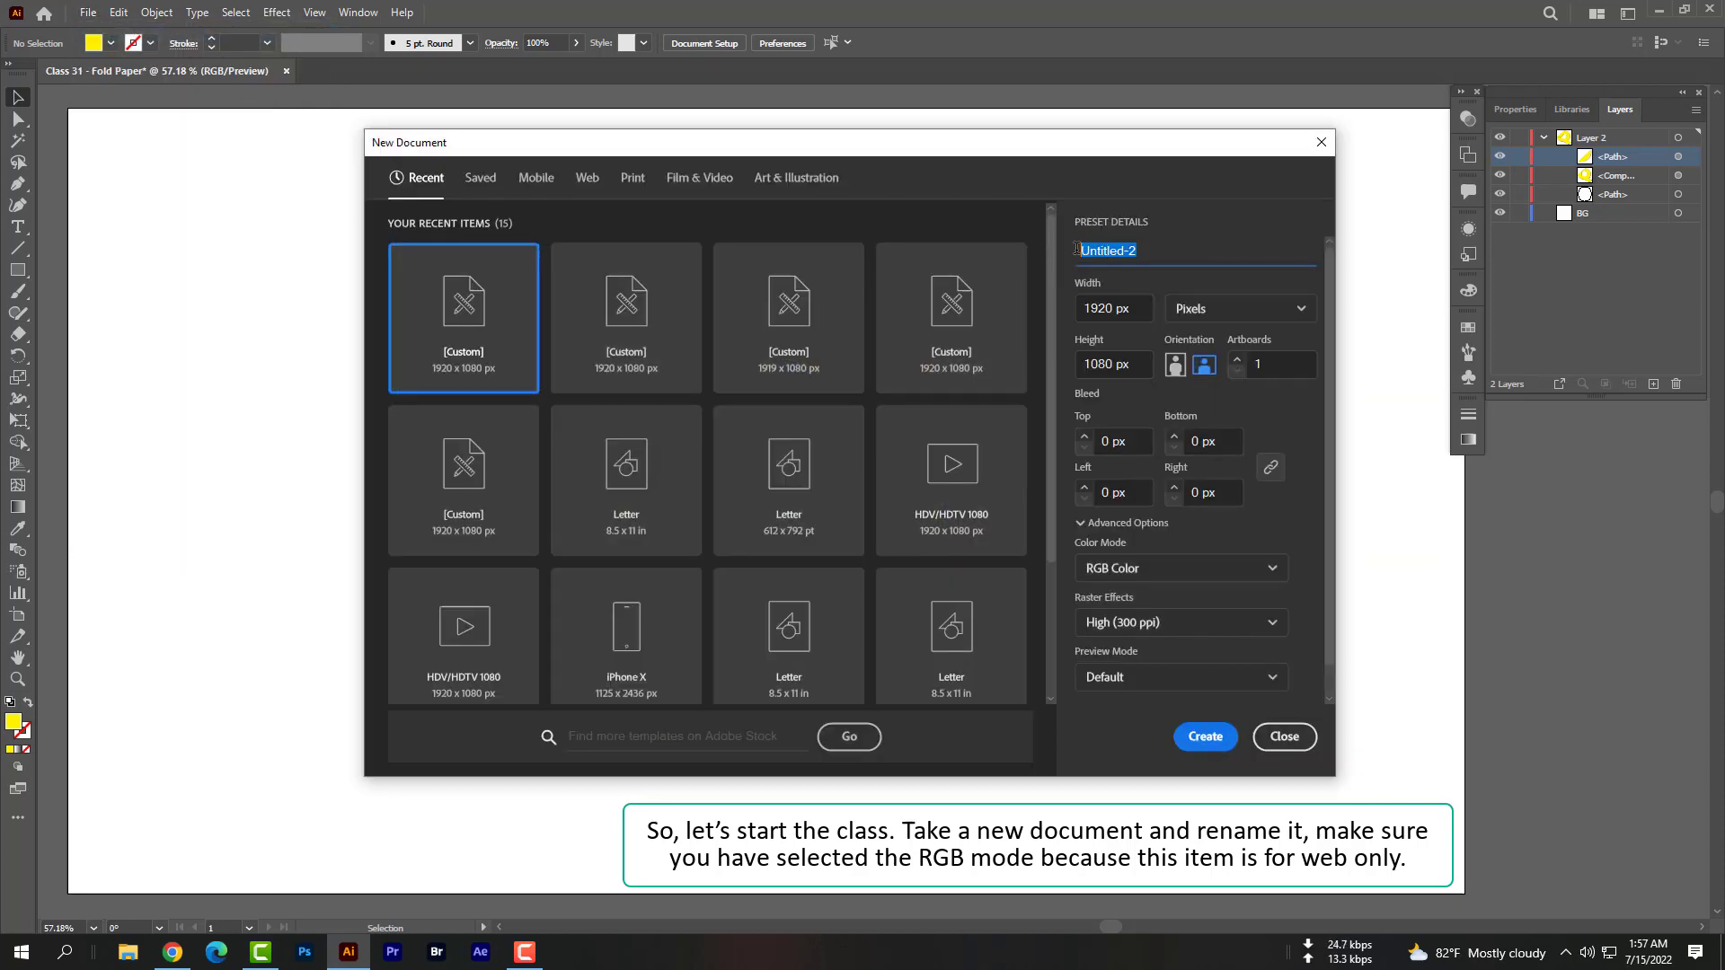
{"action": "type", "text": "Class 31 - Fold Paper"}
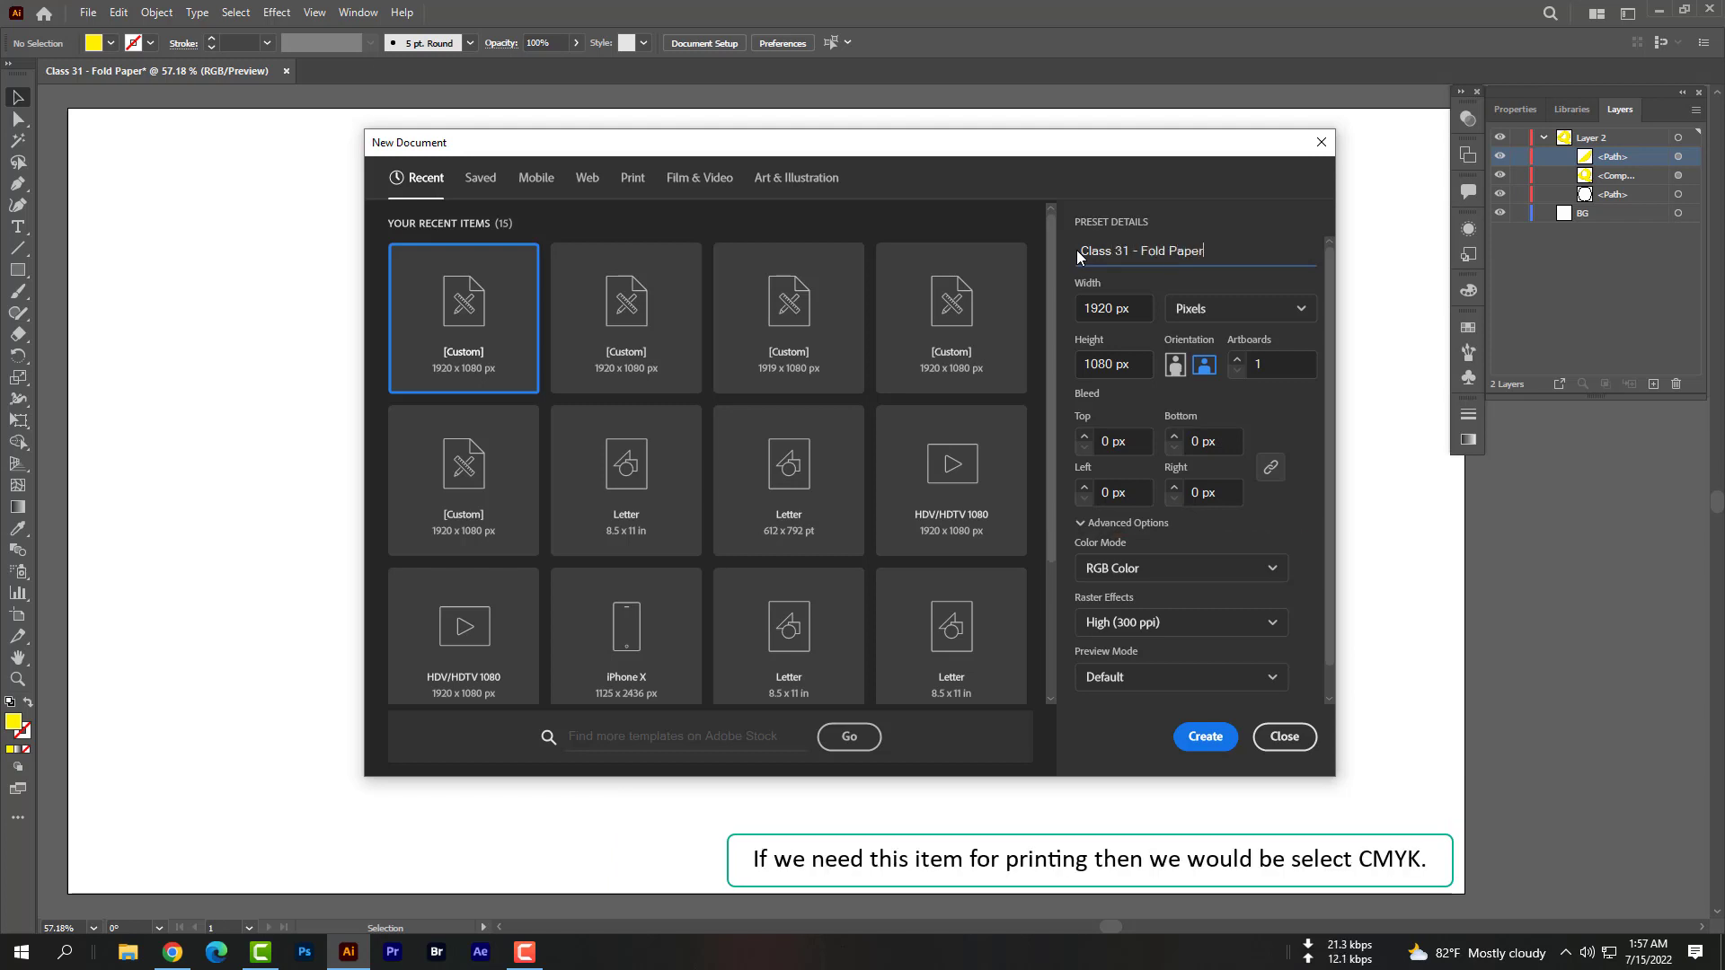
{"action": "mouse_move", "coordinate": [1127, 469]}
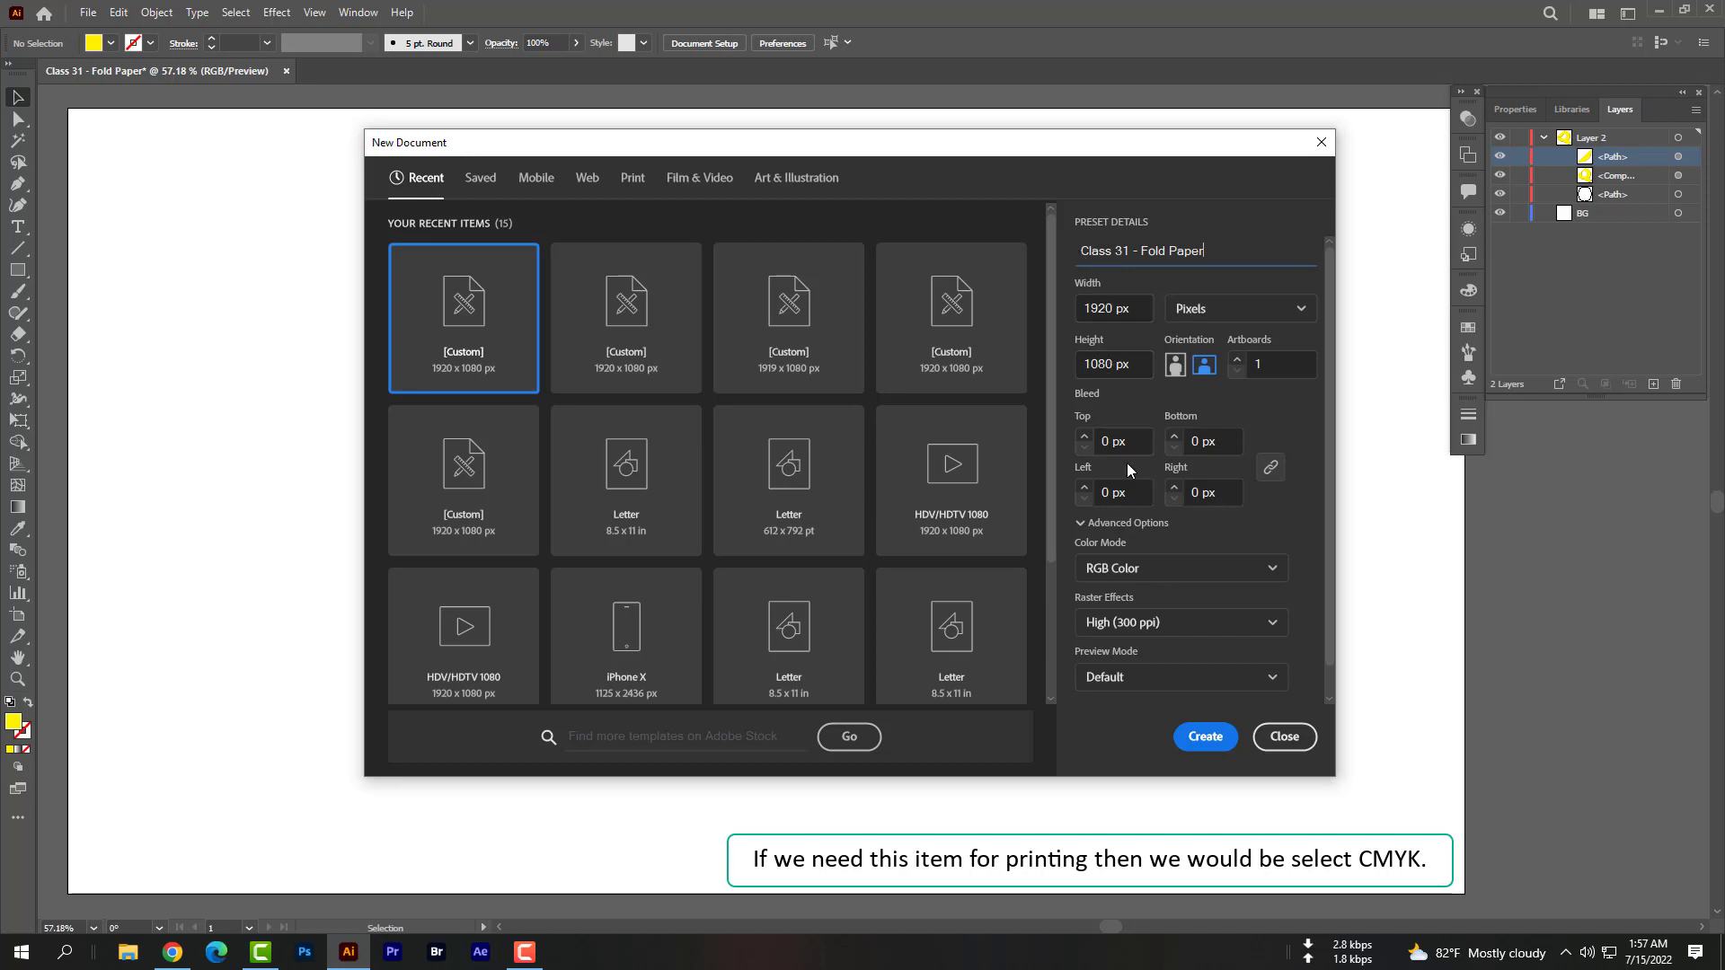
{"action": "left_click", "coordinate": [1203, 736]}
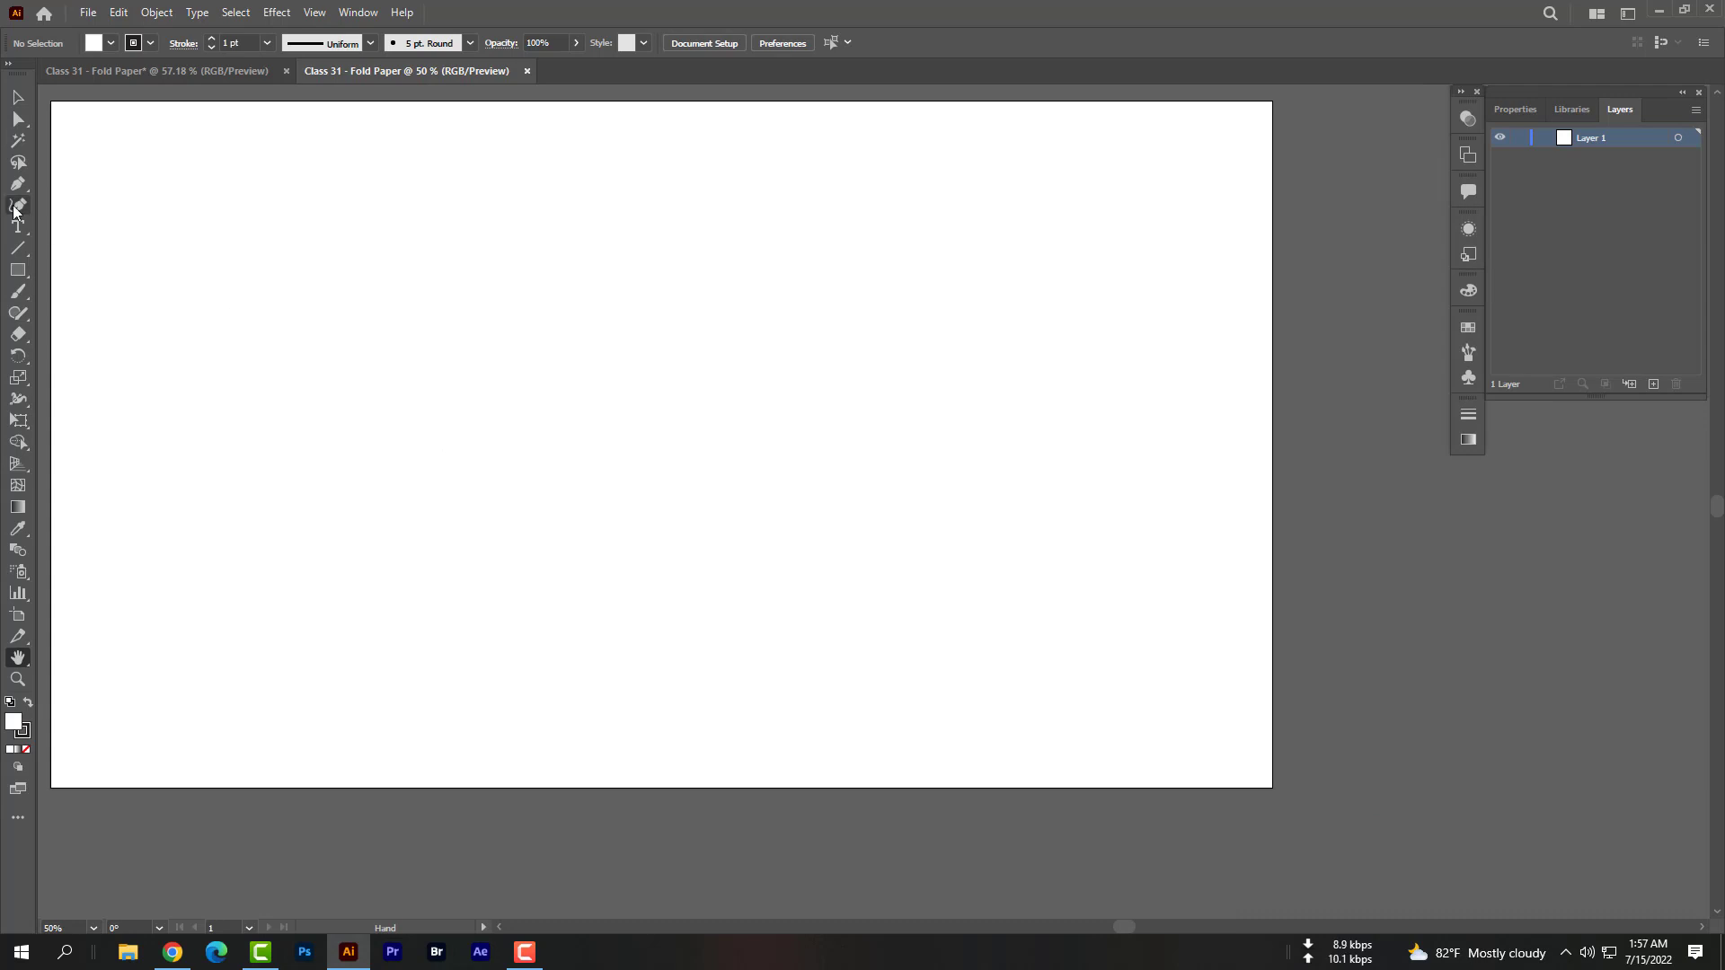
Type a 72 pt letter Q on the artboard and enlarge it to fill the page
{"action": "left_click", "coordinate": [17, 226]}
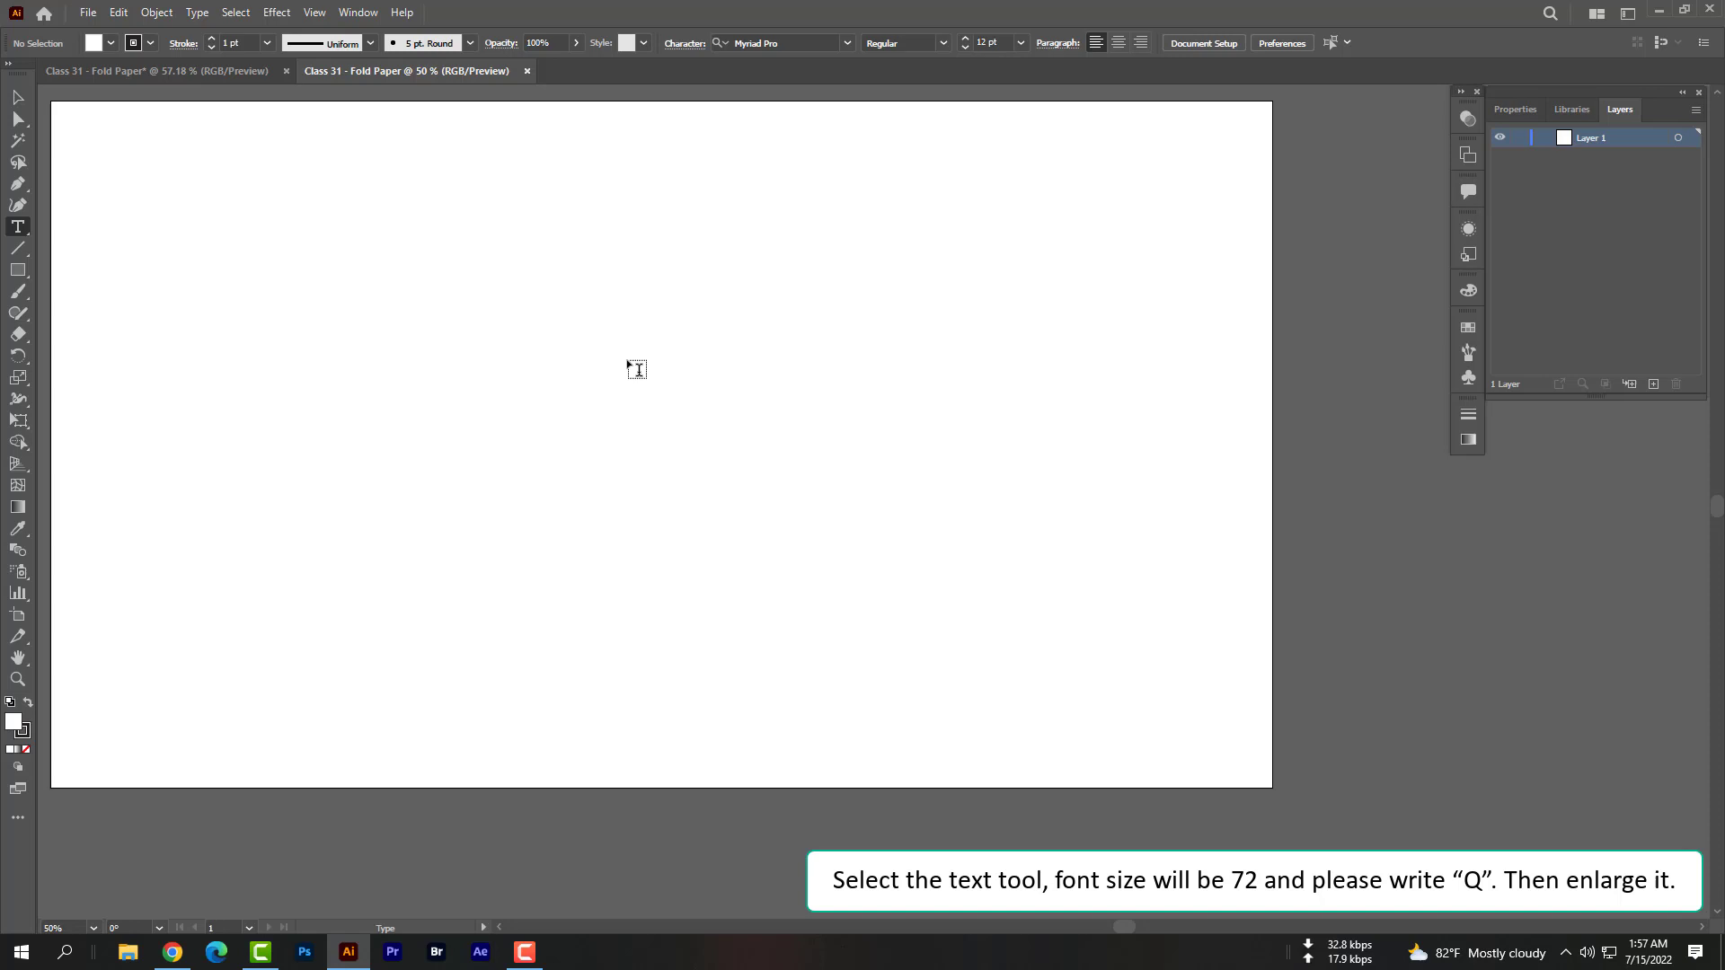
{"action": "left_click", "coordinate": [1018, 43]}
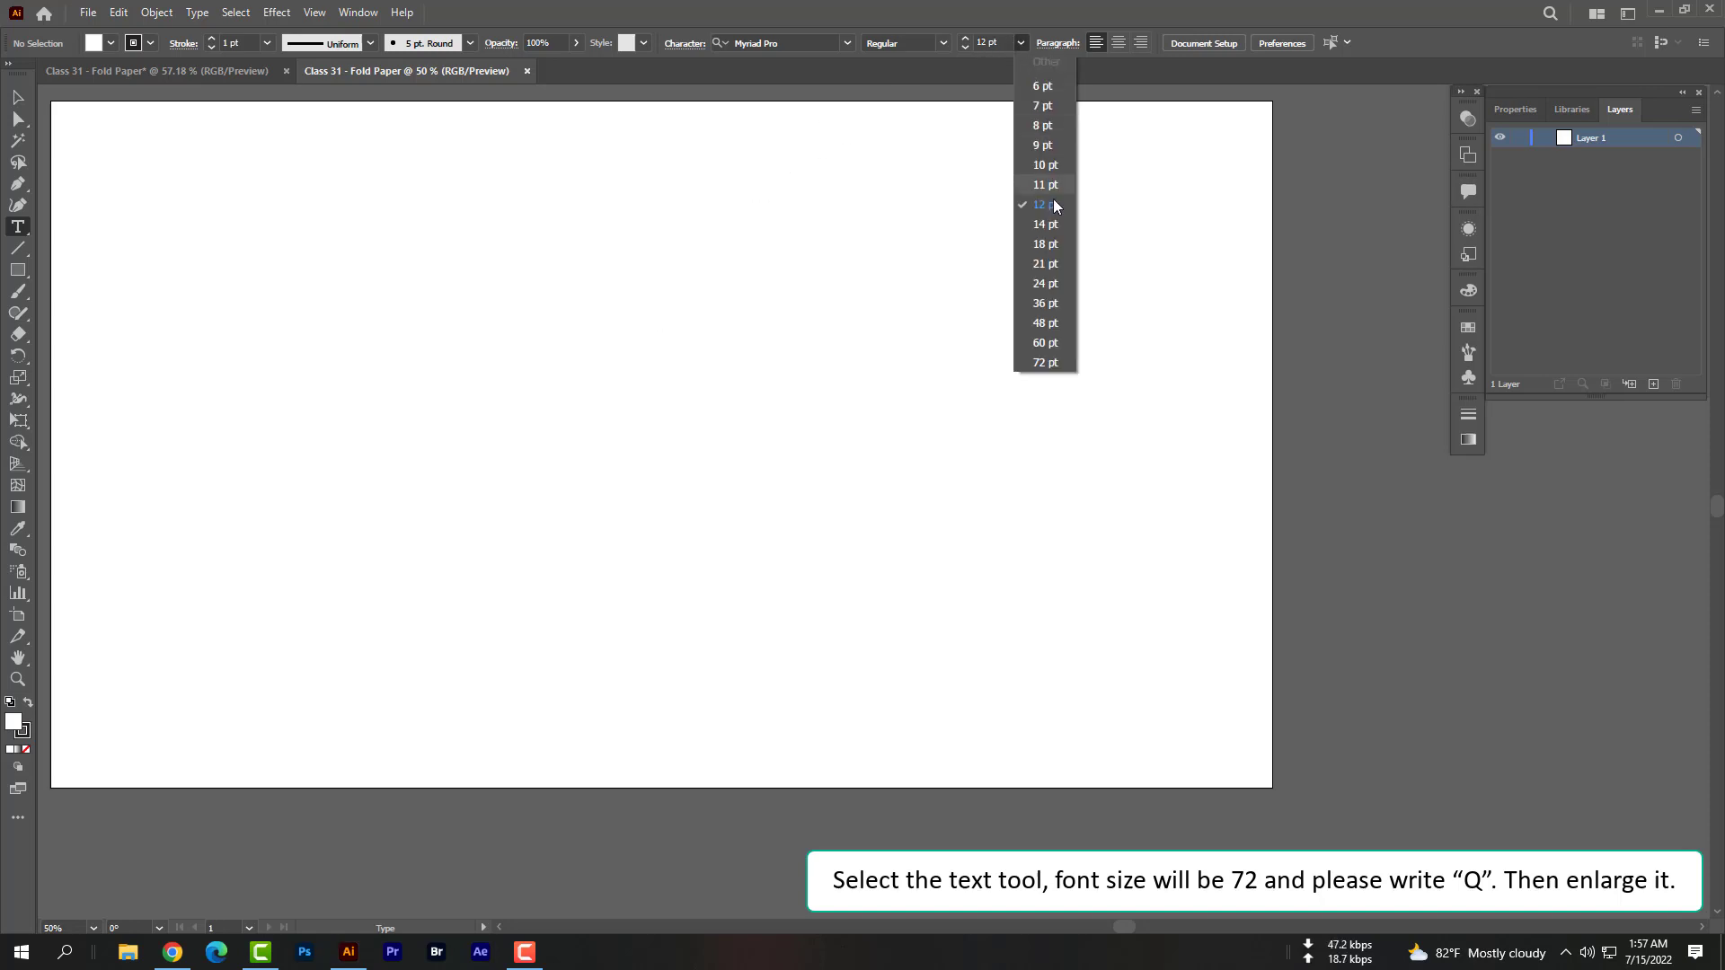
{"action": "left_click", "coordinate": [1044, 361]}
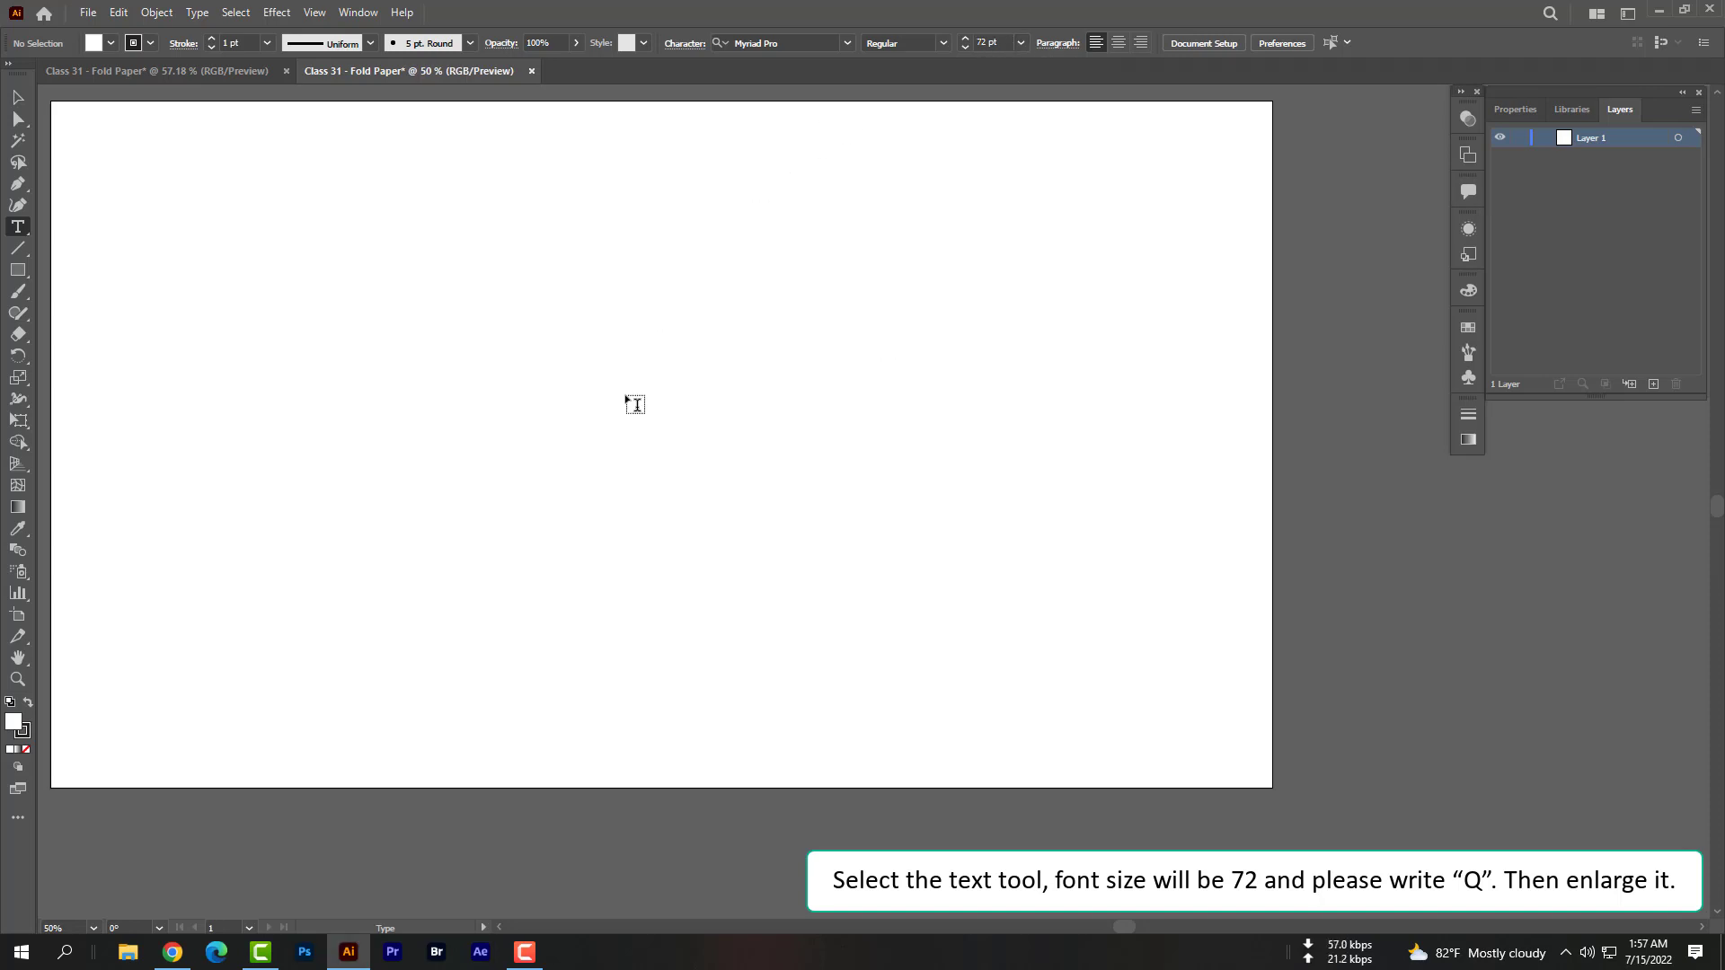
{"action": "type", "text": "Q"}
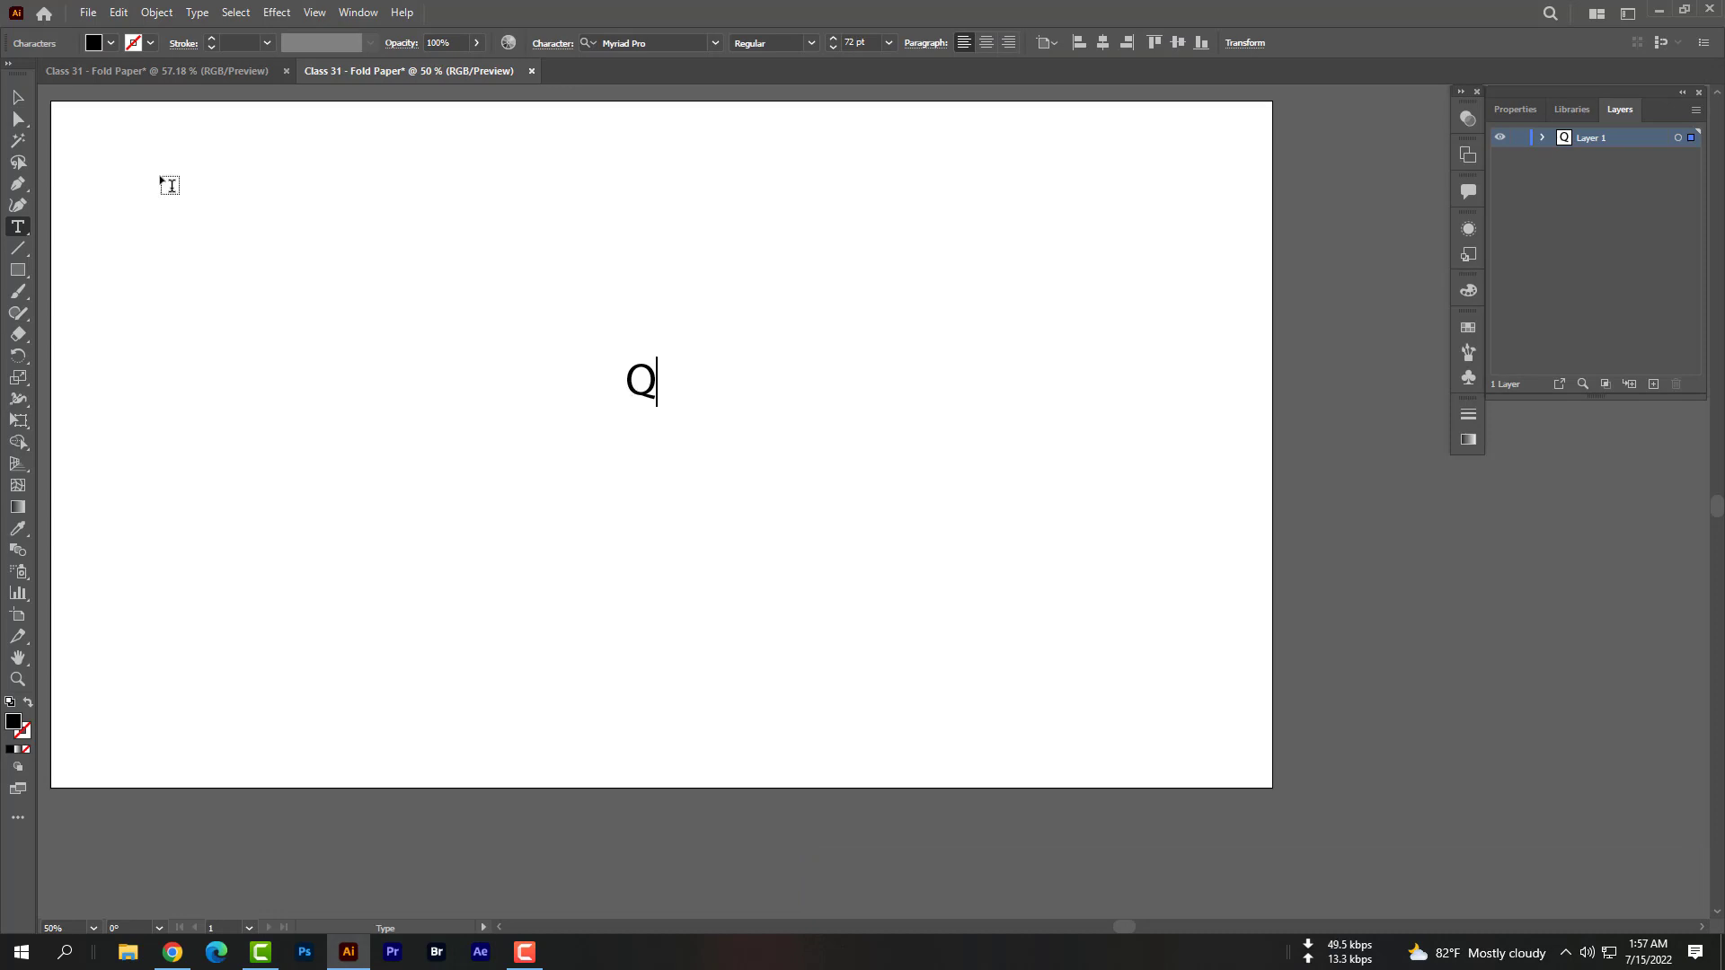
{"action": "left_click", "coordinate": [18, 97]}
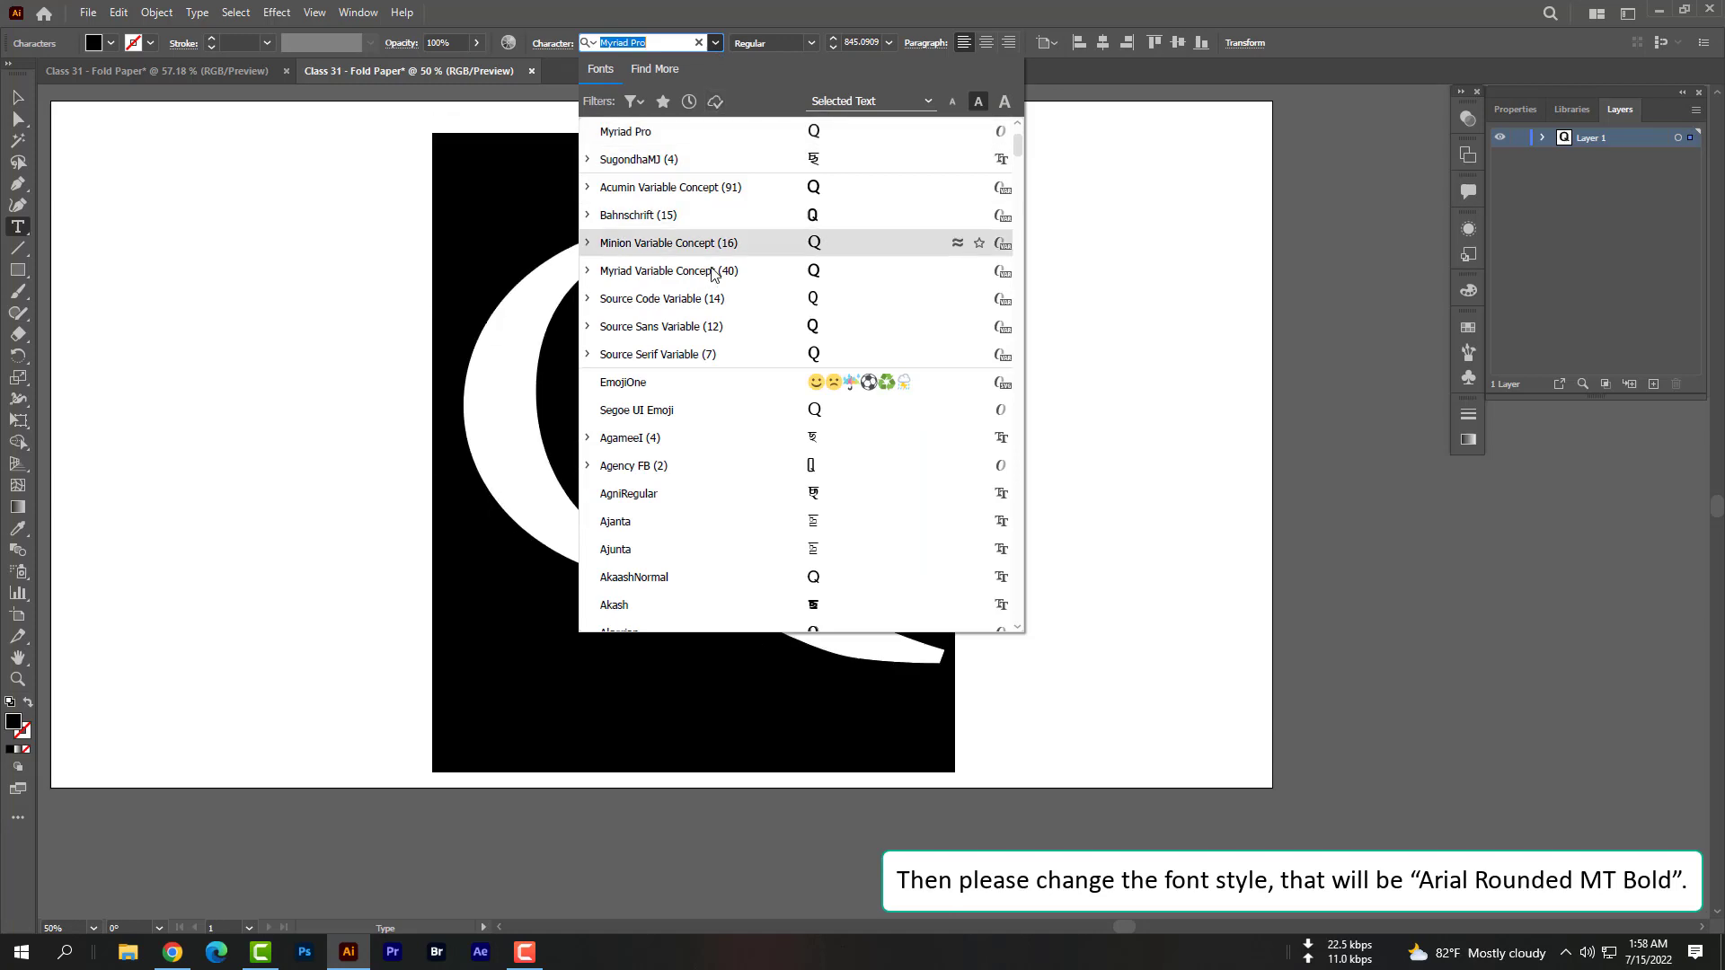
Apply the Arial Rounded MT Bold font to the Q and deselect it
{"action": "scroll", "scroll_direction": "down", "scroll_amount": 3}
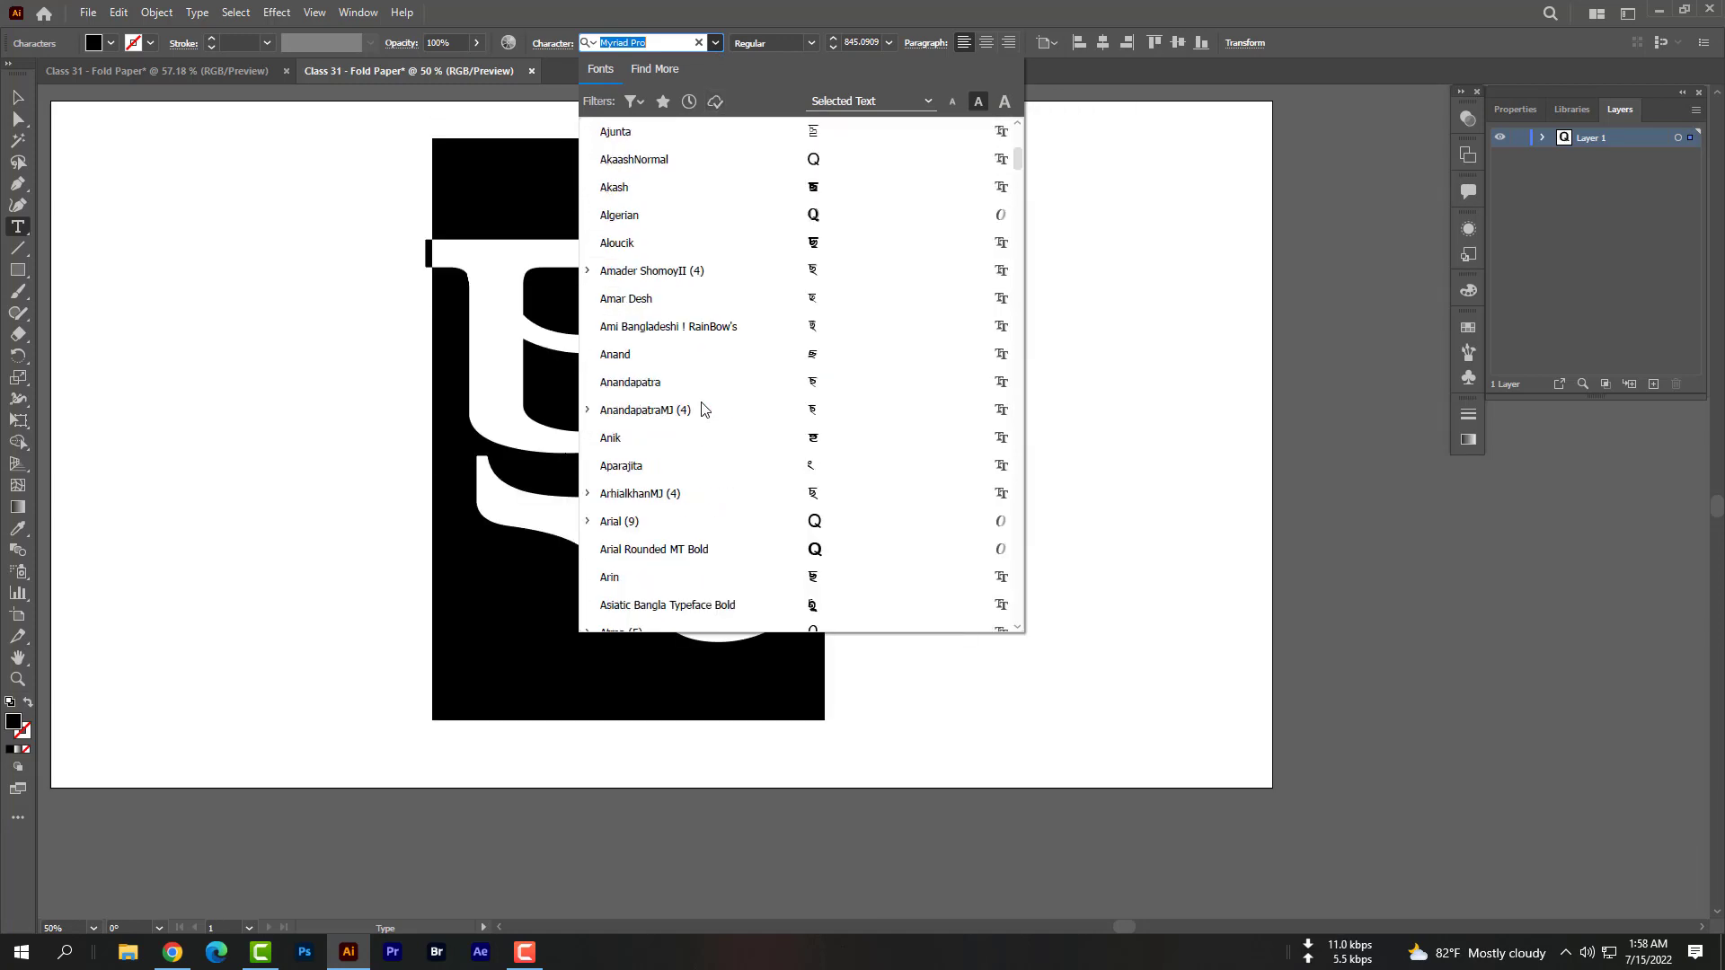
{"action": "scroll", "scroll_direction": "down", "scroll_amount": 3}
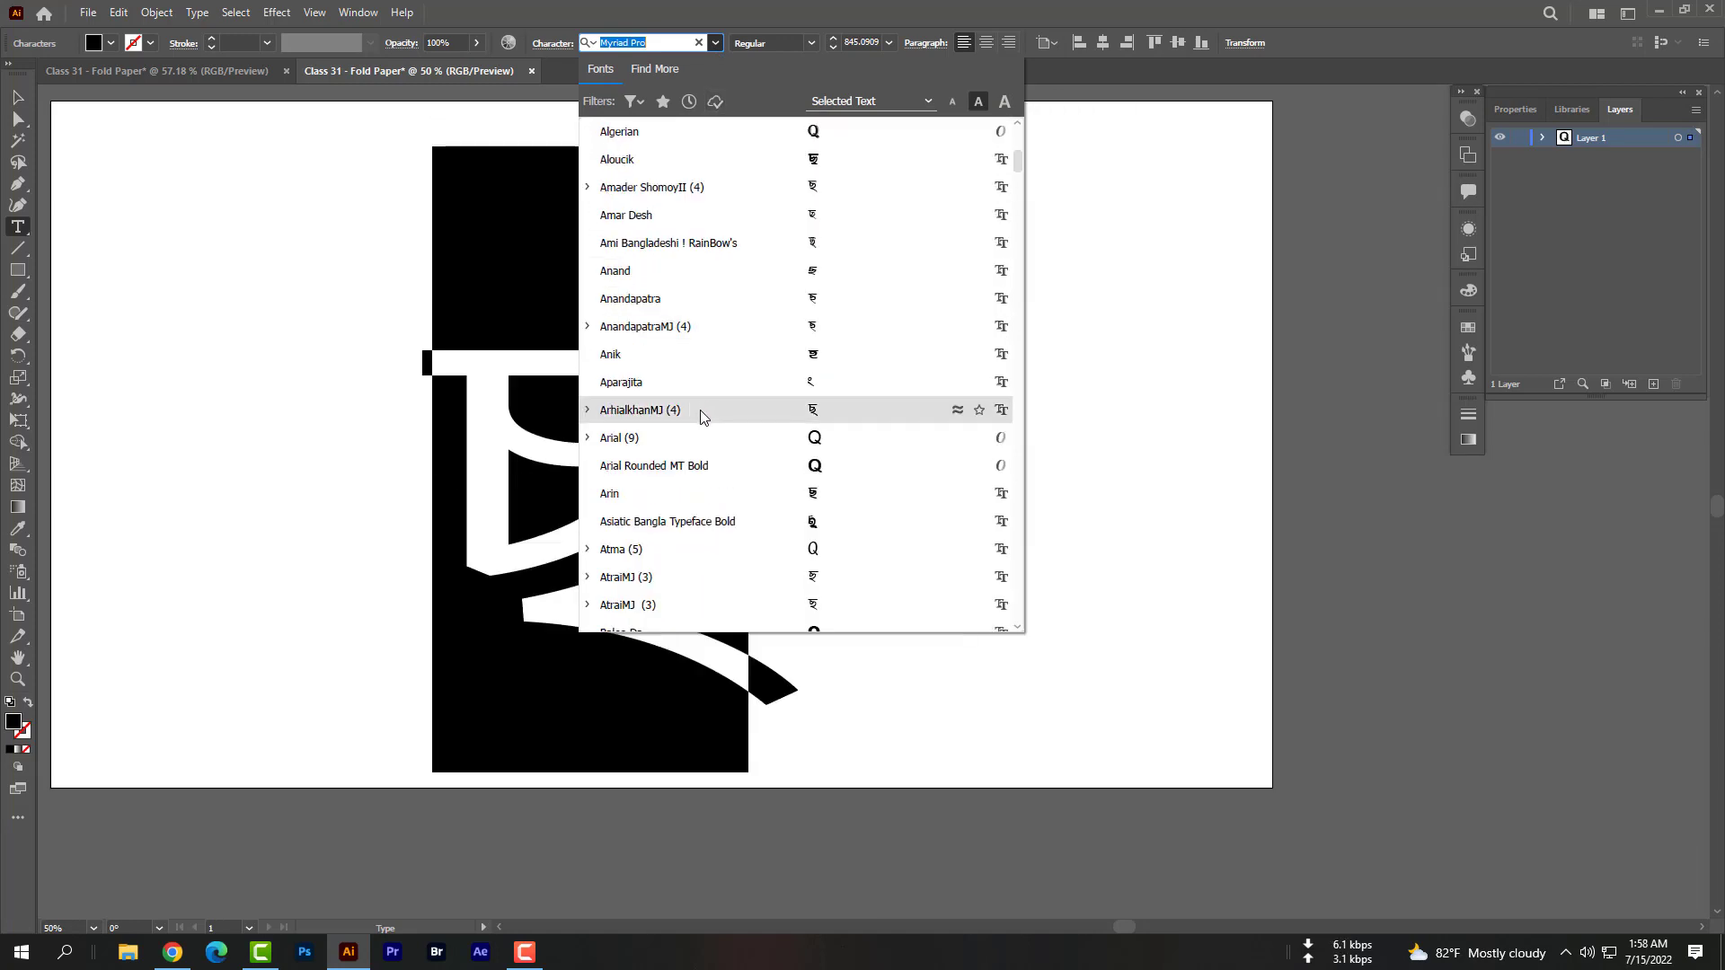
{"action": "left_click", "coordinate": [652, 465]}
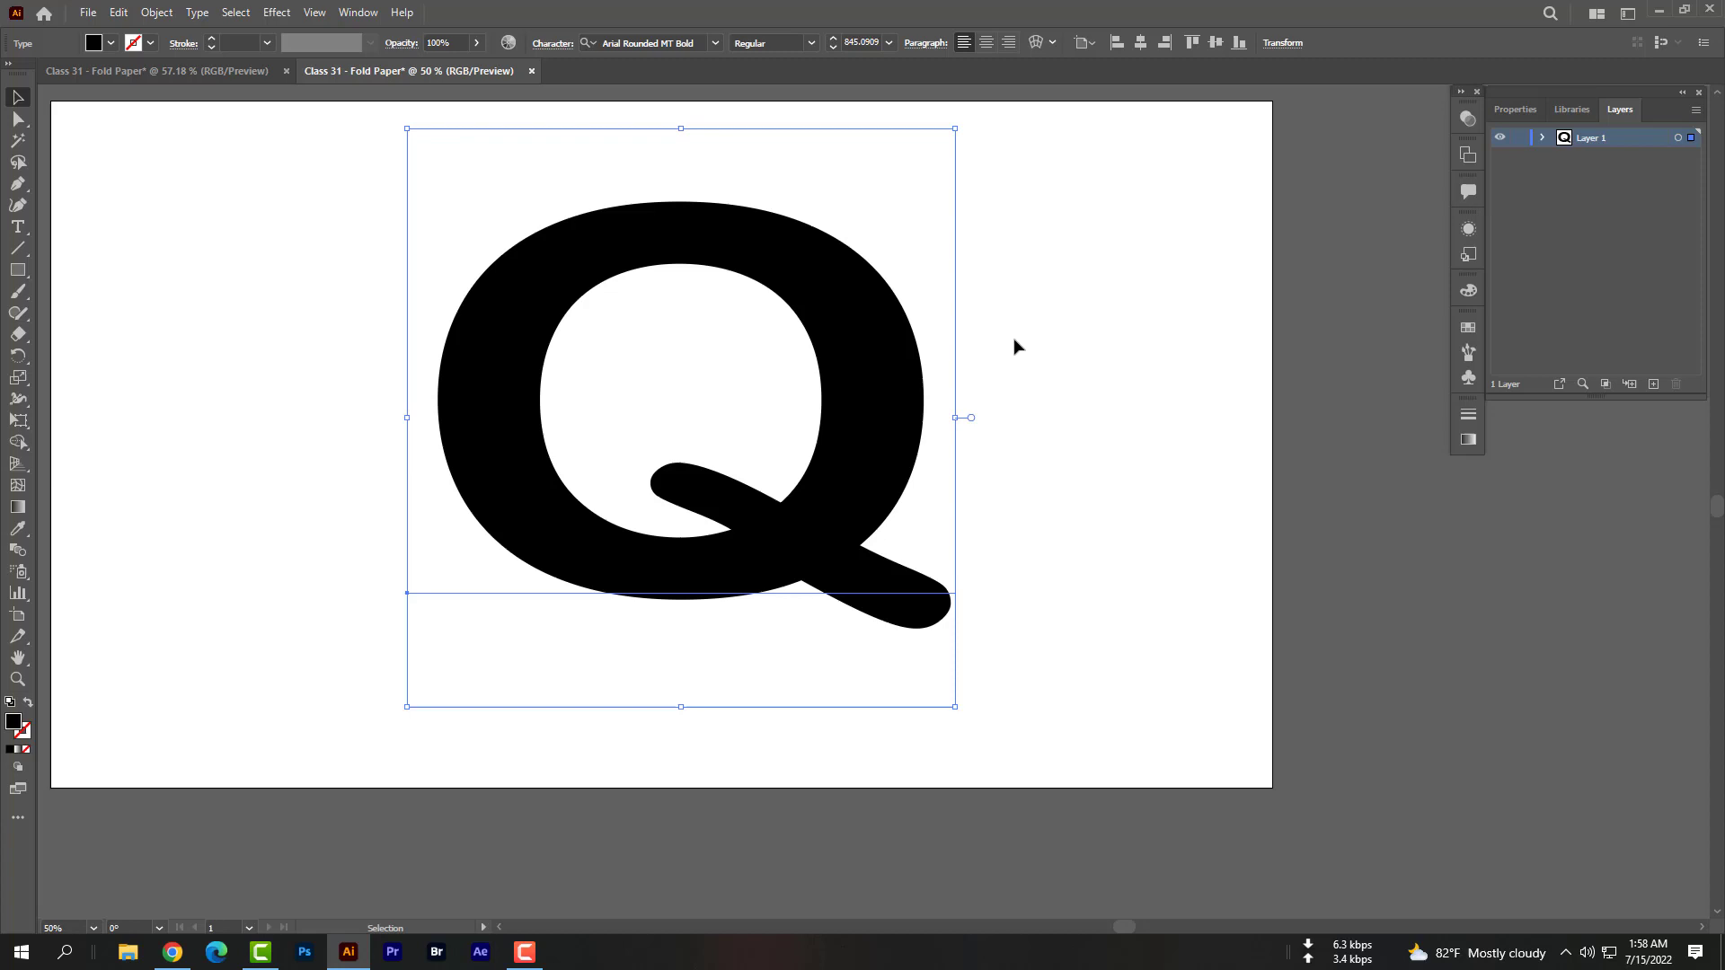
{"action": "left_click", "coordinate": [1062, 354]}
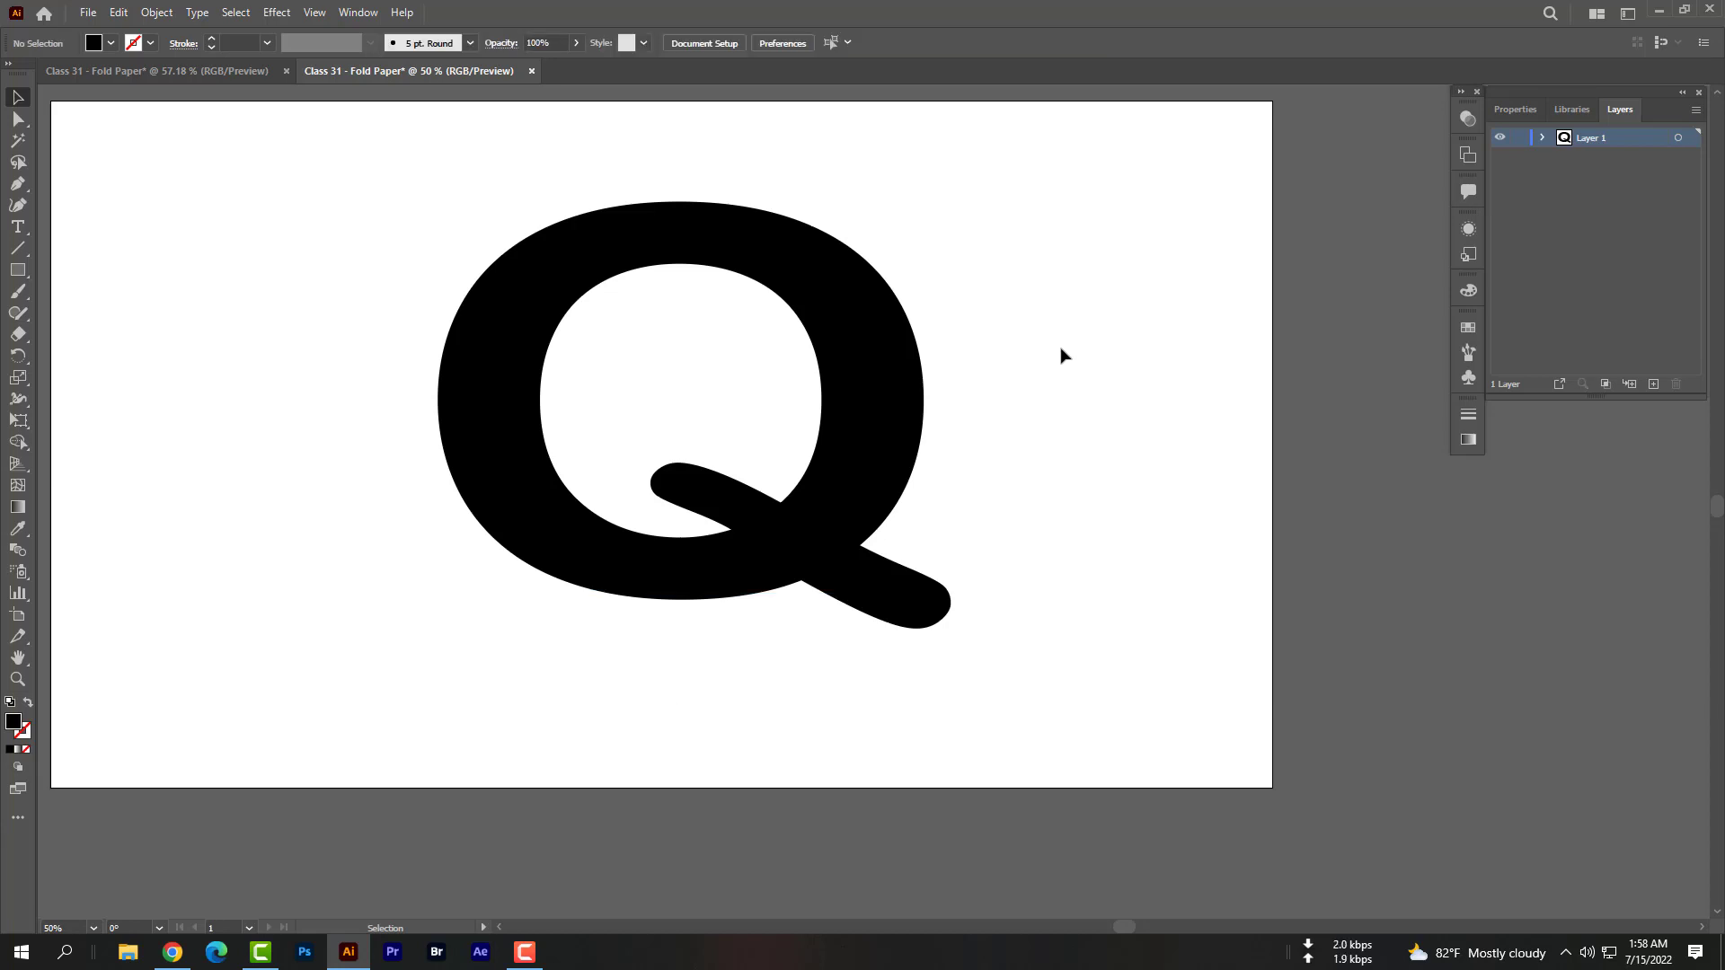
{"action": "mouse_move", "coordinate": [239, 248]}
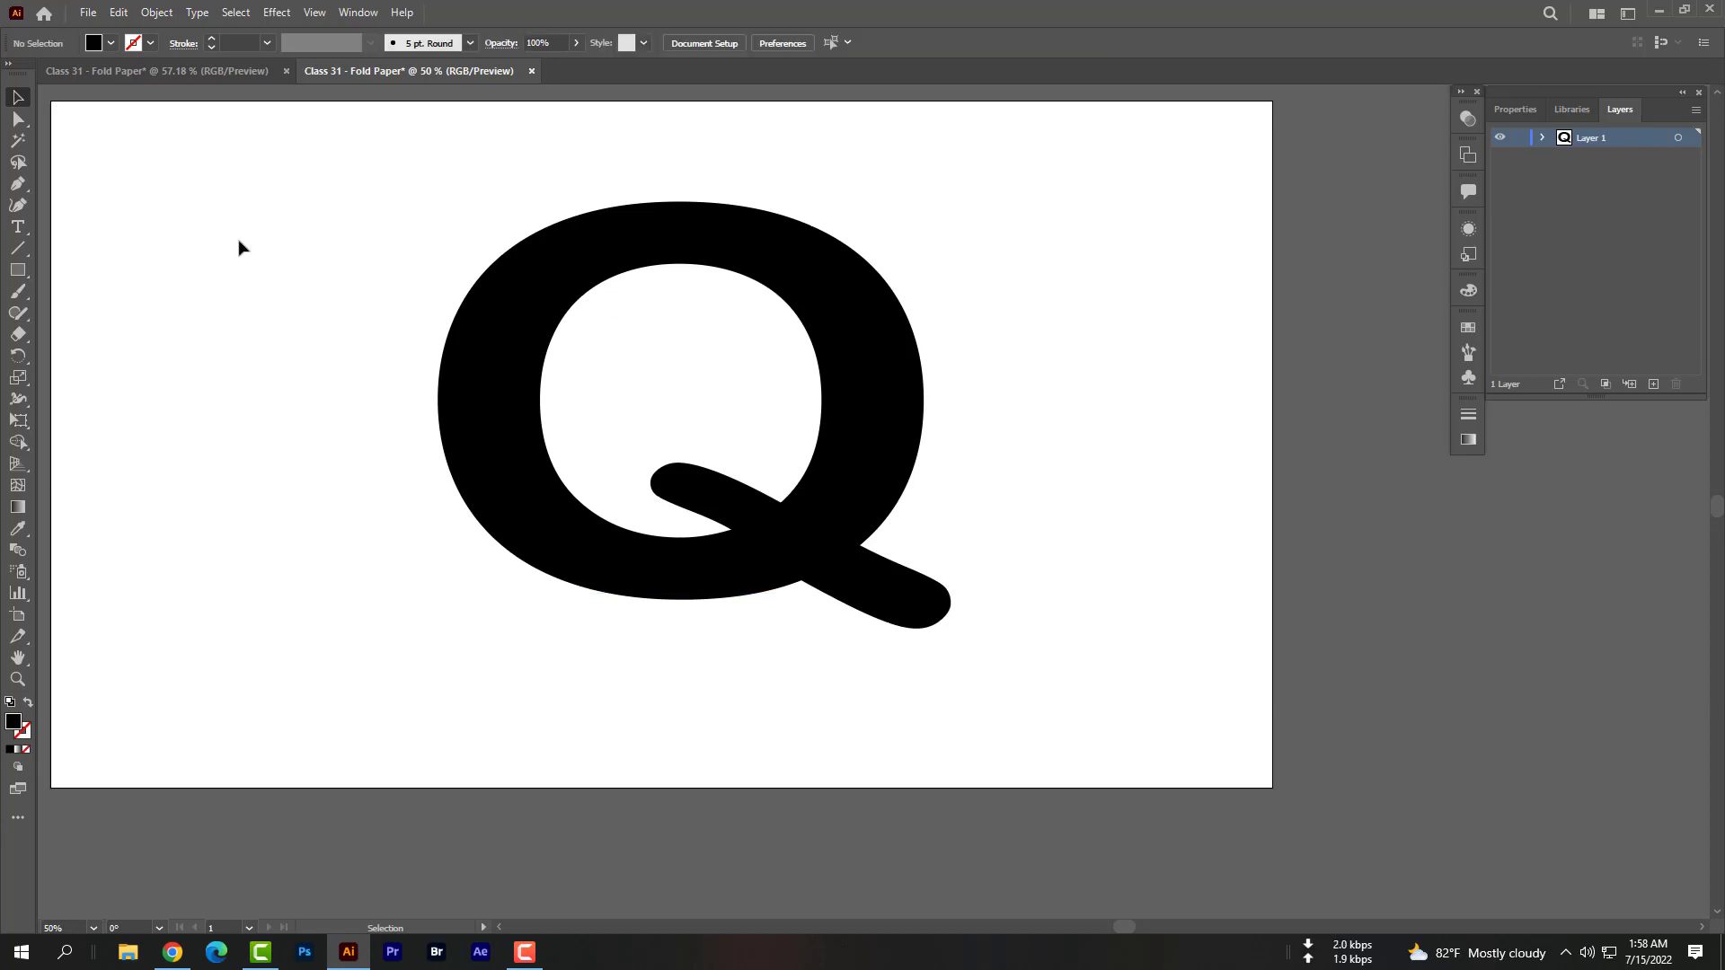
{"action": "left_click", "coordinate": [18, 228]}
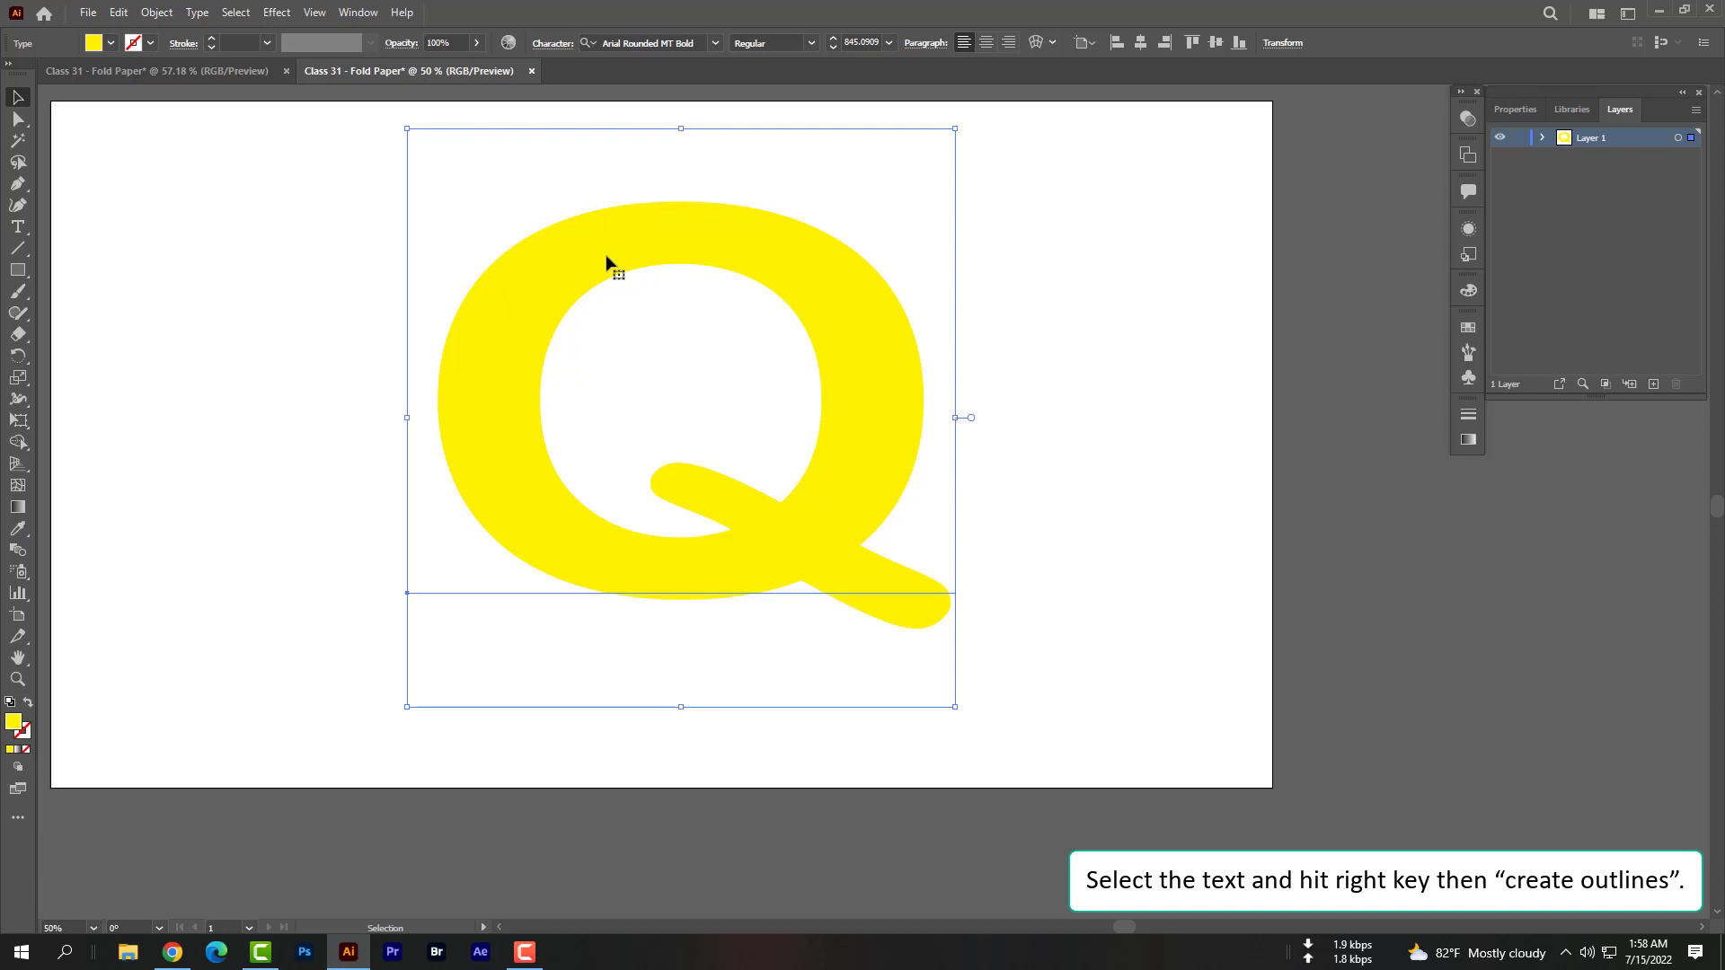
Convert the yellow Q text into outlined shapes via Create Outlines
{"action": "right_click", "coordinate": [611, 266]}
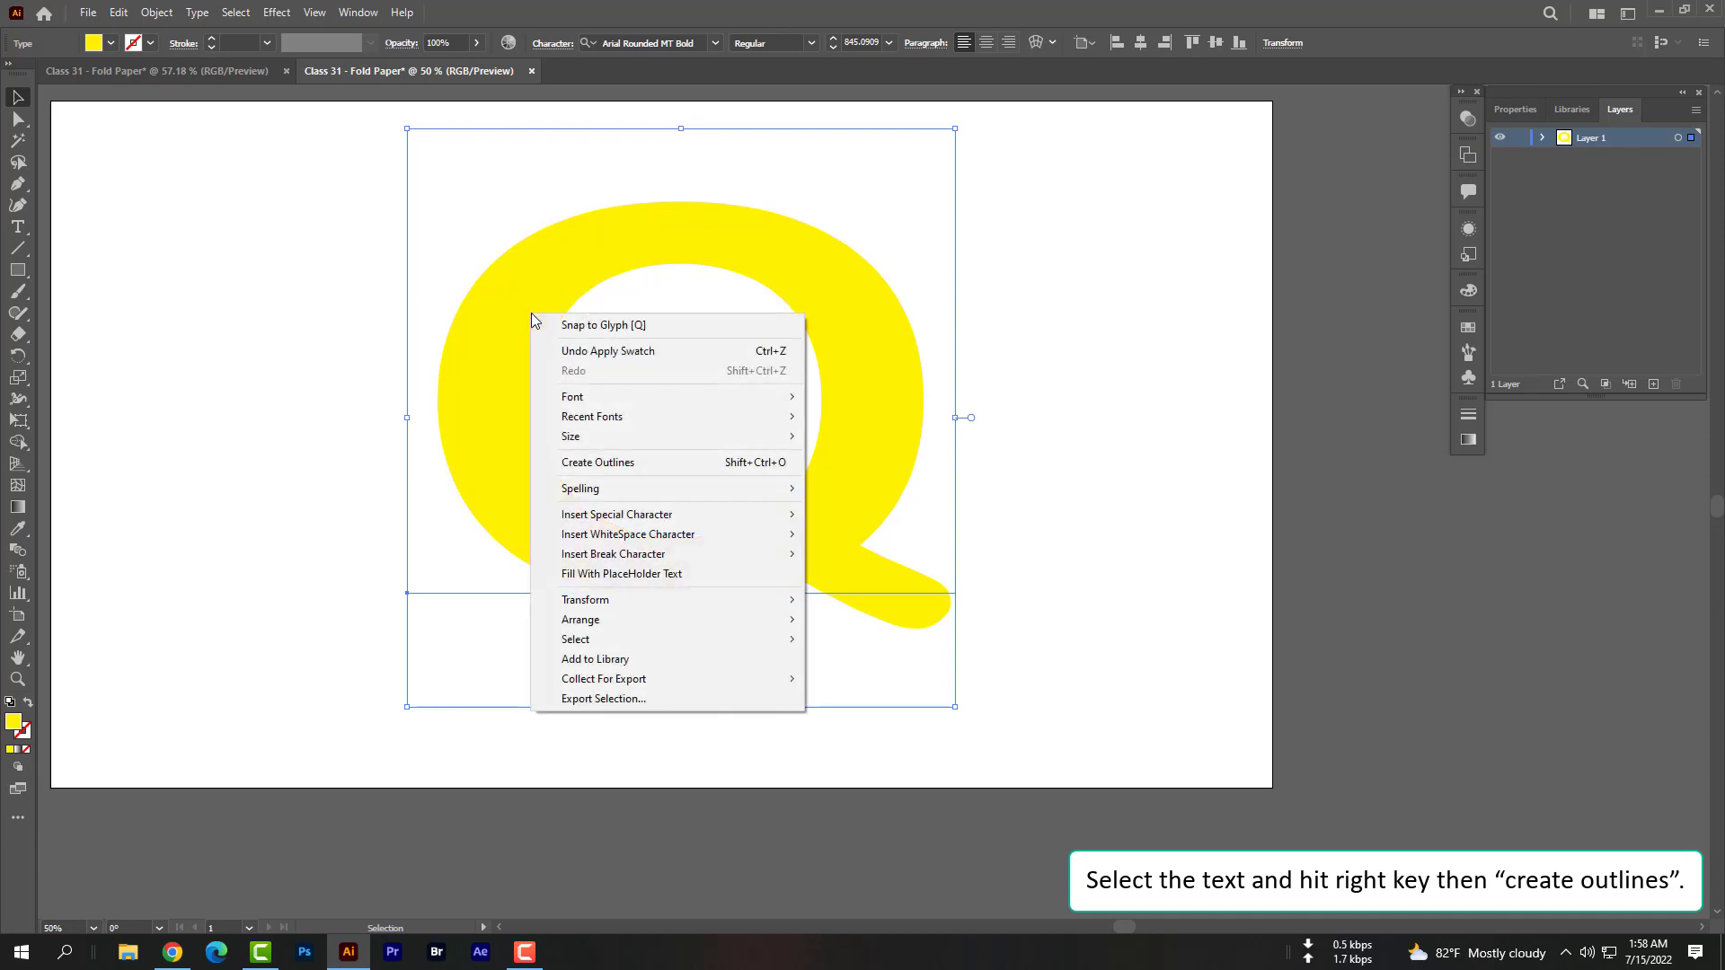
{"action": "left_click", "coordinate": [596, 462]}
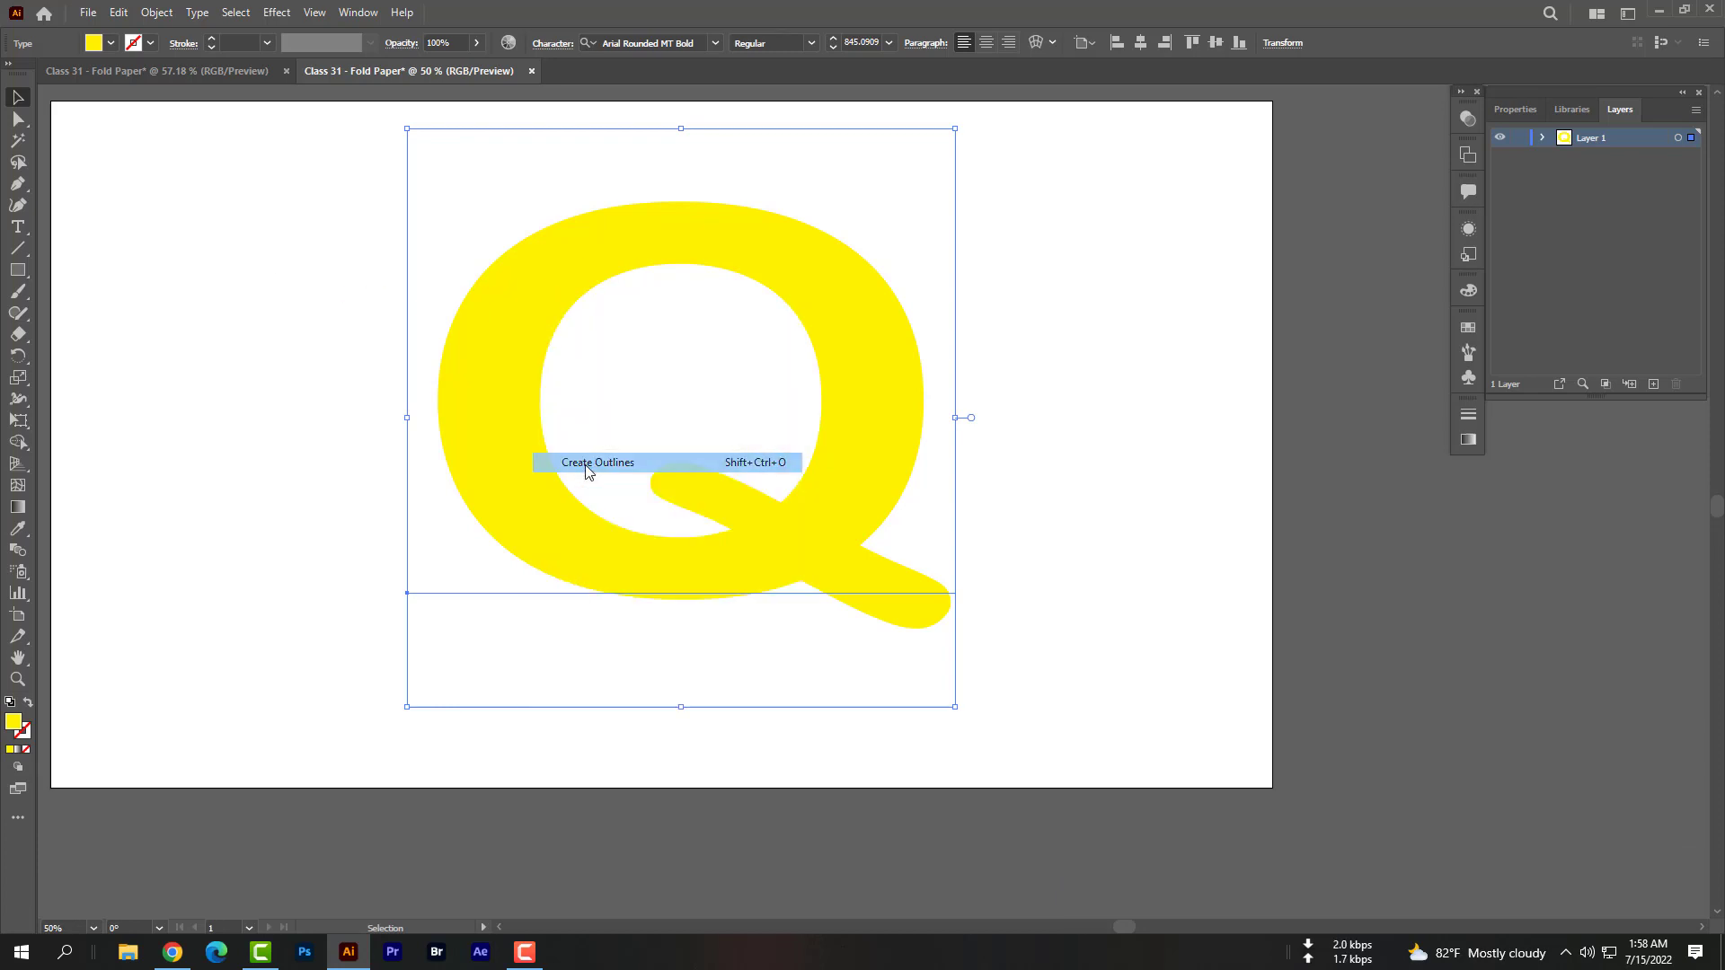
{"action": "left_click", "coordinate": [597, 461]}
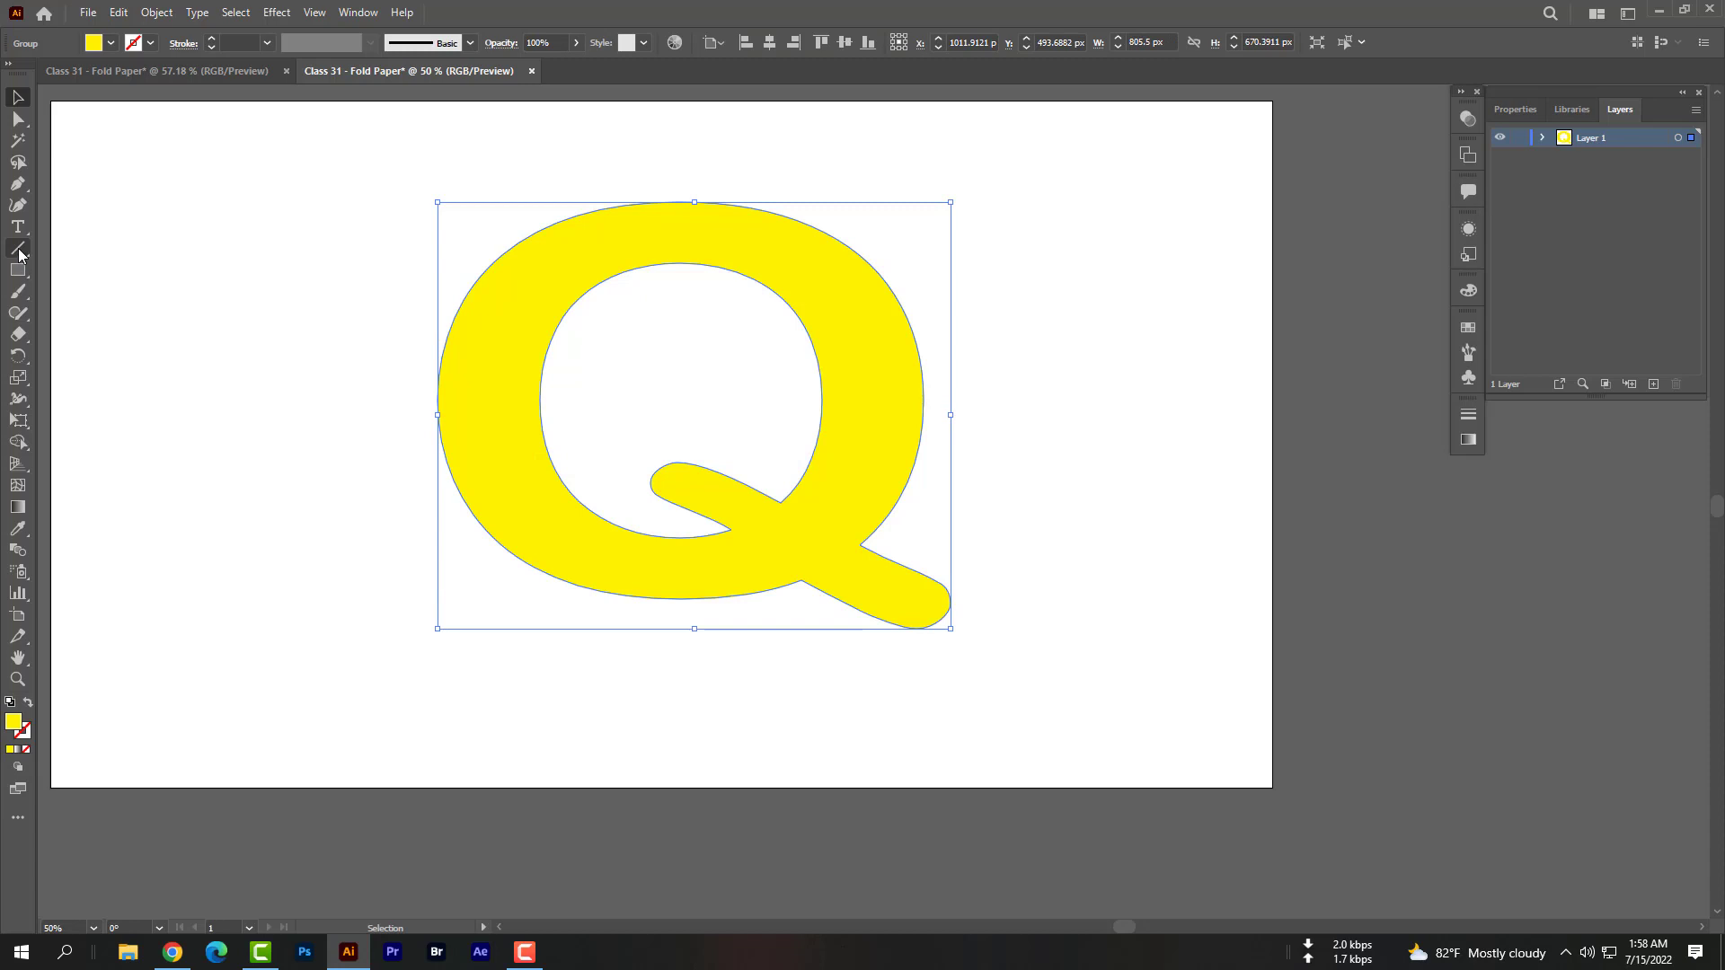
Draw a diagonal line segment across the Q's upper-left and return to selection
{"action": "left_click", "coordinate": [18, 252]}
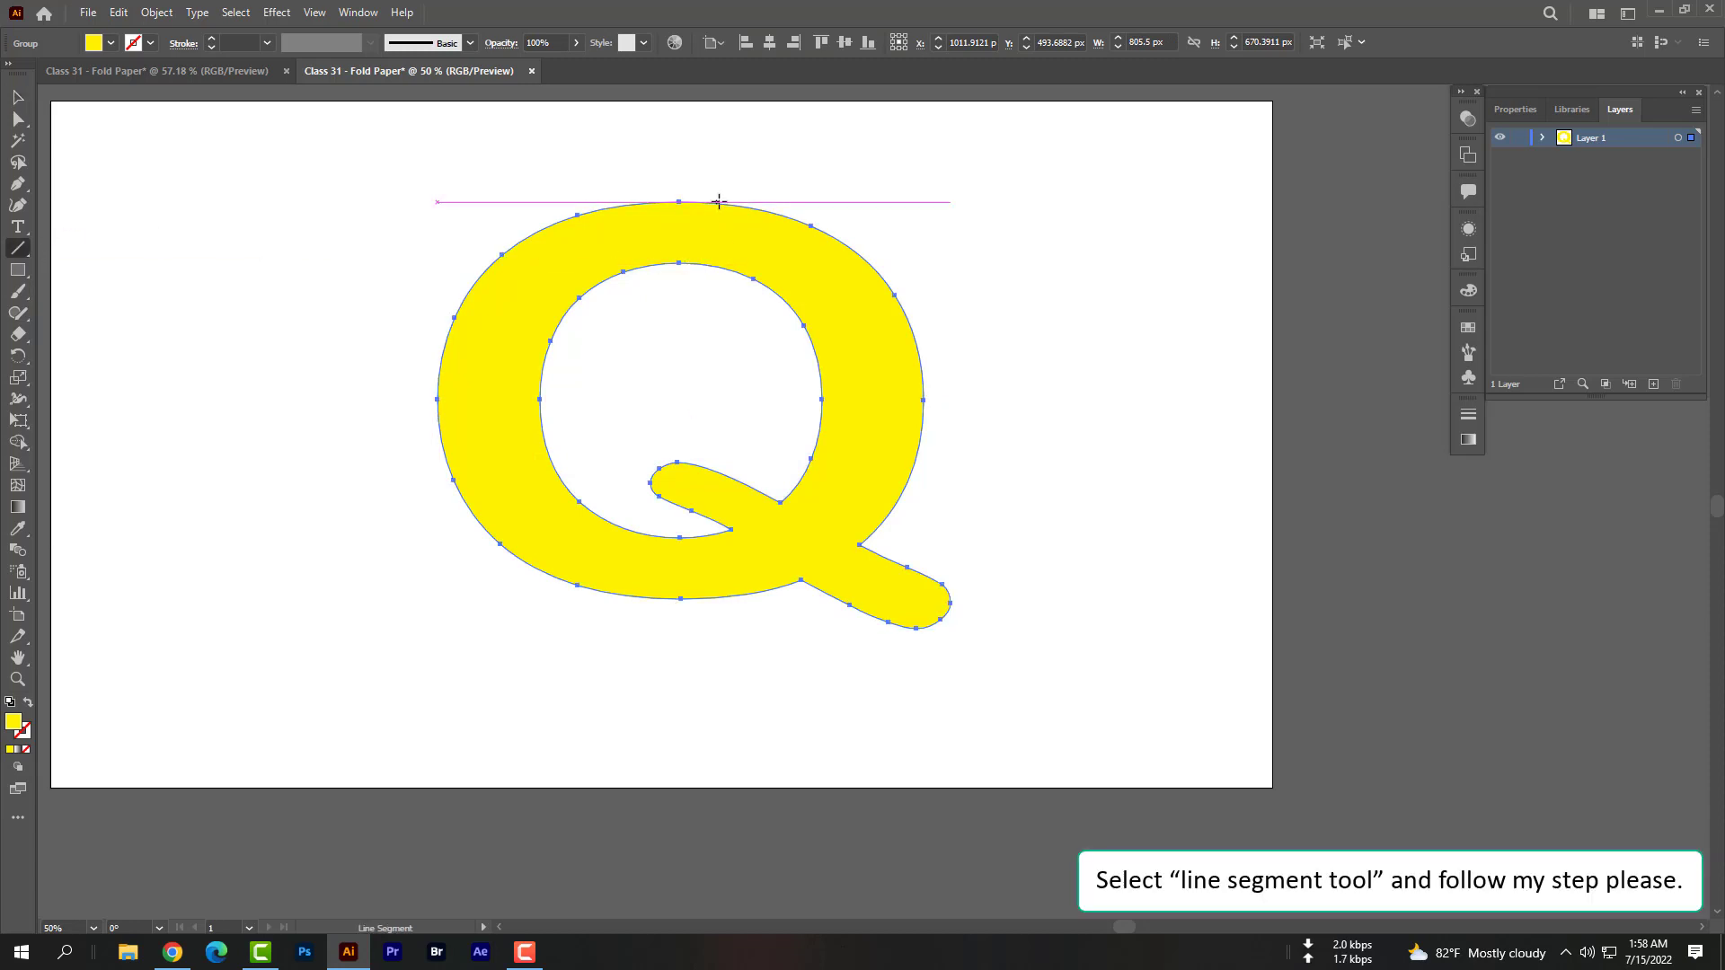
{"action": "left_click_drag", "start_coordinate": [726, 189], "coordinate": [424, 399]}
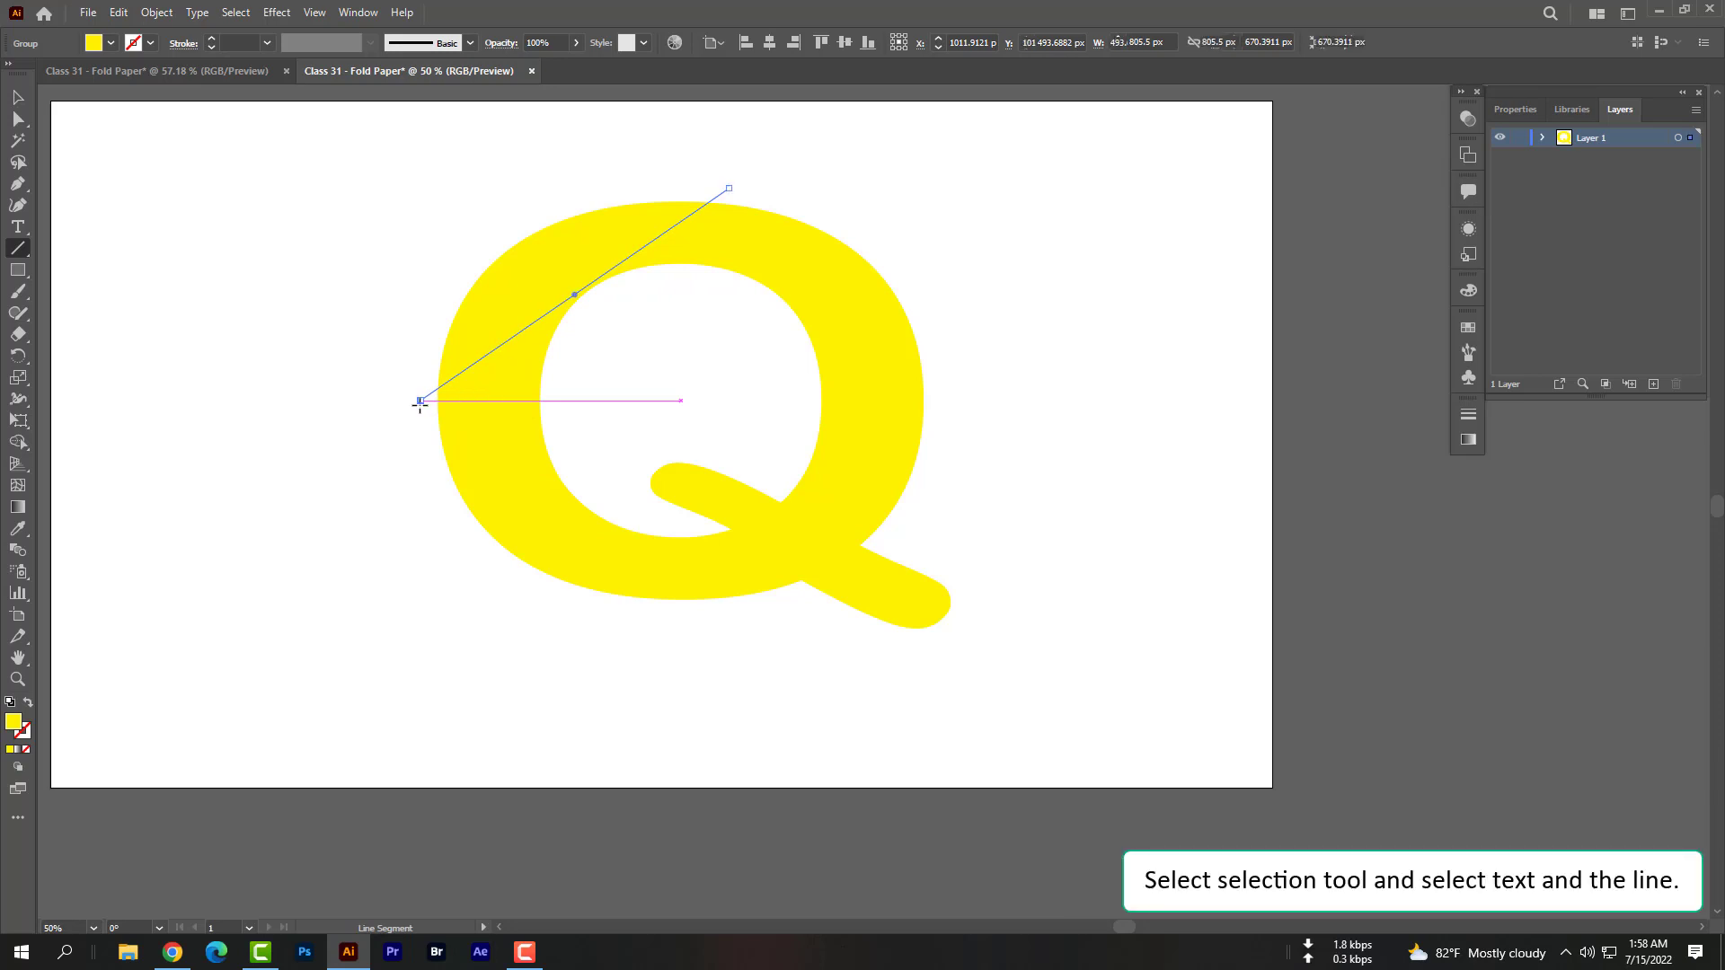
{"action": "left_click", "coordinate": [18, 97]}
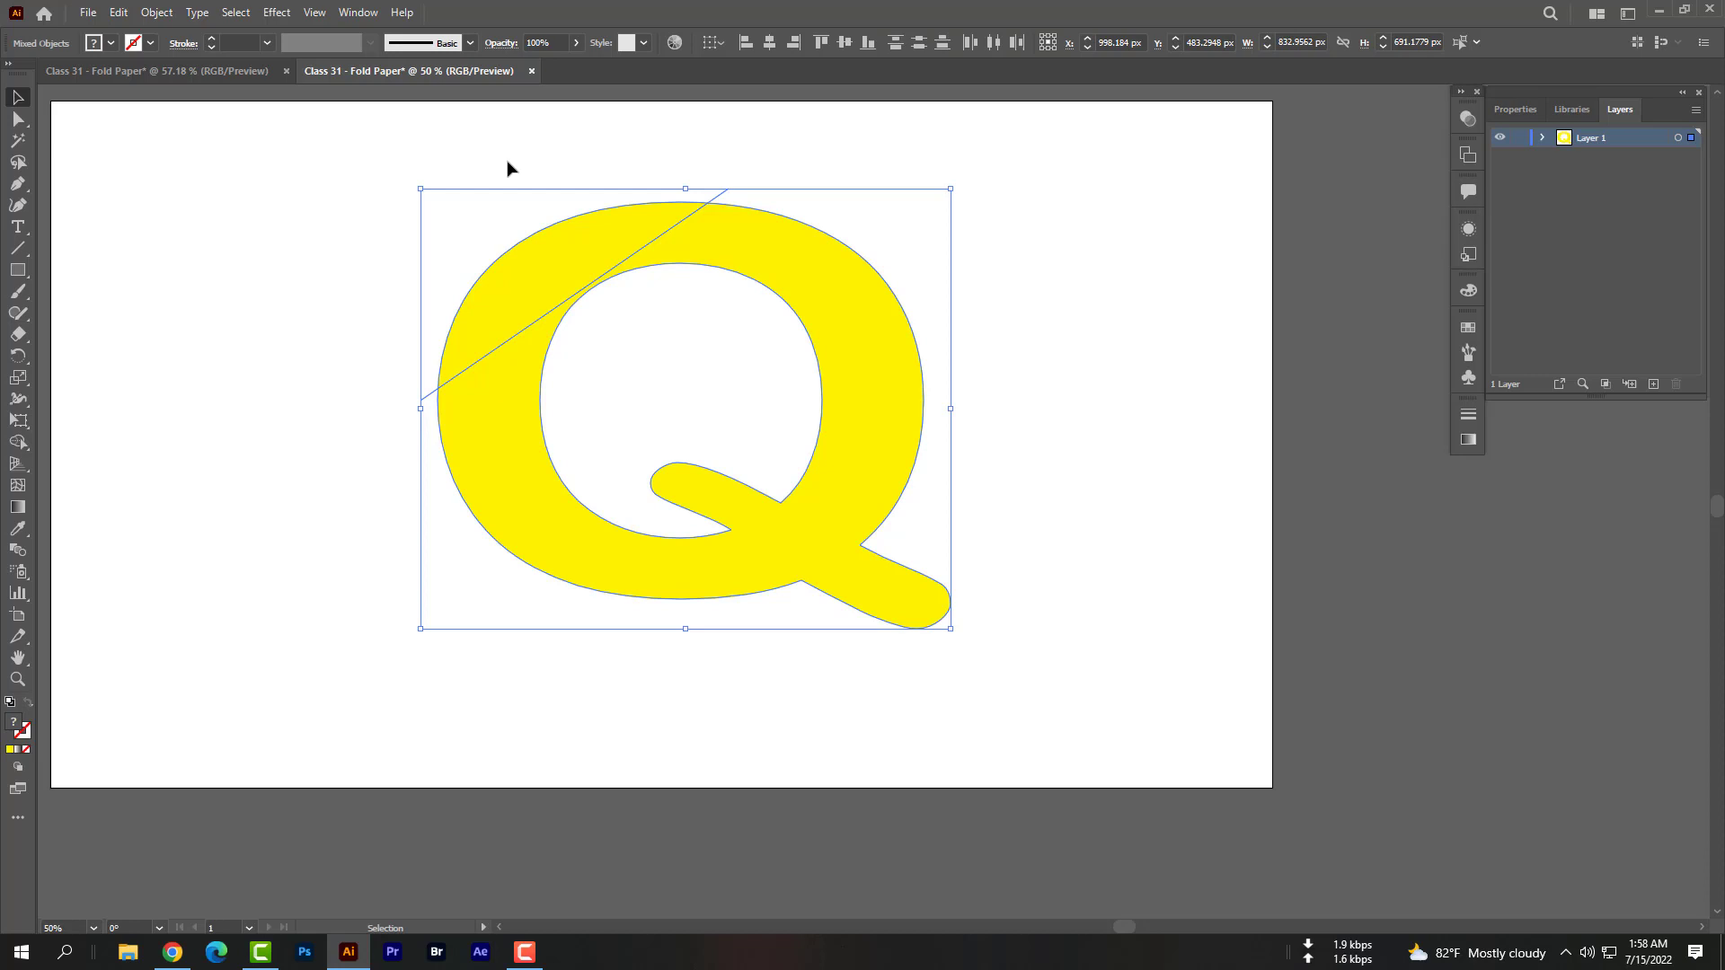
Use Pathfinder Divide to cut the Q apart along the diagonal line
{"action": "left_click", "coordinate": [358, 13]}
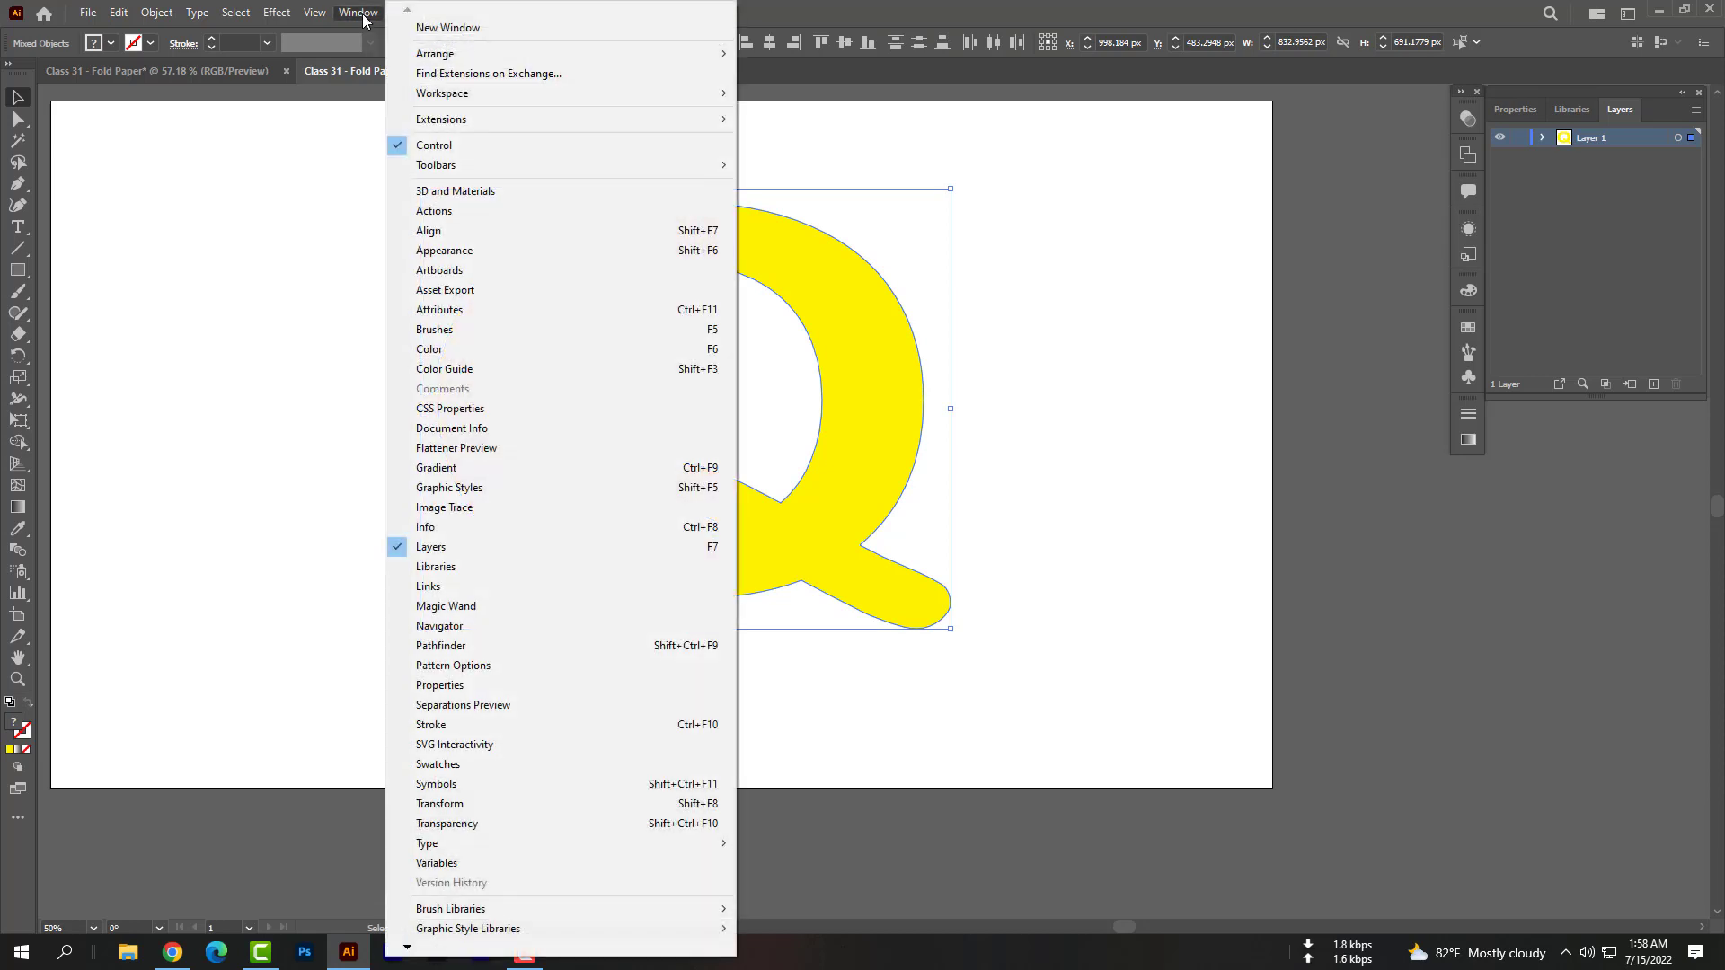
{"action": "mouse_move", "coordinate": [528, 645]}
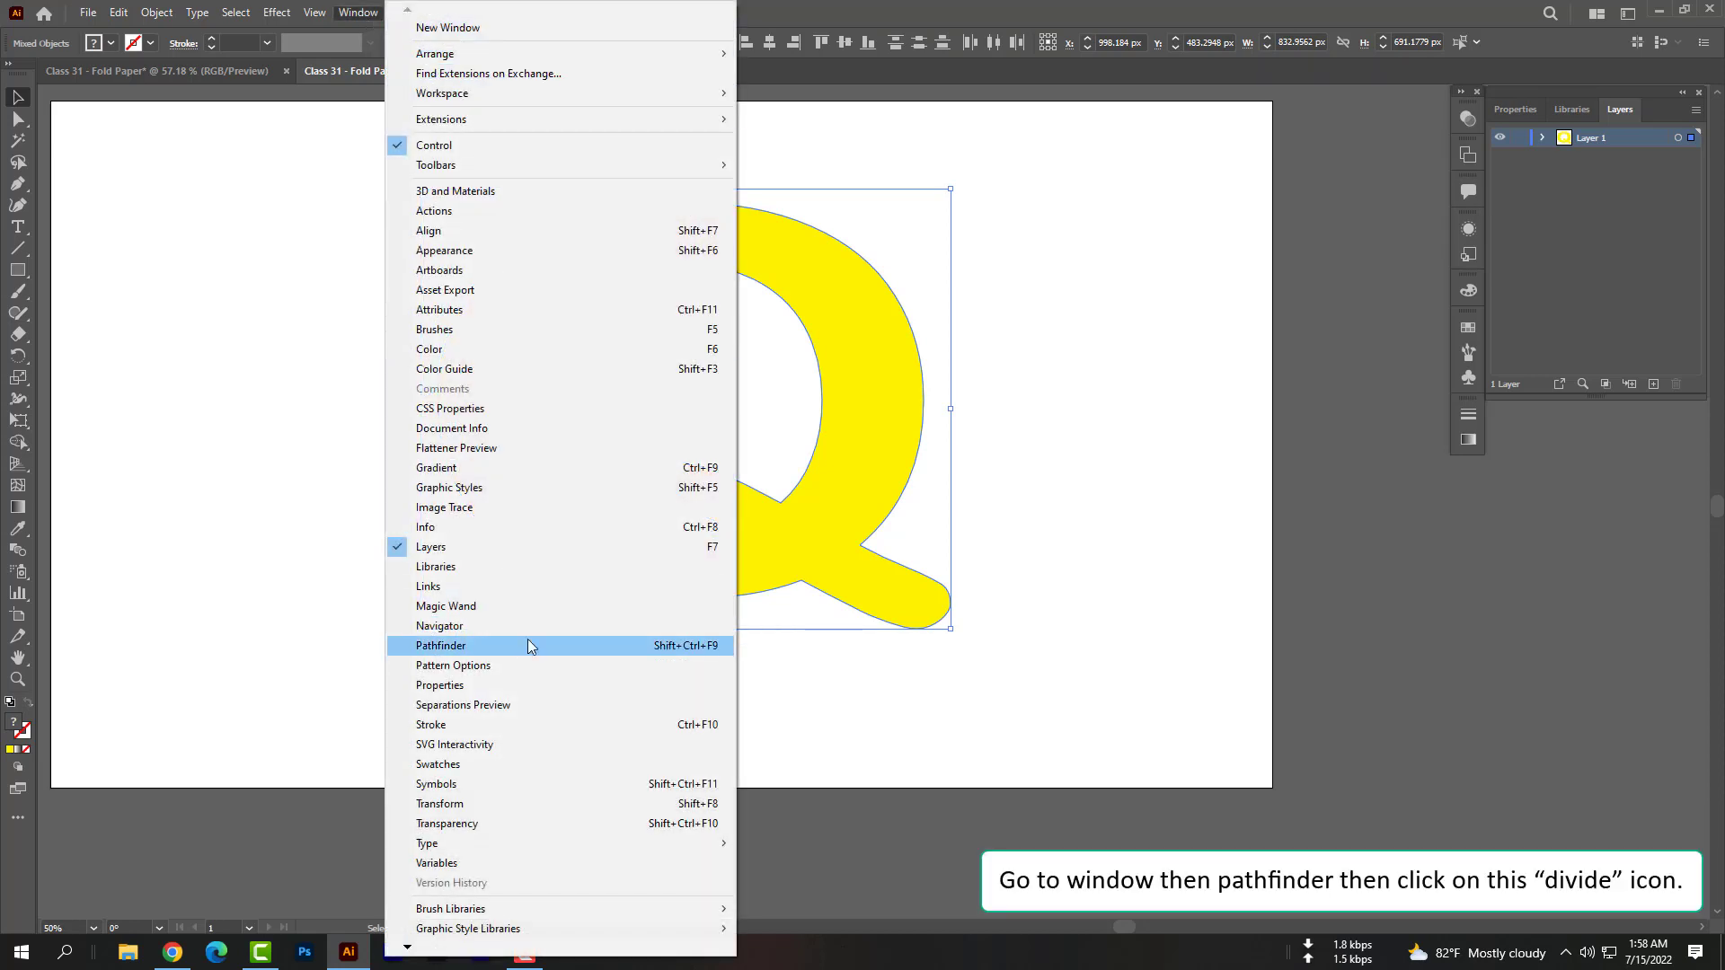
{"action": "left_click", "coordinate": [440, 645]}
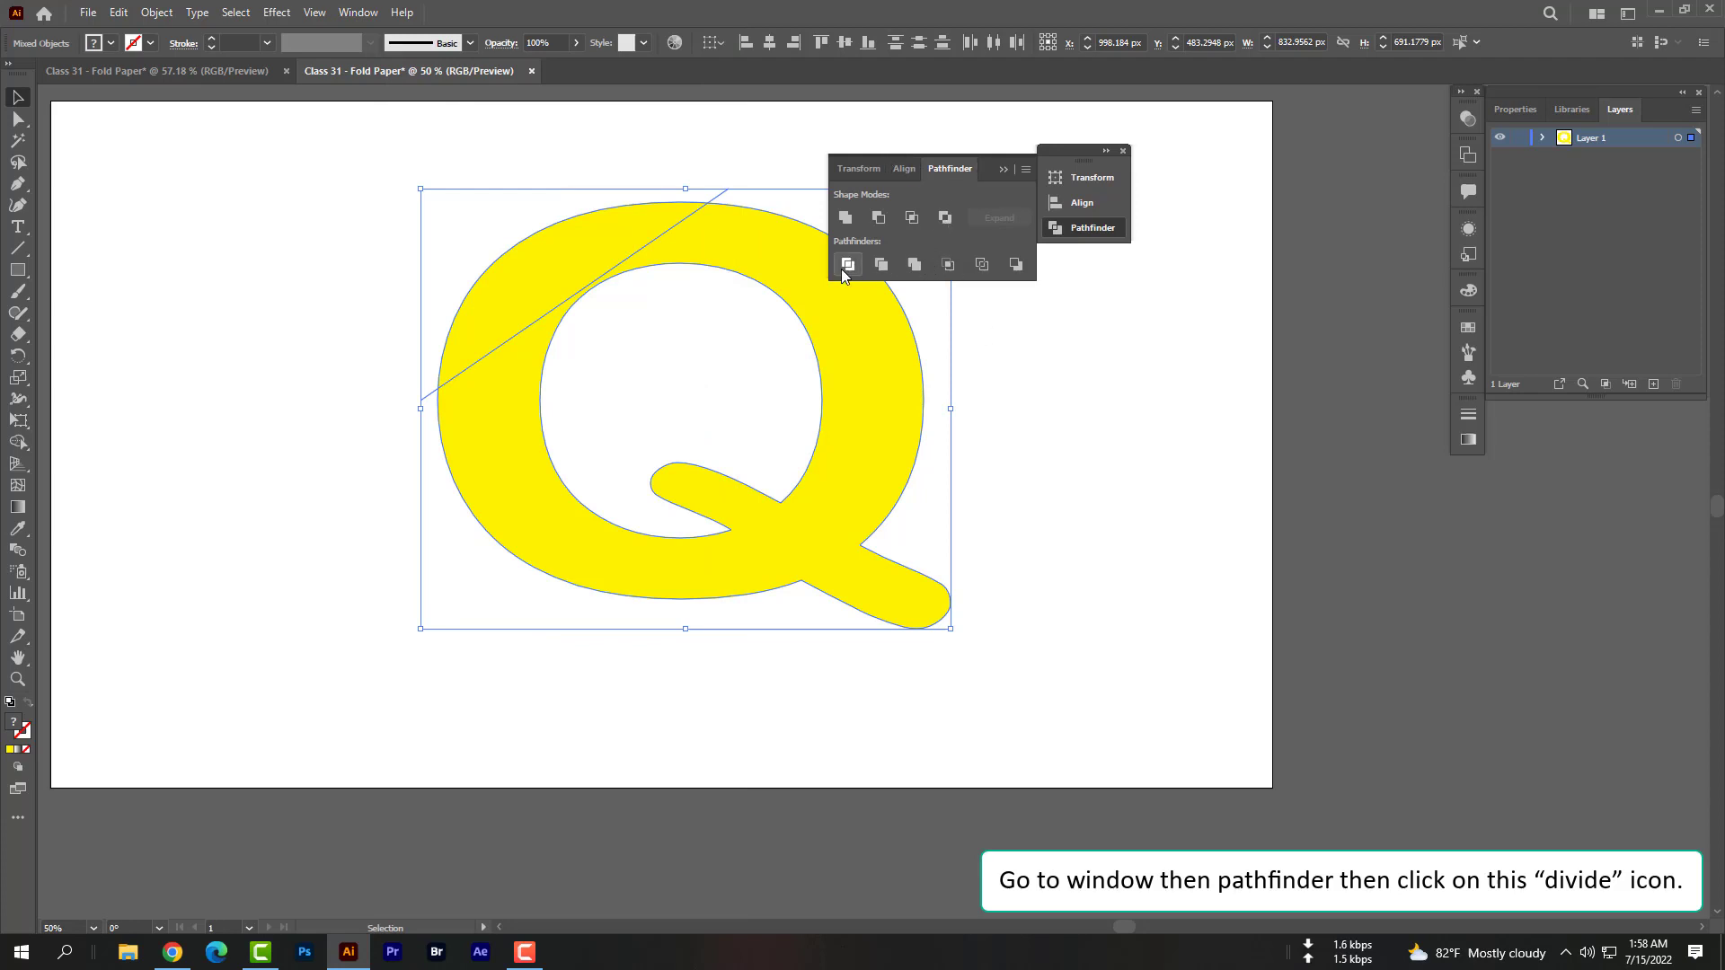
{"action": "left_click", "coordinate": [847, 264]}
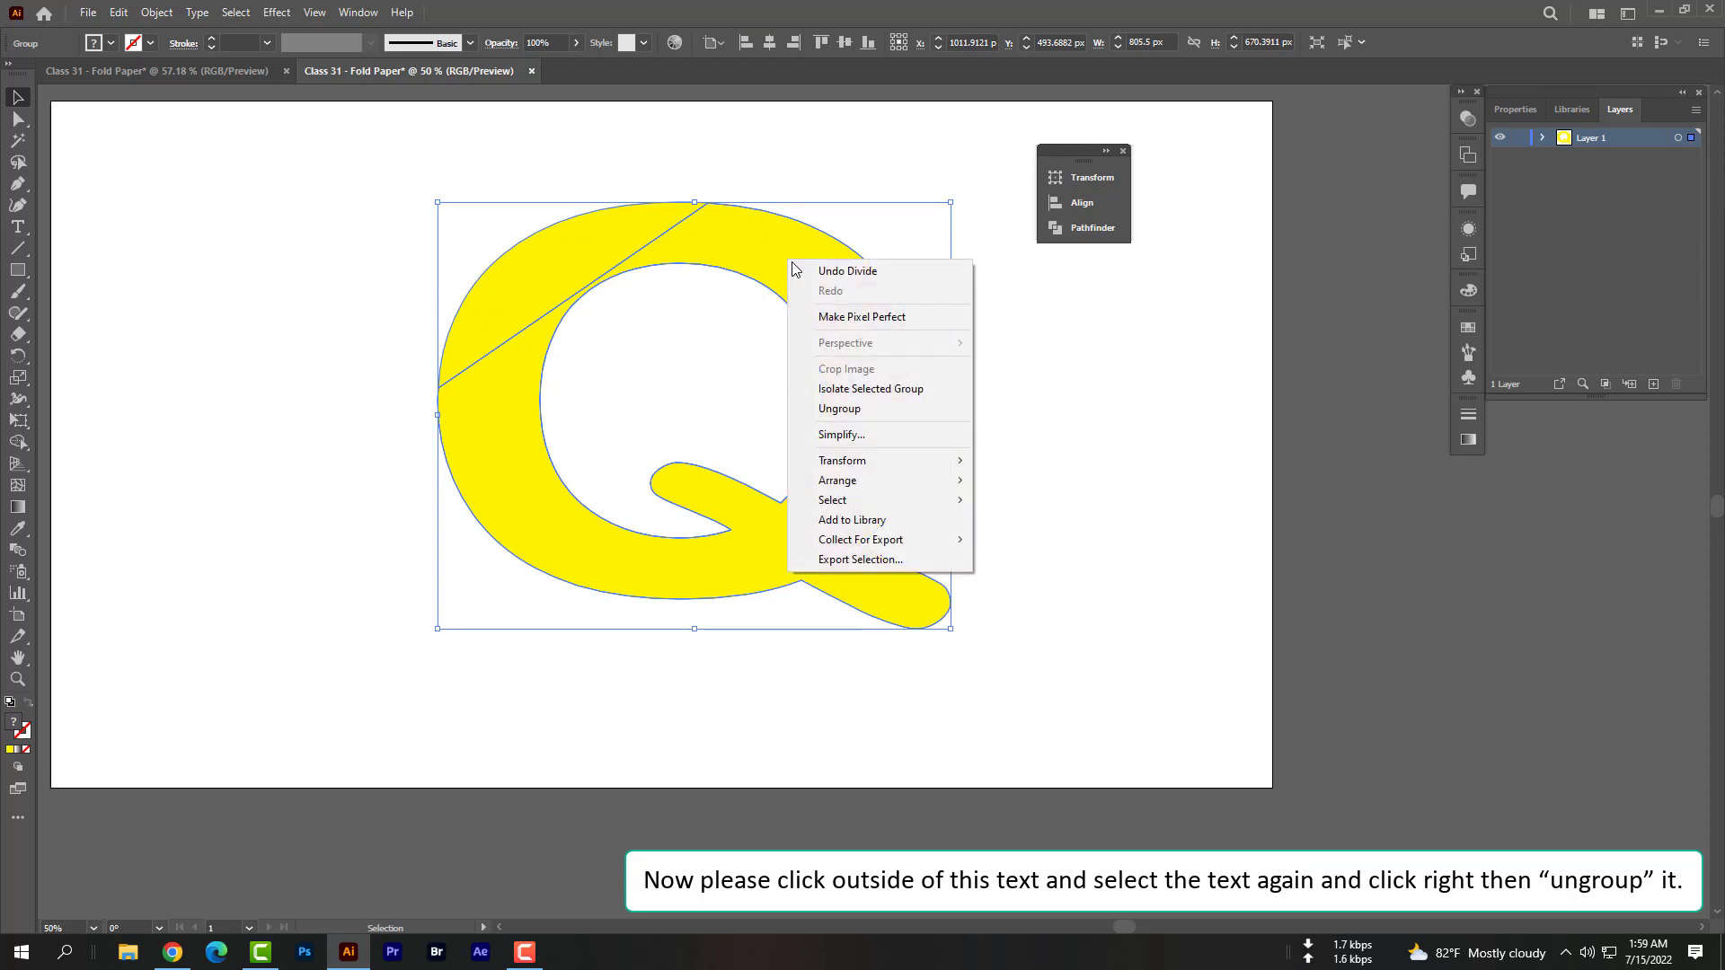
Ungroup the divided Q and rotate its top-left corner piece into a folded flap
{"action": "left_click", "coordinate": [839, 408]}
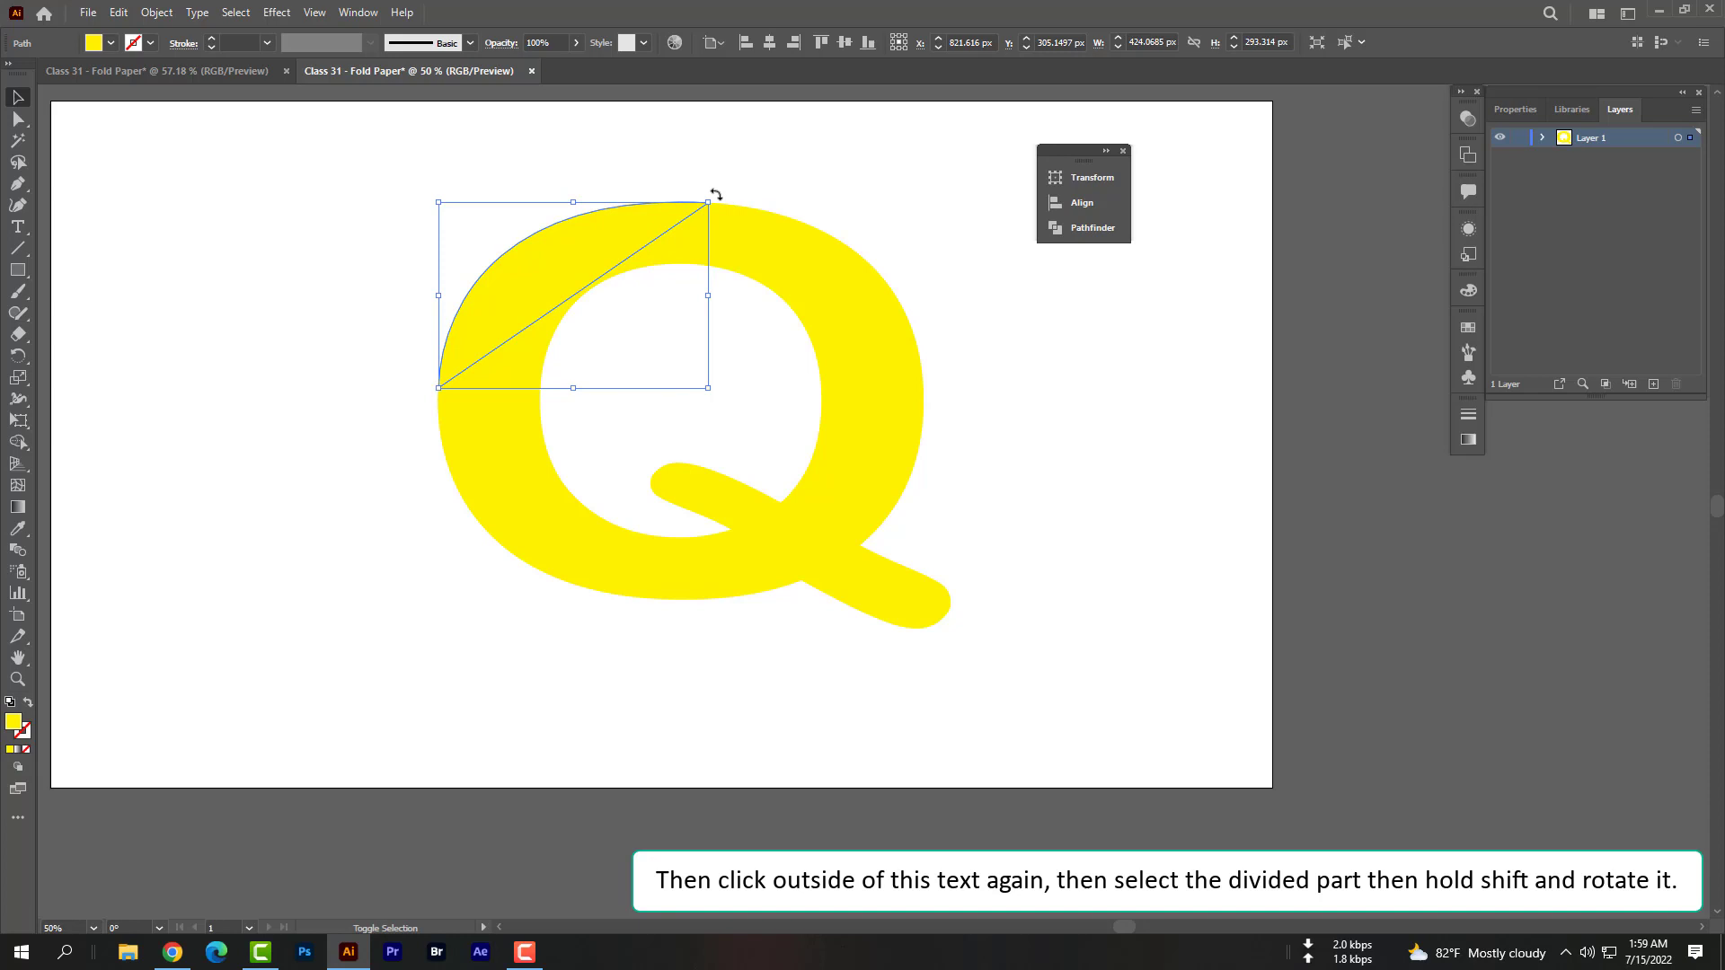
{"action": "left_click_drag", "start_coordinate": [704, 203], "coordinate": [660, 325]}
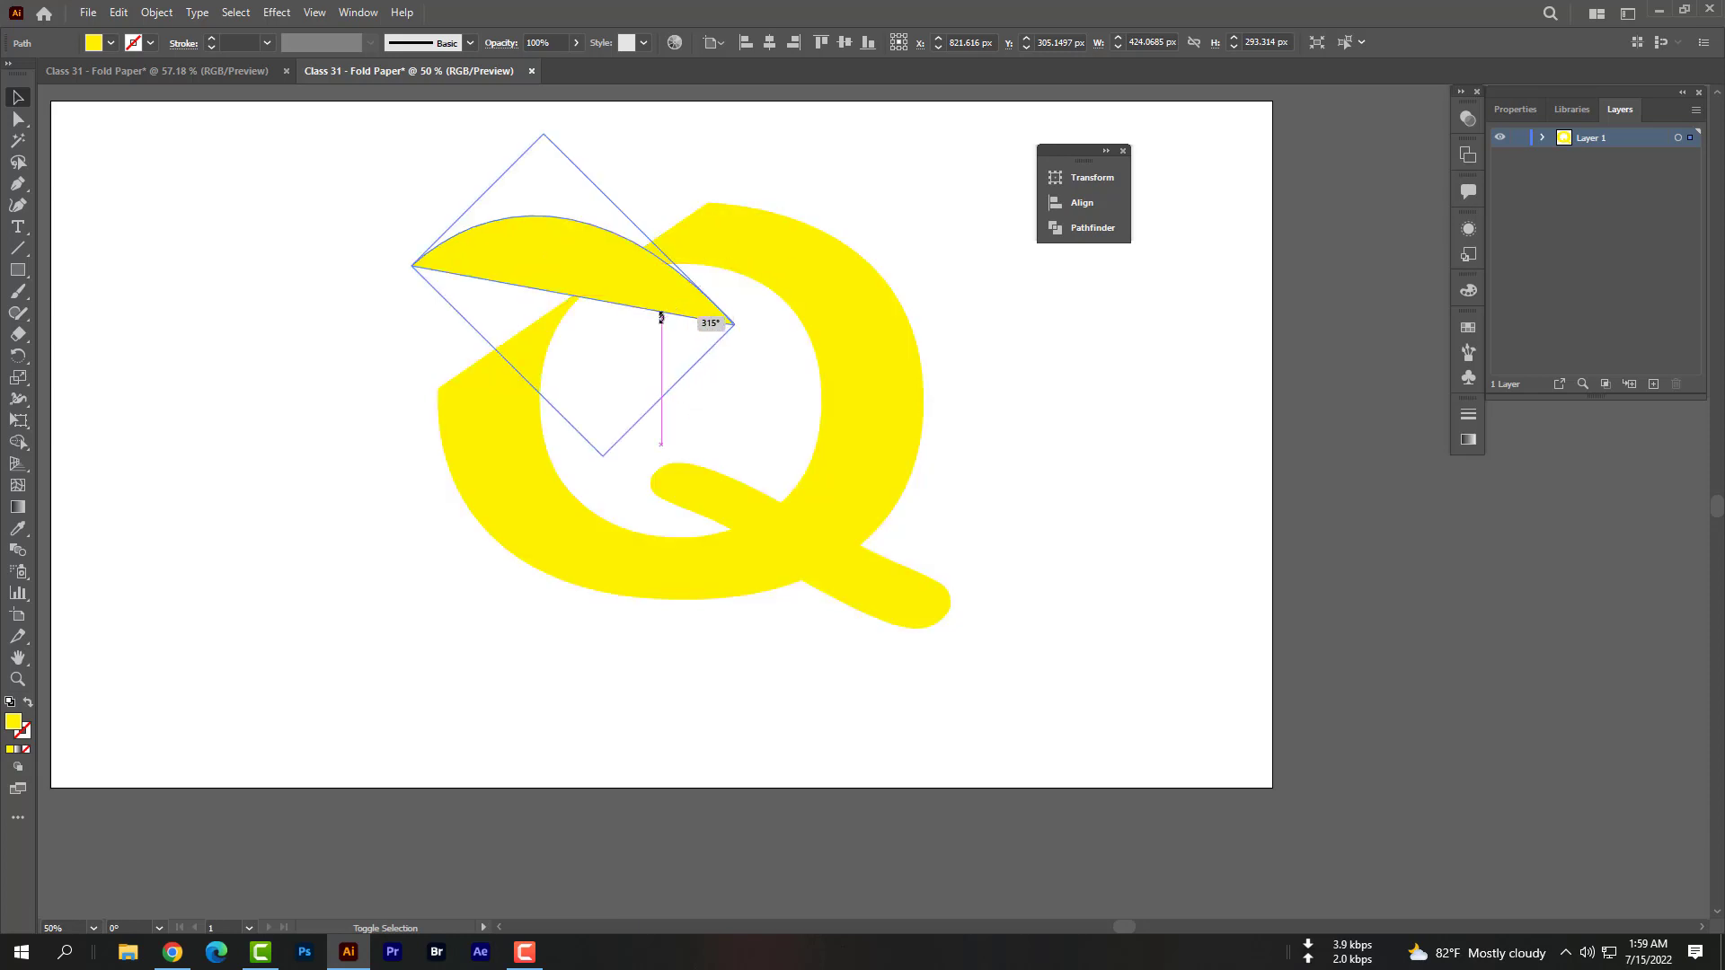
{"action": "left_click_drag", "start_coordinate": [659, 318], "coordinate": [631, 354]}
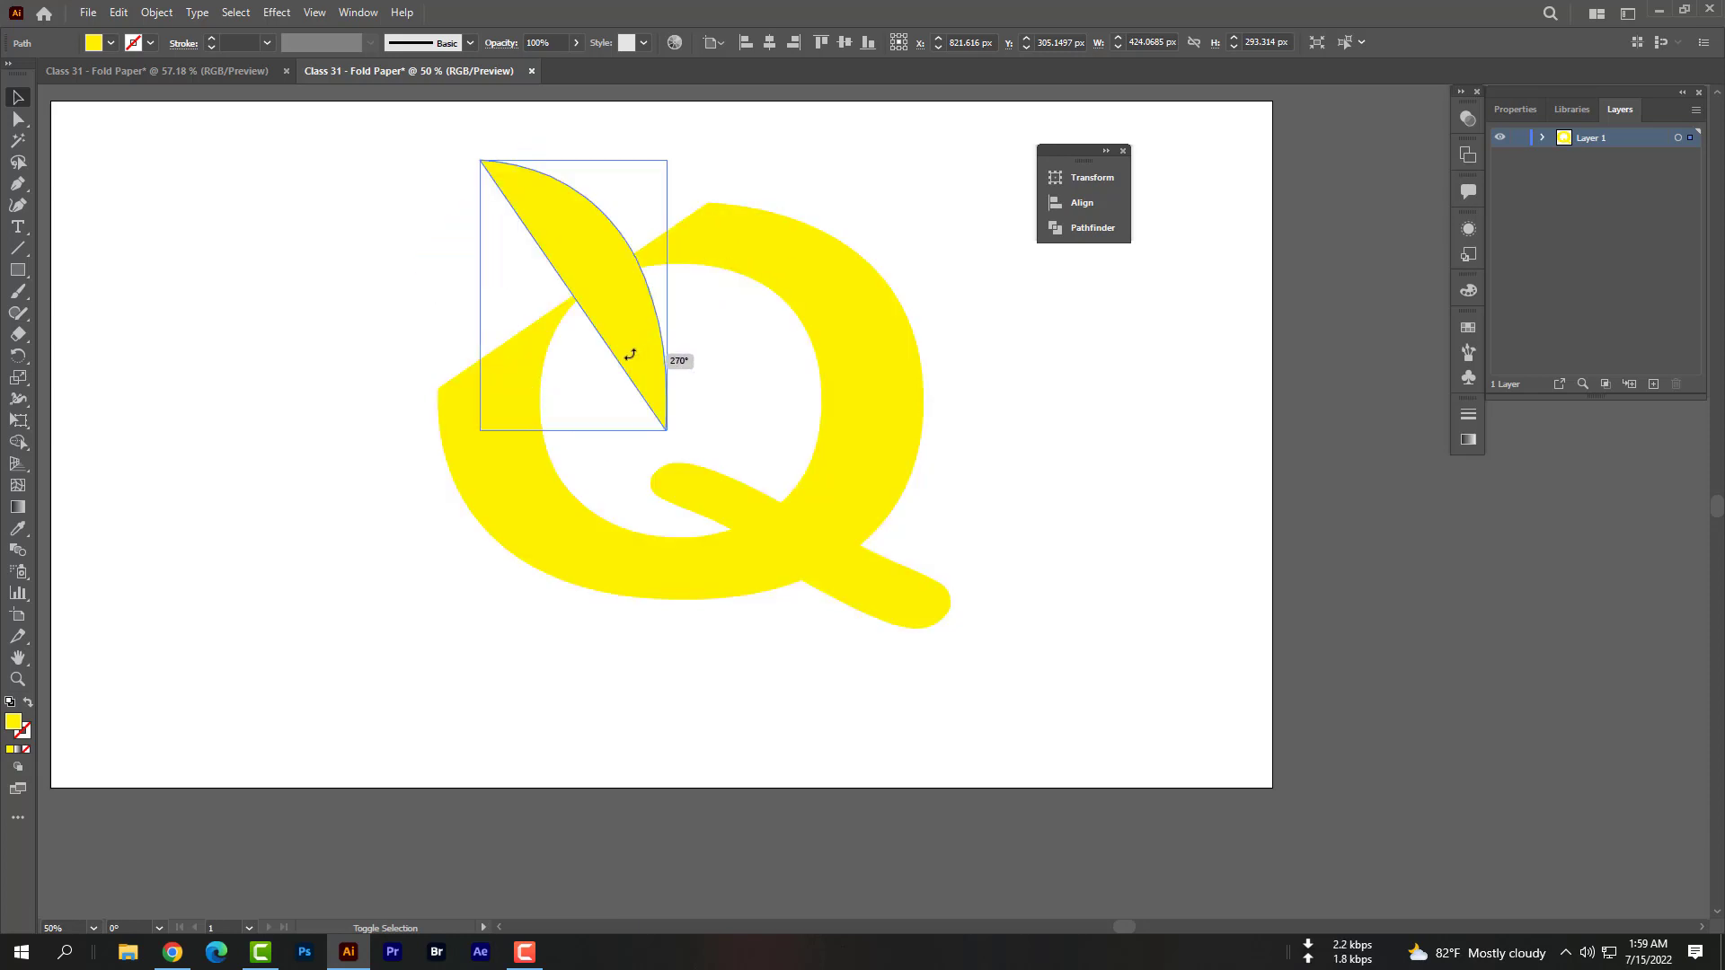
{"action": "left_click_drag", "start_coordinate": [631, 354], "coordinate": [501, 390]}
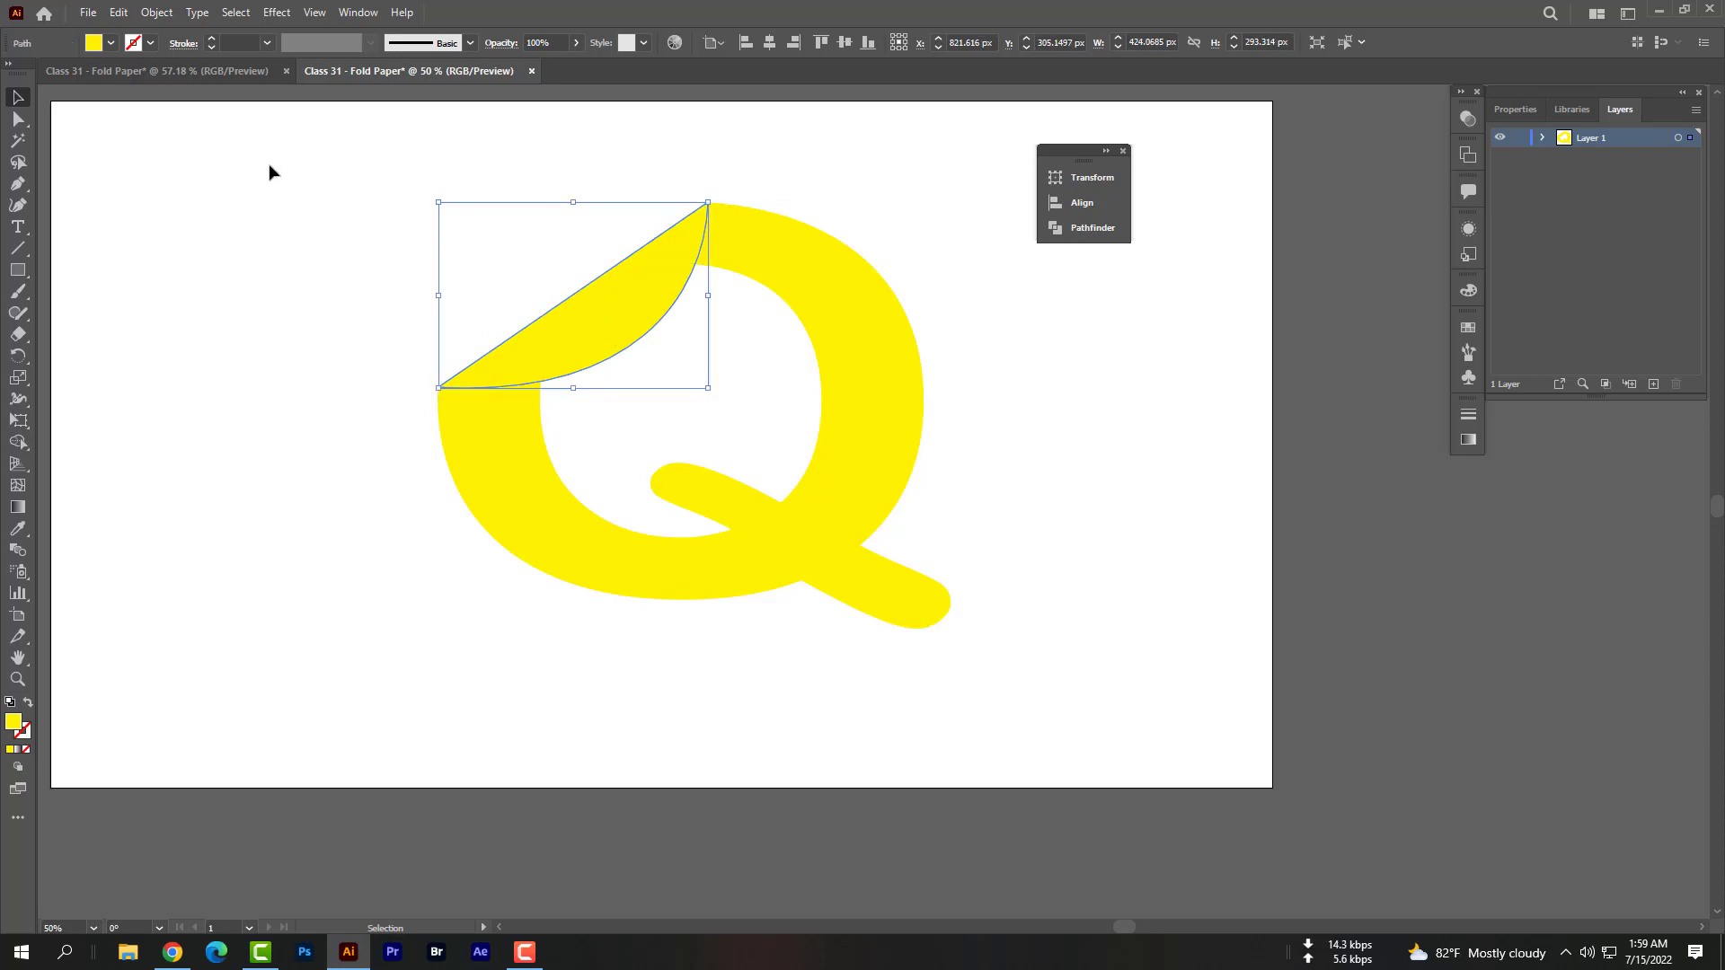
Fill the folded corner flap with a blue swatch
{"action": "left_click", "coordinate": [112, 43]}
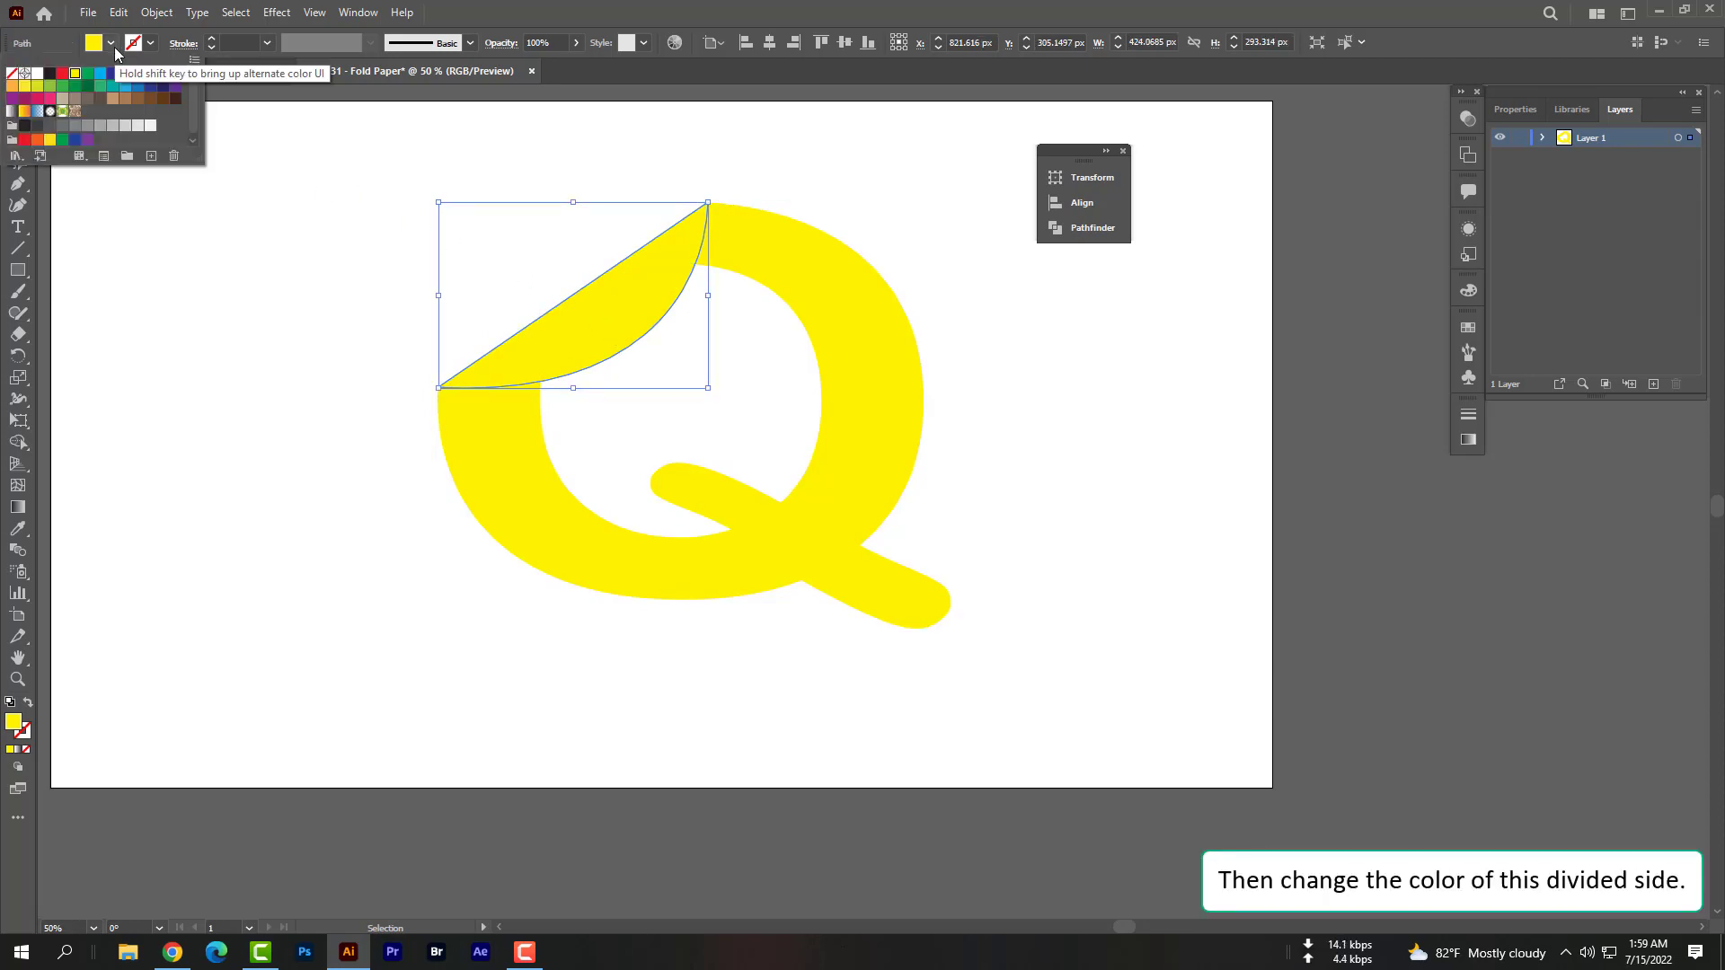
{"action": "left_click", "coordinate": [98, 74]}
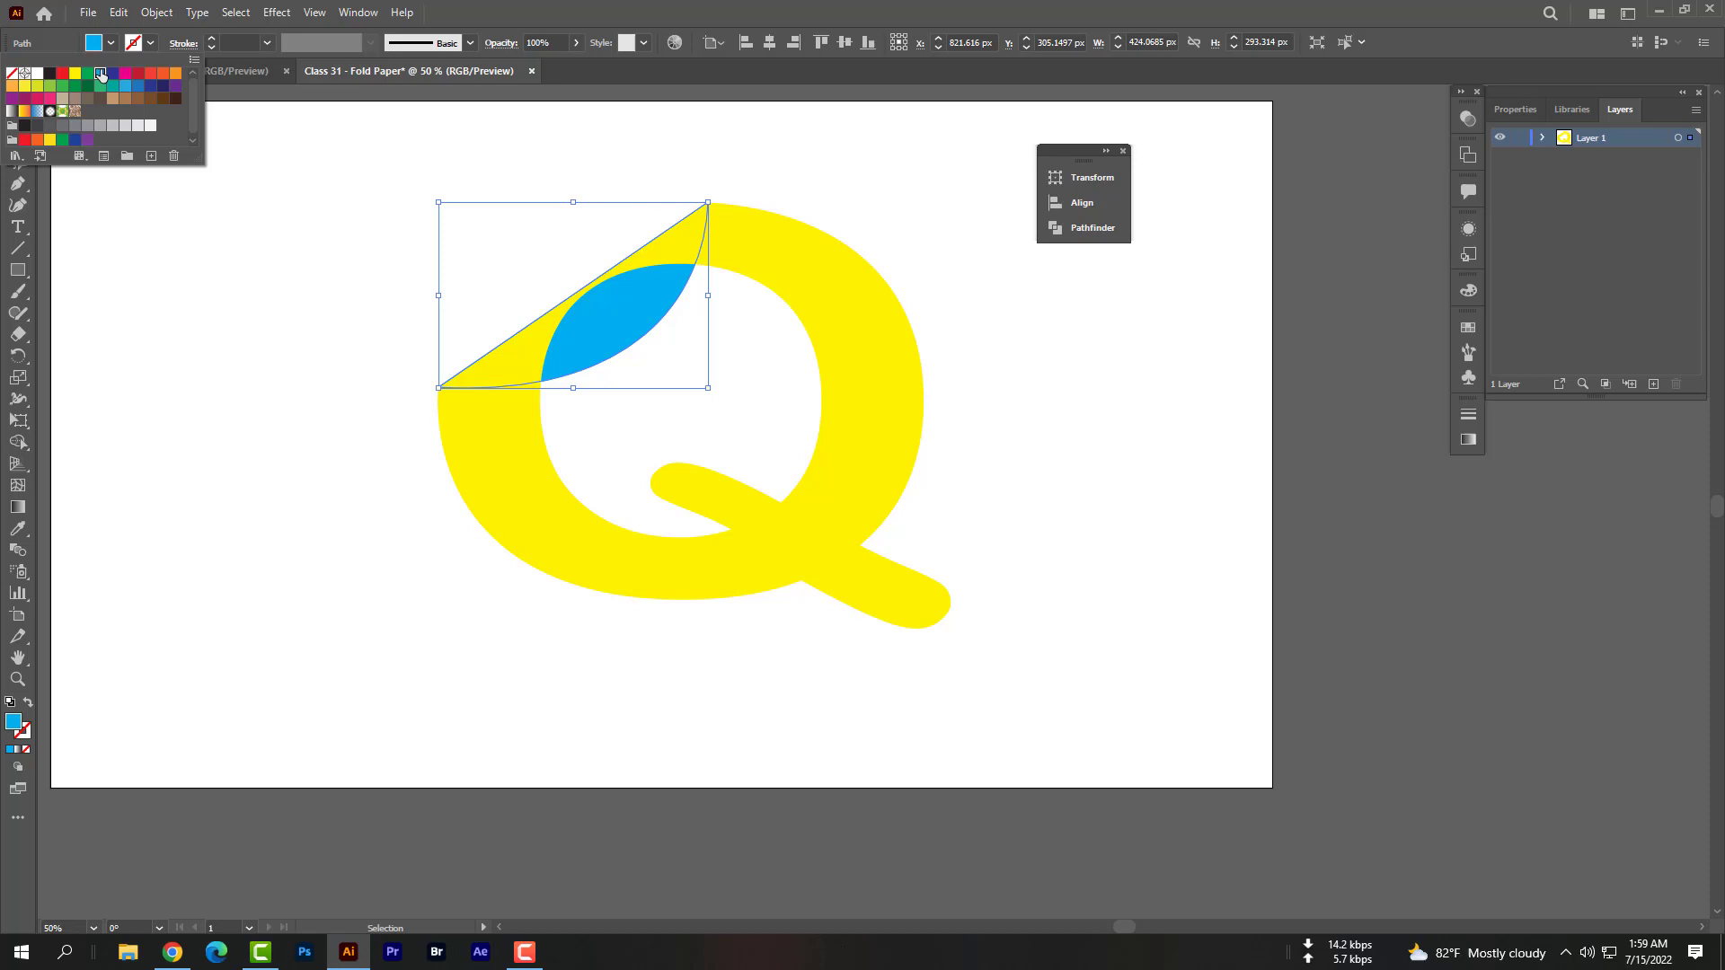
{"action": "mouse_move", "coordinate": [606, 313]}
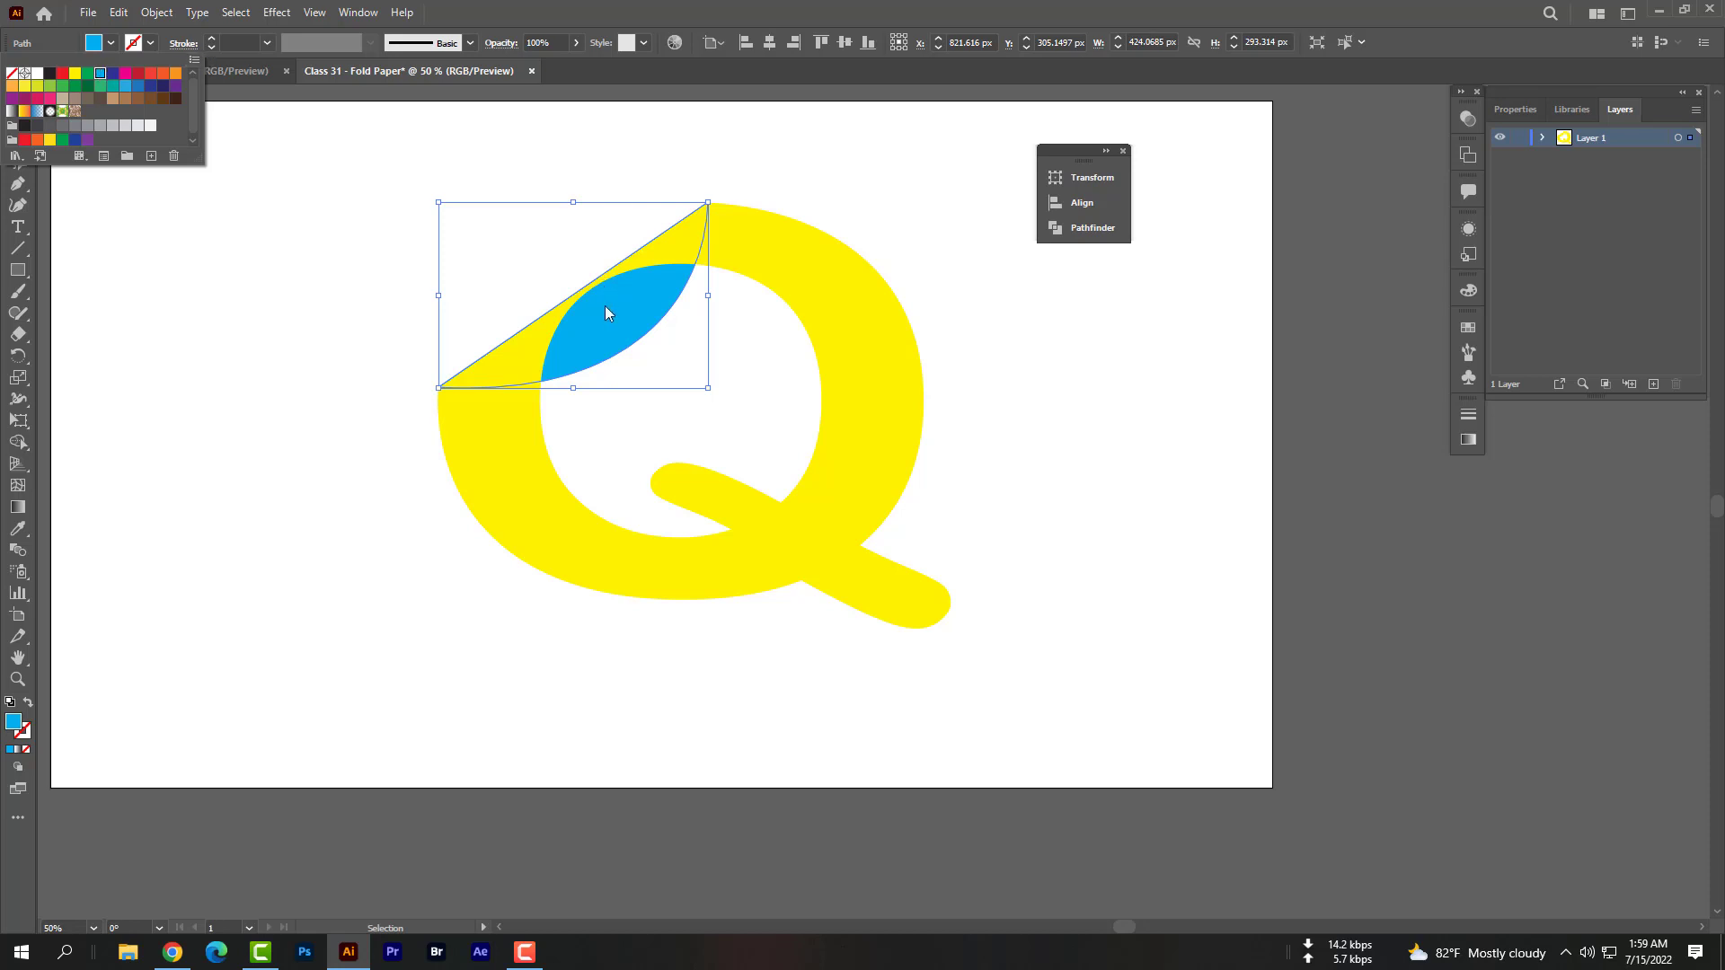
{"action": "left_click", "coordinate": [277, 12]}
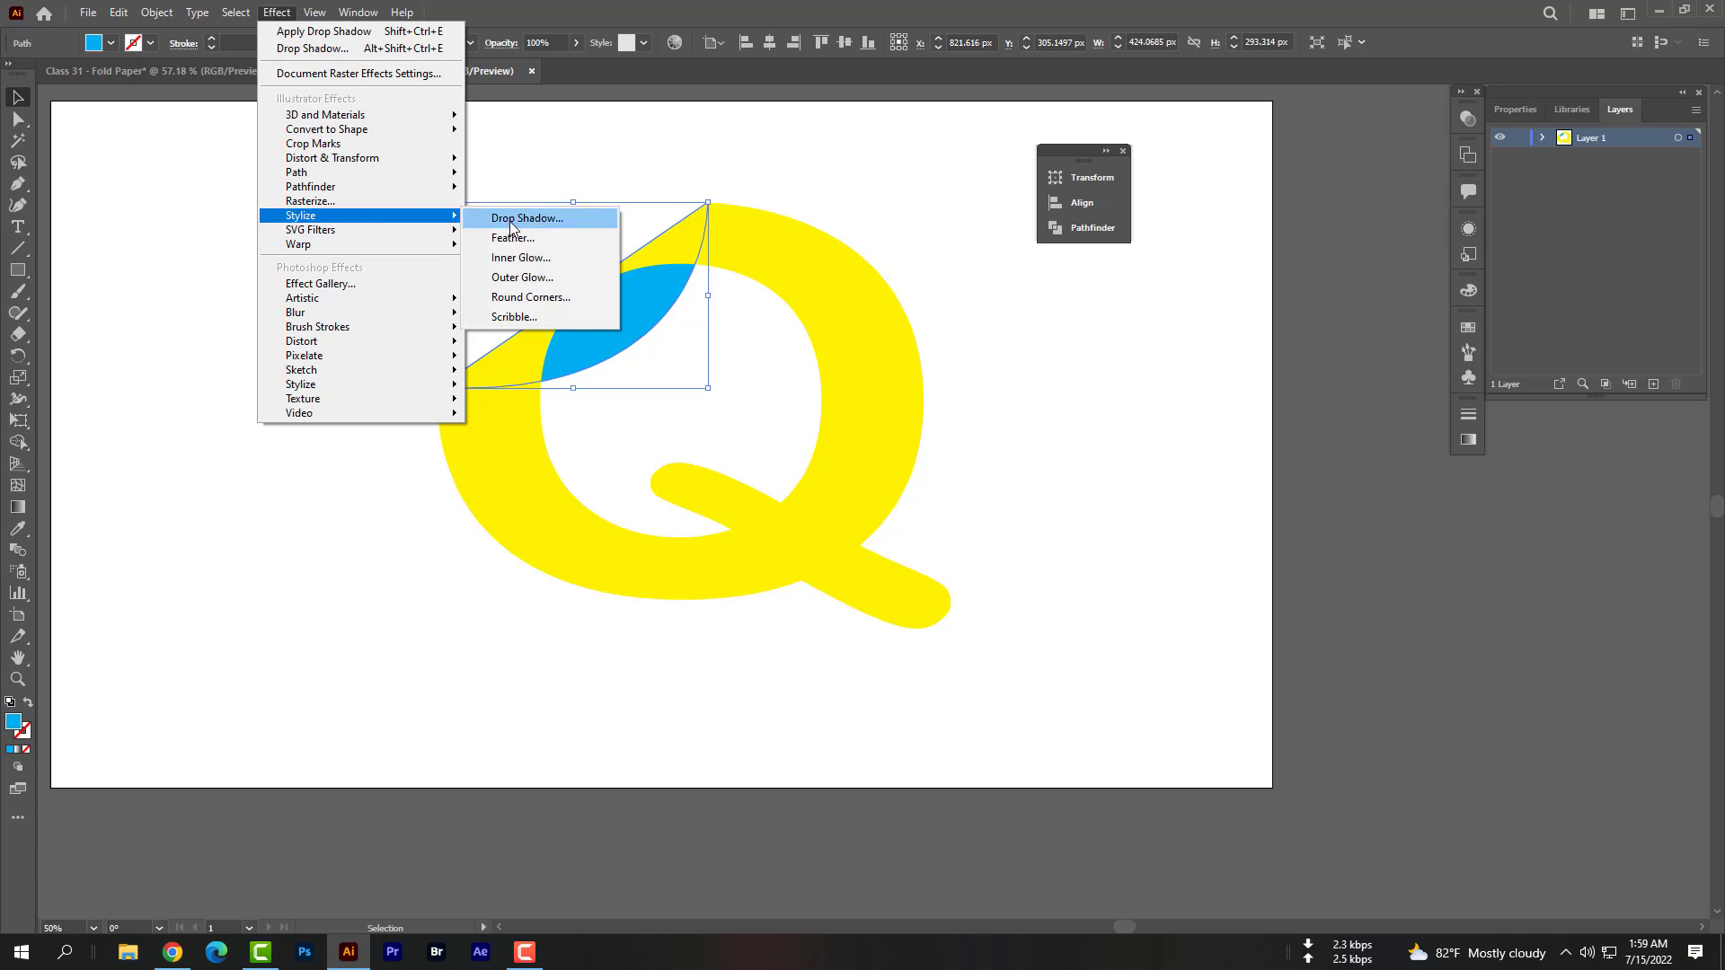
Apply a default Drop Shadow effect to the blue flap
{"action": "left_click", "coordinate": [525, 218]}
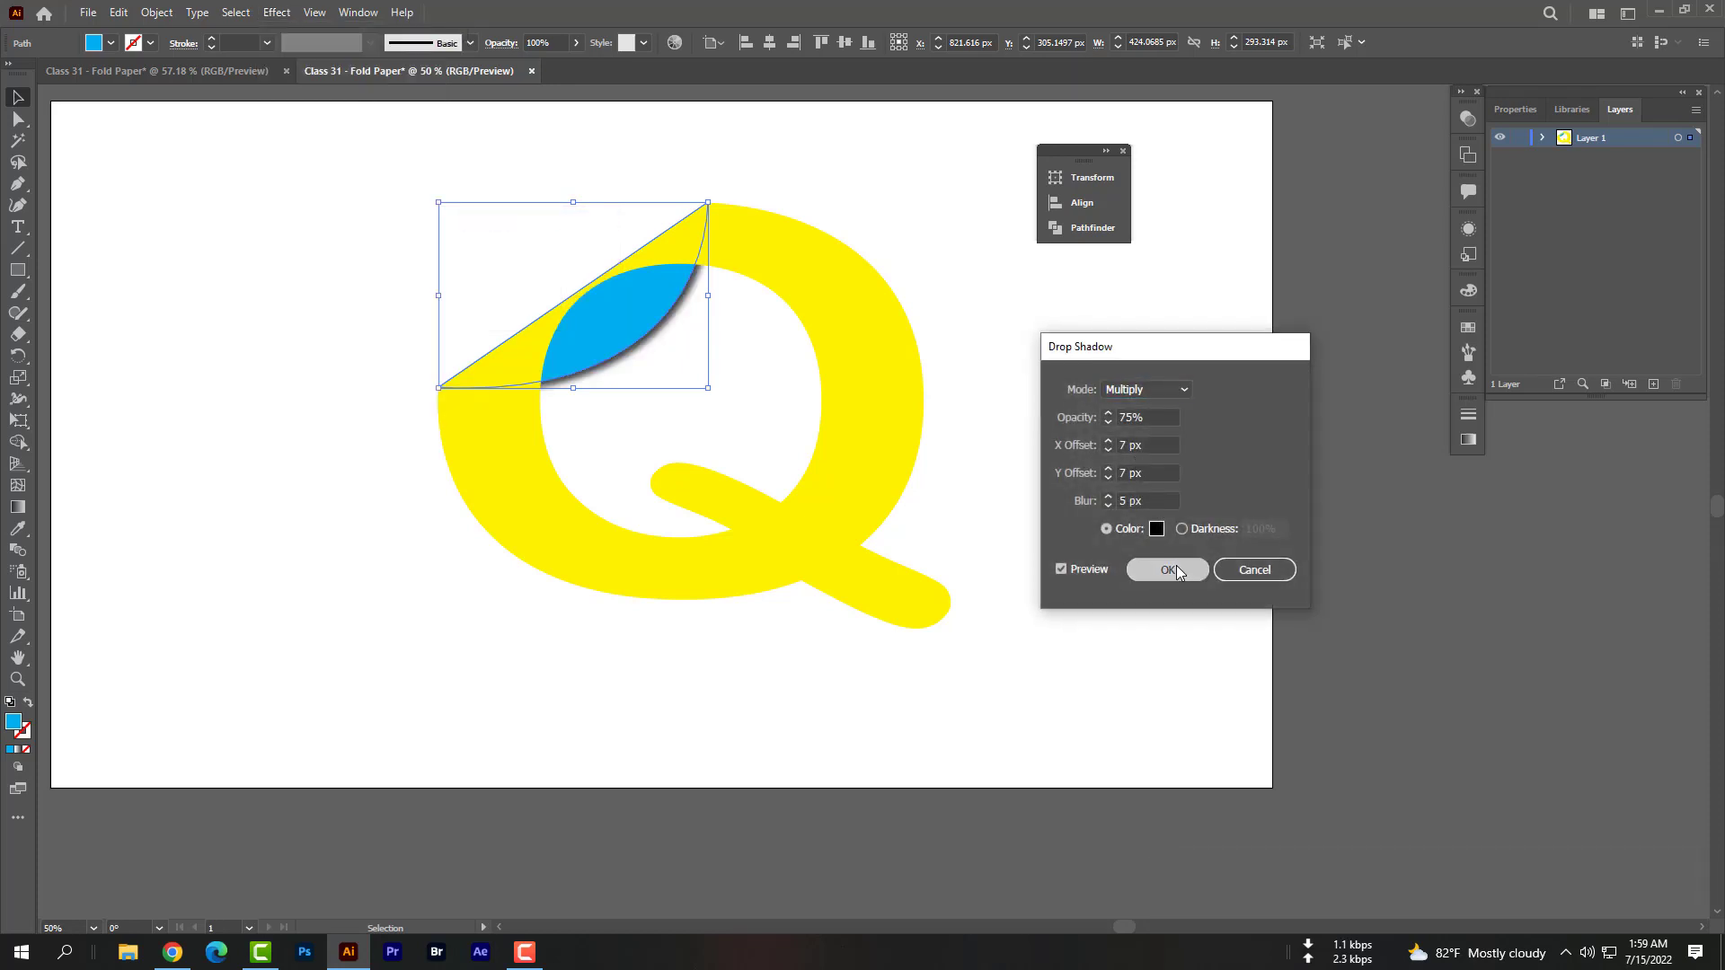
{"action": "left_click", "coordinate": [1162, 569]}
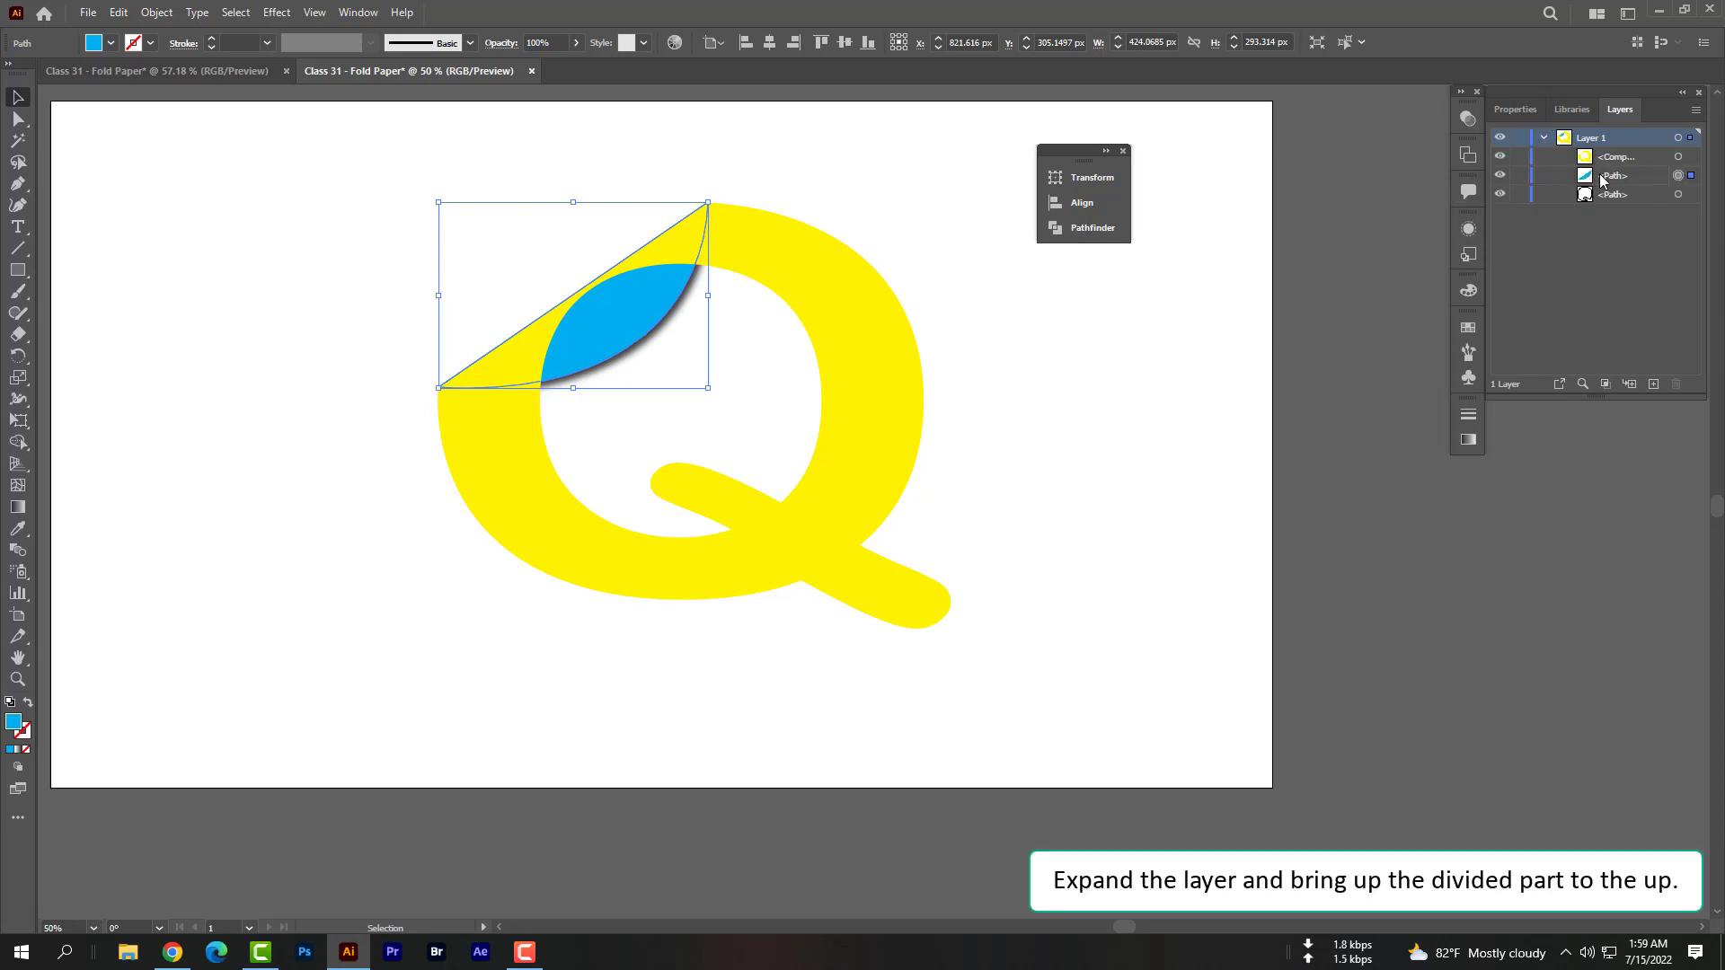
Move the flap path above the Q in Layers and add a drop shadow to the Q
{"action": "left_click", "coordinate": [1618, 157]}
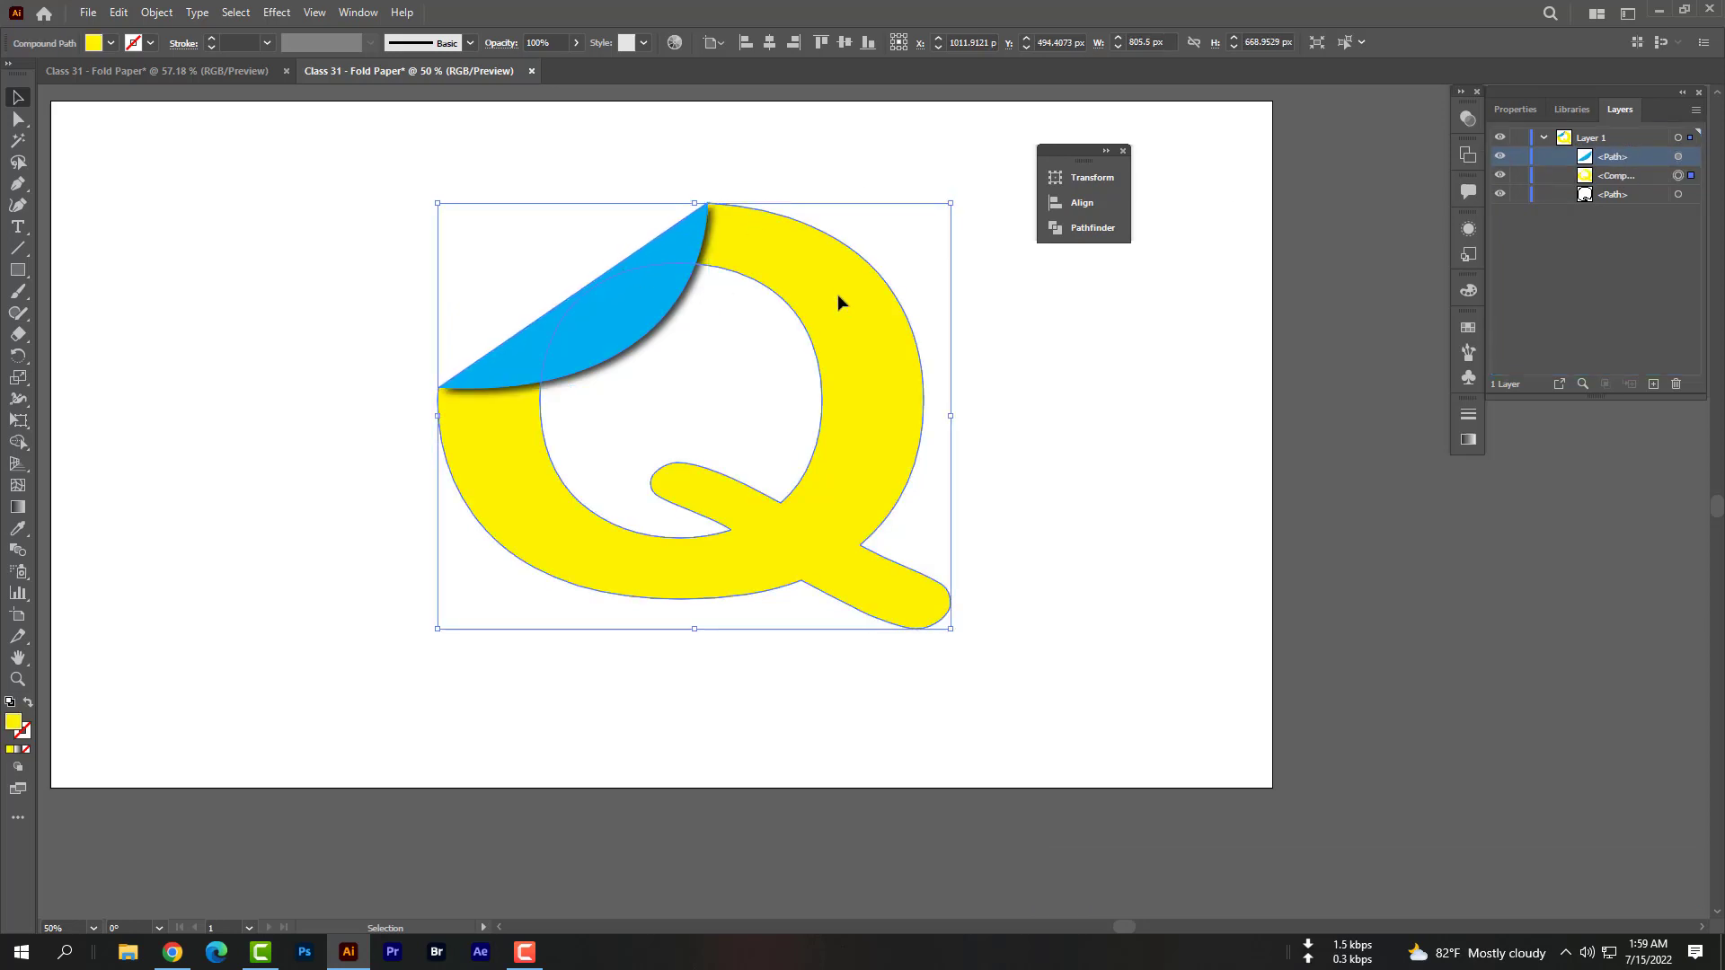
{"action": "left_click", "coordinate": [275, 12]}
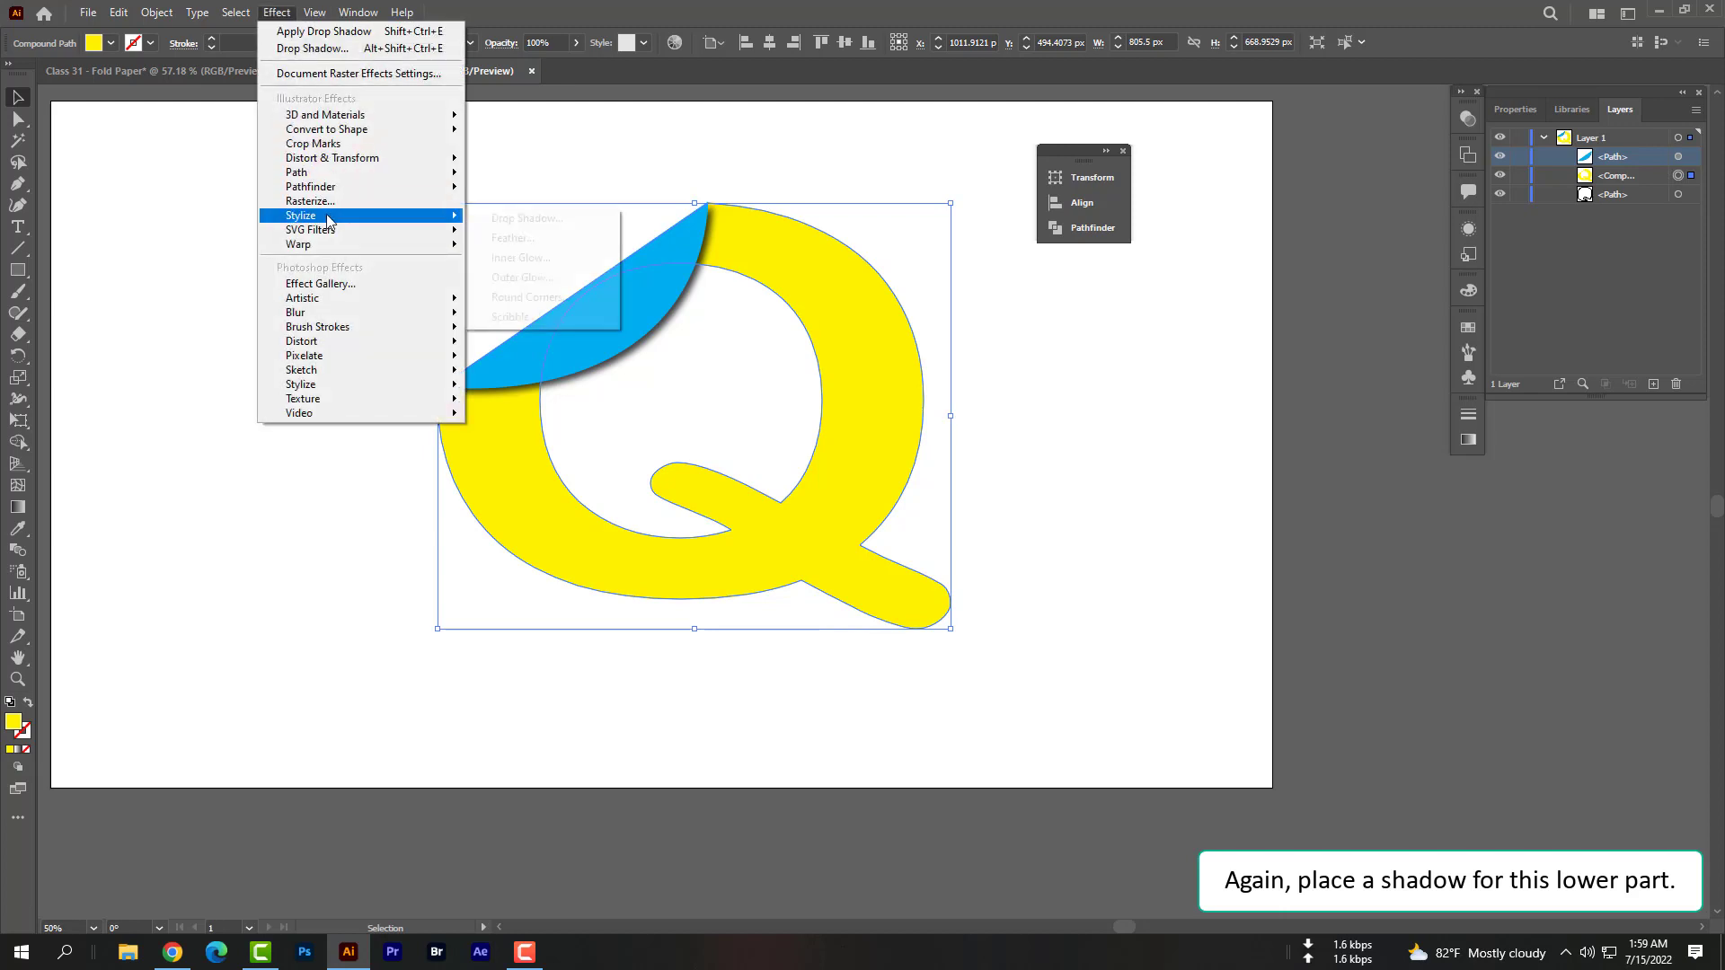
{"action": "left_click", "coordinate": [527, 218]}
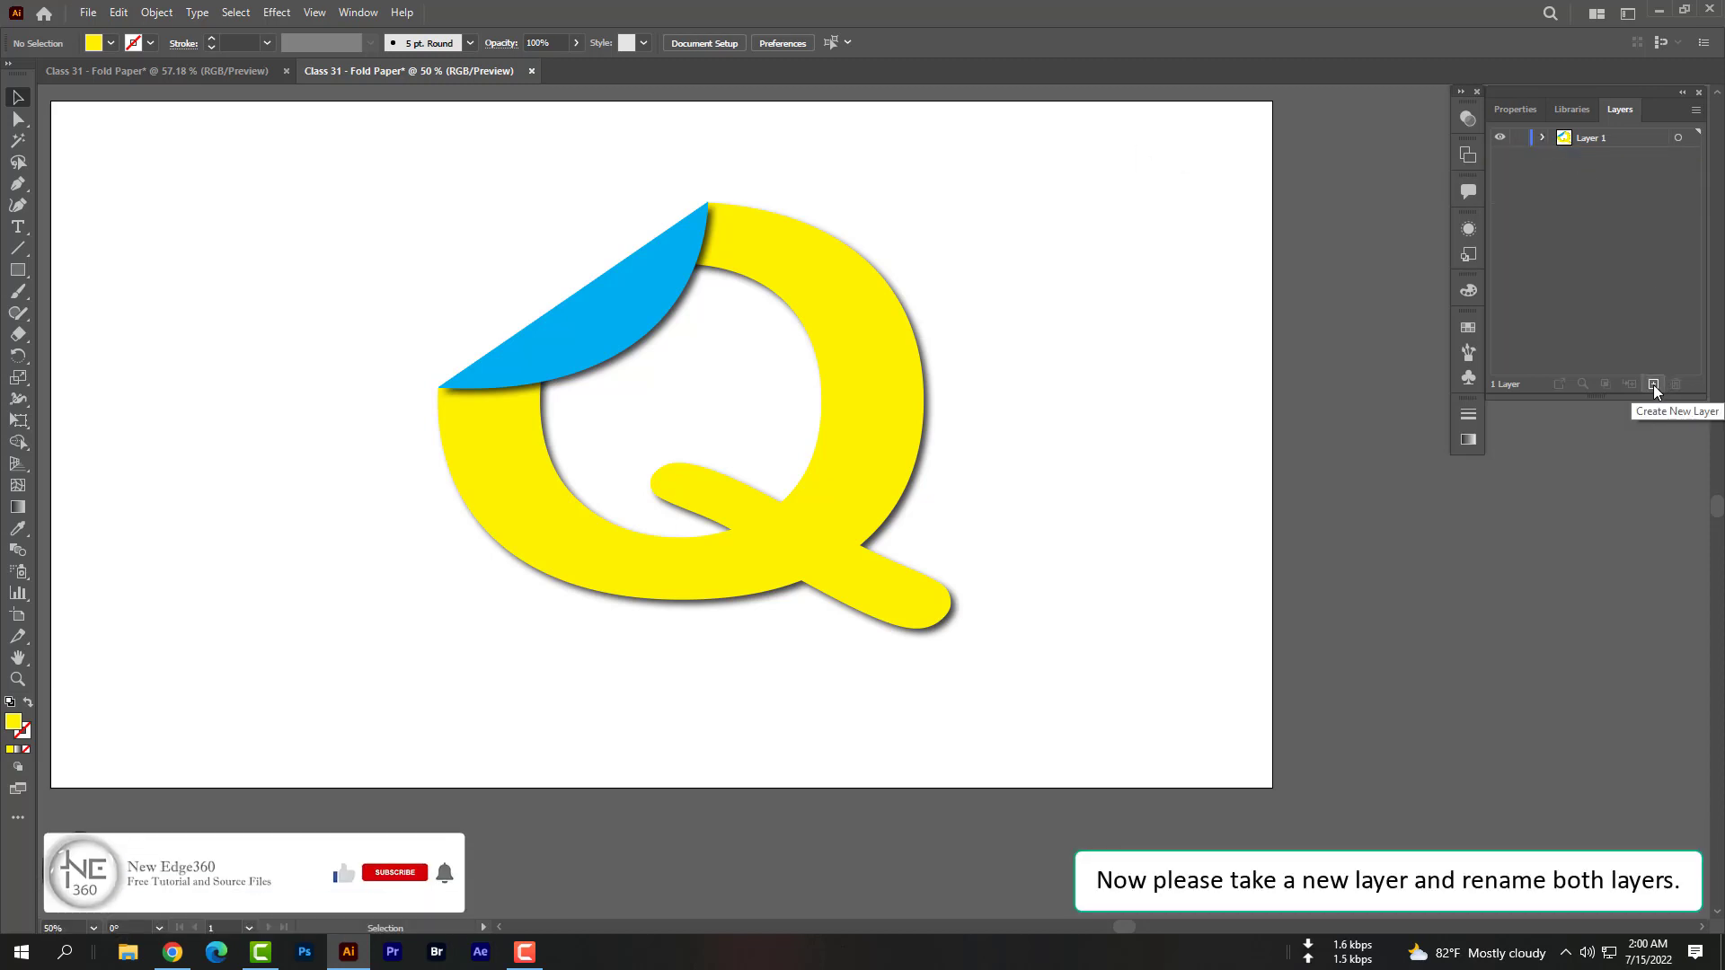
Add a new layer, renaming the layers Q and BG with BG below
{"action": "left_click", "coordinate": [1653, 385]}
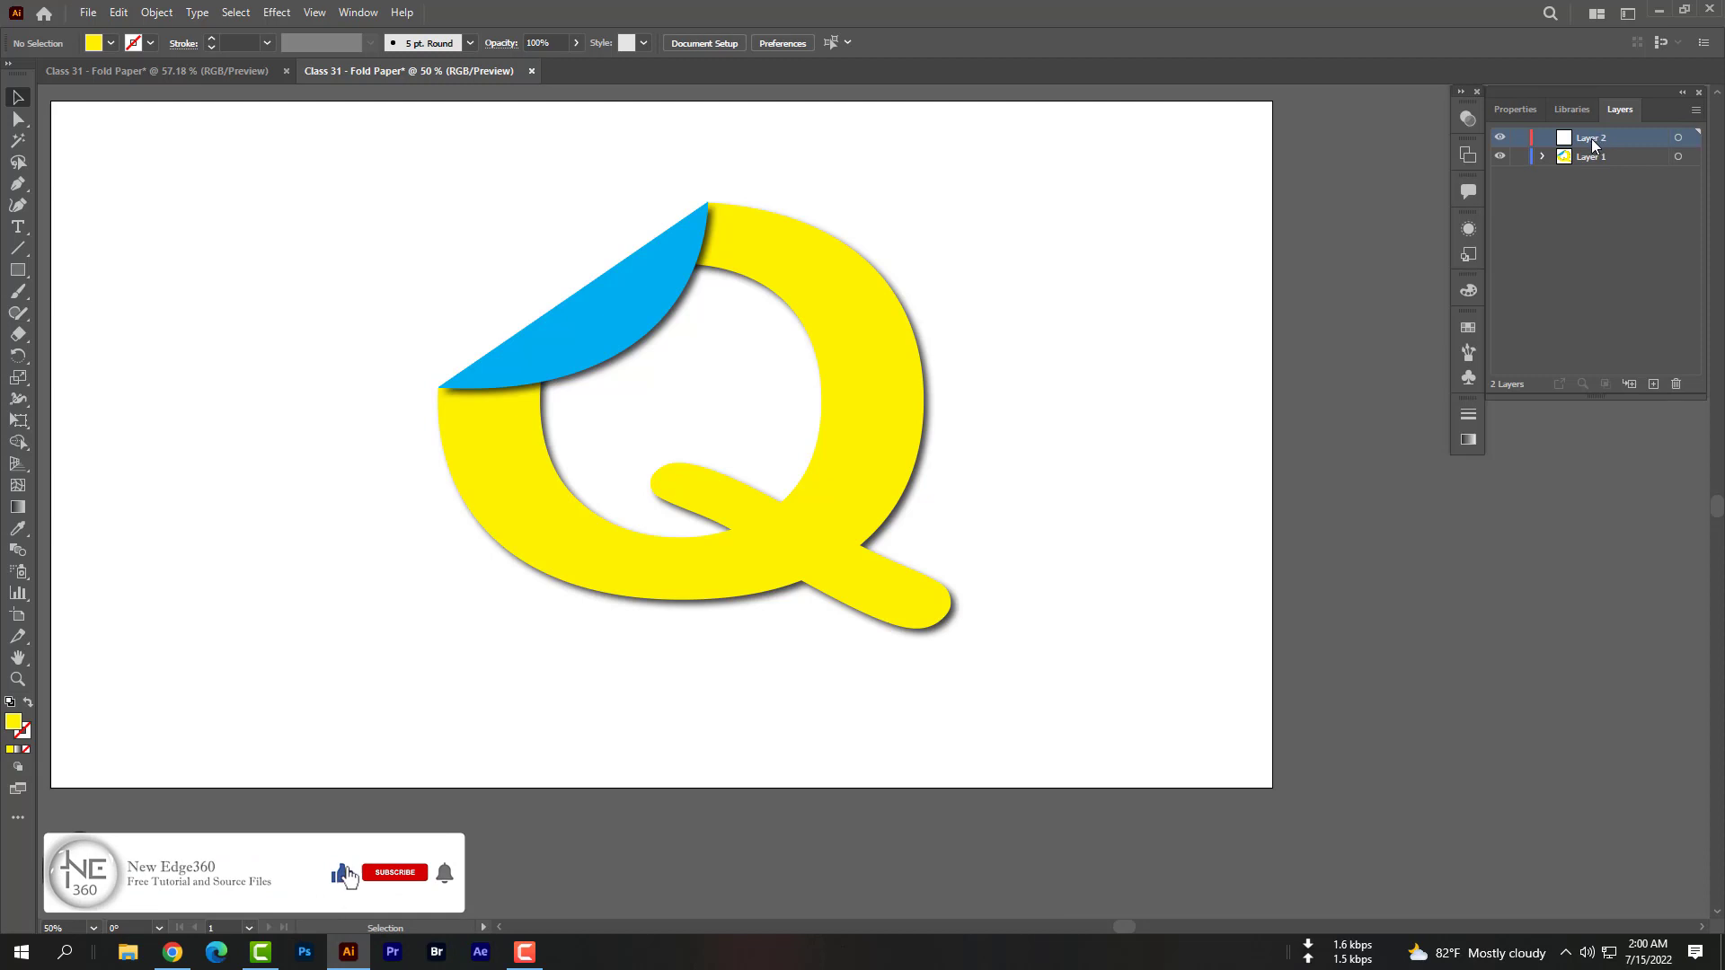
{"action": "left_click", "coordinate": [1590, 156]}
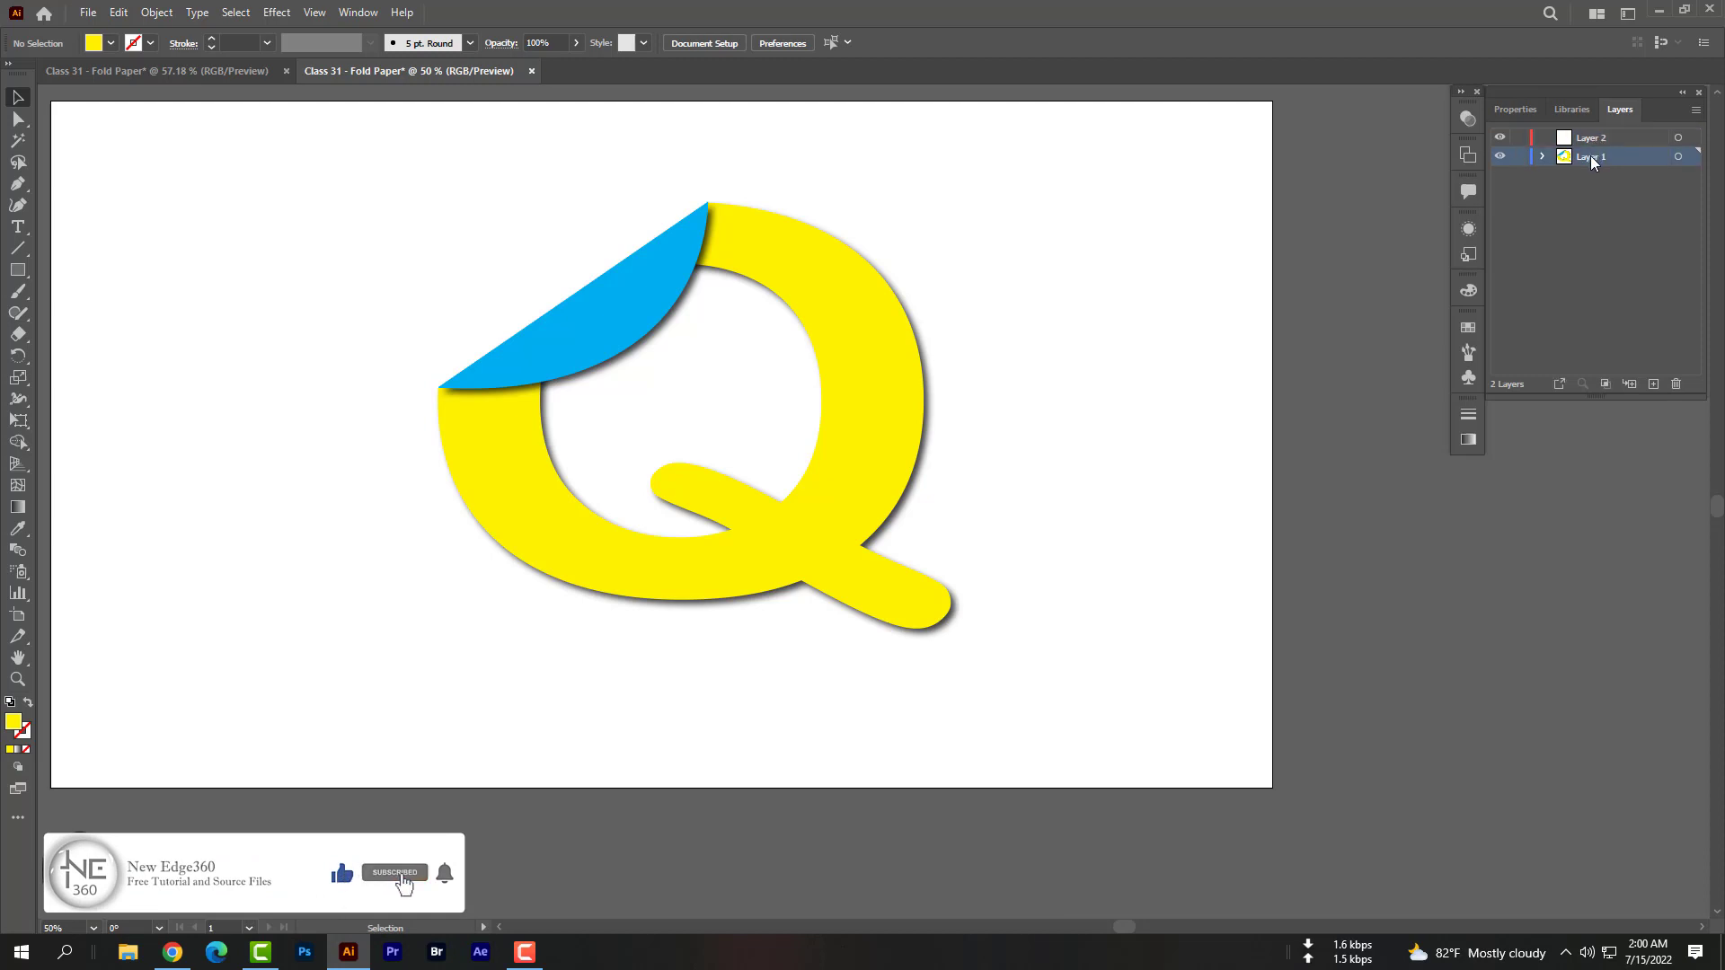
{"action": "double_click", "coordinate": [1592, 154]}
{"action": "type", "text": "Q"}
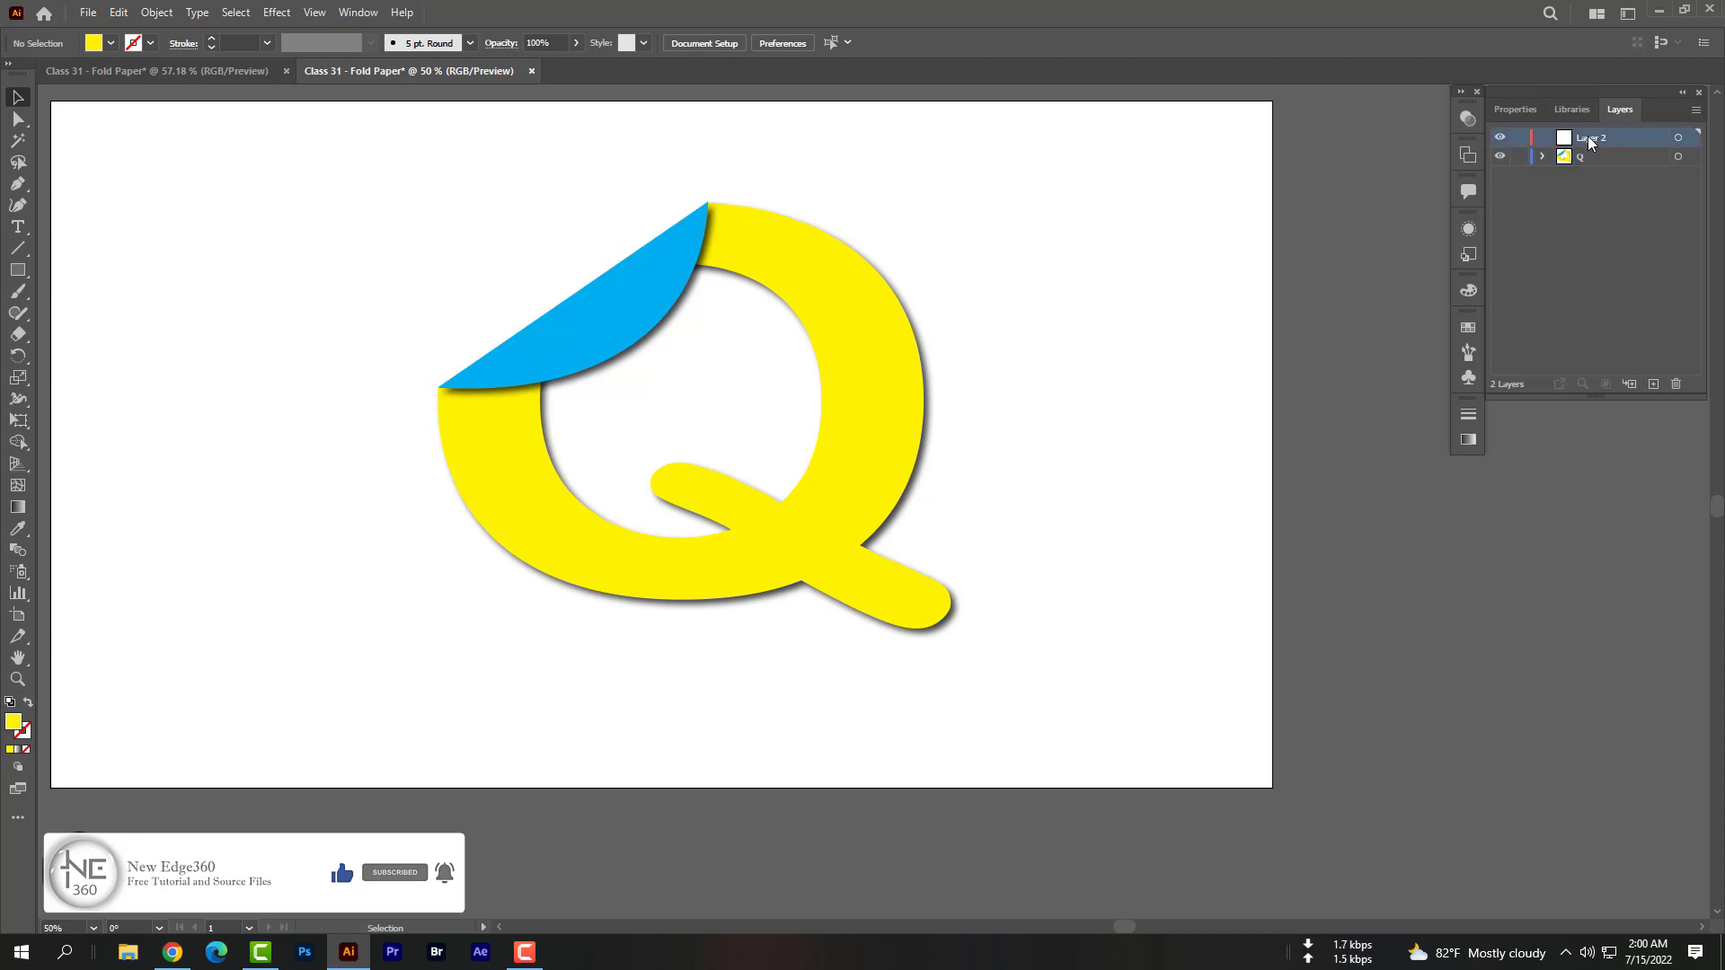
{"action": "double_click", "coordinate": [1594, 136]}
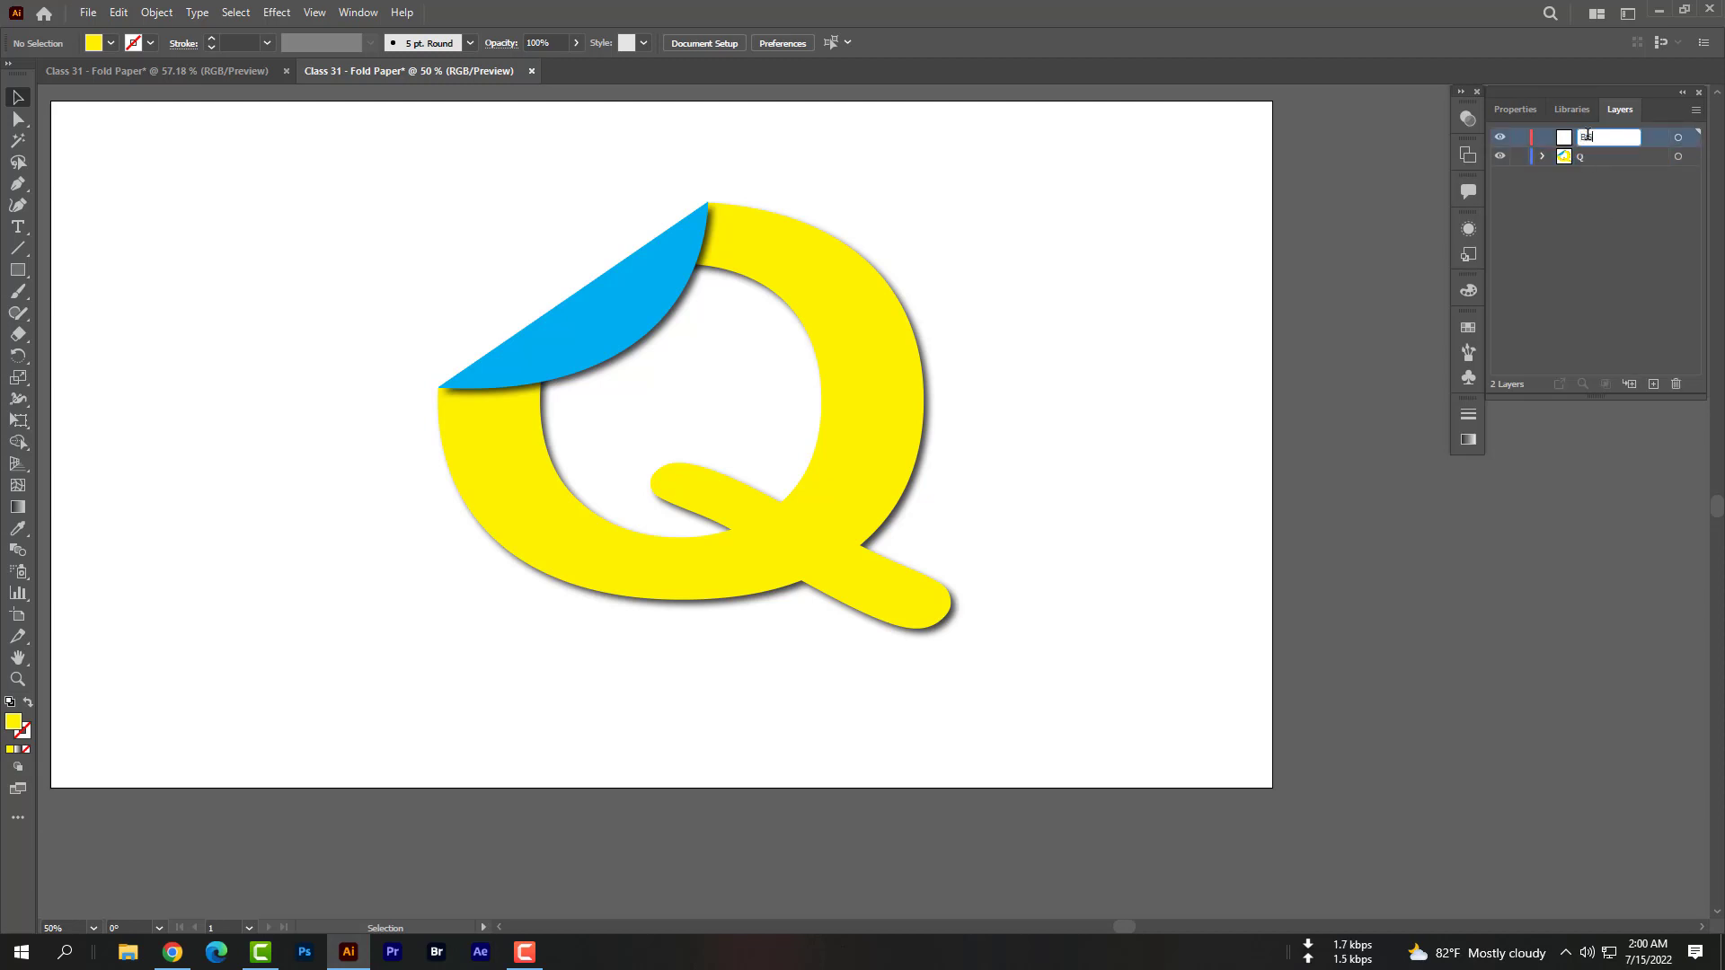
{"action": "left_click", "coordinate": [1606, 156]}
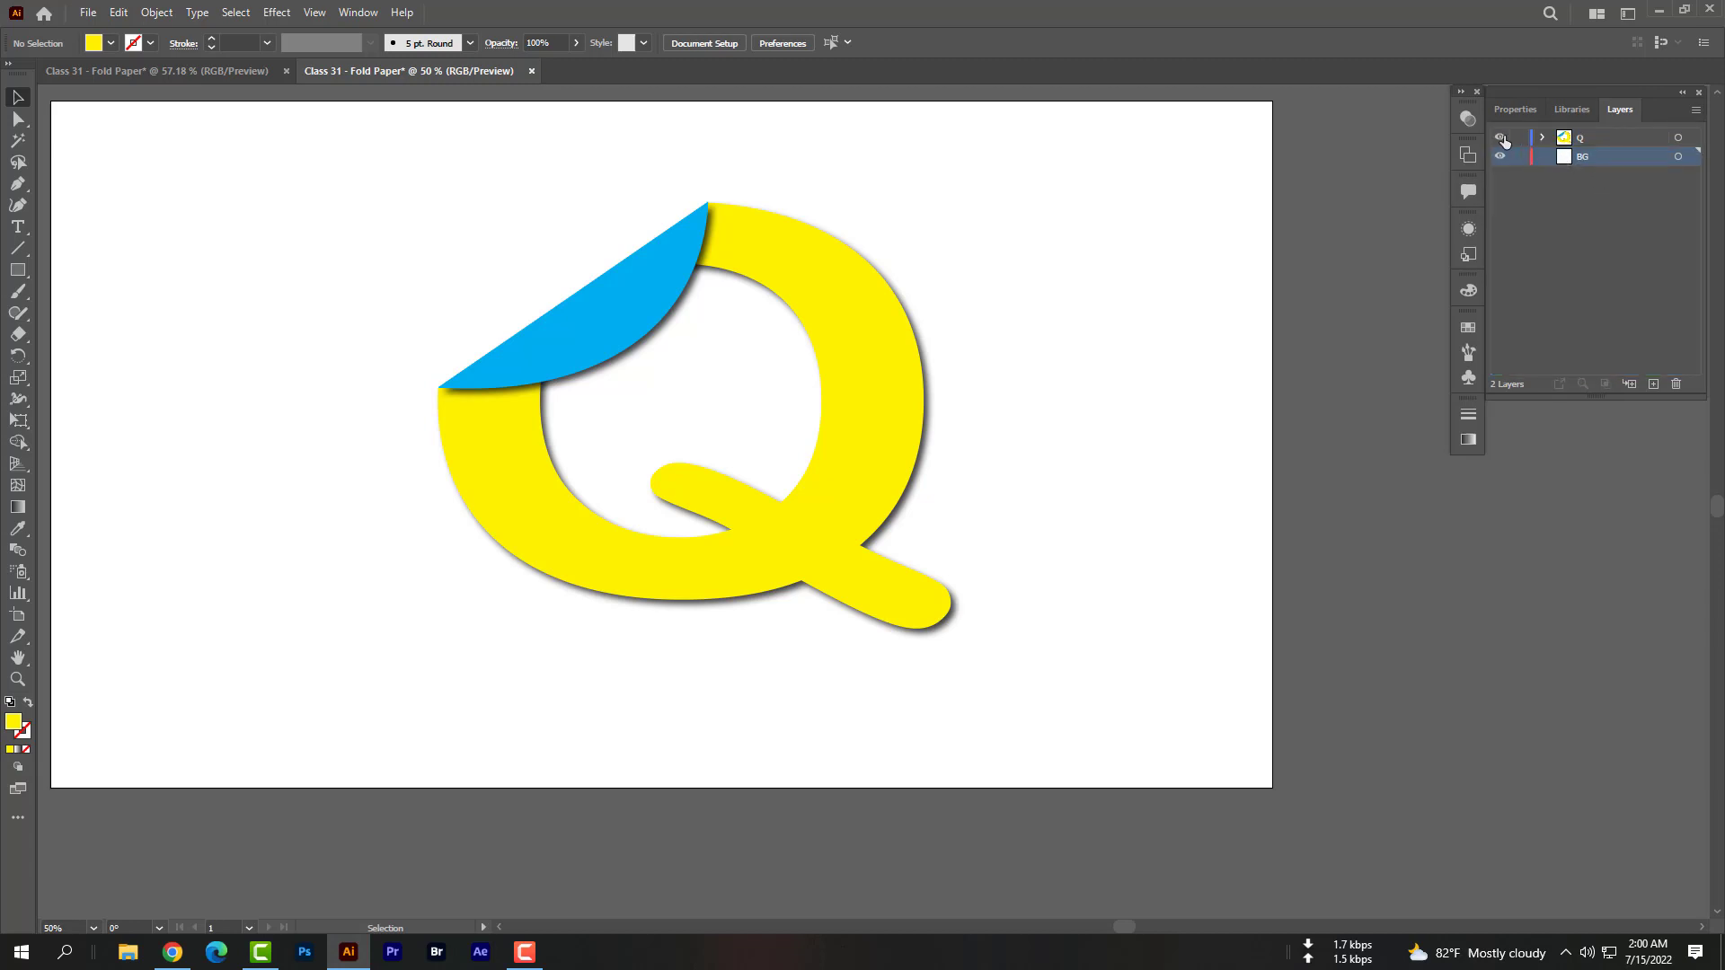
{"action": "mouse_move", "coordinate": [1500, 139]}
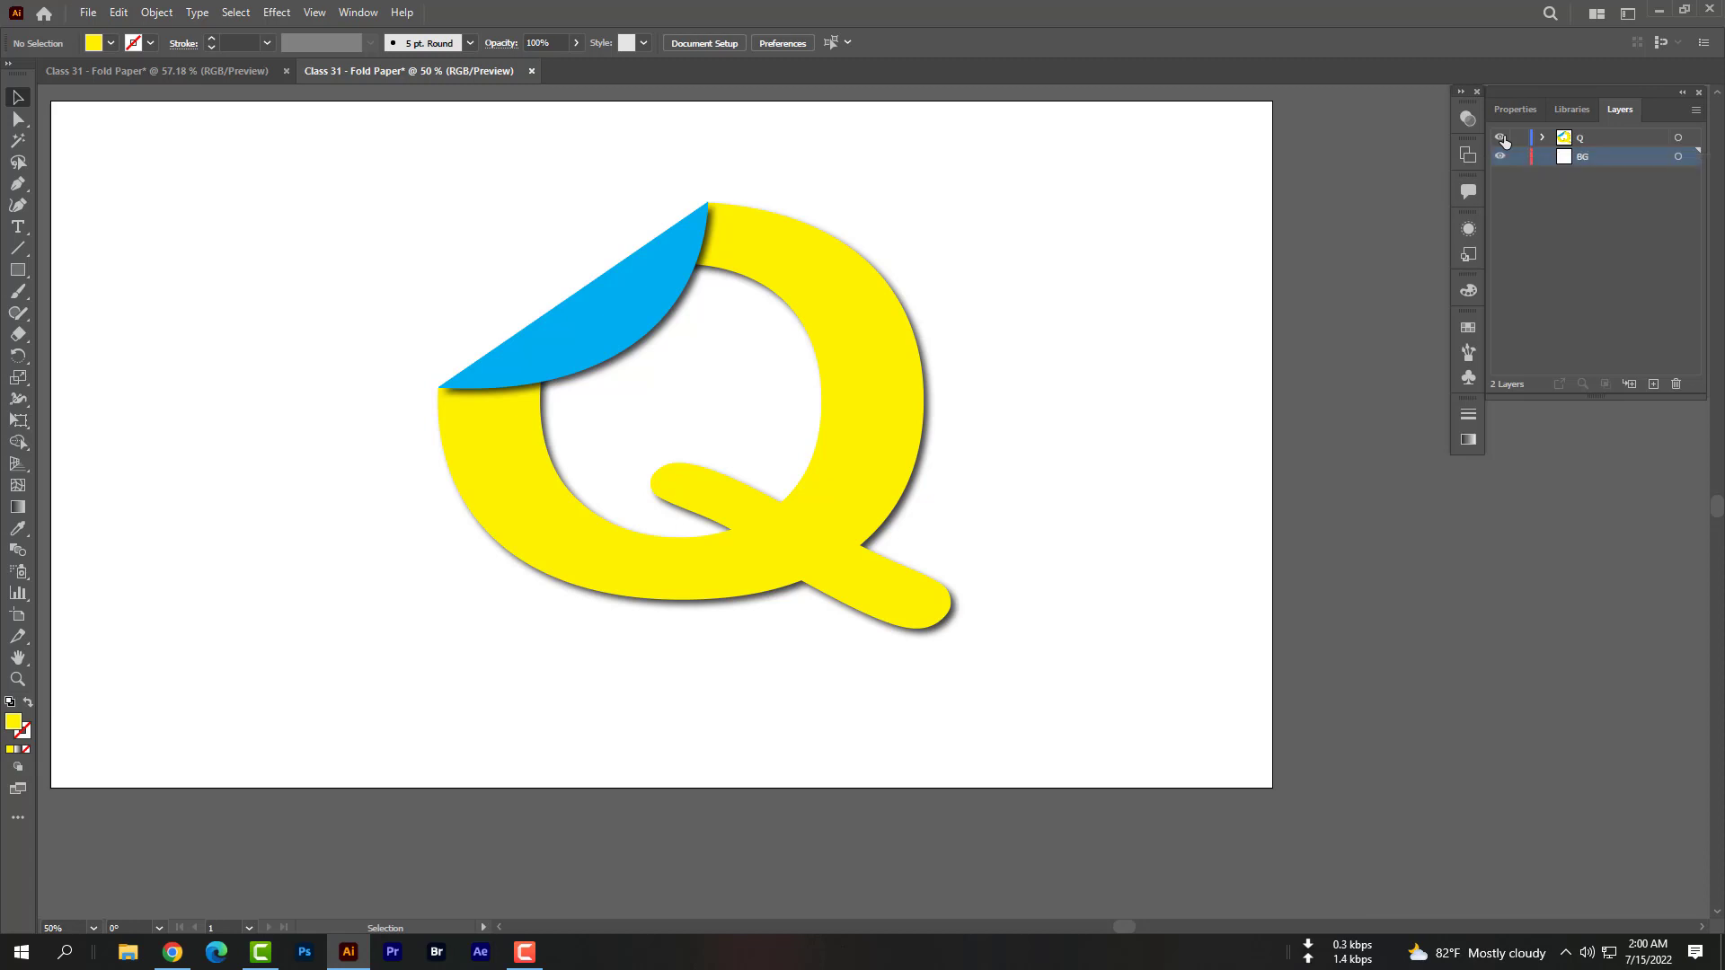
Hide the Q layer and draw a full-artboard rectangle filled with a white-to-black gradient on BG
{"action": "left_click", "coordinate": [1498, 137]}
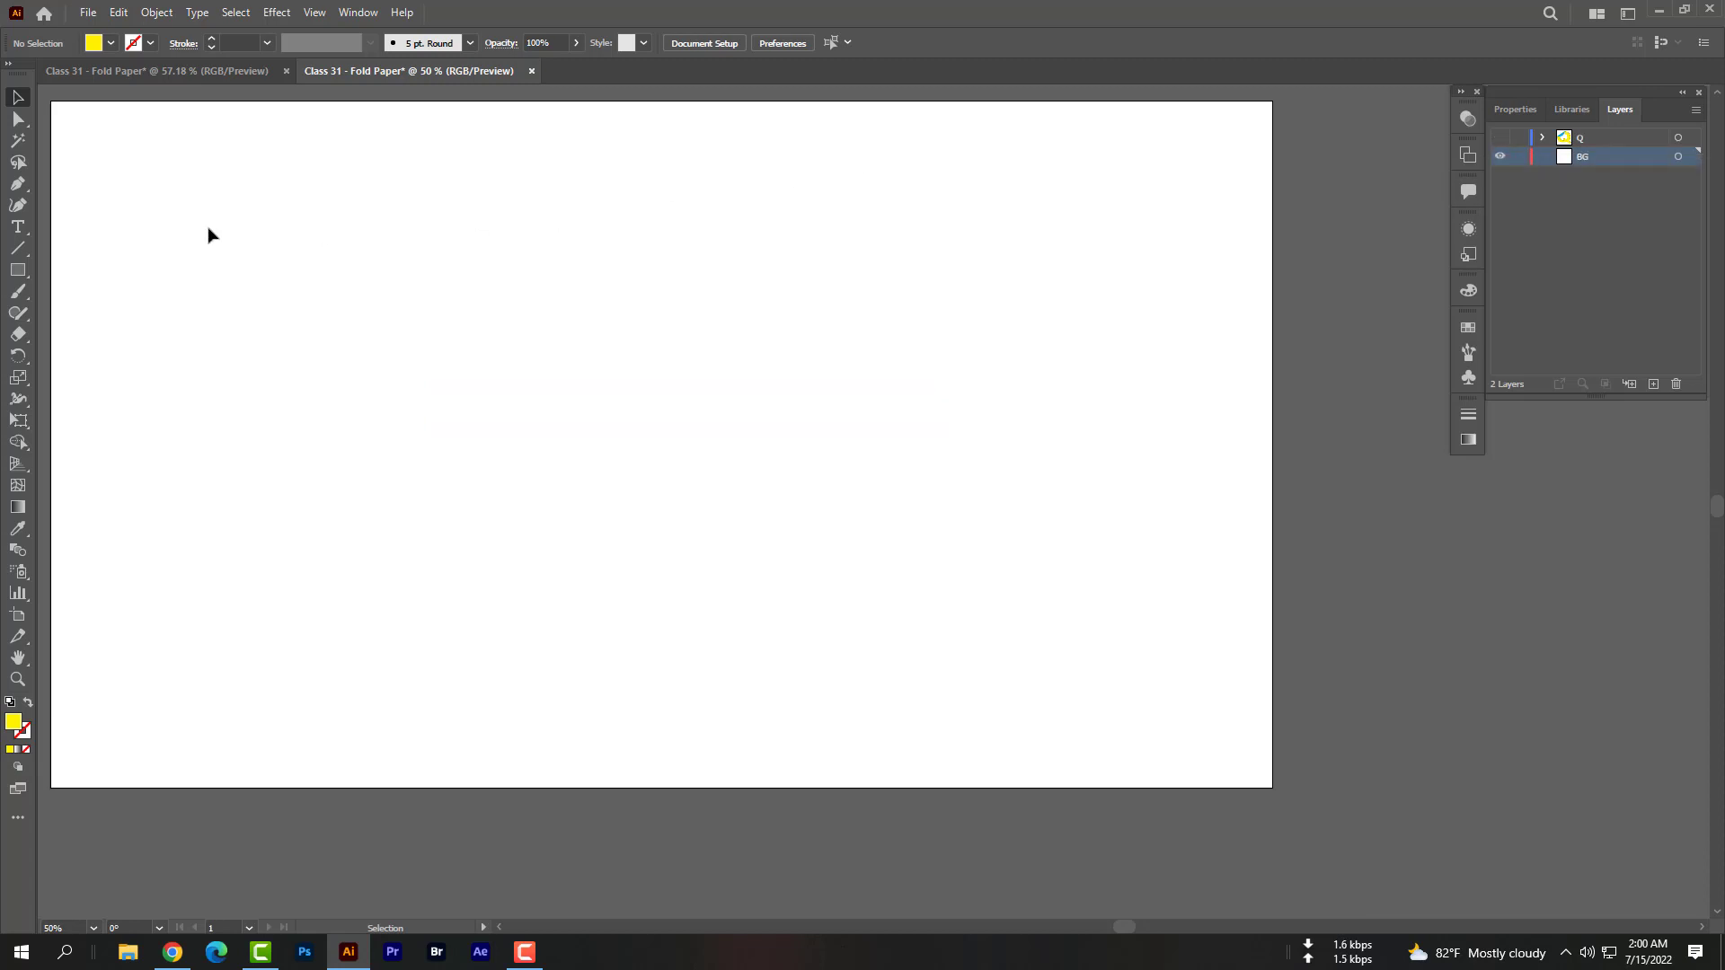
{"action": "left_click", "coordinate": [18, 269]}
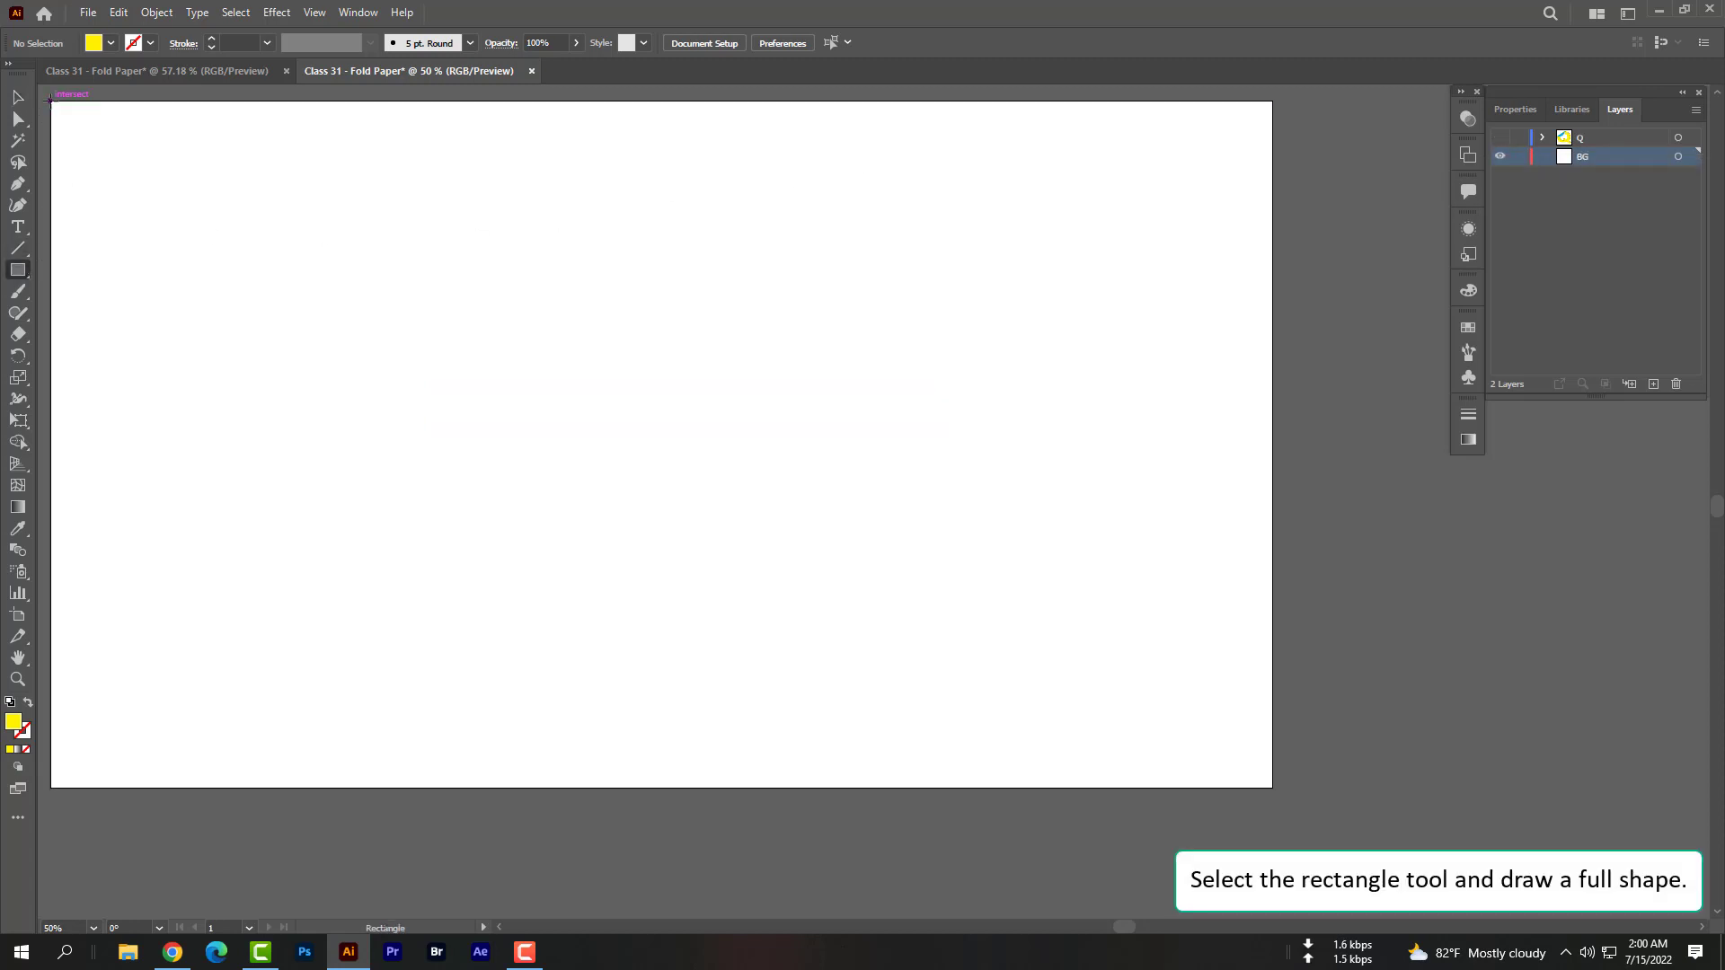
{"action": "left_click_drag", "start_coordinate": [52, 97], "coordinate": [1259, 783]}
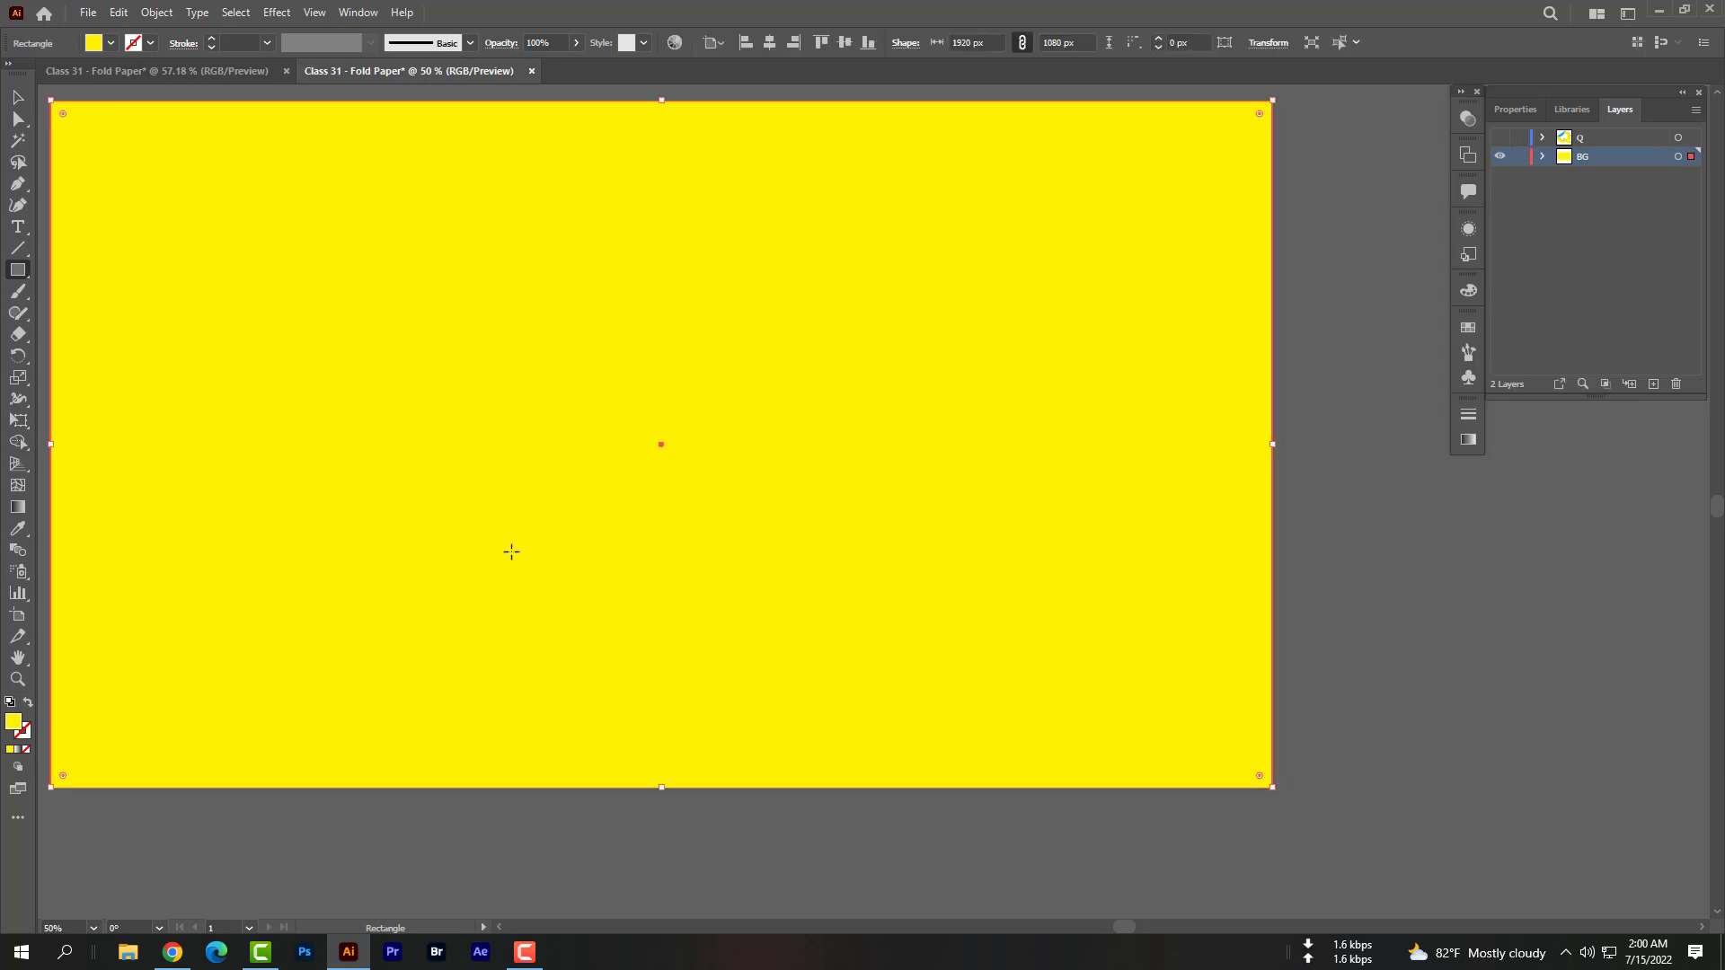
{"action": "left_click", "coordinate": [18, 506]}
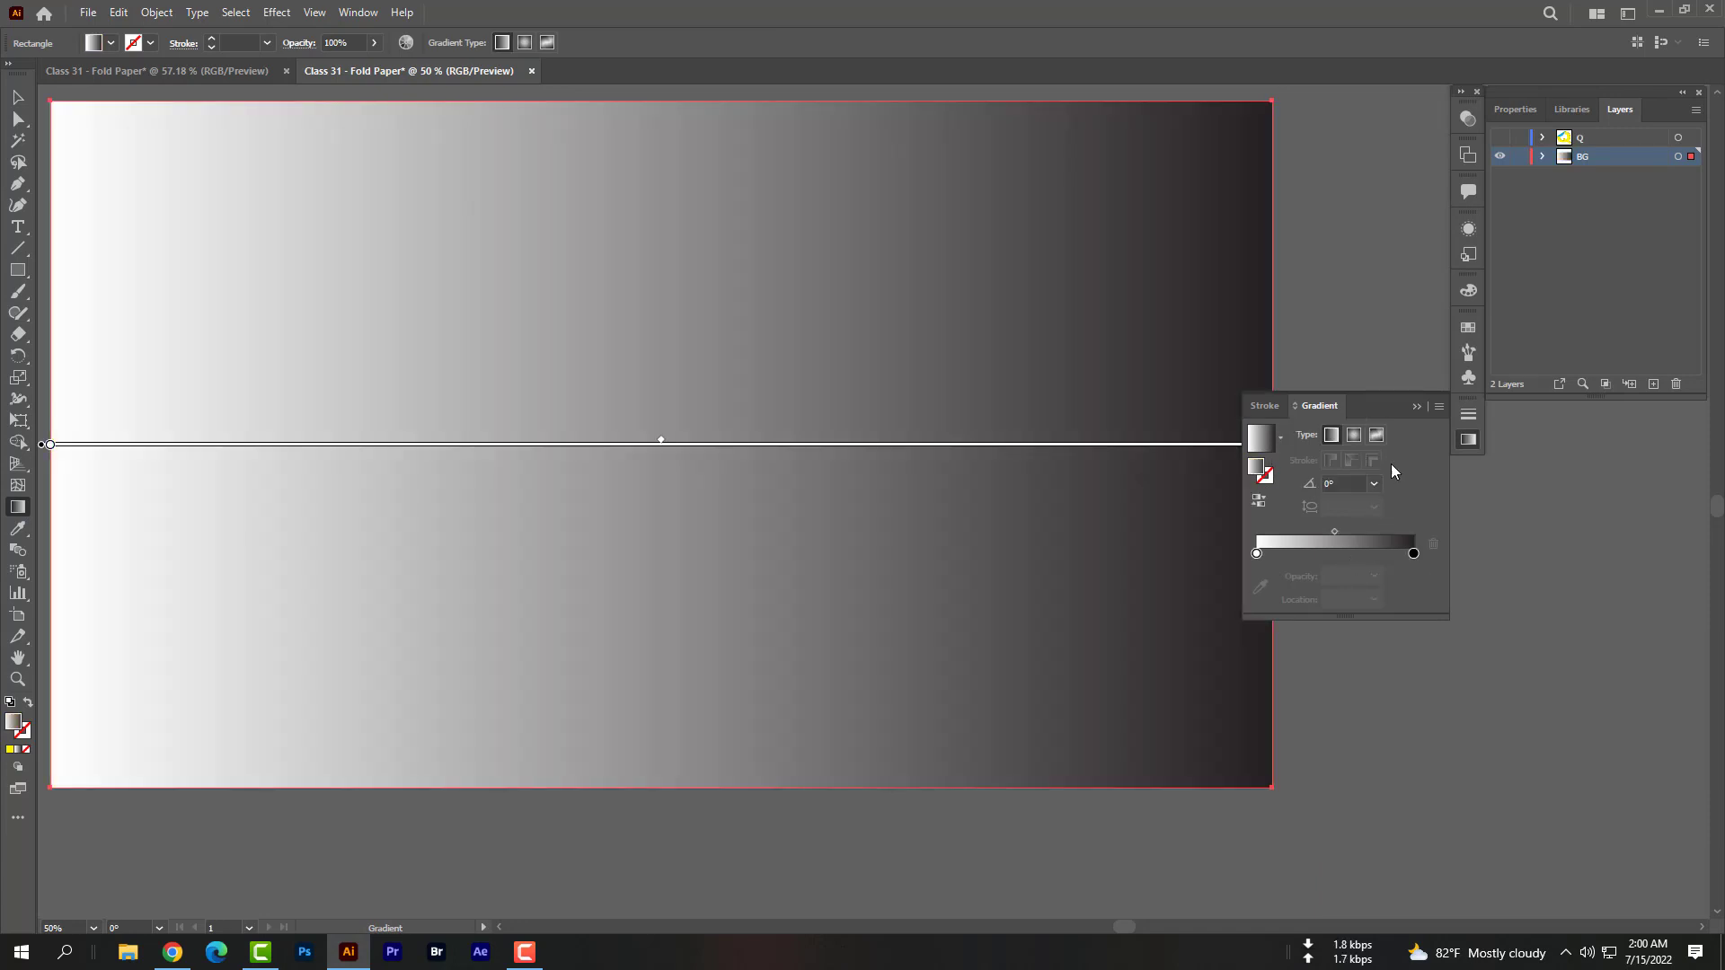
Make the background a freeform gradient and recolour its bottom-left point dark olive
{"action": "left_click", "coordinate": [1379, 435]}
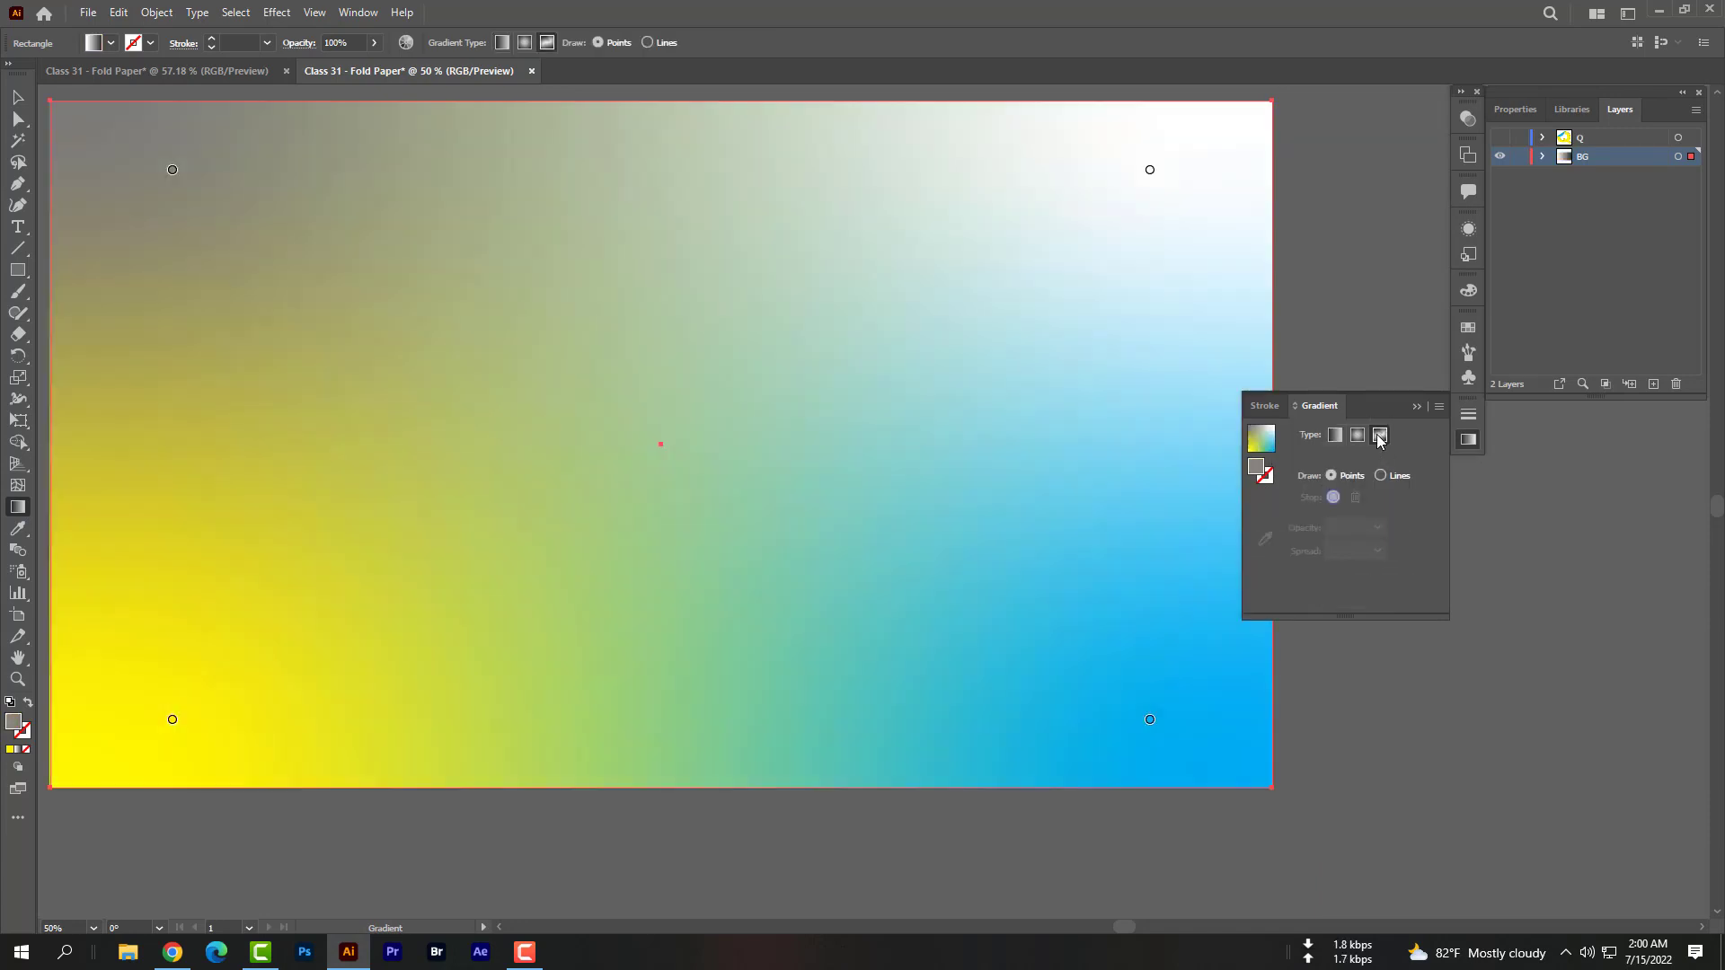
{"action": "left_click", "coordinate": [1378, 435]}
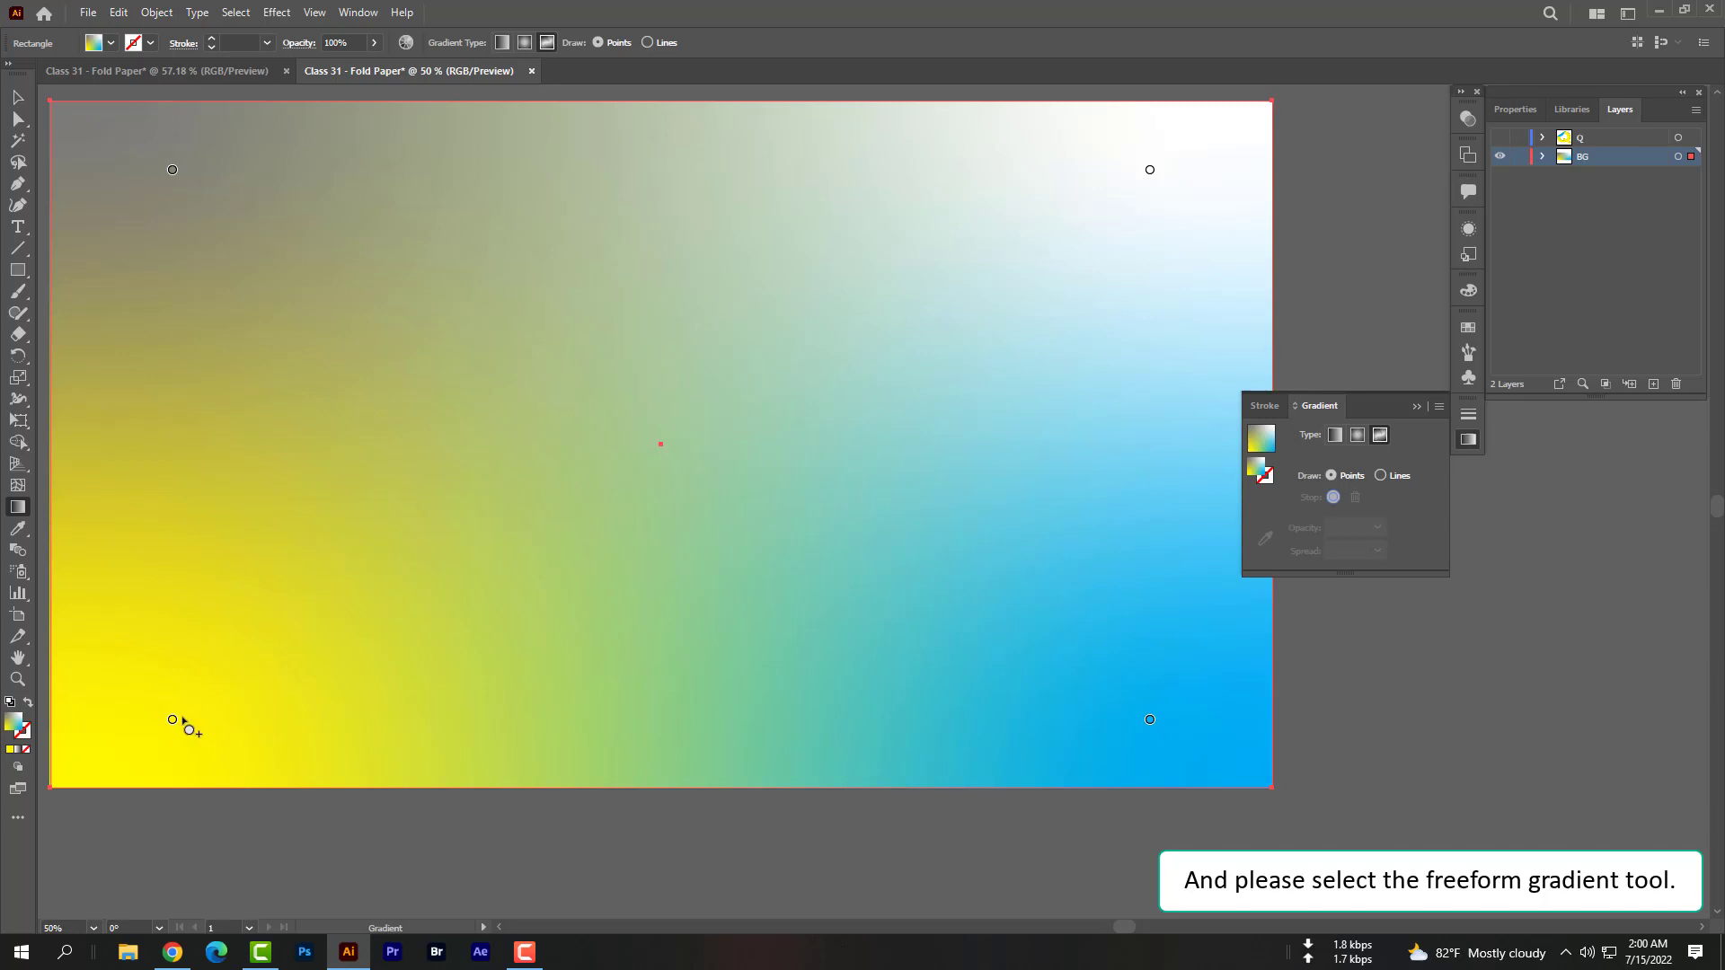
{"action": "left_click", "coordinate": [172, 719]}
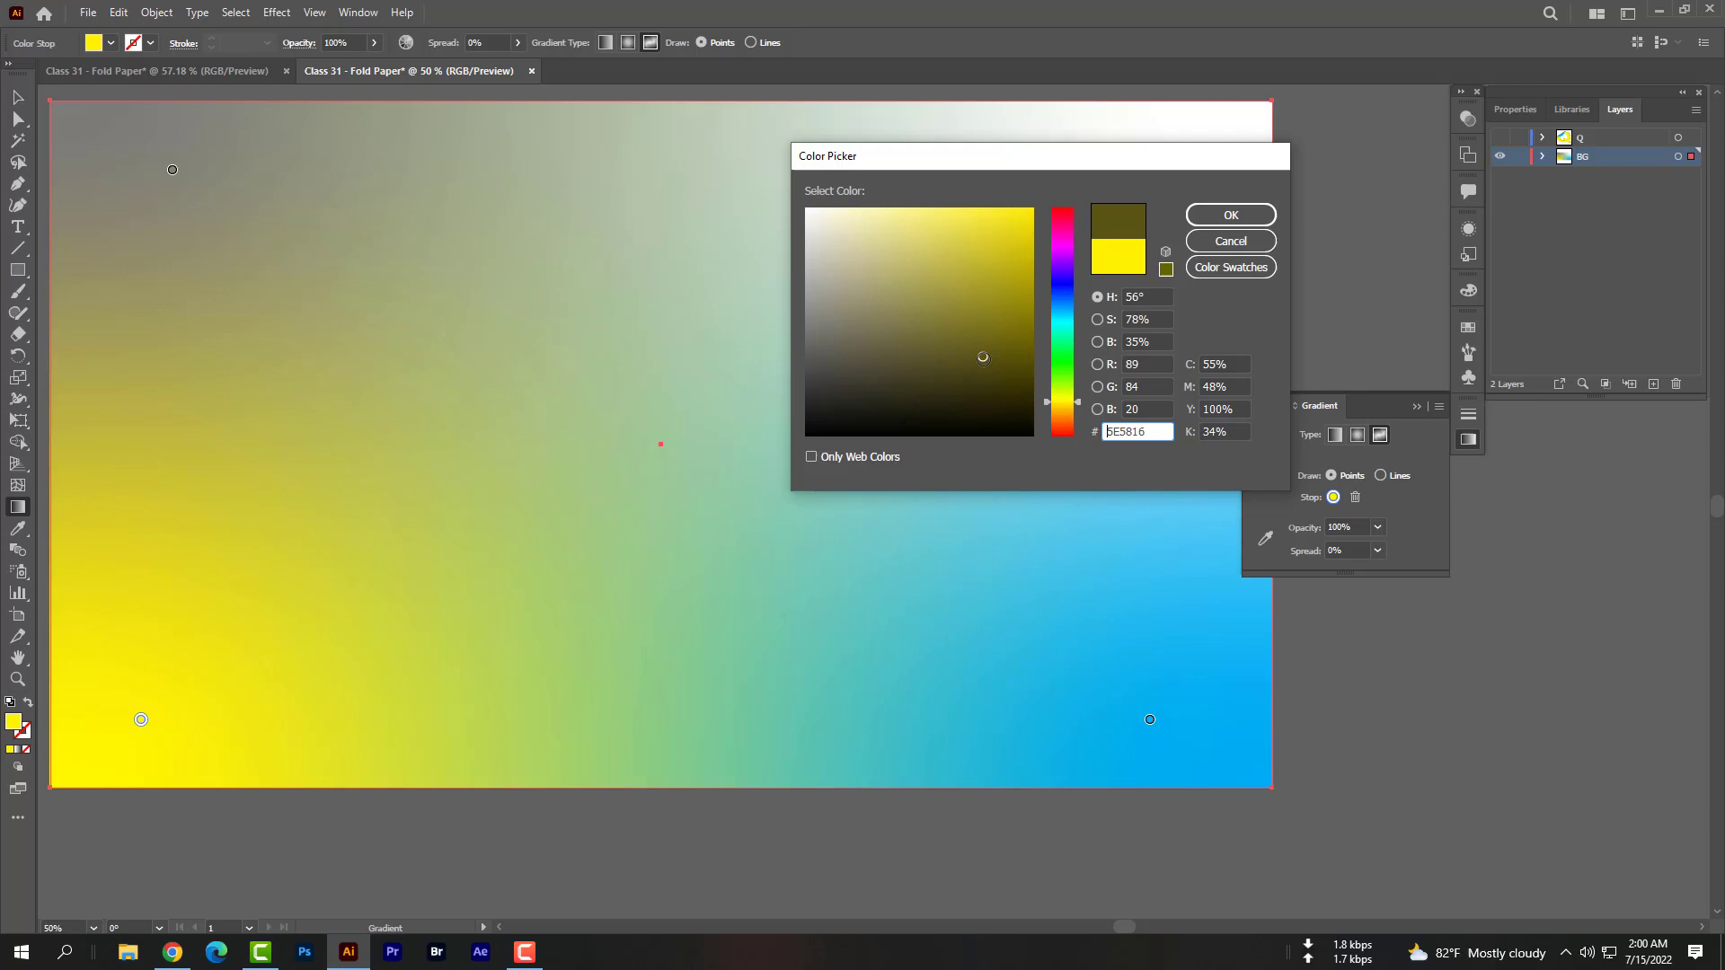
{"action": "left_click", "coordinate": [1229, 213]}
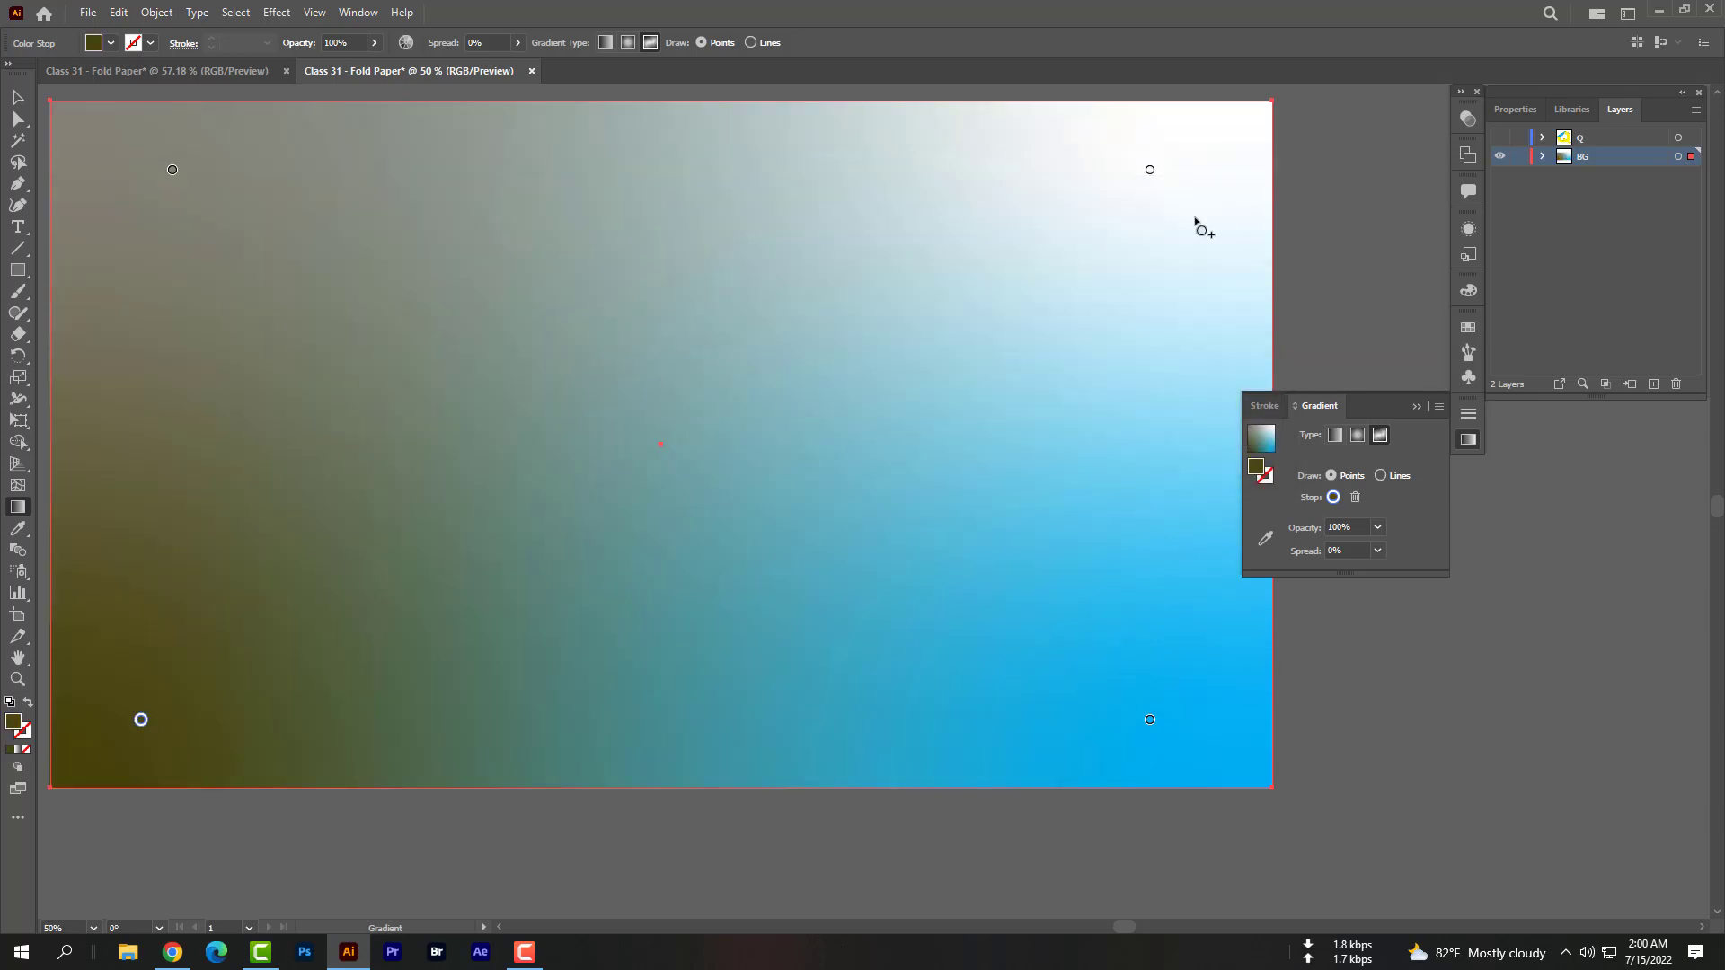
Recolour the white top-right and blue gradient points to muted olive tones
{"action": "left_click", "coordinate": [1150, 169]}
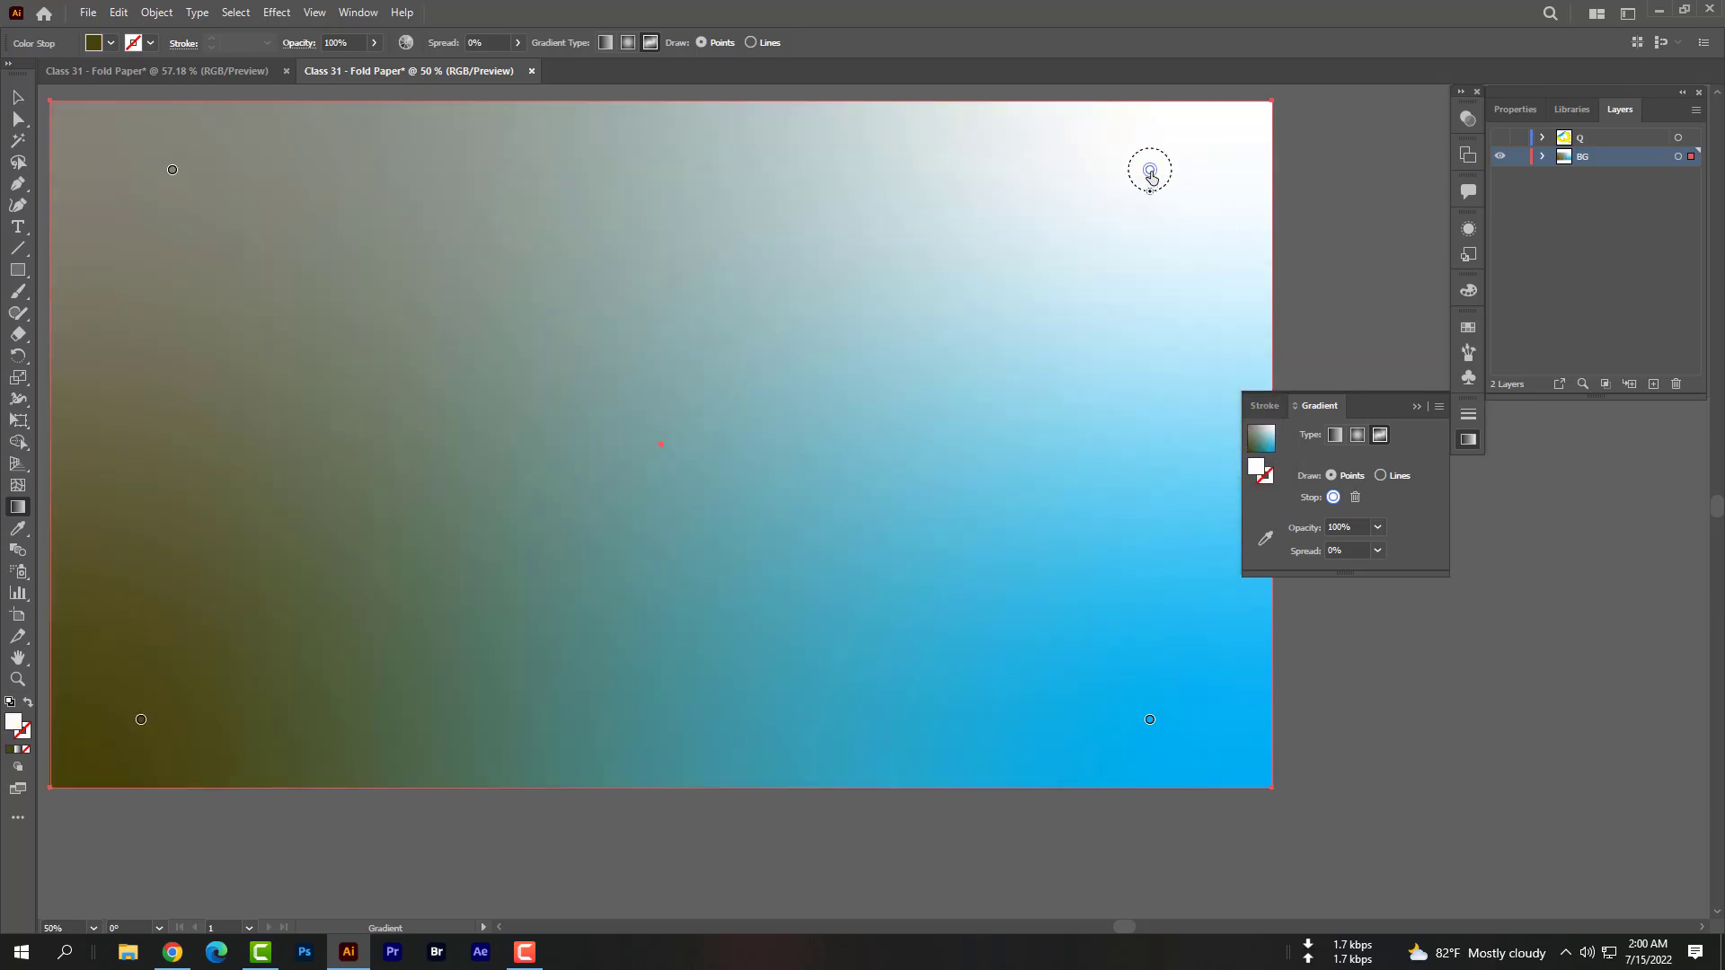
{"action": "double_click", "coordinate": [1150, 173]}
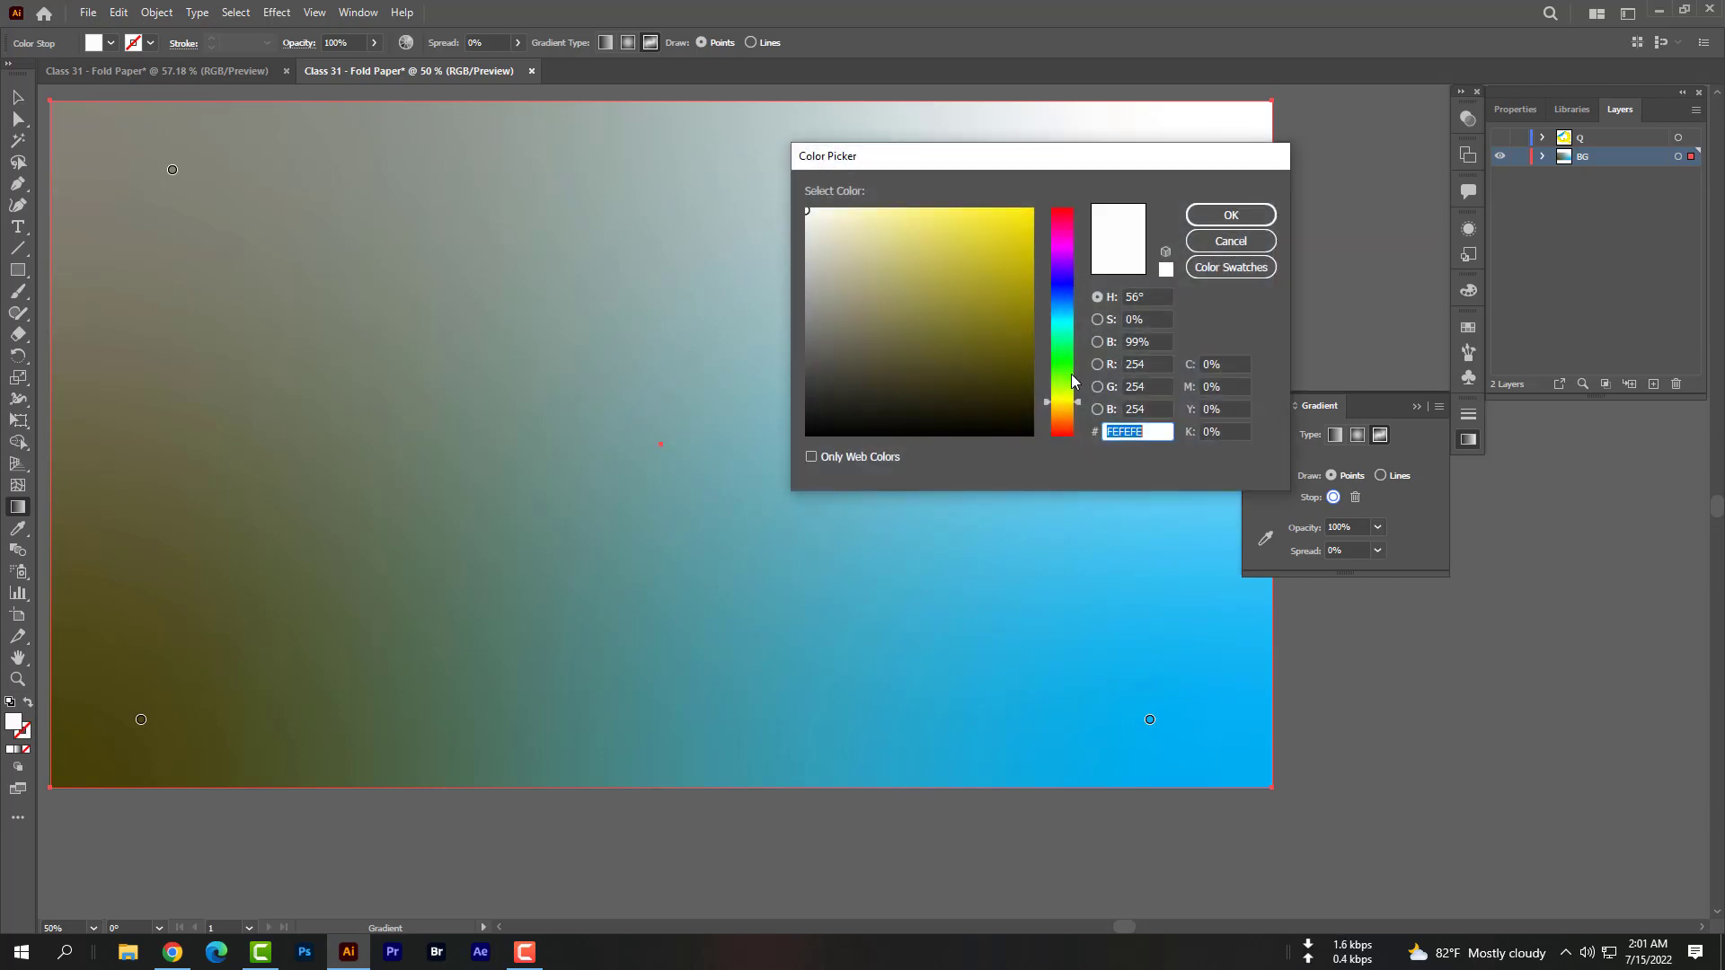
{"action": "left_click", "coordinate": [895, 359]}
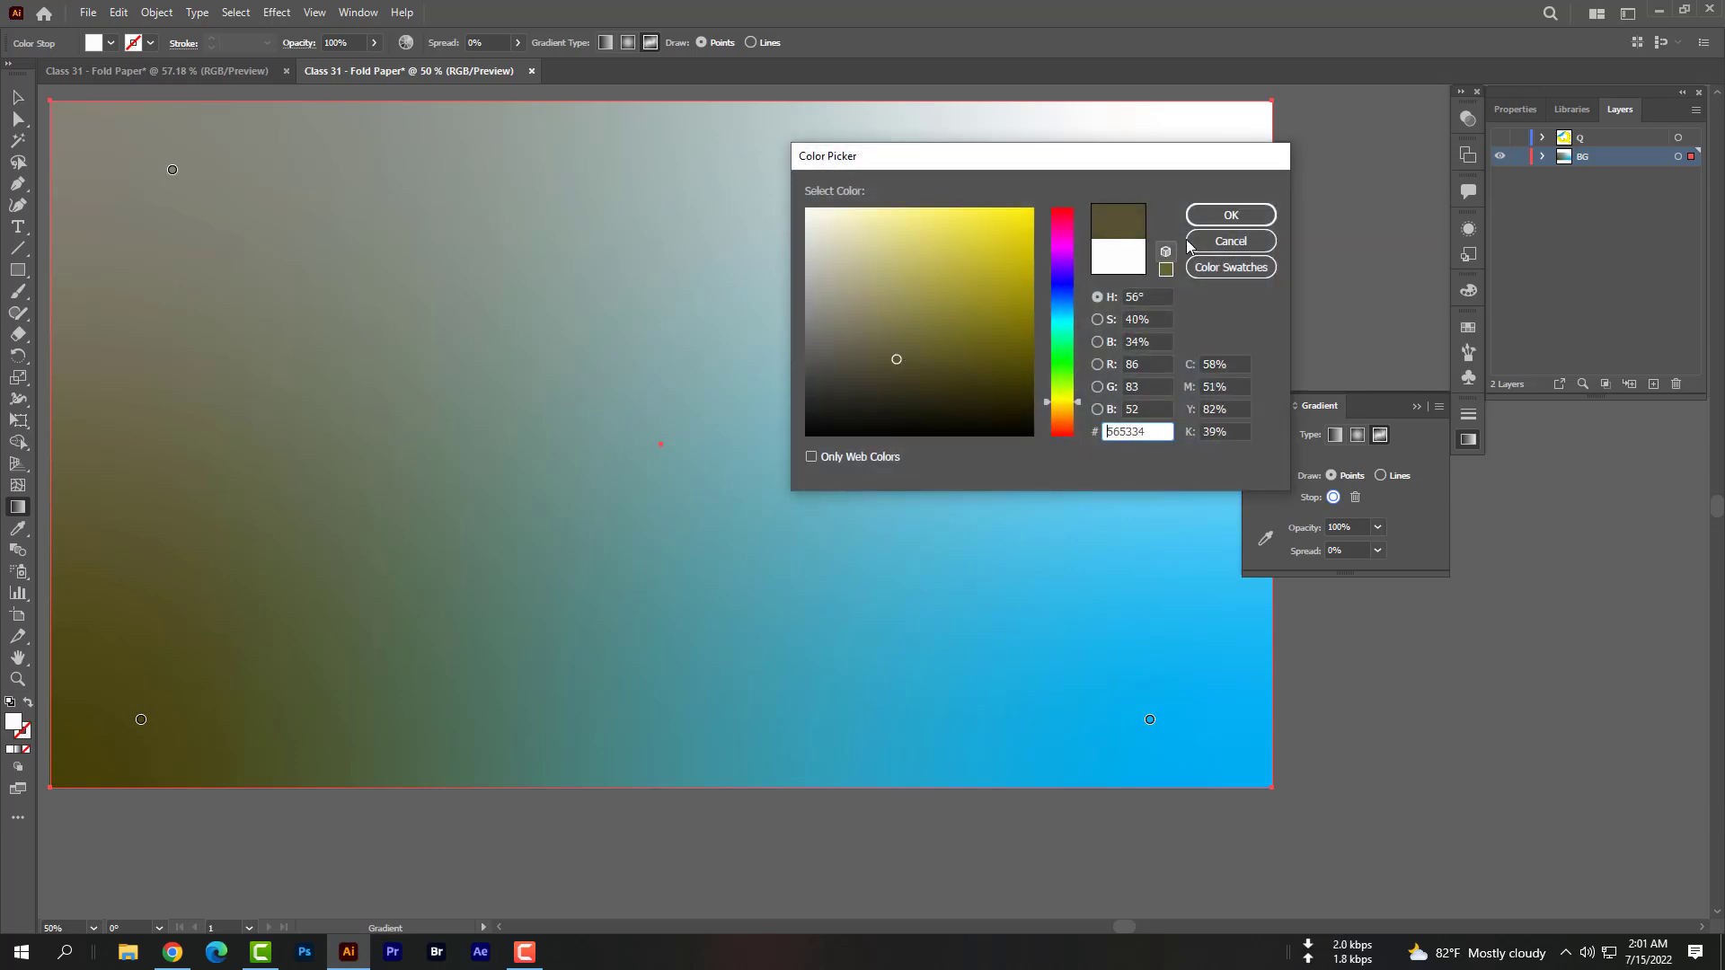
{"action": "left_click", "coordinate": [1229, 214]}
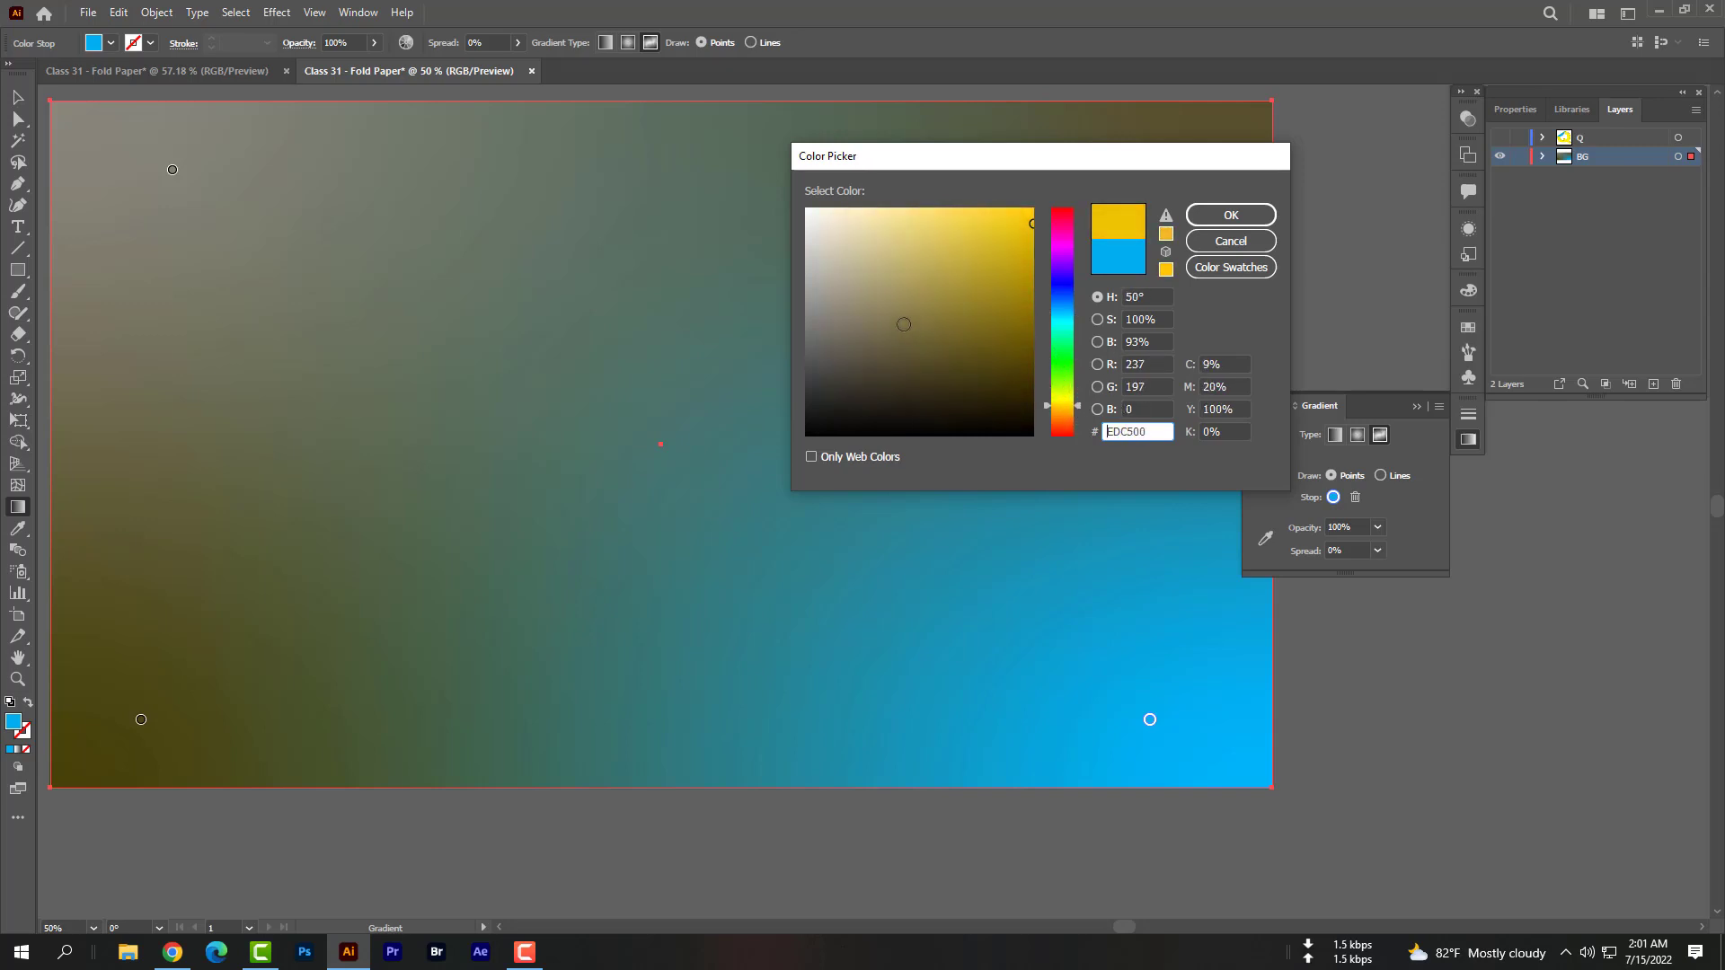
{"action": "left_click", "coordinate": [1229, 214]}
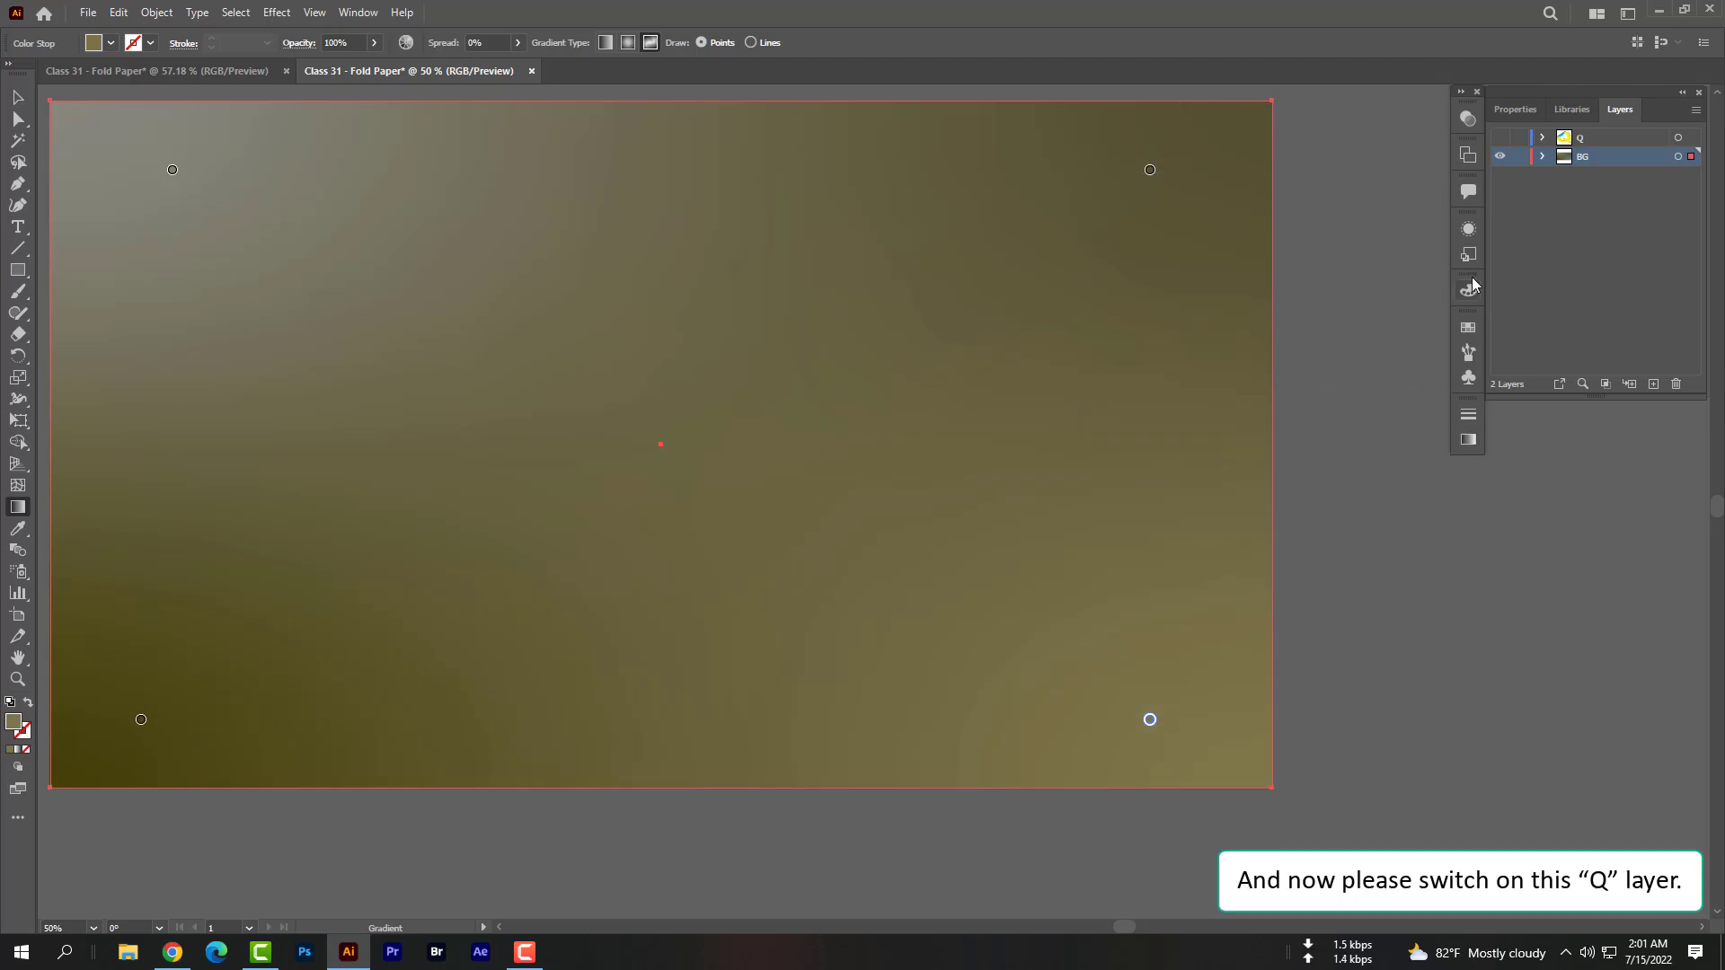
Show the Q layer and give the letter Q a white-to-black linear gradient fill
{"action": "left_click", "coordinate": [1499, 136]}
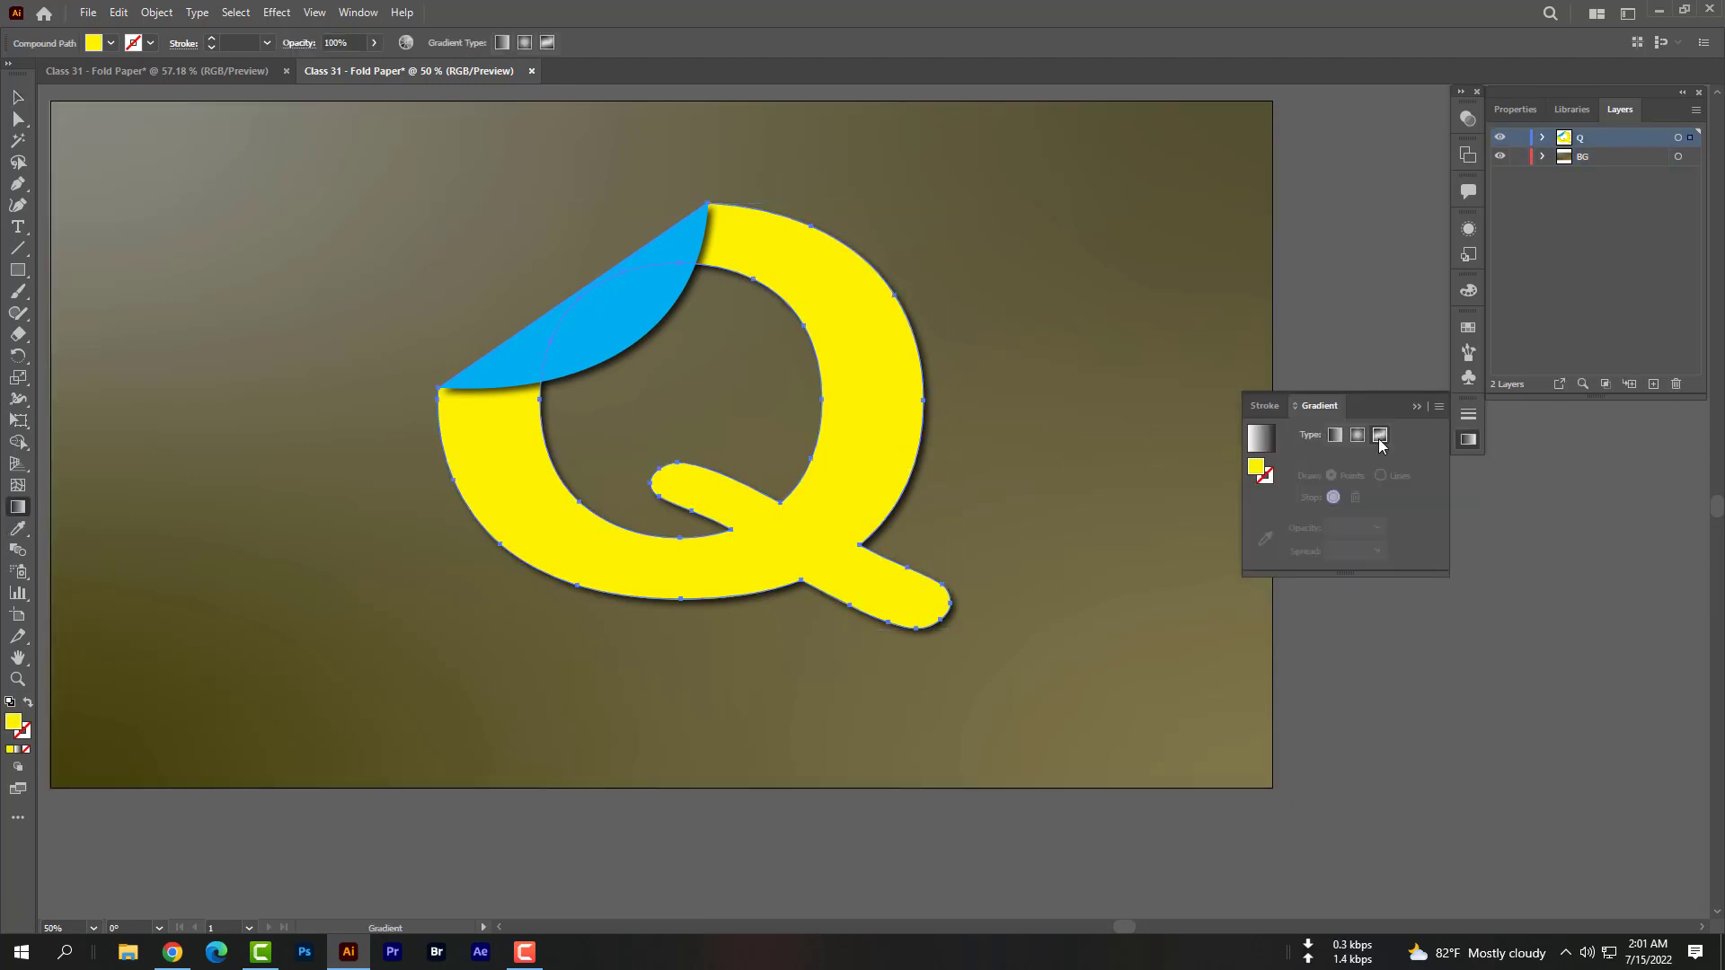
{"action": "left_click", "coordinate": [1380, 435]}
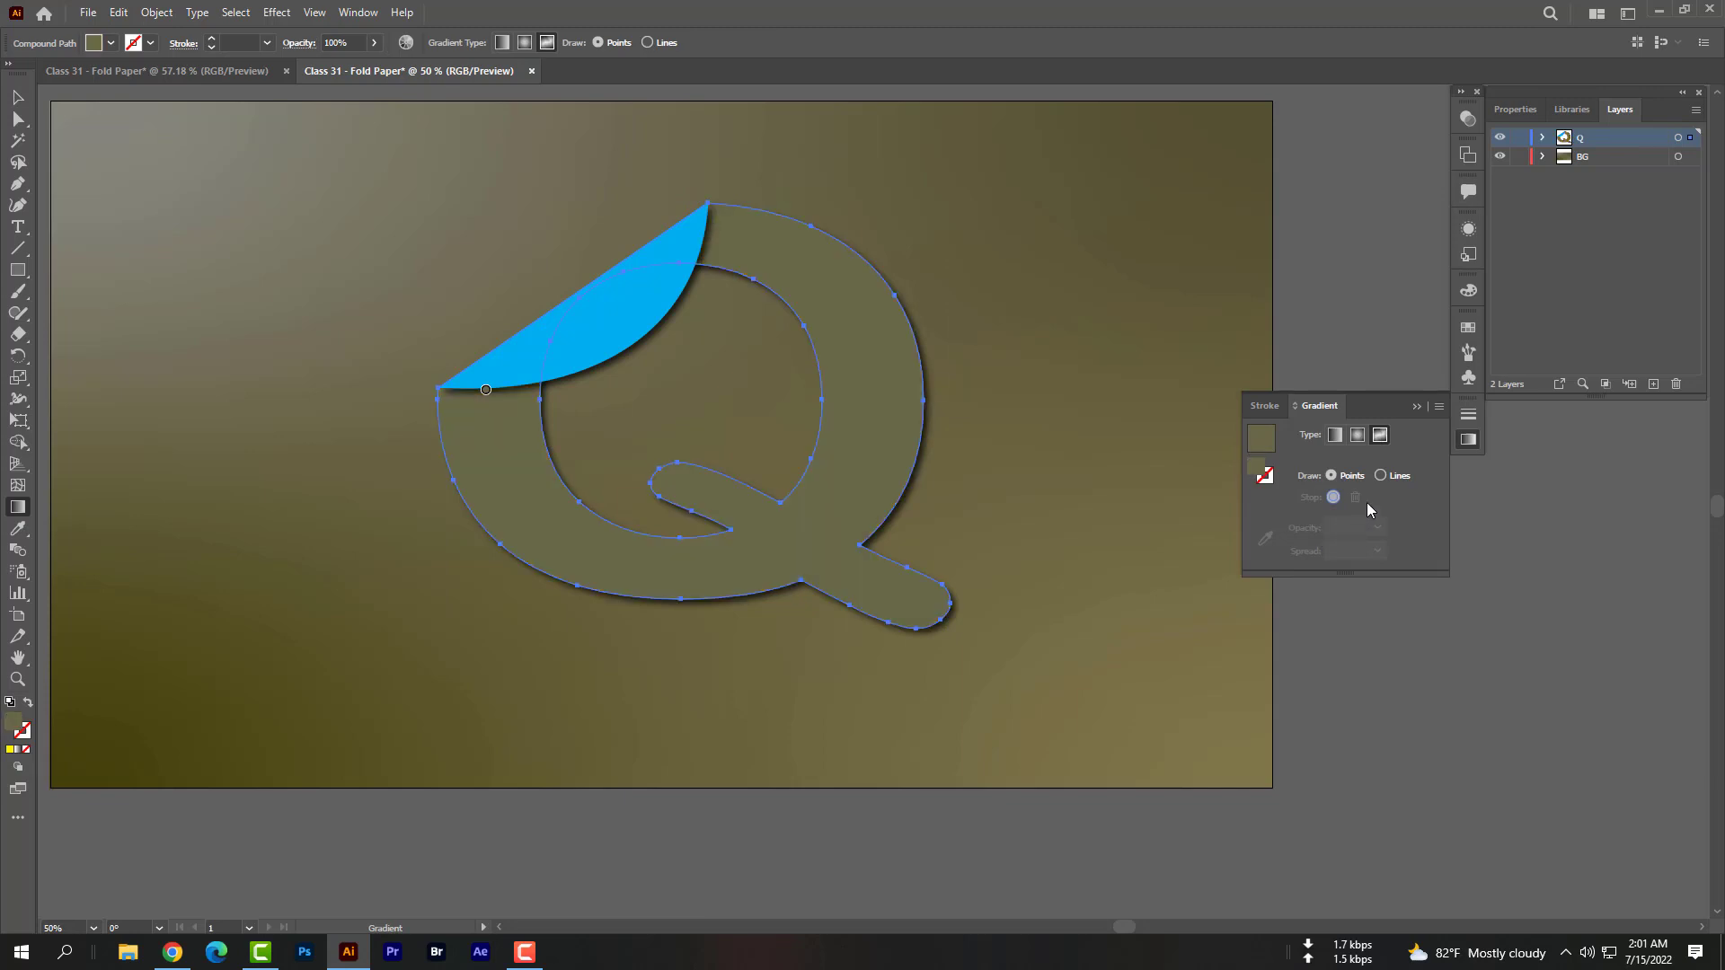
{"action": "mouse_move", "coordinate": [893, 460]}
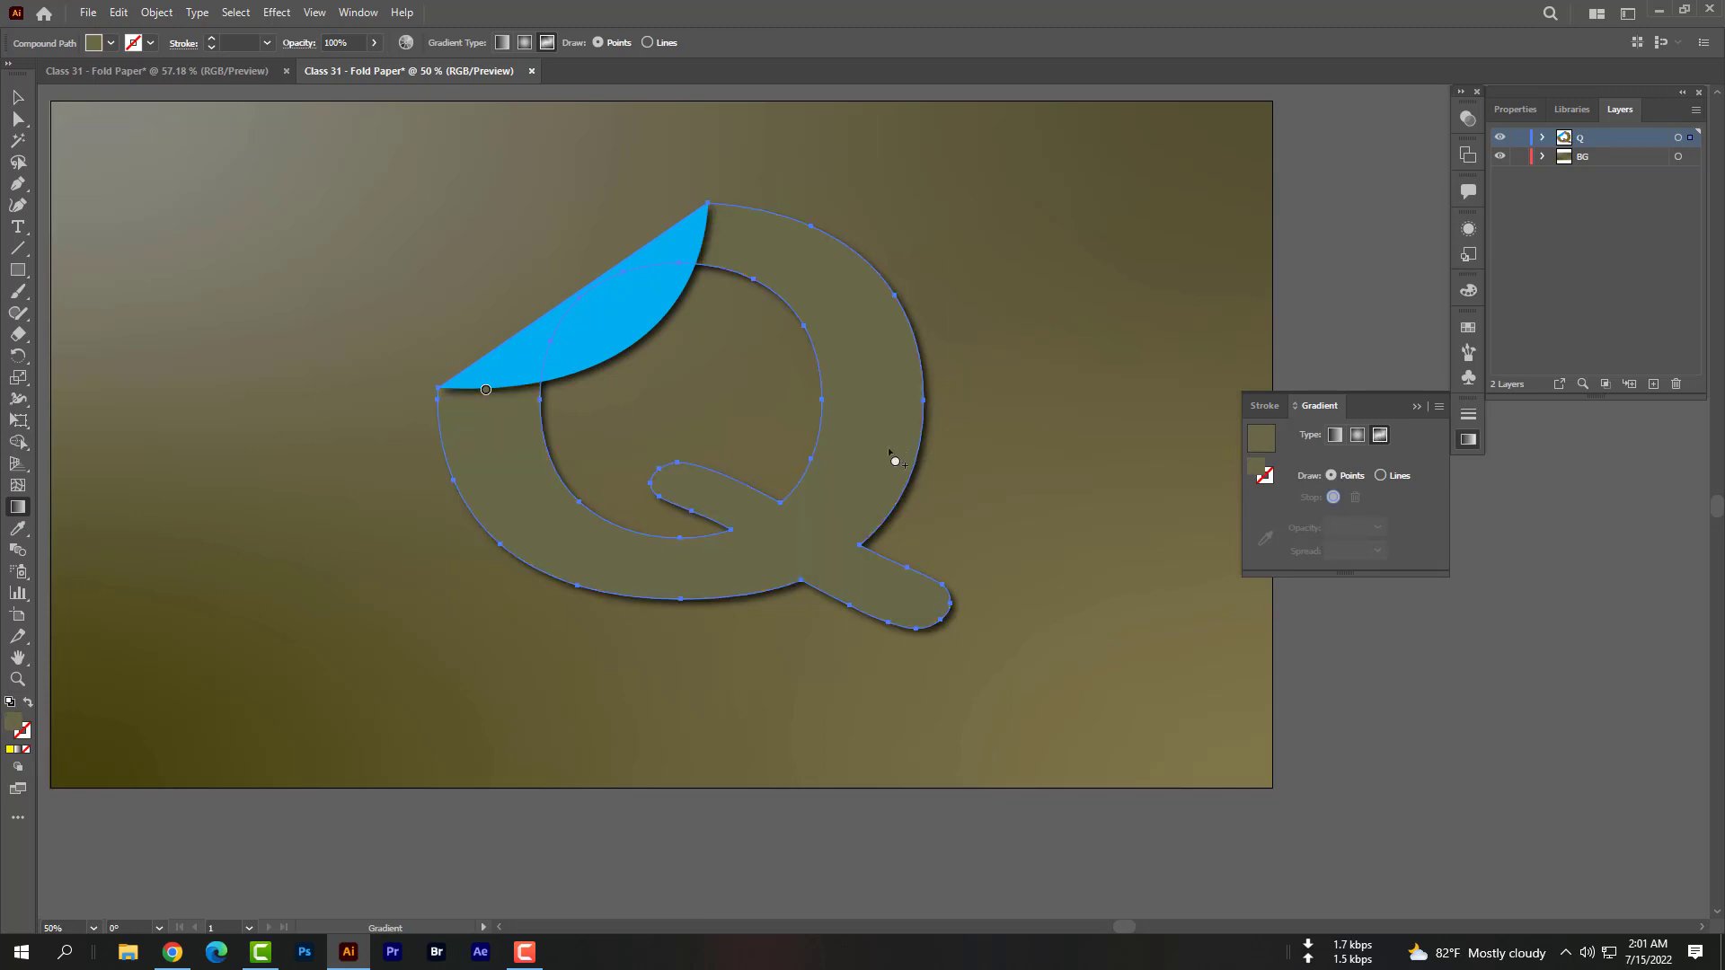
{"action": "left_click", "coordinate": [1380, 435]}
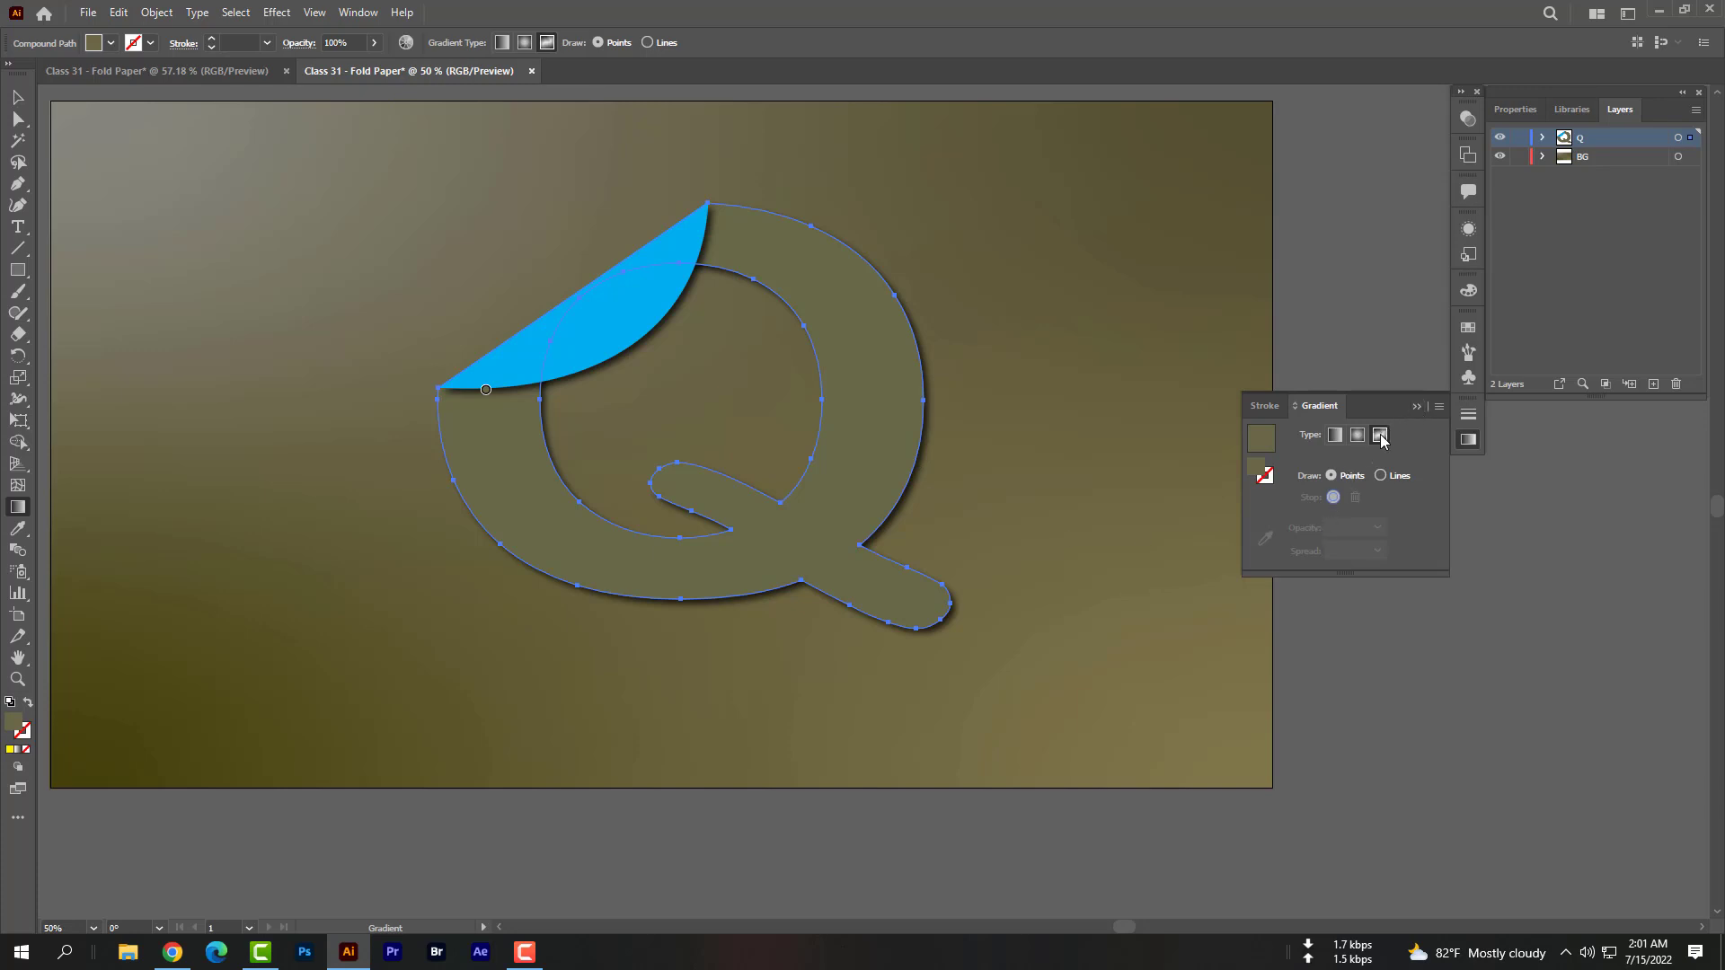
{"action": "left_click", "coordinate": [1380, 435]}
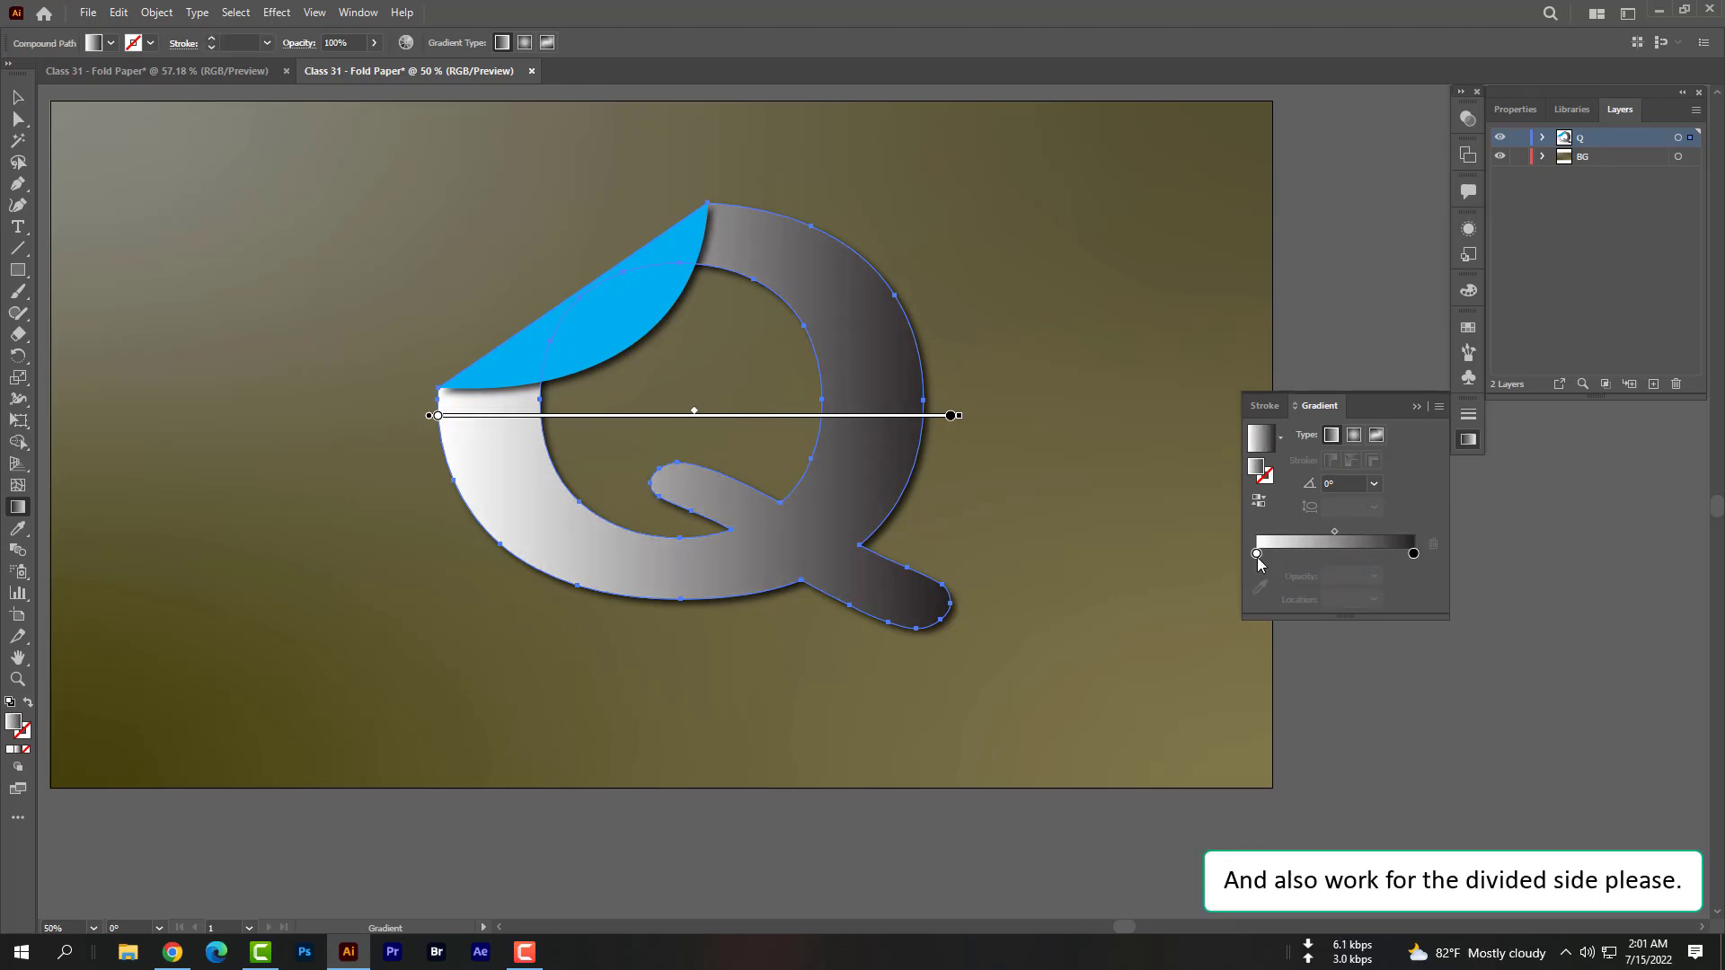
Set the Q gradient's left stop to pale yellow #FBFF5F so it fades yellow to black
{"action": "left_click", "coordinate": [1256, 554]}
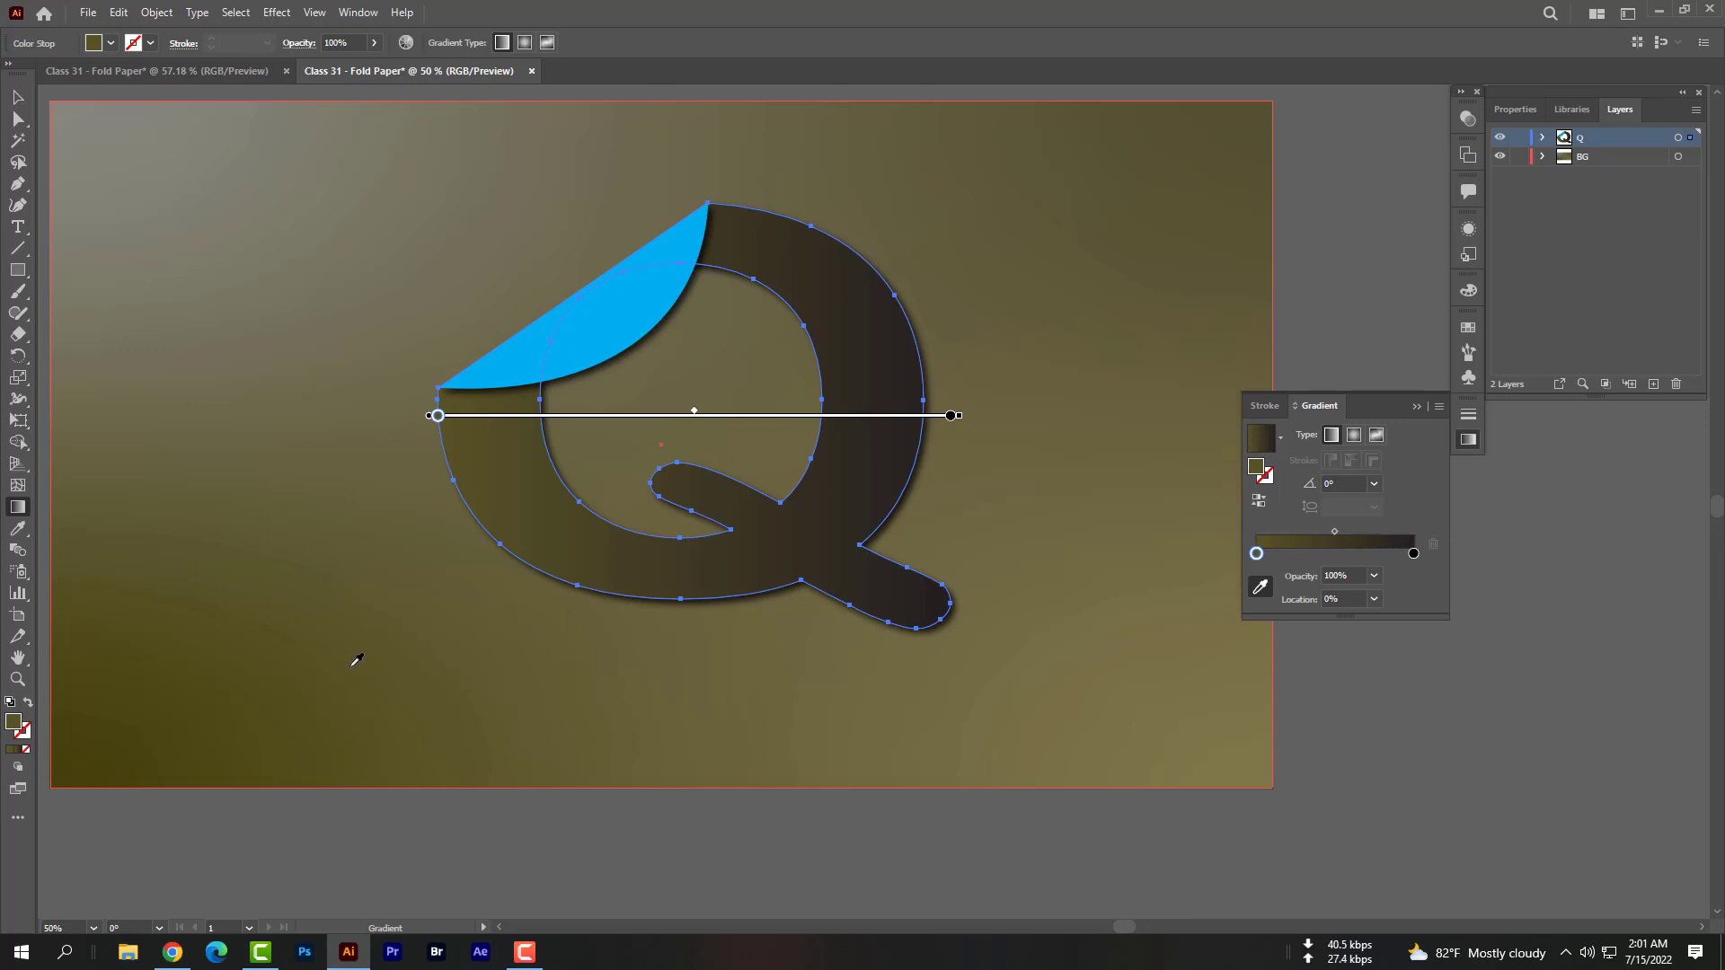
{"action": "mouse_move", "coordinate": [847, 341]}
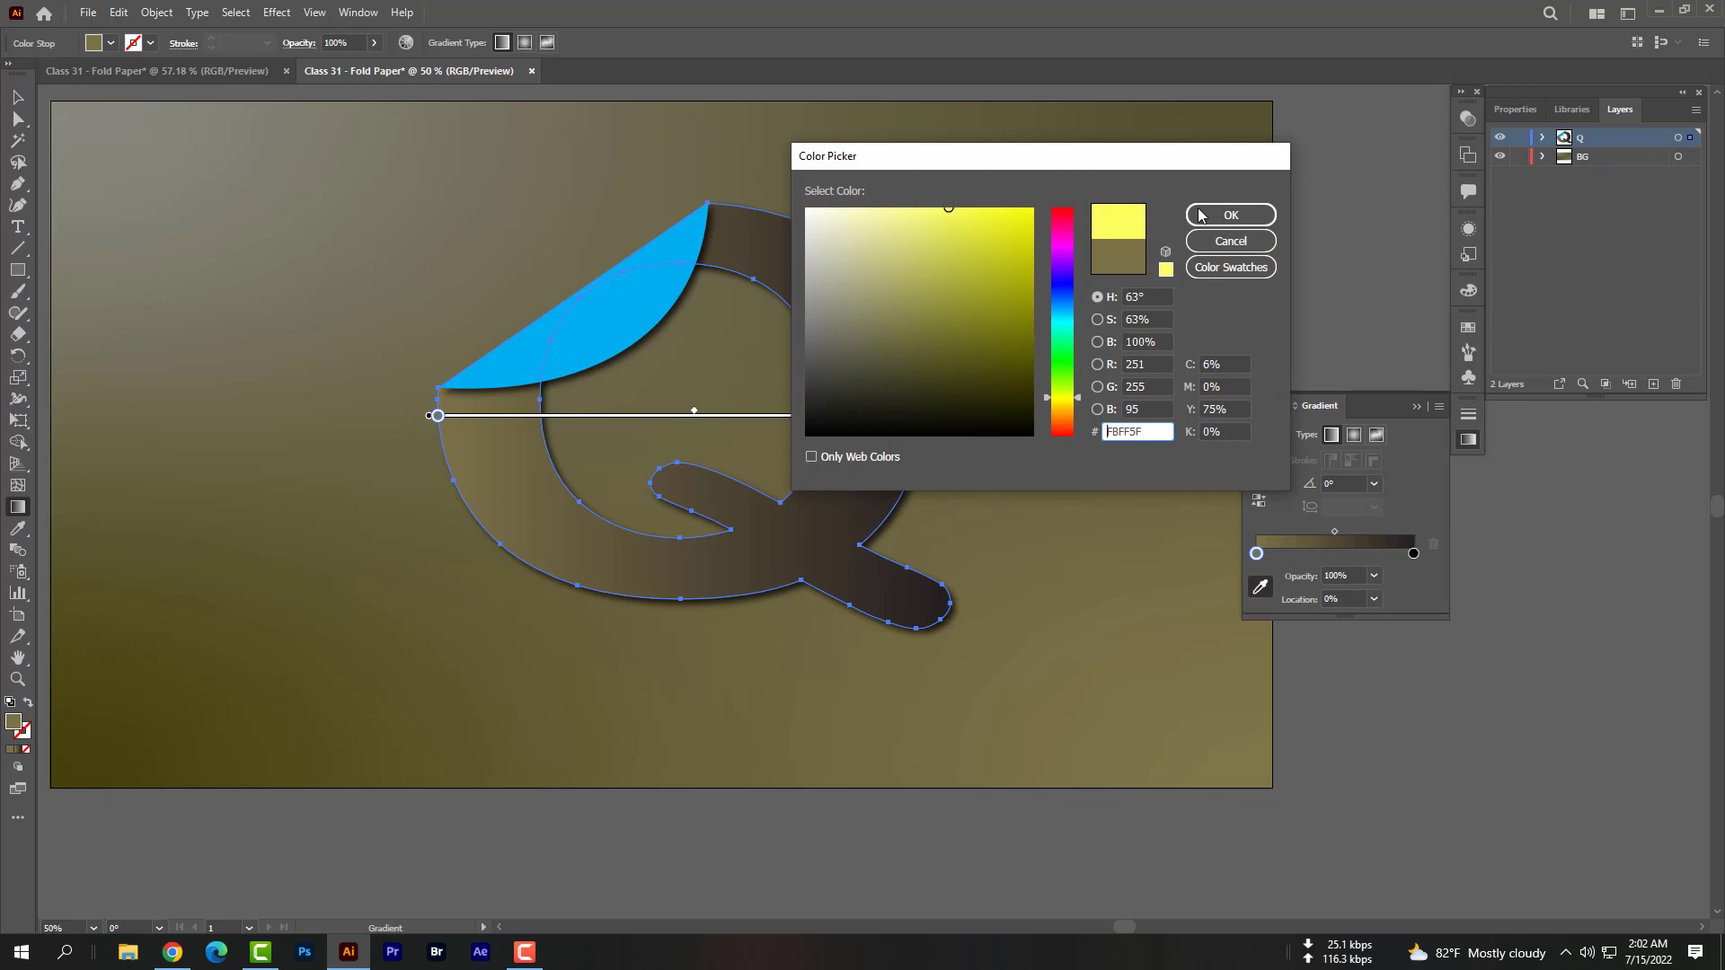
{"action": "left_click", "coordinate": [1229, 214]}
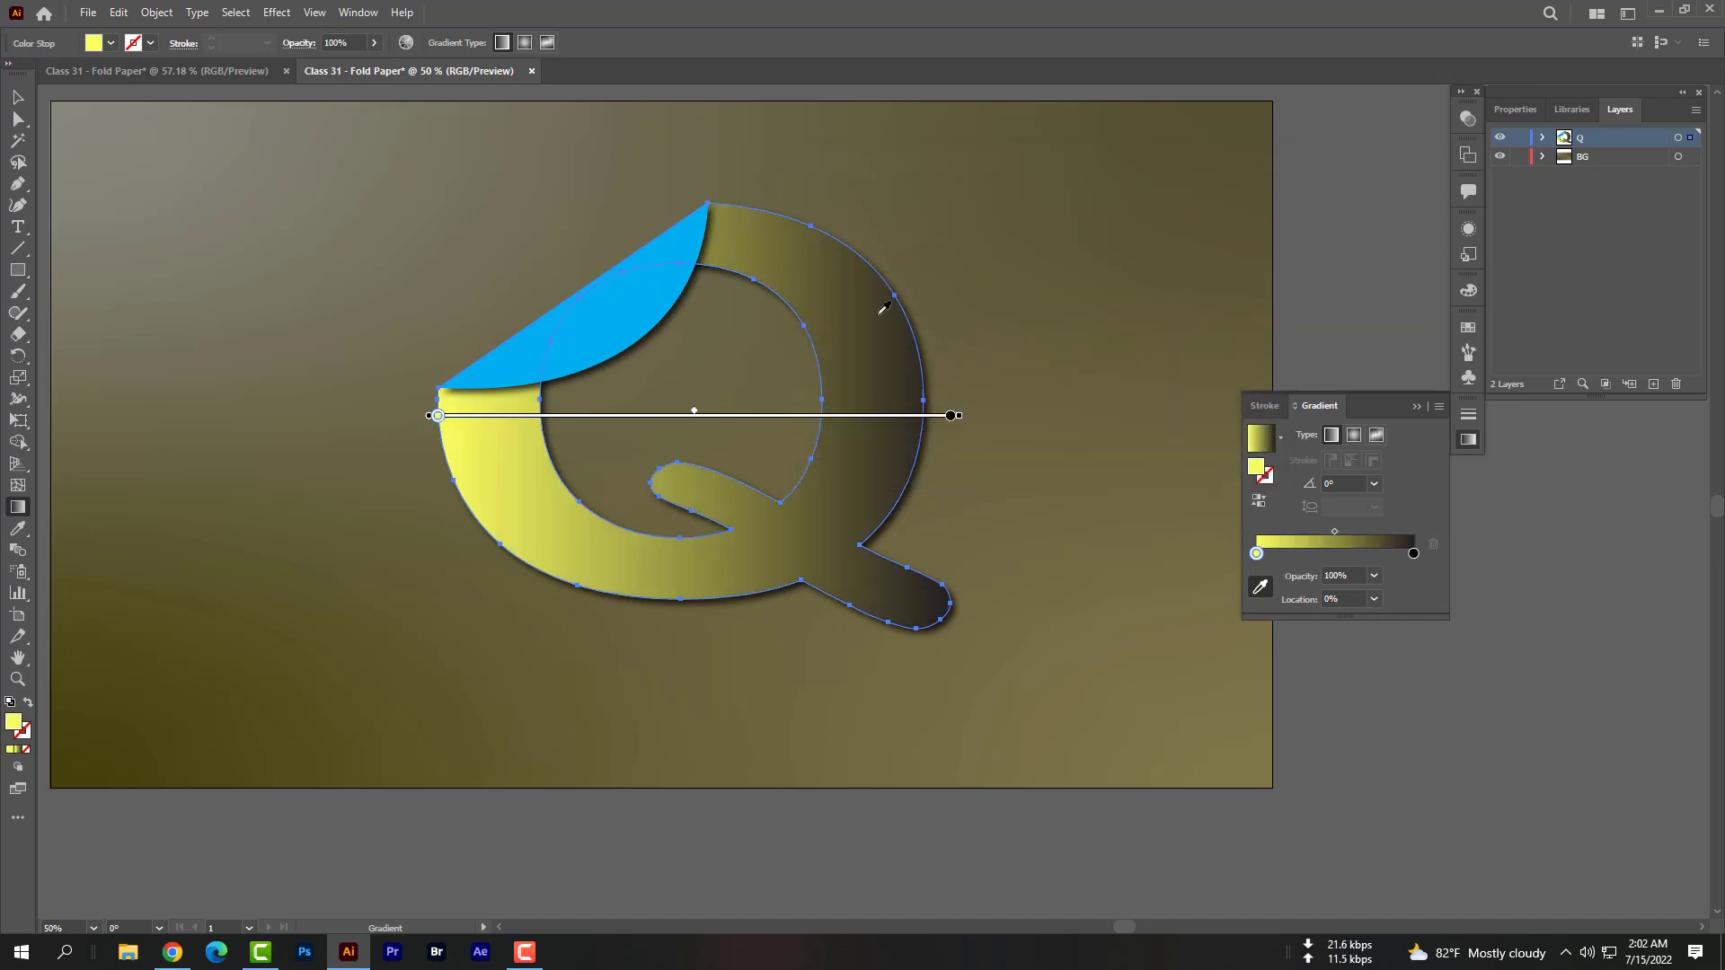
{"action": "mouse_move", "coordinate": [1417, 442]}
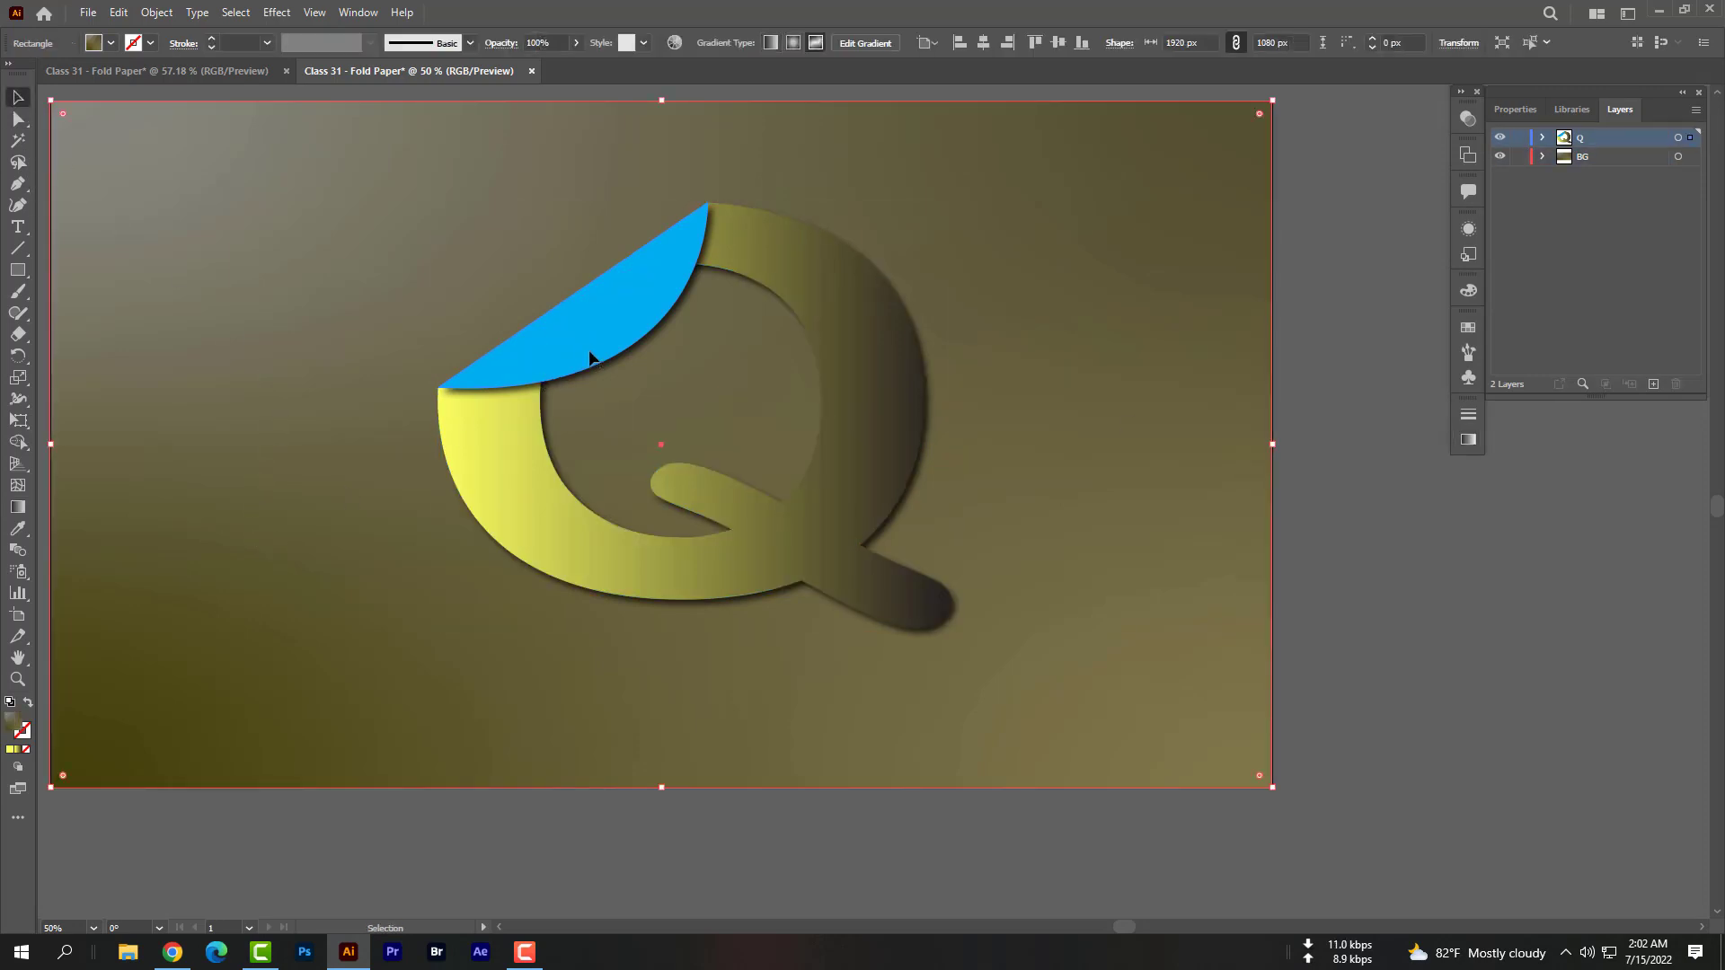
Select the blue flap and give it the pale yellow-to-dark linear gradient
{"action": "left_click", "coordinate": [611, 341]}
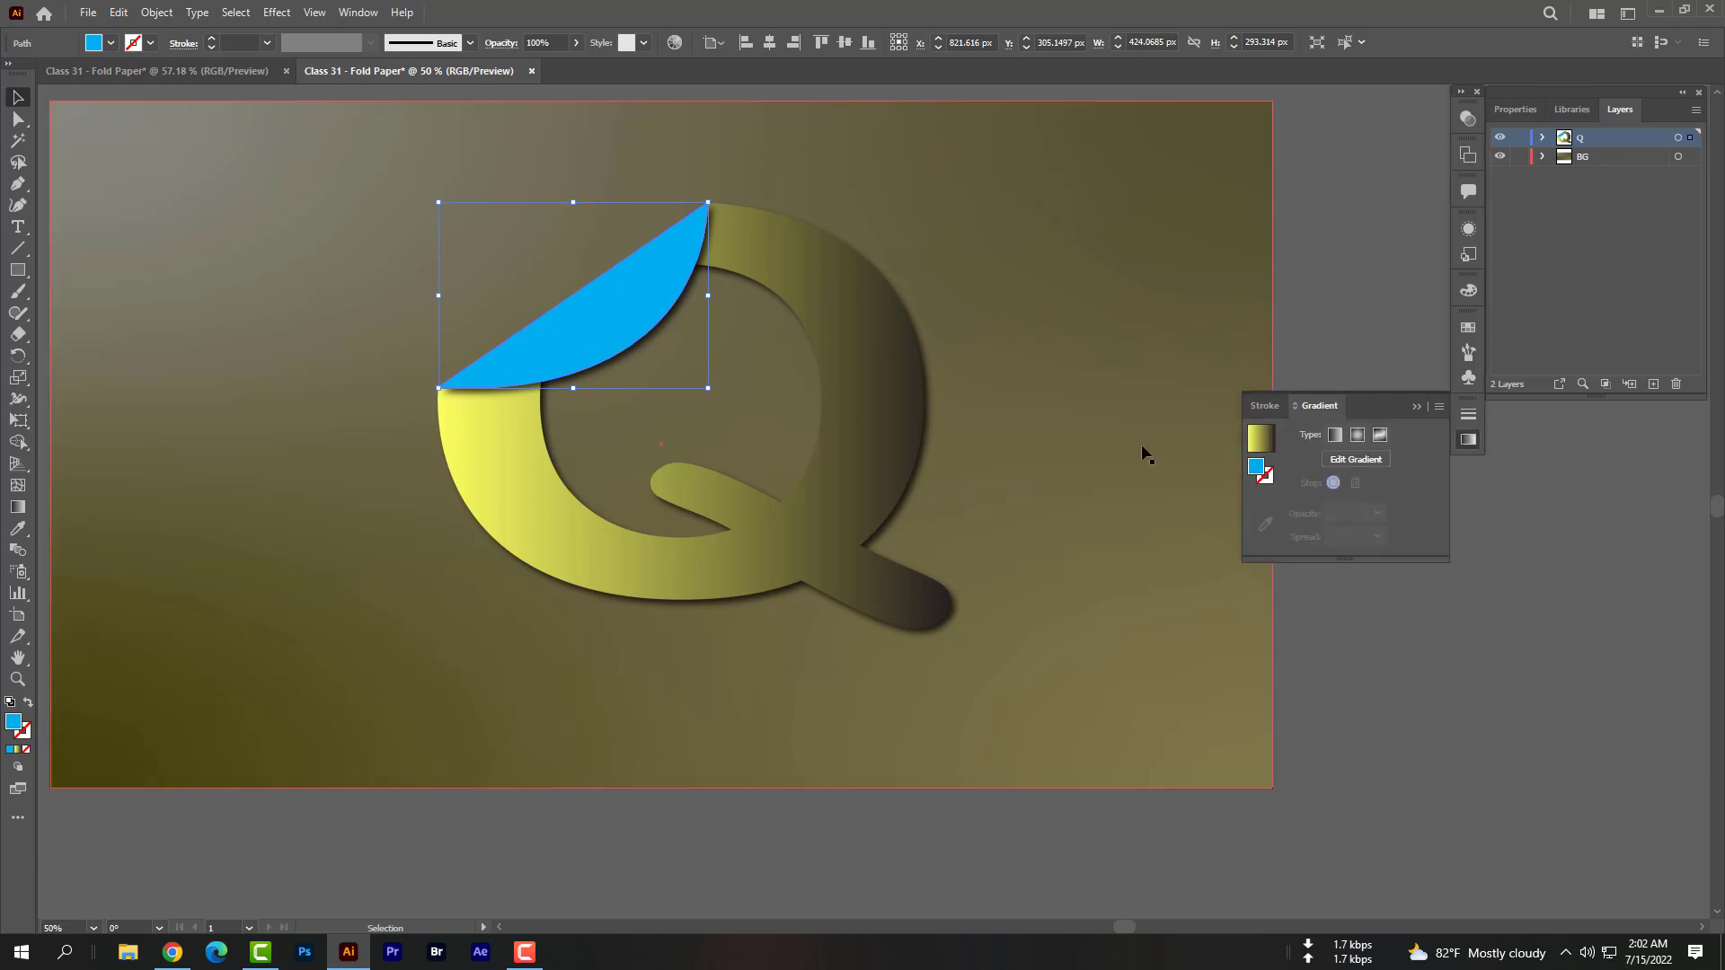
{"action": "mouse_move", "coordinate": [1380, 435]}
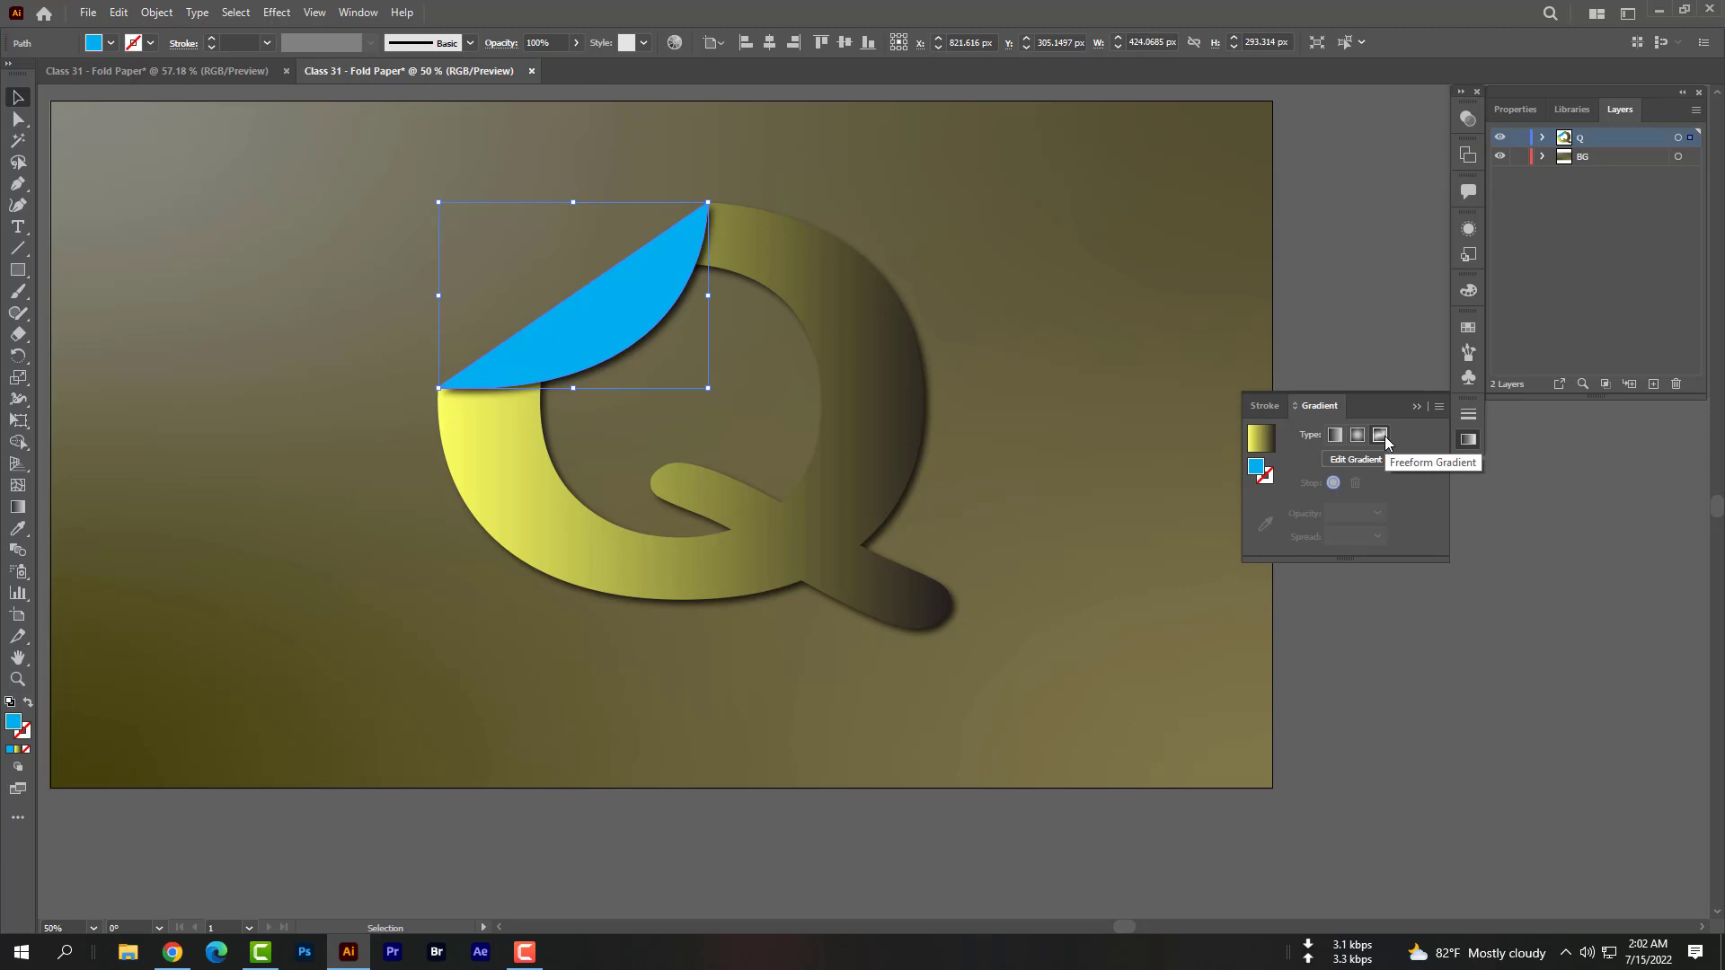
{"action": "left_click", "coordinate": [1335, 433]}
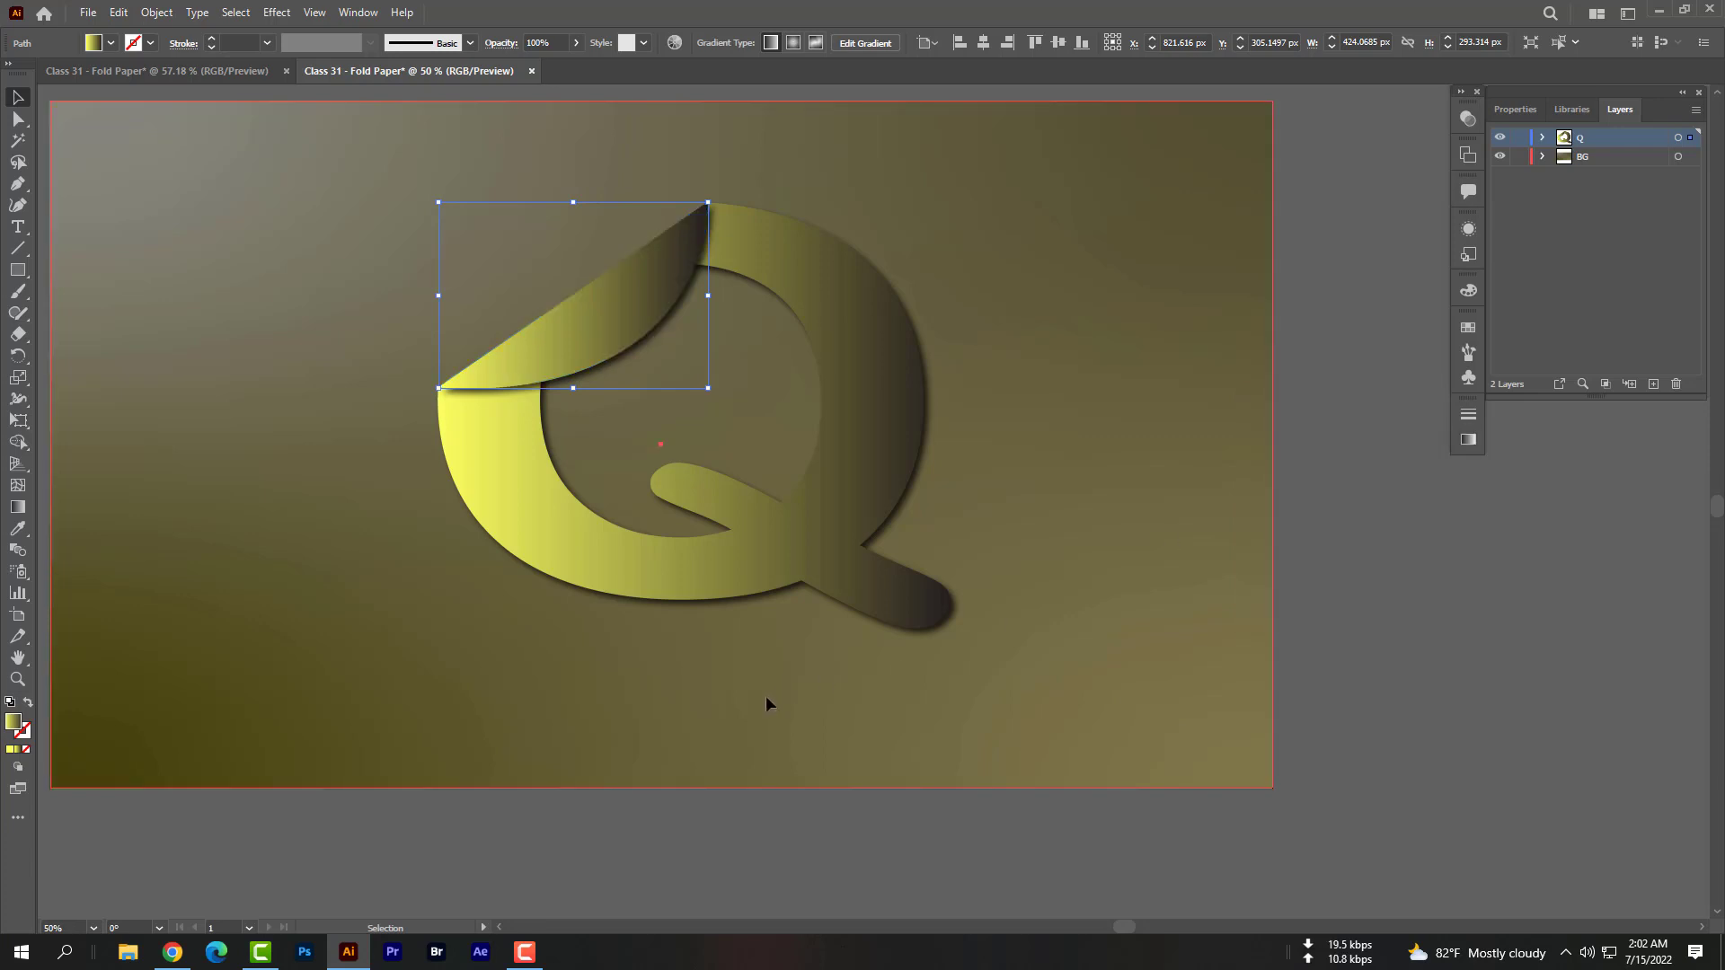
{"action": "left_click", "coordinate": [1584, 157]}
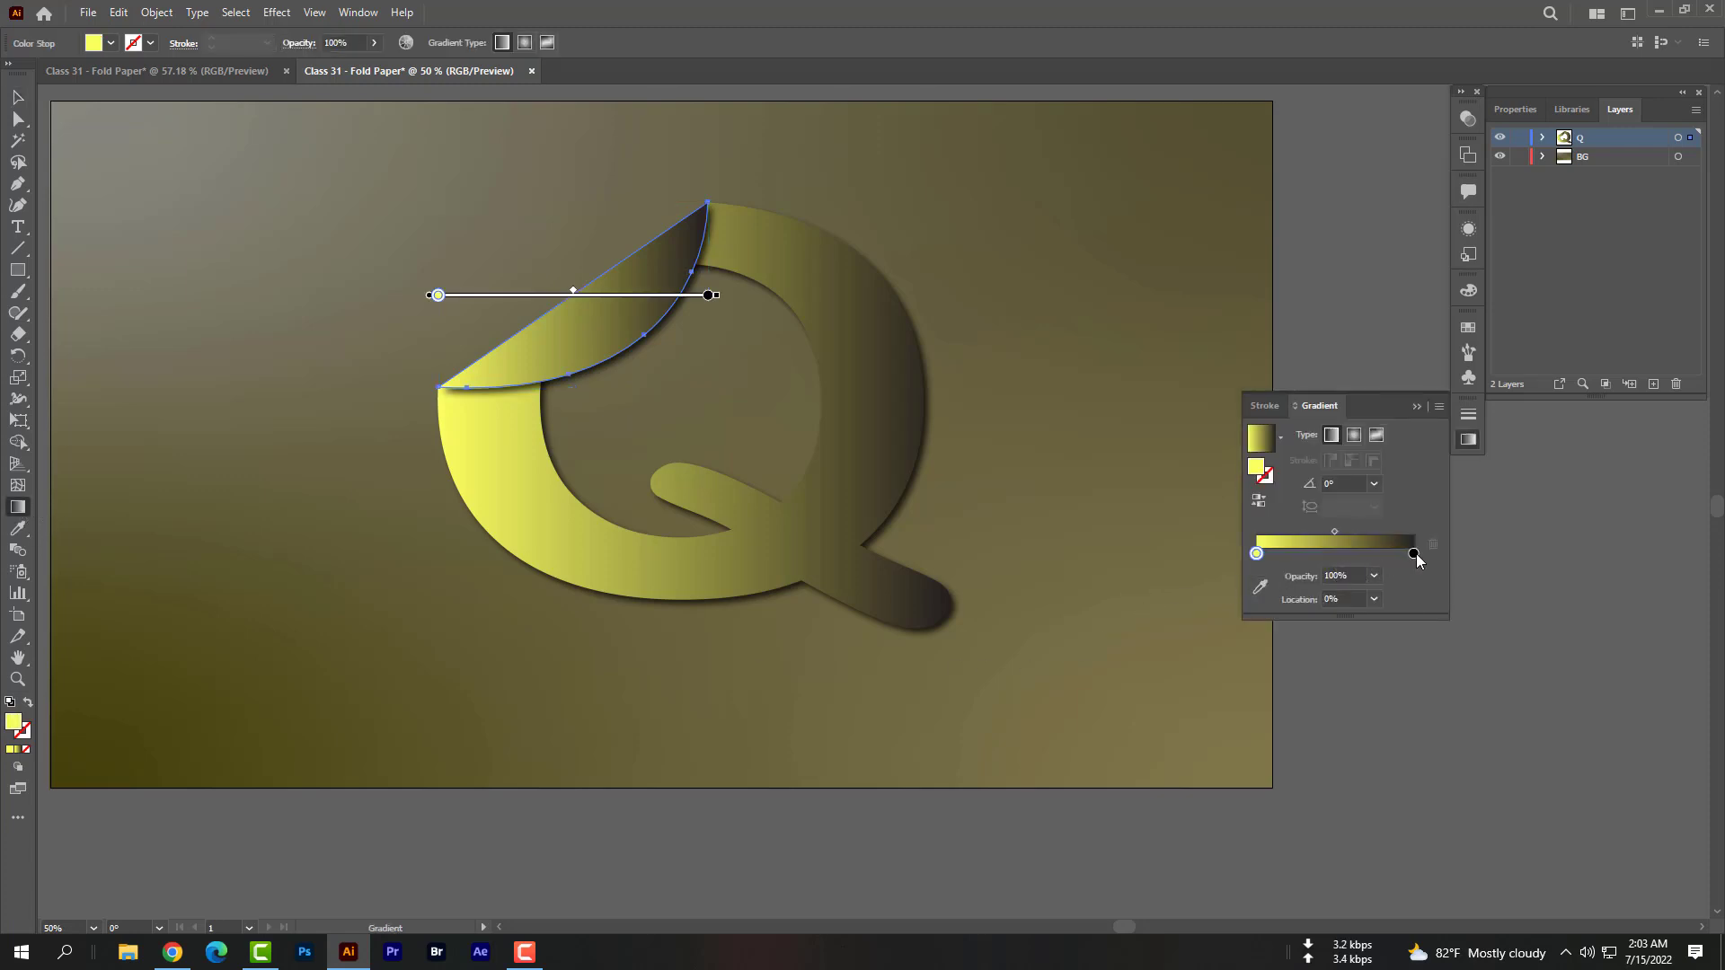
Reposition the flap's gradient stops so the dark olive tone covers most of the fold
{"action": "left_click", "coordinate": [1414, 553]}
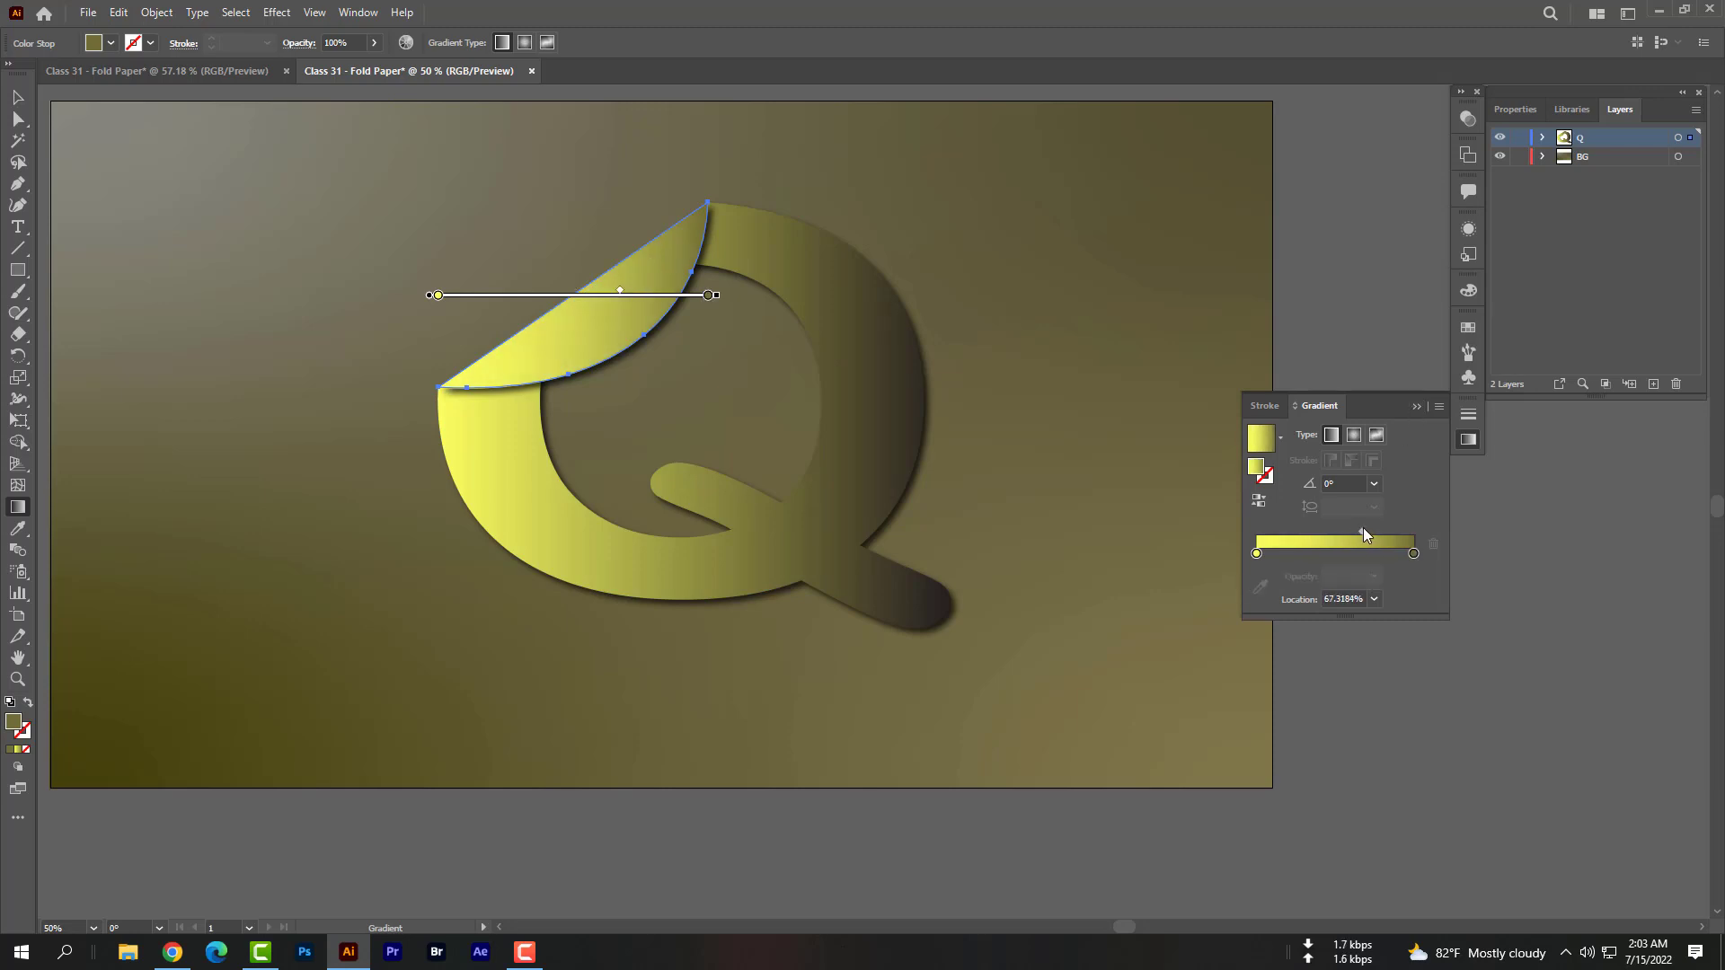
{"action": "left_click_drag", "start_coordinate": [1358, 541], "coordinate": [1385, 540]}
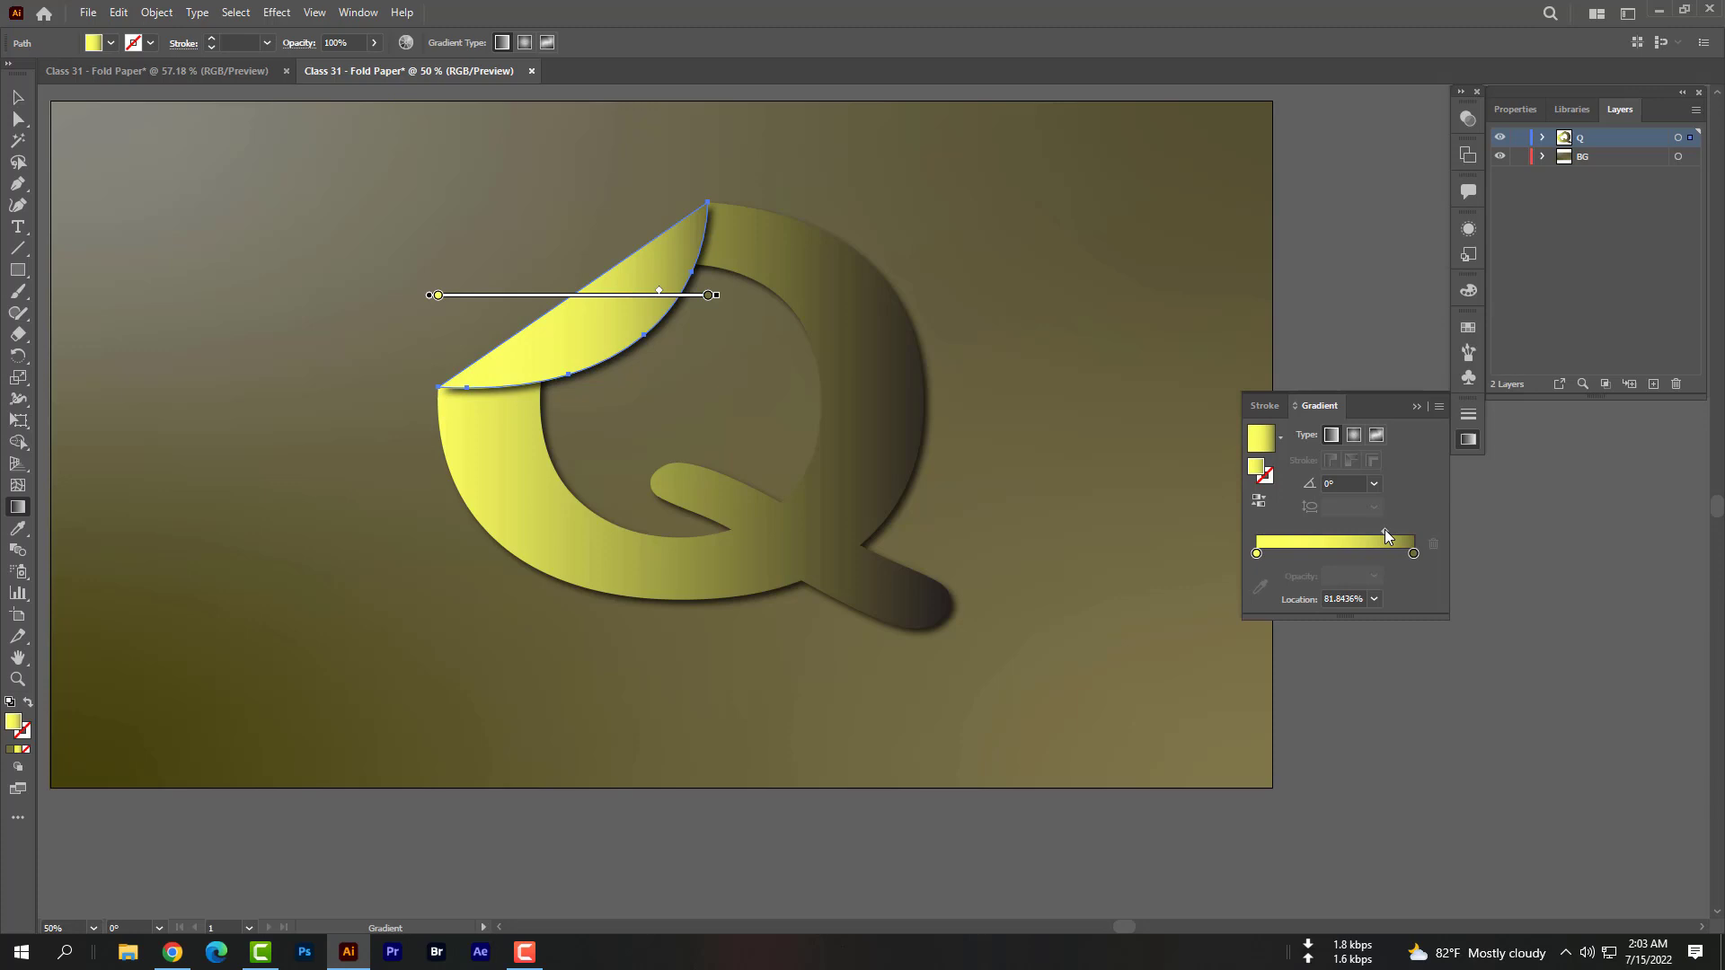
{"action": "left_click_drag", "start_coordinate": [1384, 532], "coordinate": [1276, 531]}
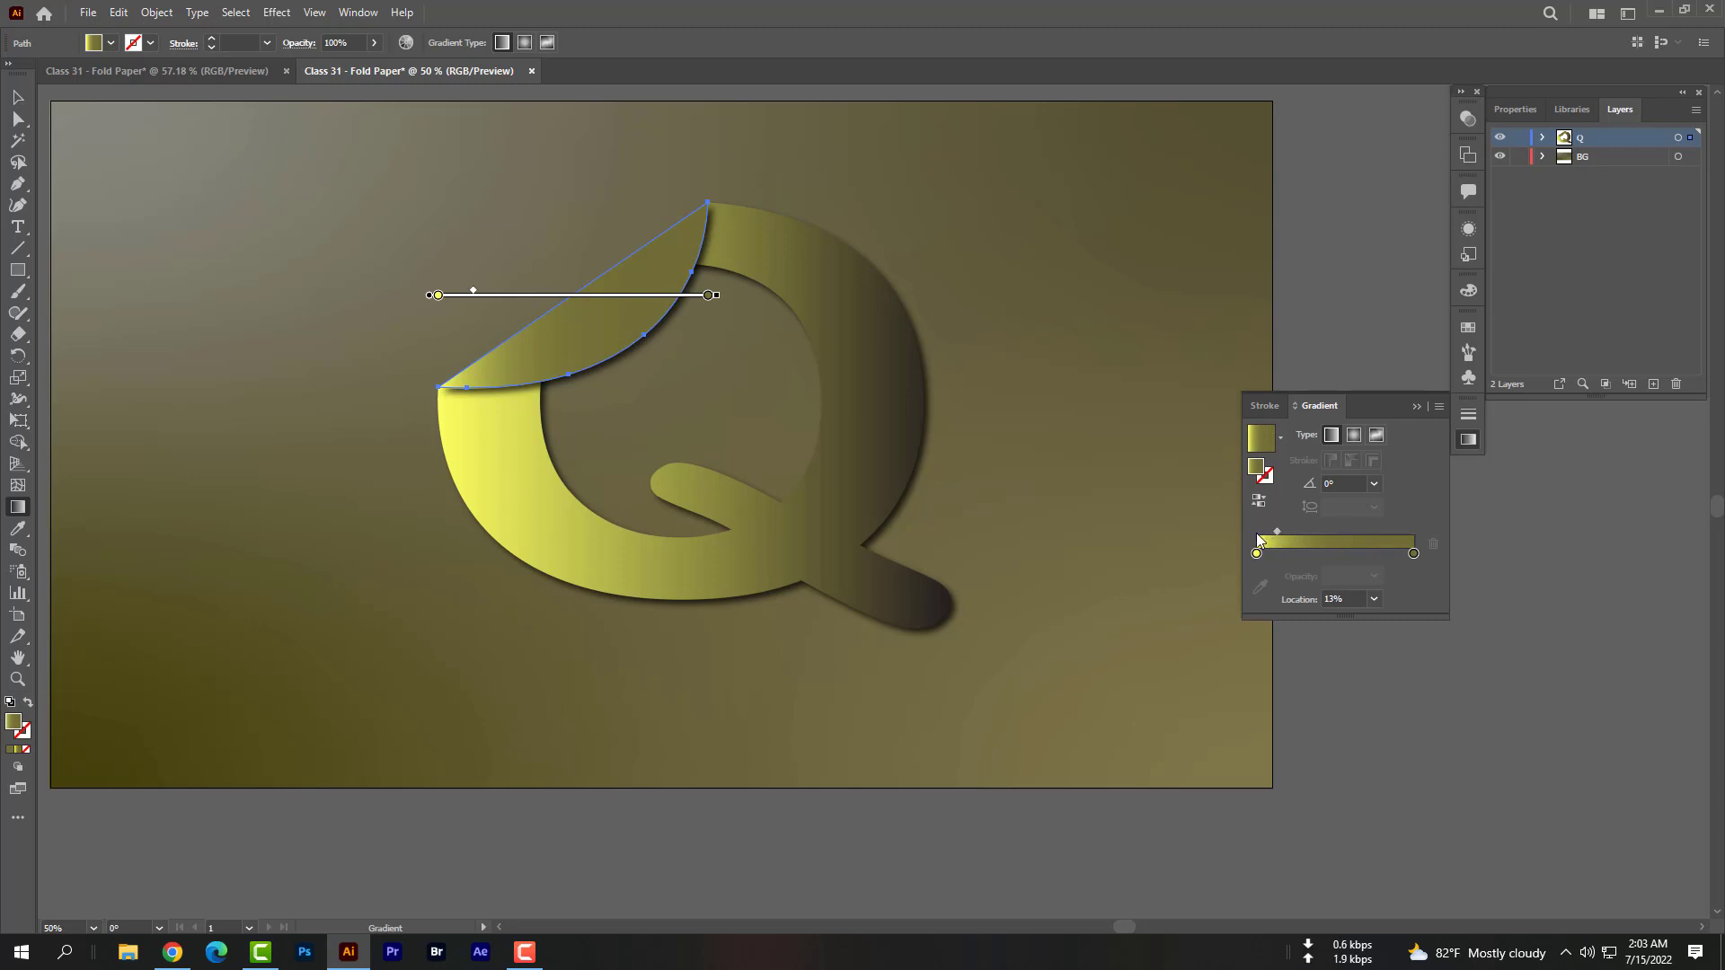
{"action": "left_click_drag", "start_coordinate": [1275, 532], "coordinate": [1295, 533]}
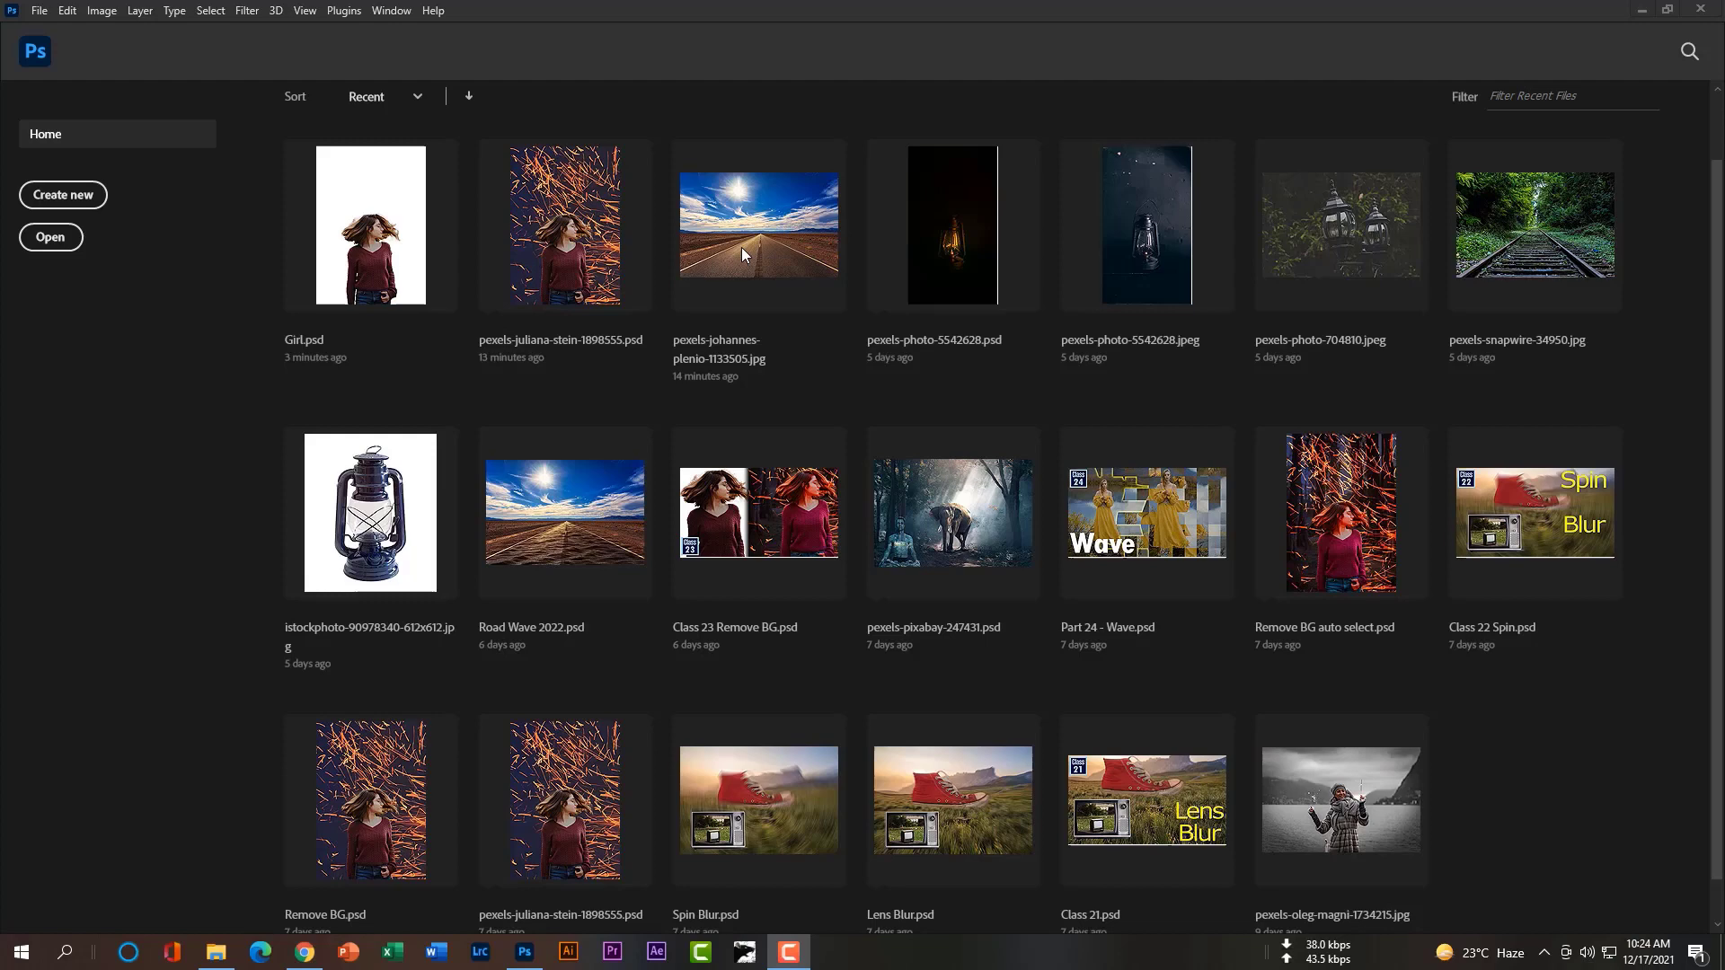
{"action": "mouse_move", "coordinate": [740, 257]}
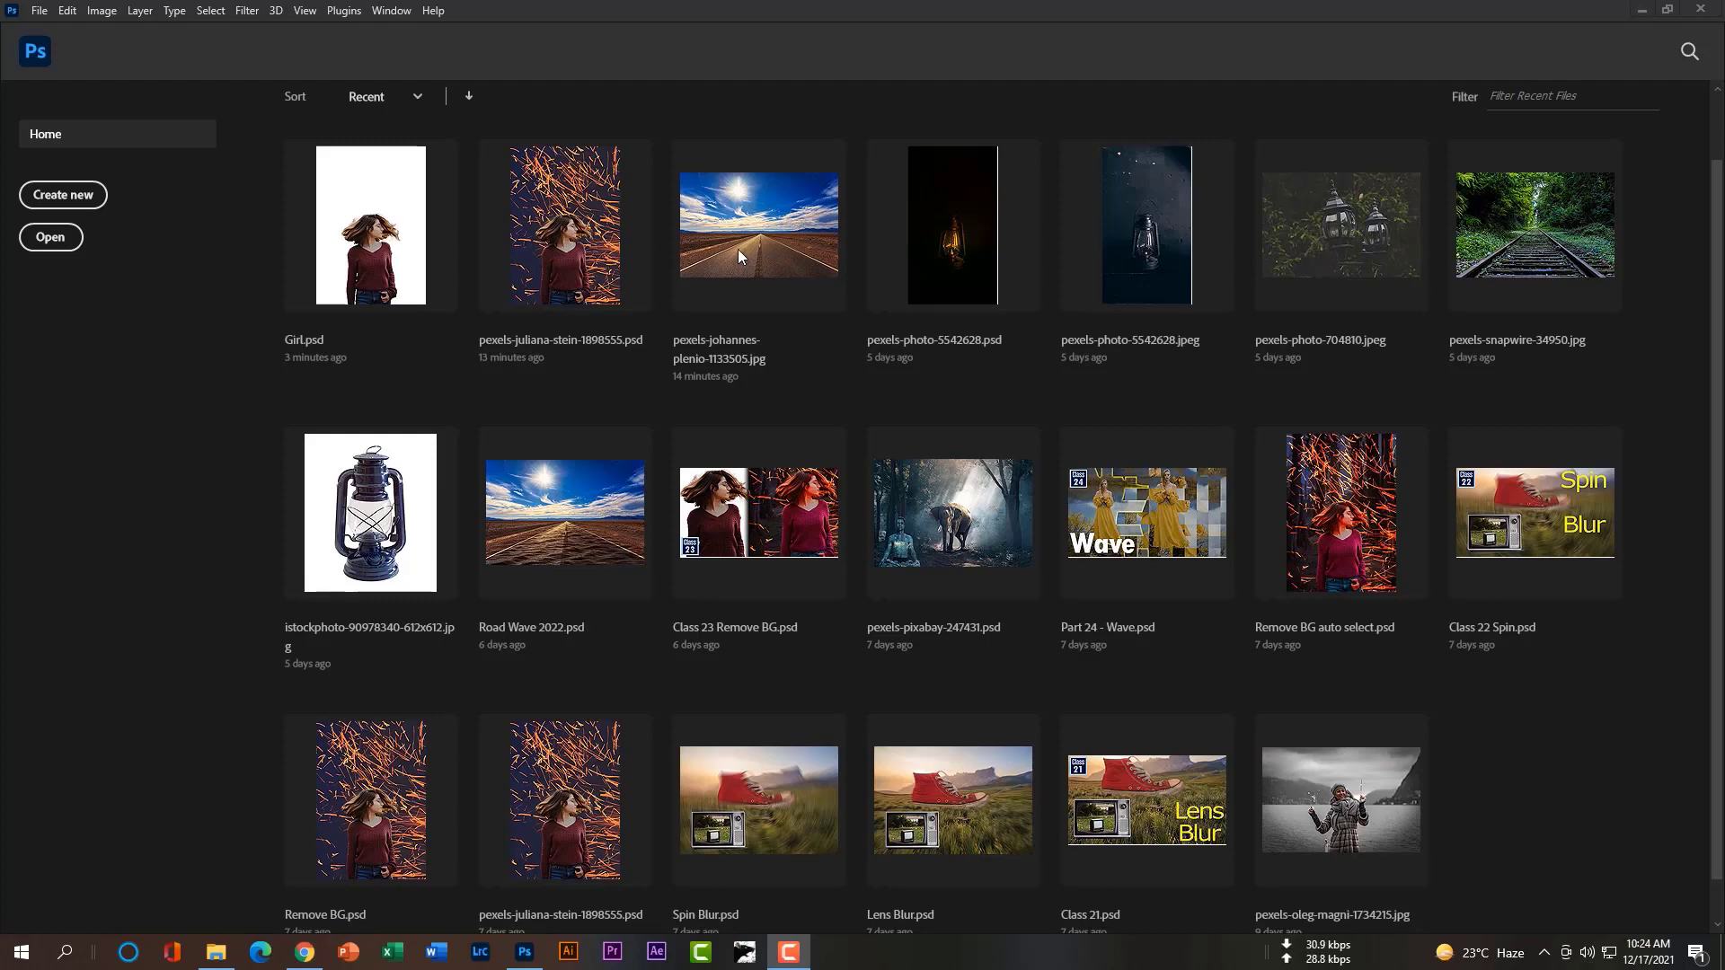
Open the road photo, name its layer BG and place the girl in the middle of the road
{"action": "double_click", "coordinate": [757, 225]}
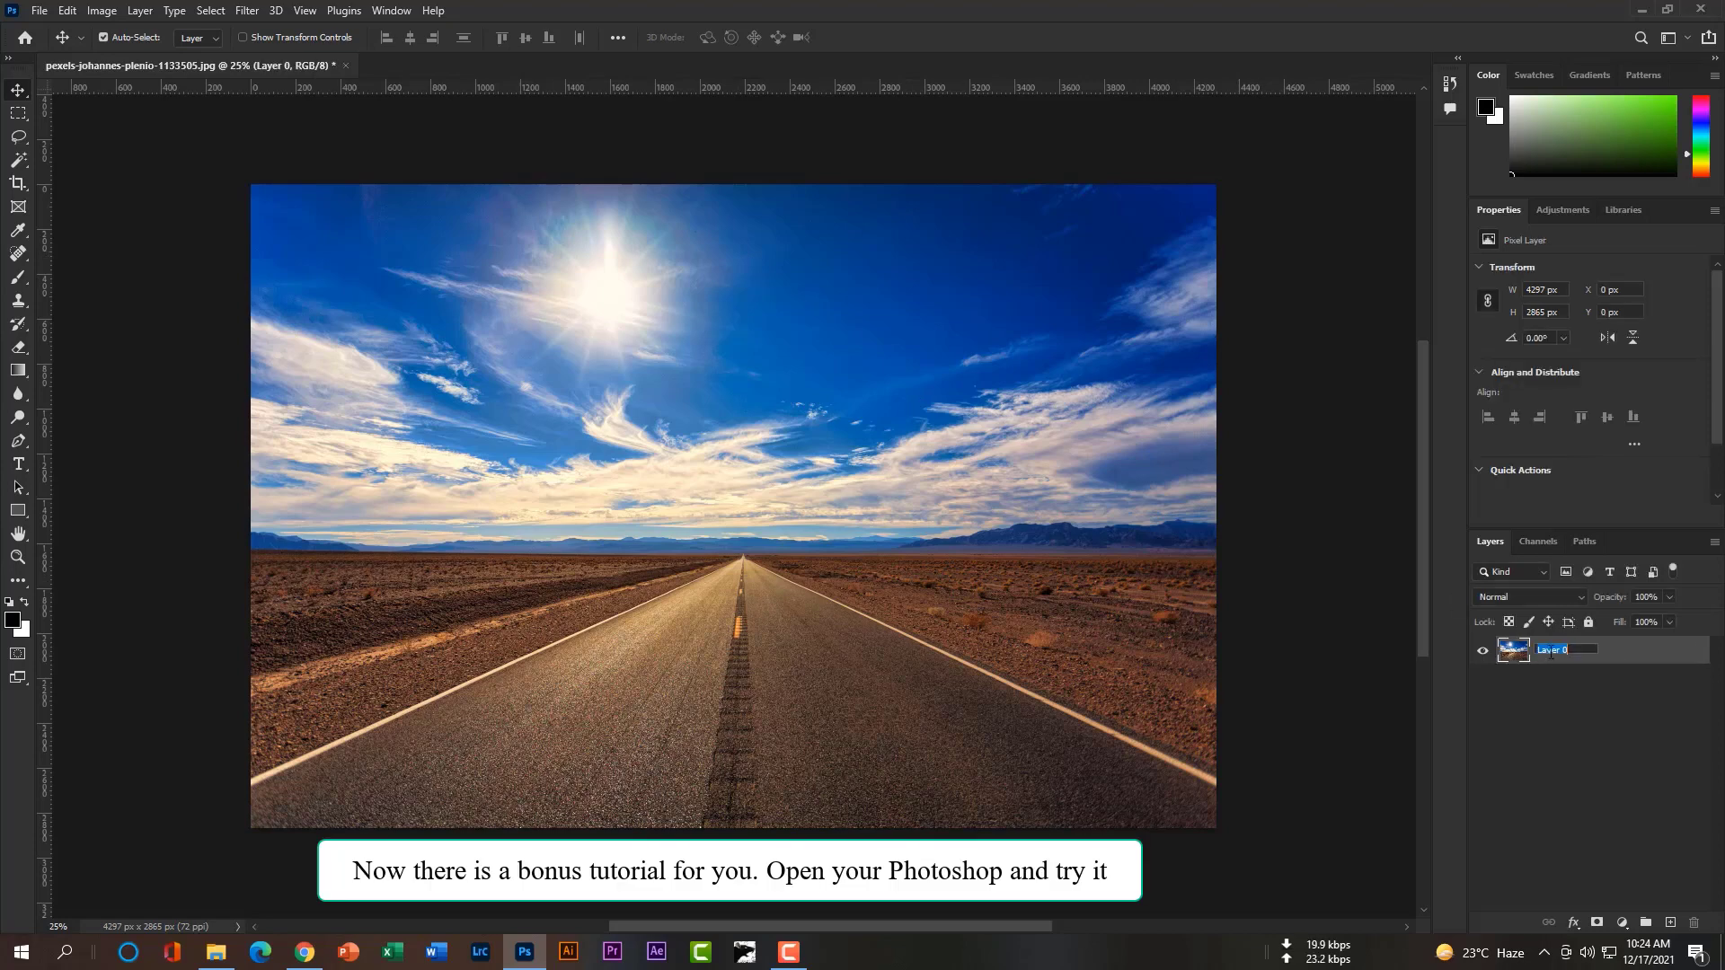
{"action": "double_click", "coordinate": [1552, 651]}
{"action": "type", "text": "BG"}
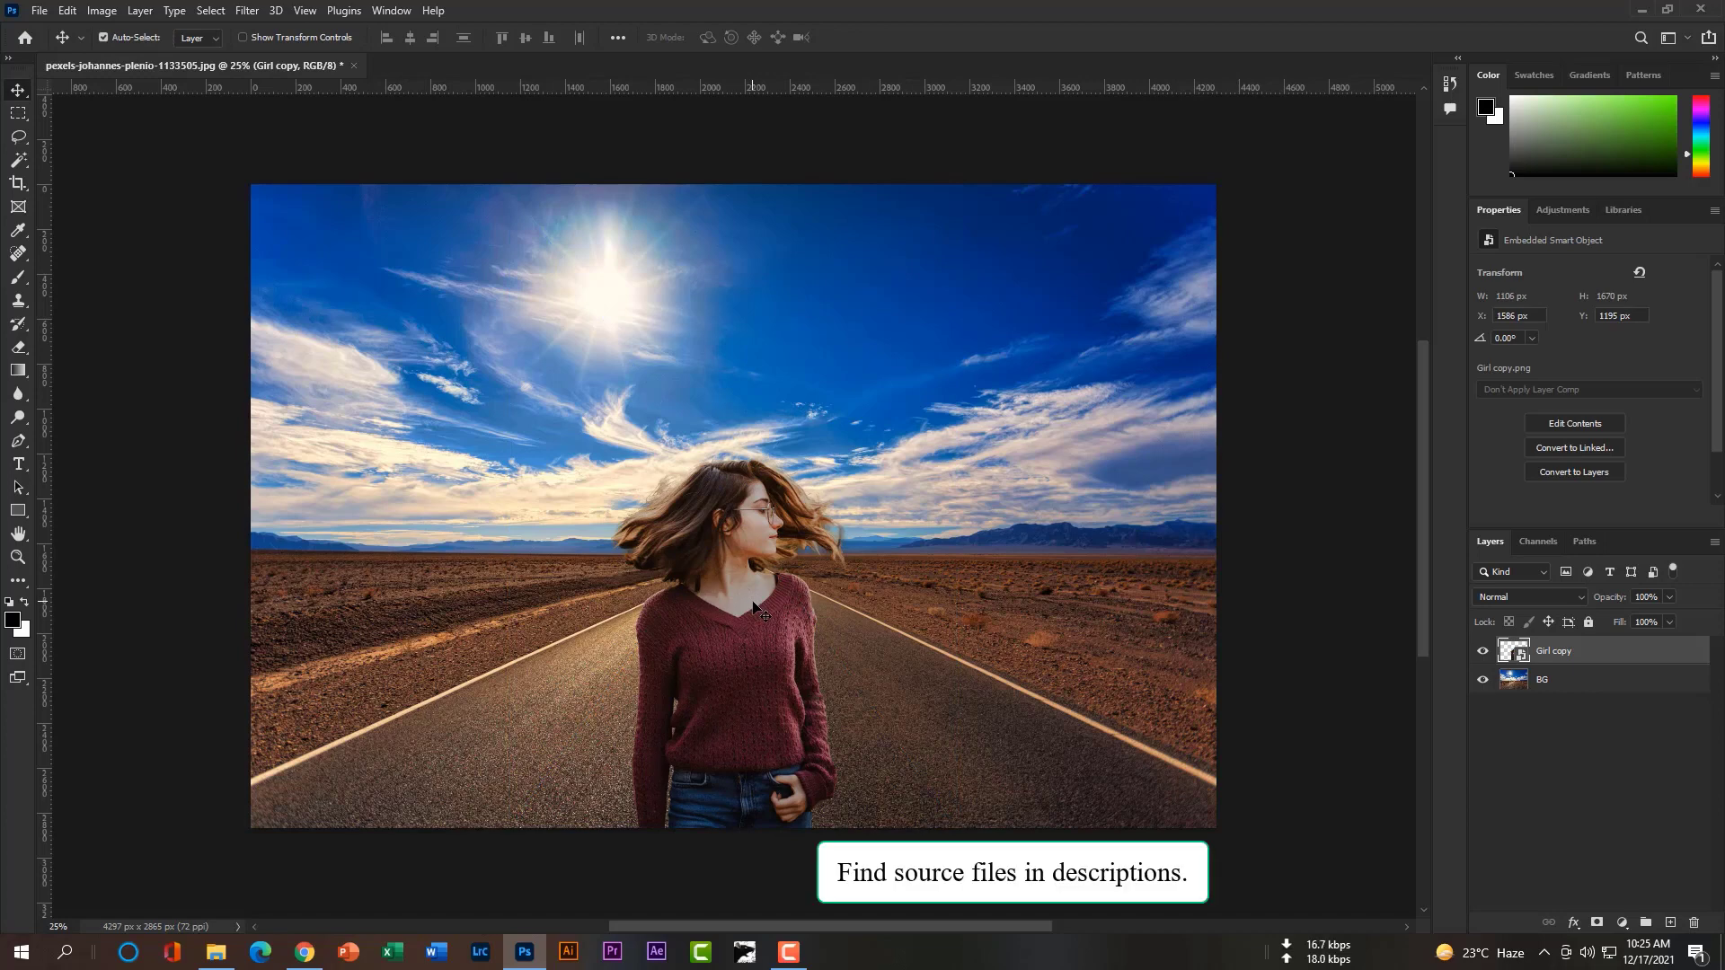
{"action": "left_click_drag", "start_coordinate": [753, 606], "coordinate": [765, 606]}
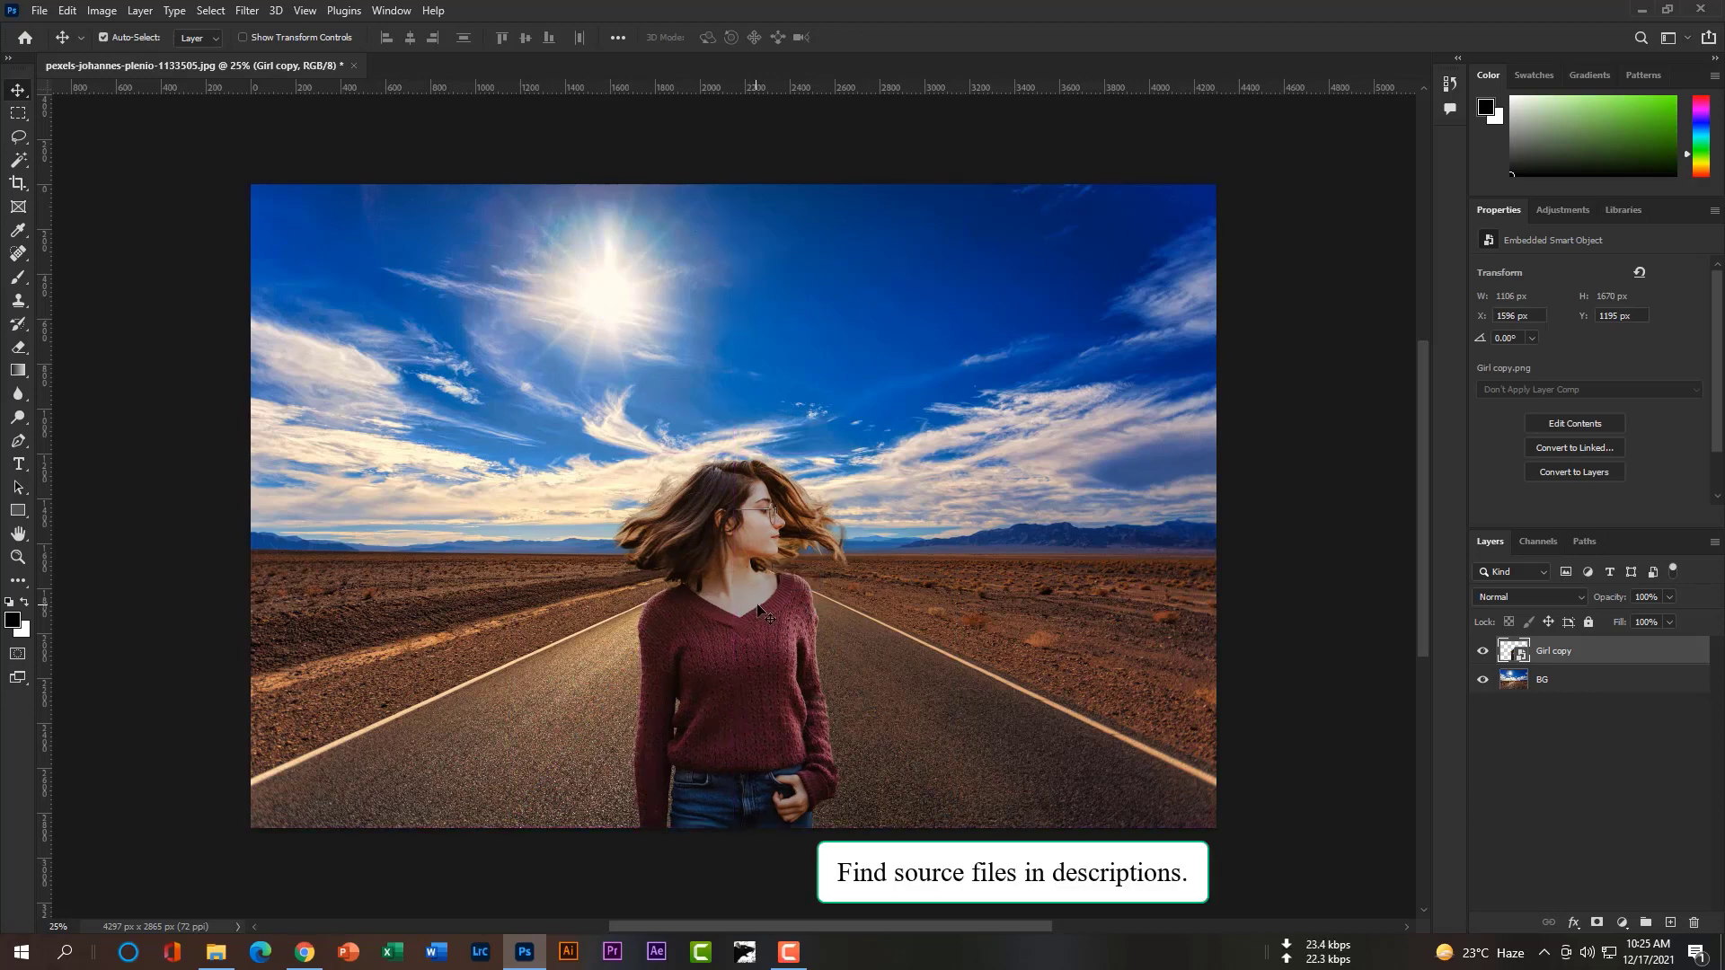
{"action": "right_click", "coordinate": [1552, 651]}
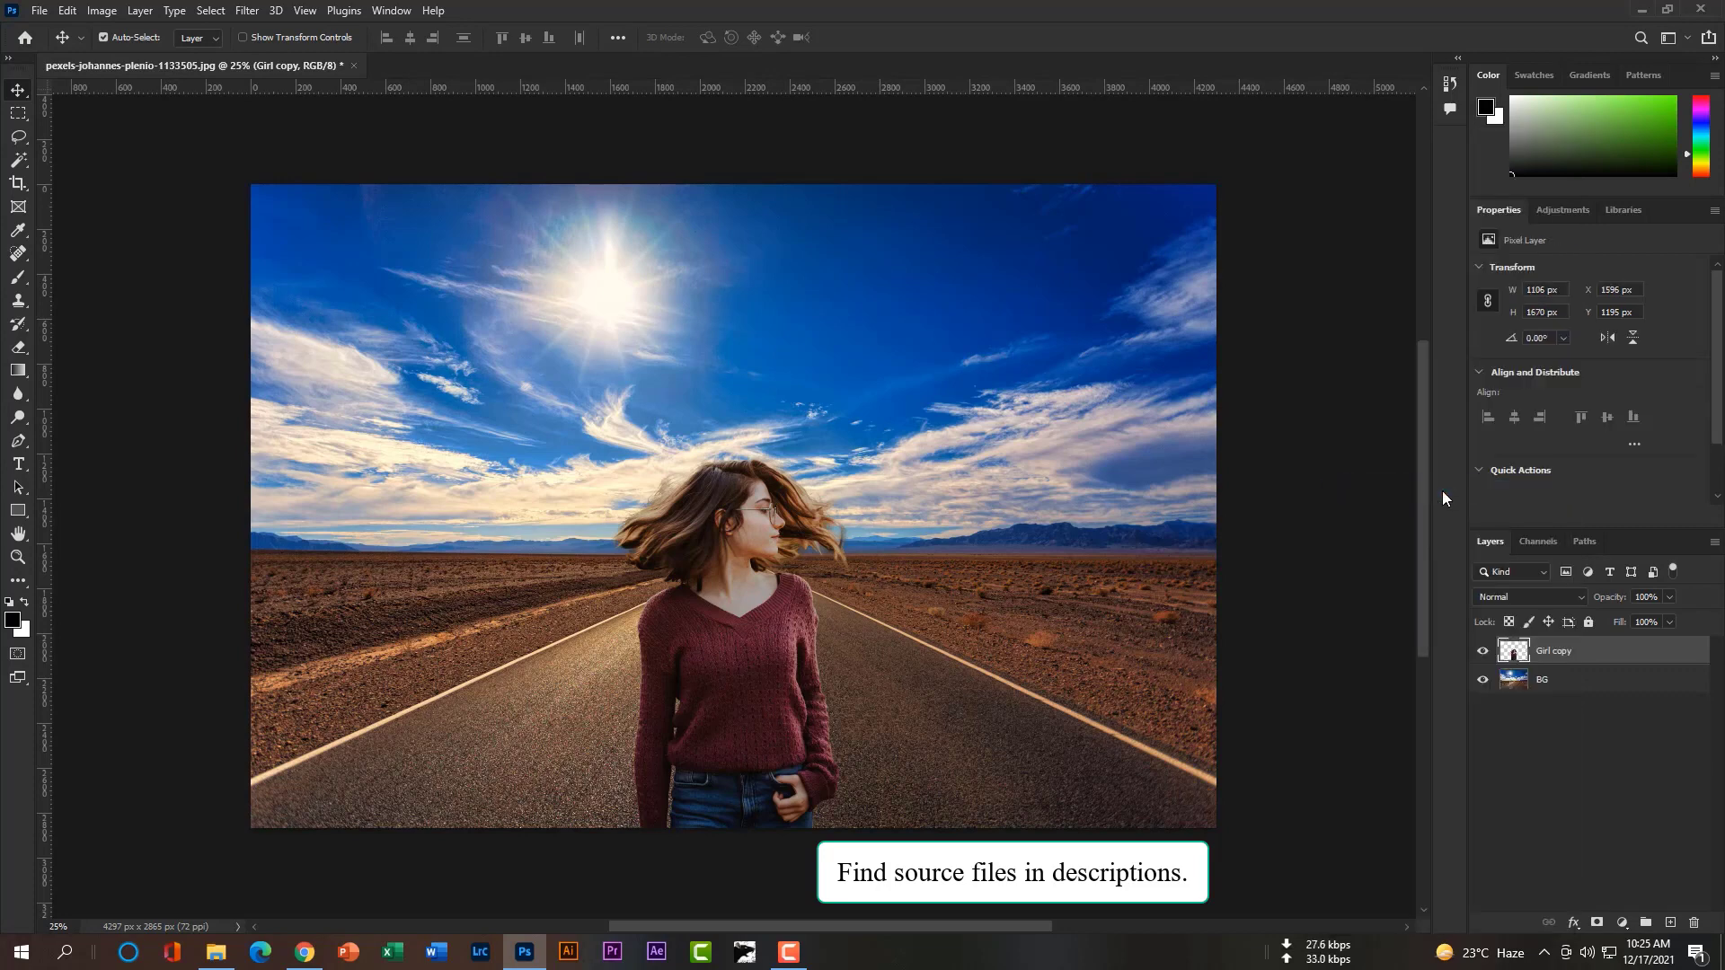
{"action": "mouse_move", "coordinate": [812, 677]}
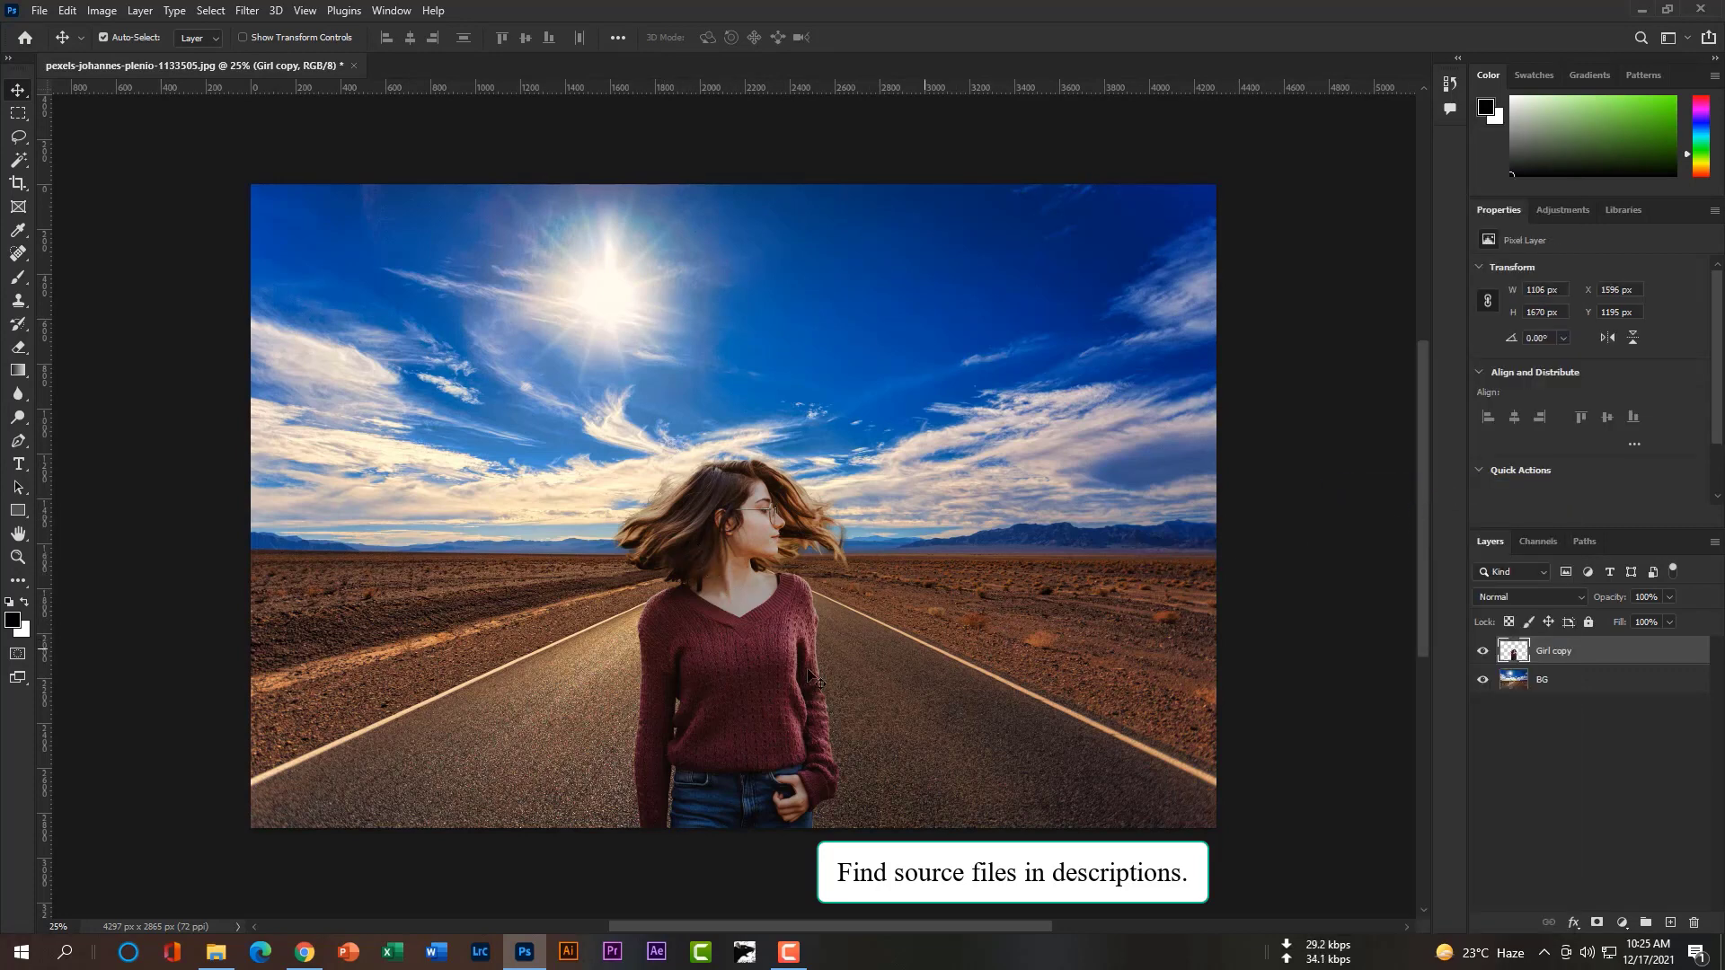
On the BG layer, set up Match Color with this document as source and Girl copy as layer
{"action": "left_click", "coordinate": [1543, 682]}
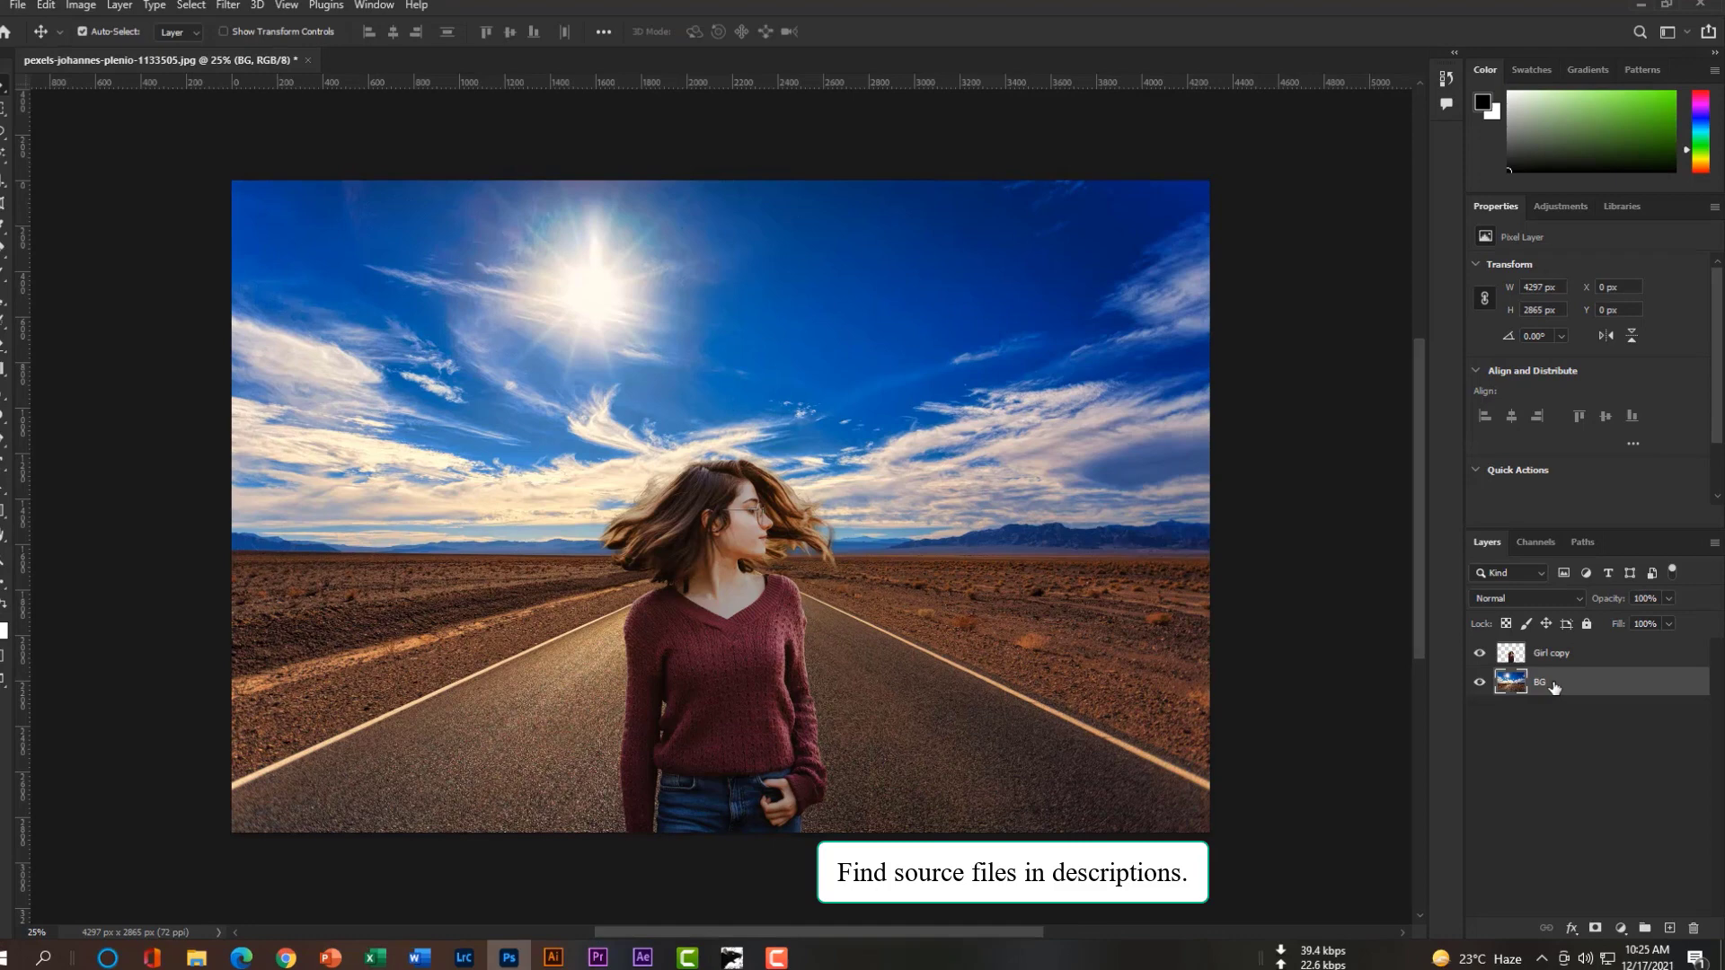
{"action": "left_click", "coordinate": [81, 5]}
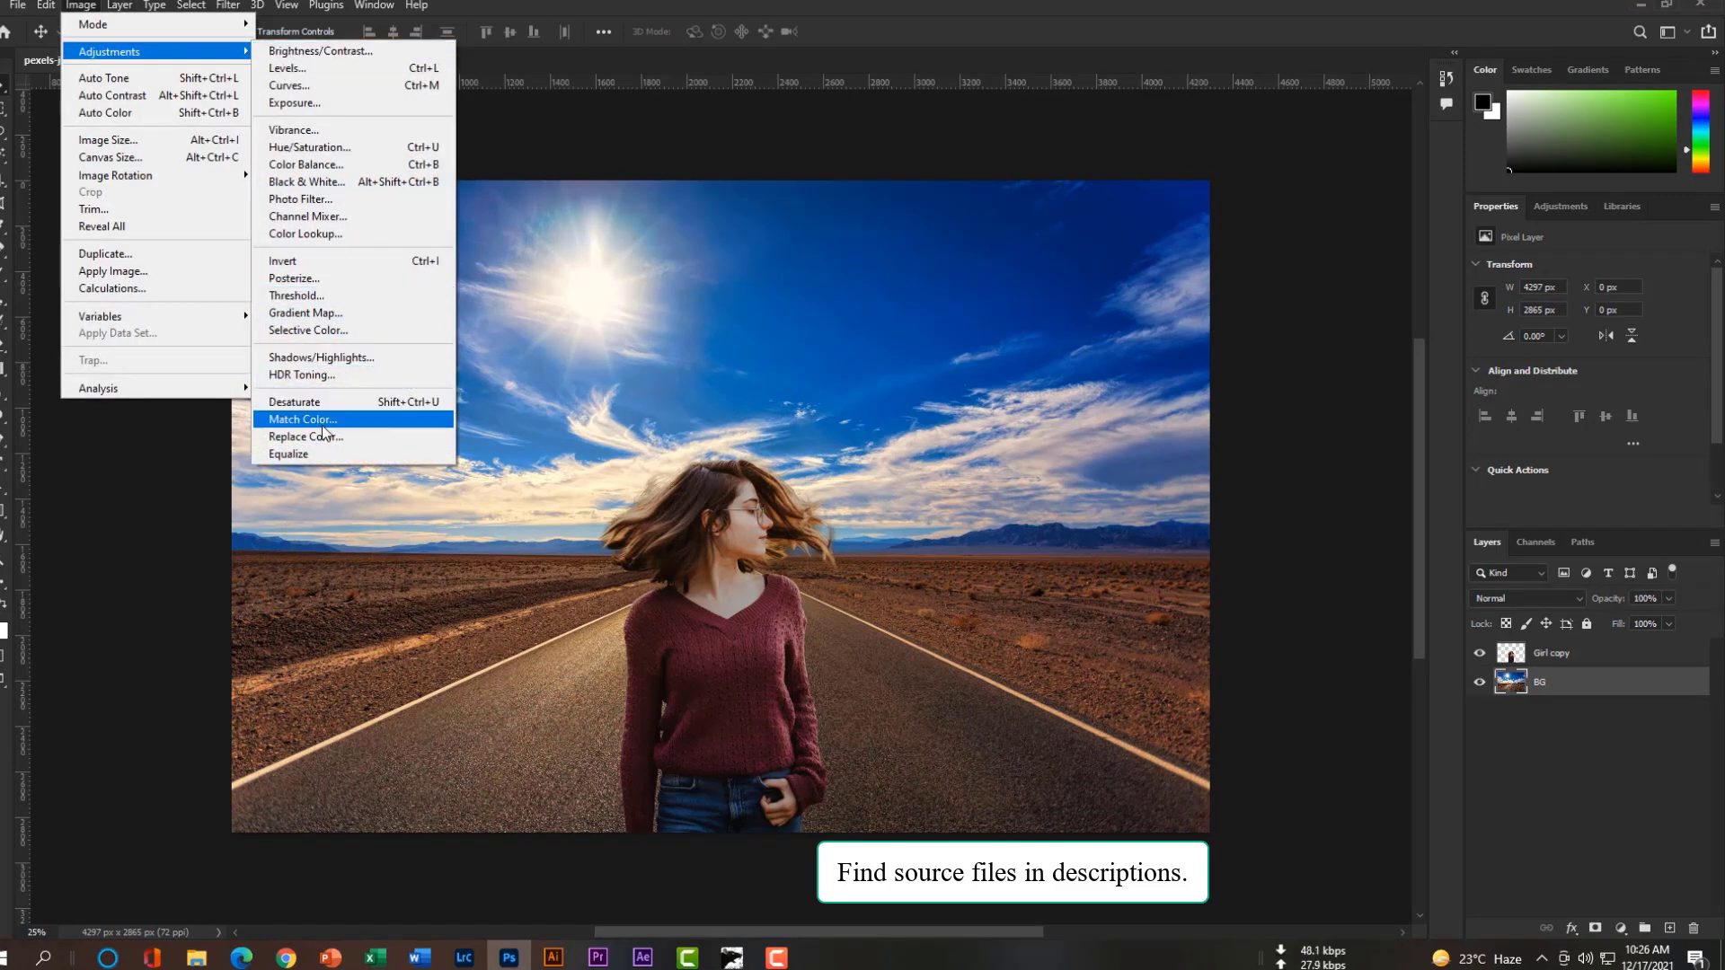
{"action": "left_click", "coordinate": [300, 419]}
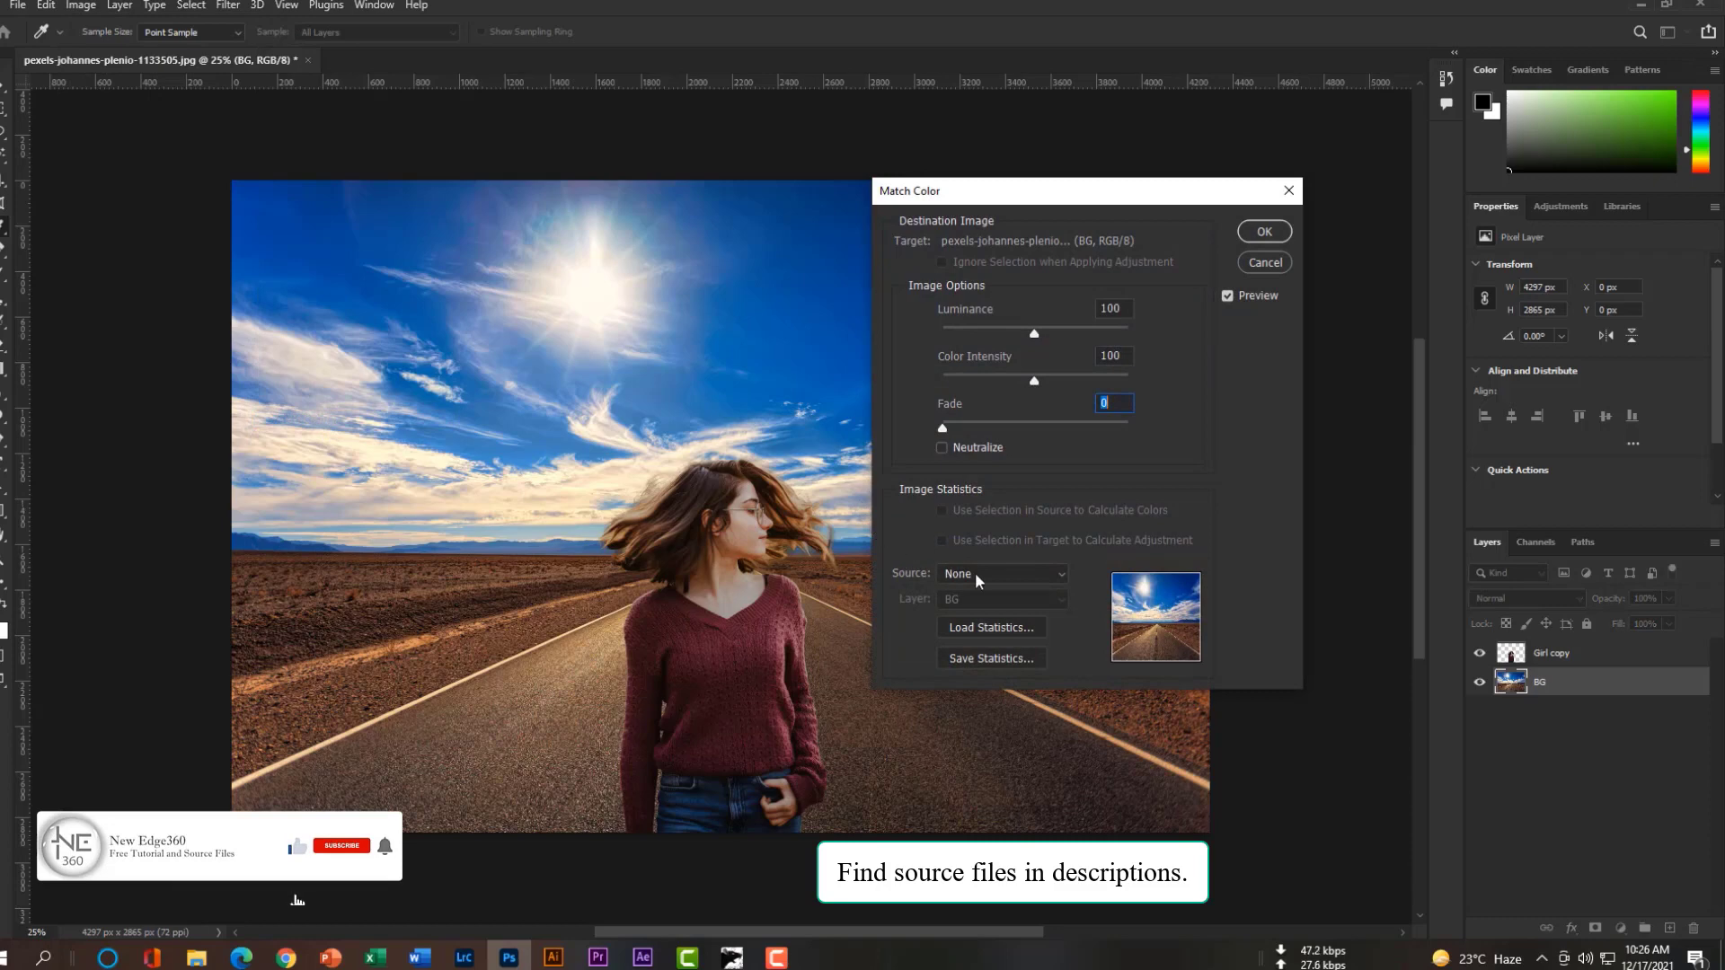
{"action": "left_click", "coordinate": [999, 599]}
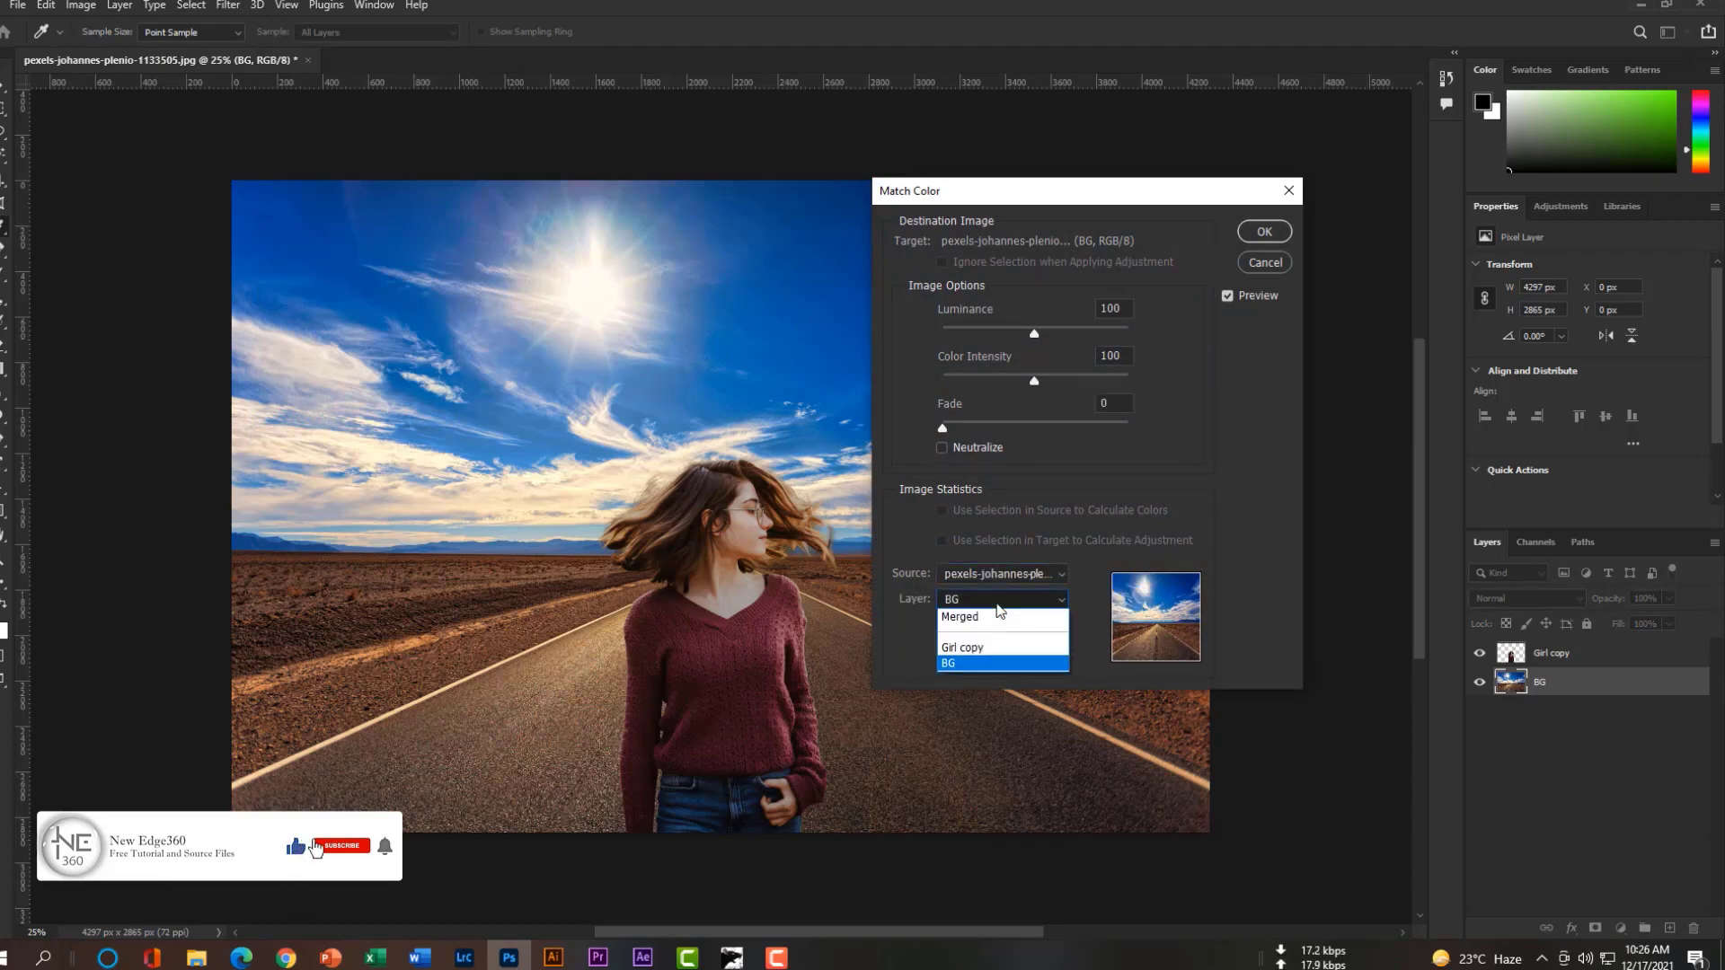
{"action": "left_click", "coordinate": [960, 647]}
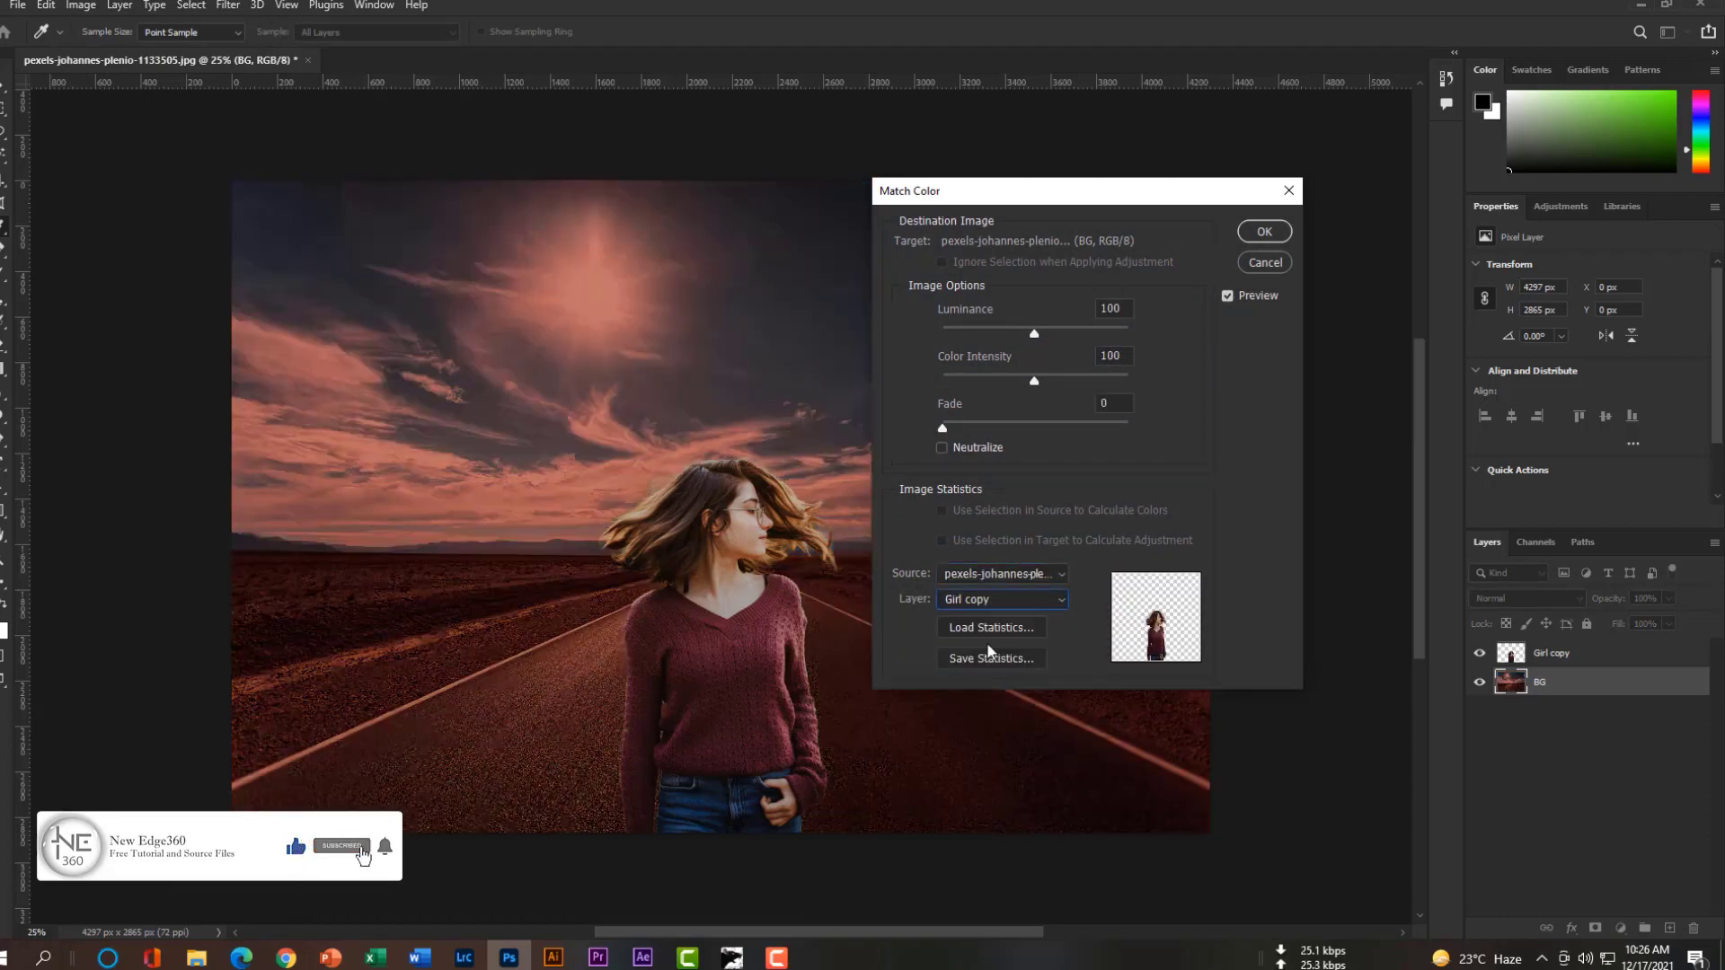
{"action": "left_click", "coordinate": [341, 846]}
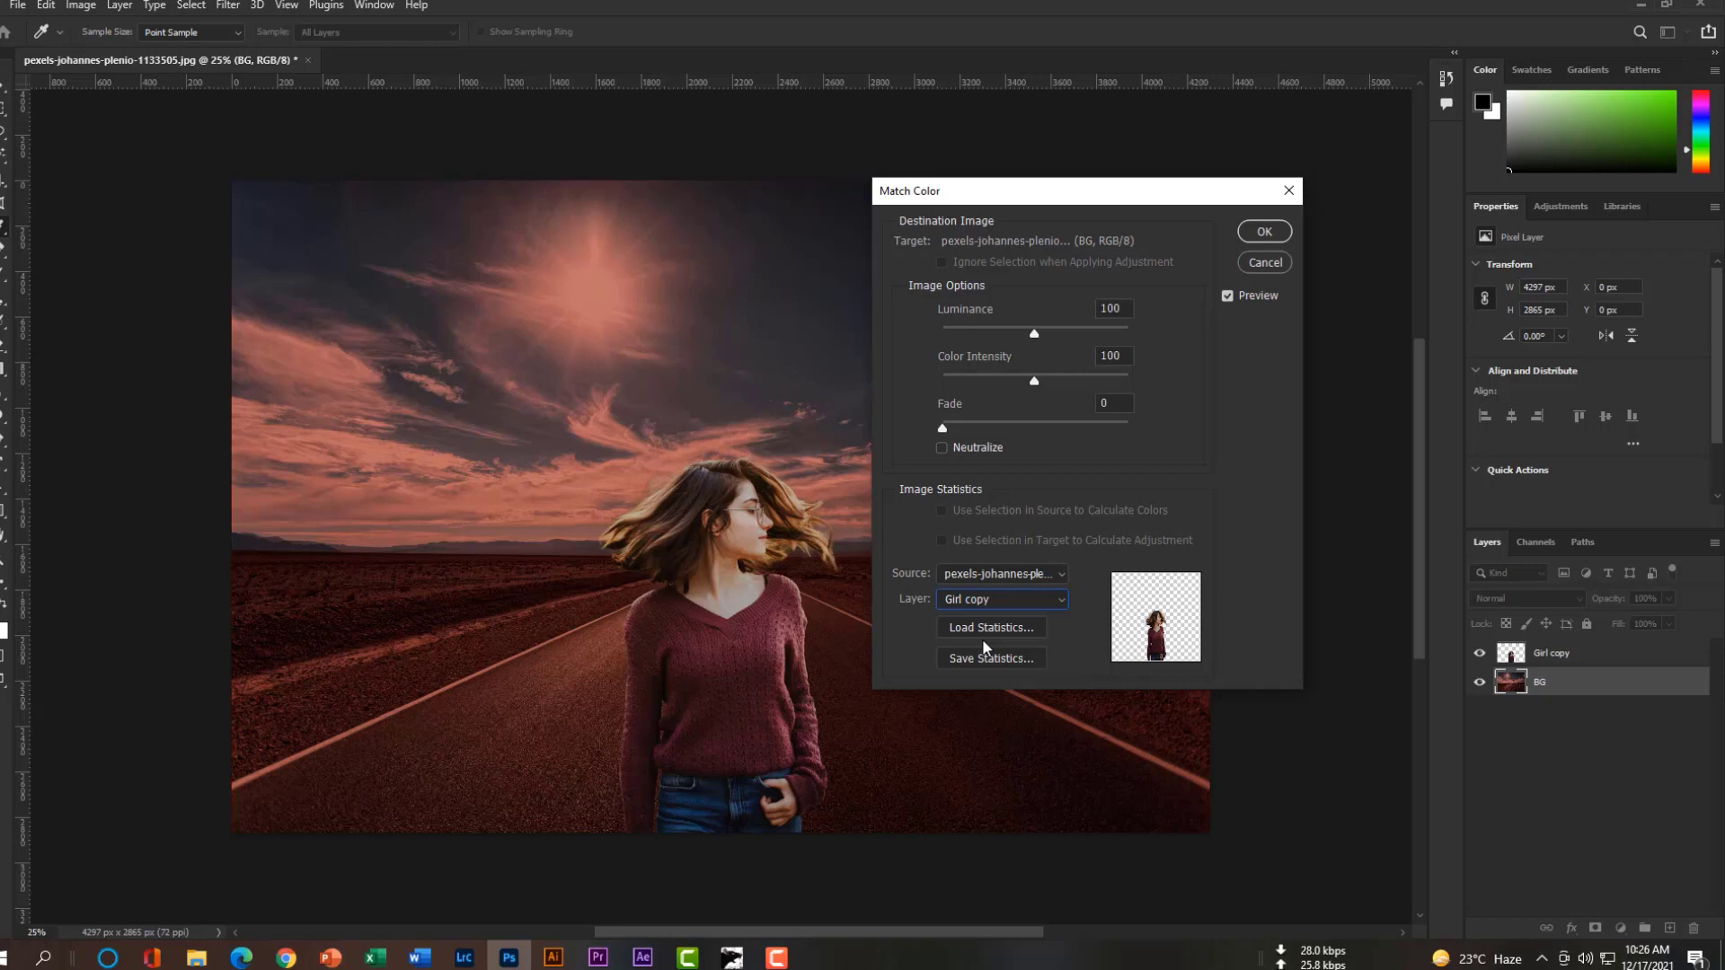
{"action": "mouse_move", "coordinate": [1240, 264]}
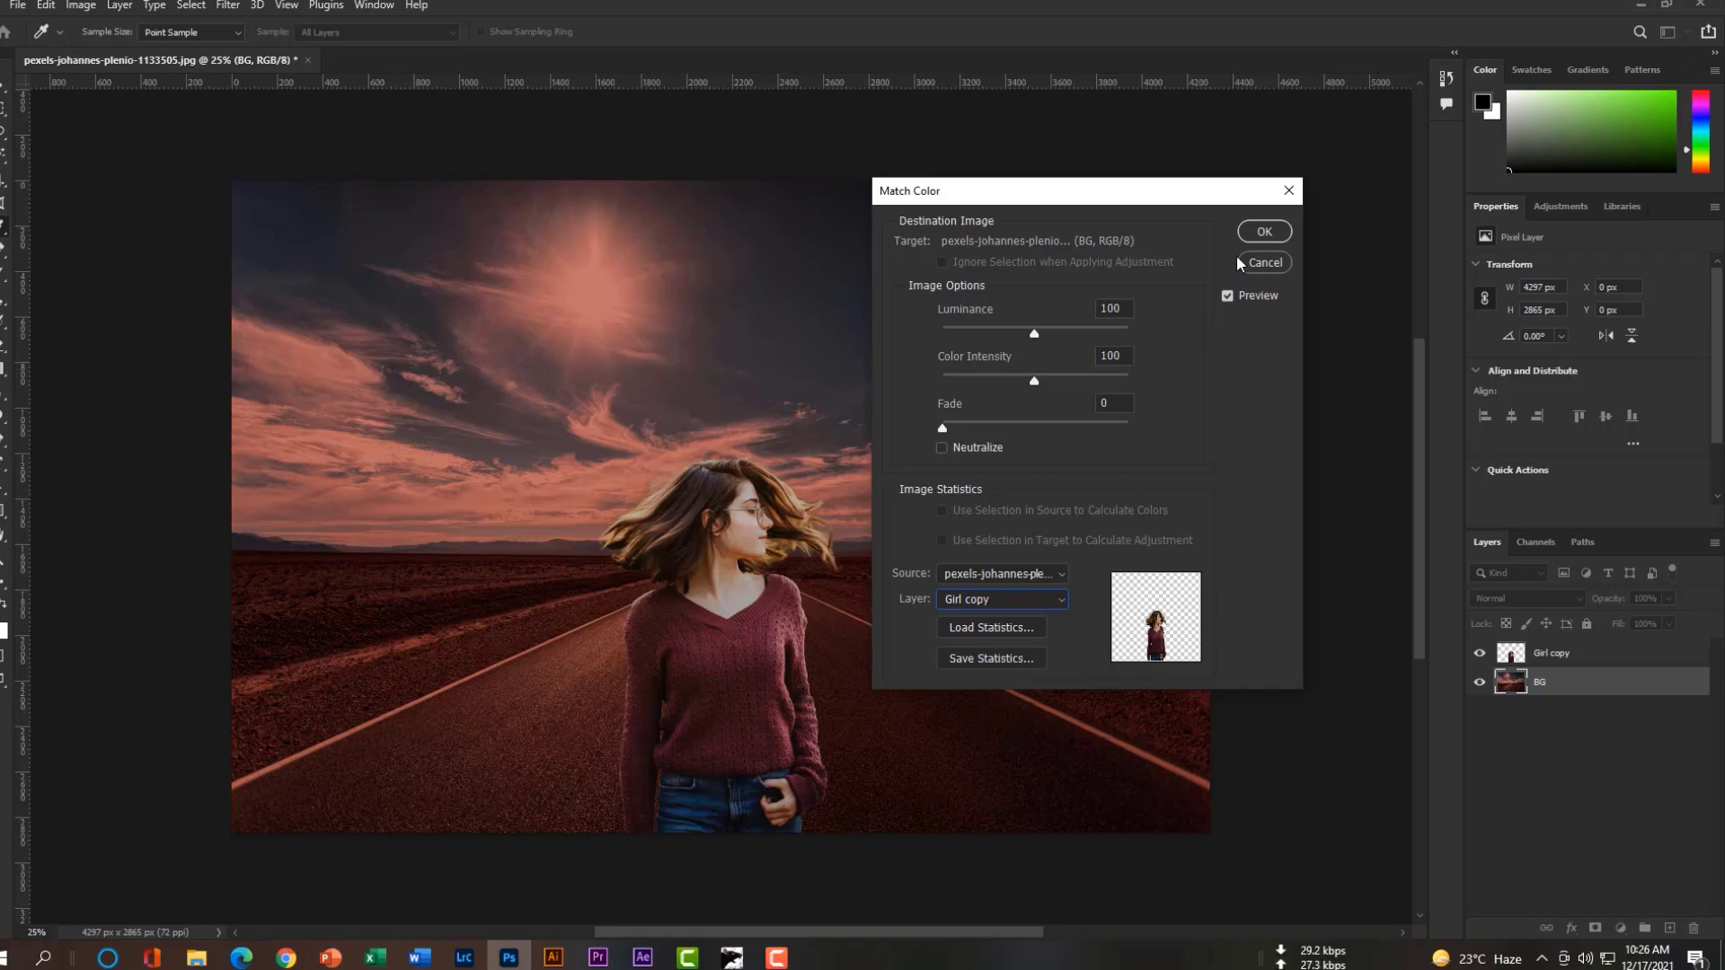
Raise Match Color's Color Intensity to the maximum of 200
{"action": "left_click_drag", "start_coordinate": [1032, 381], "coordinate": [1023, 381]}
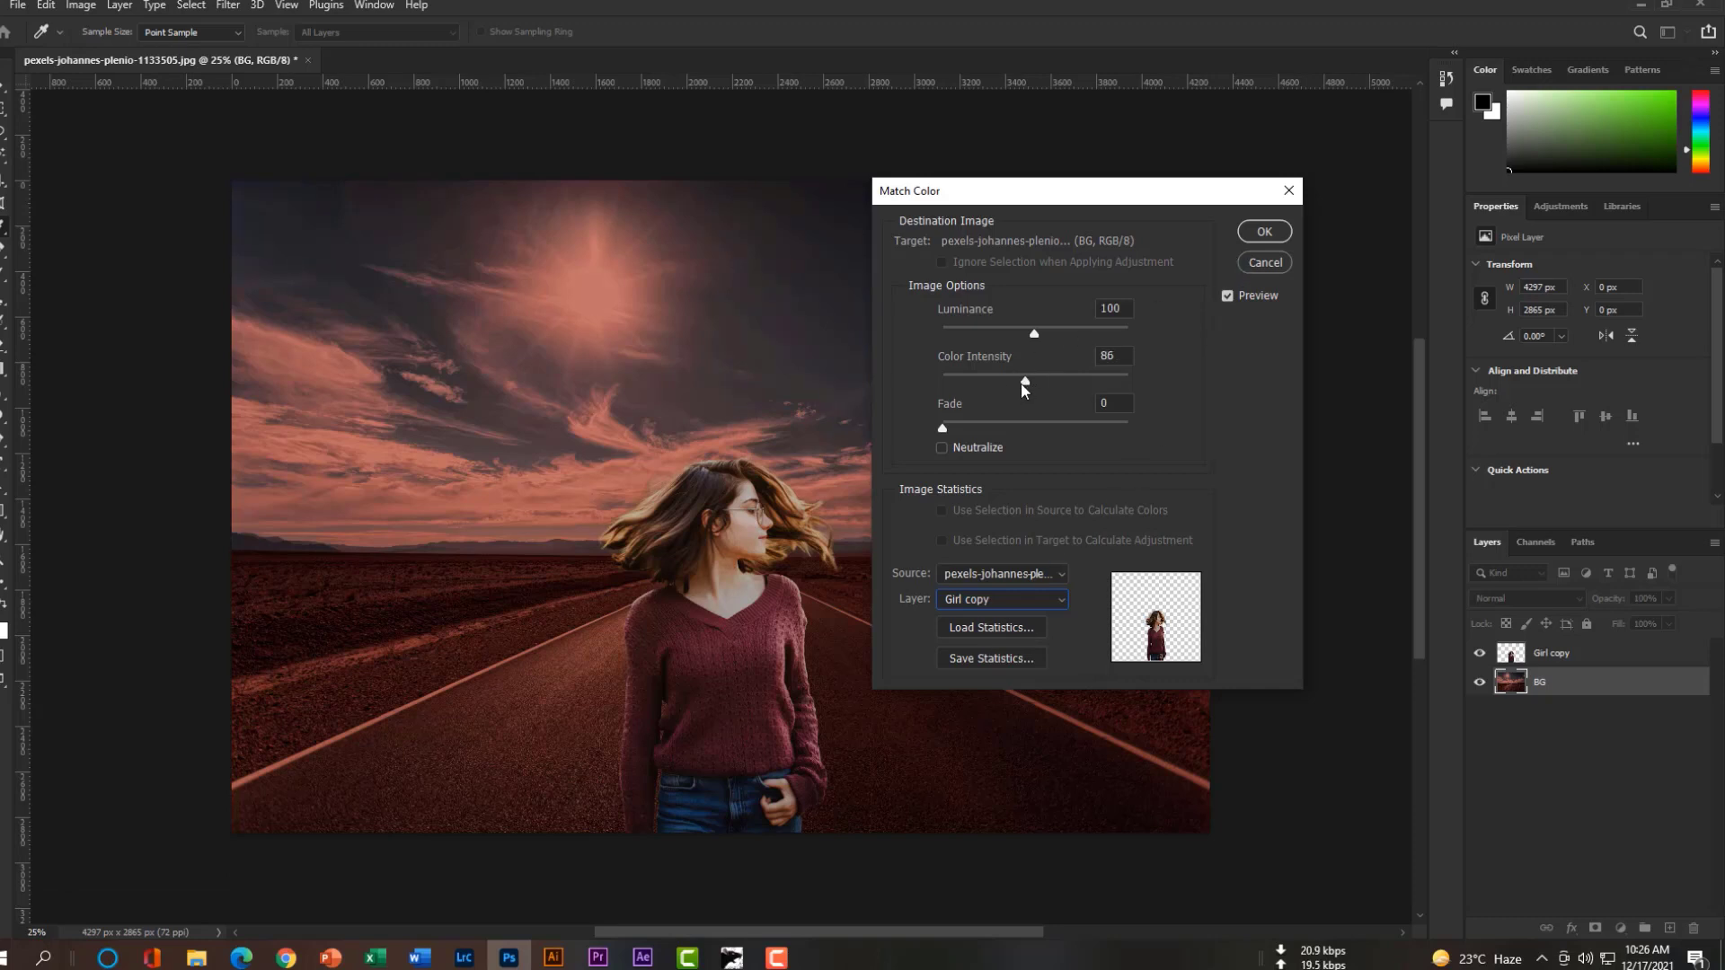
{"action": "left_click_drag", "start_coordinate": [1017, 381], "coordinate": [1035, 381]}
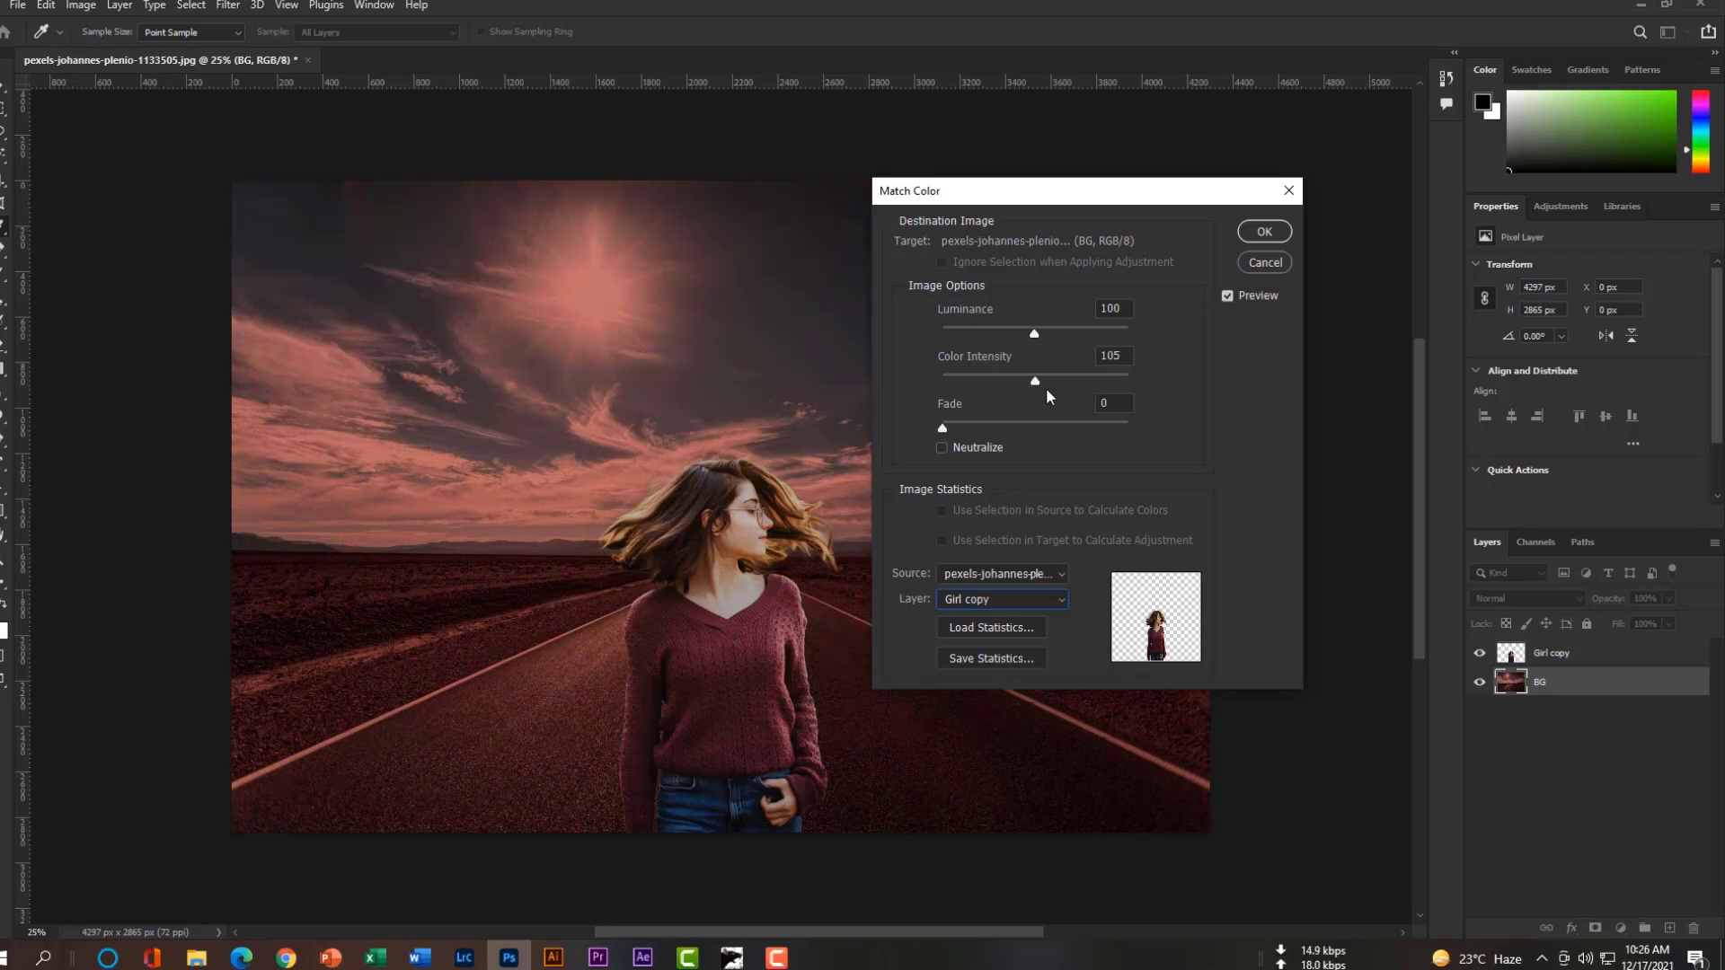
{"action": "left_click_drag", "start_coordinate": [1031, 380], "coordinate": [1046, 381]}
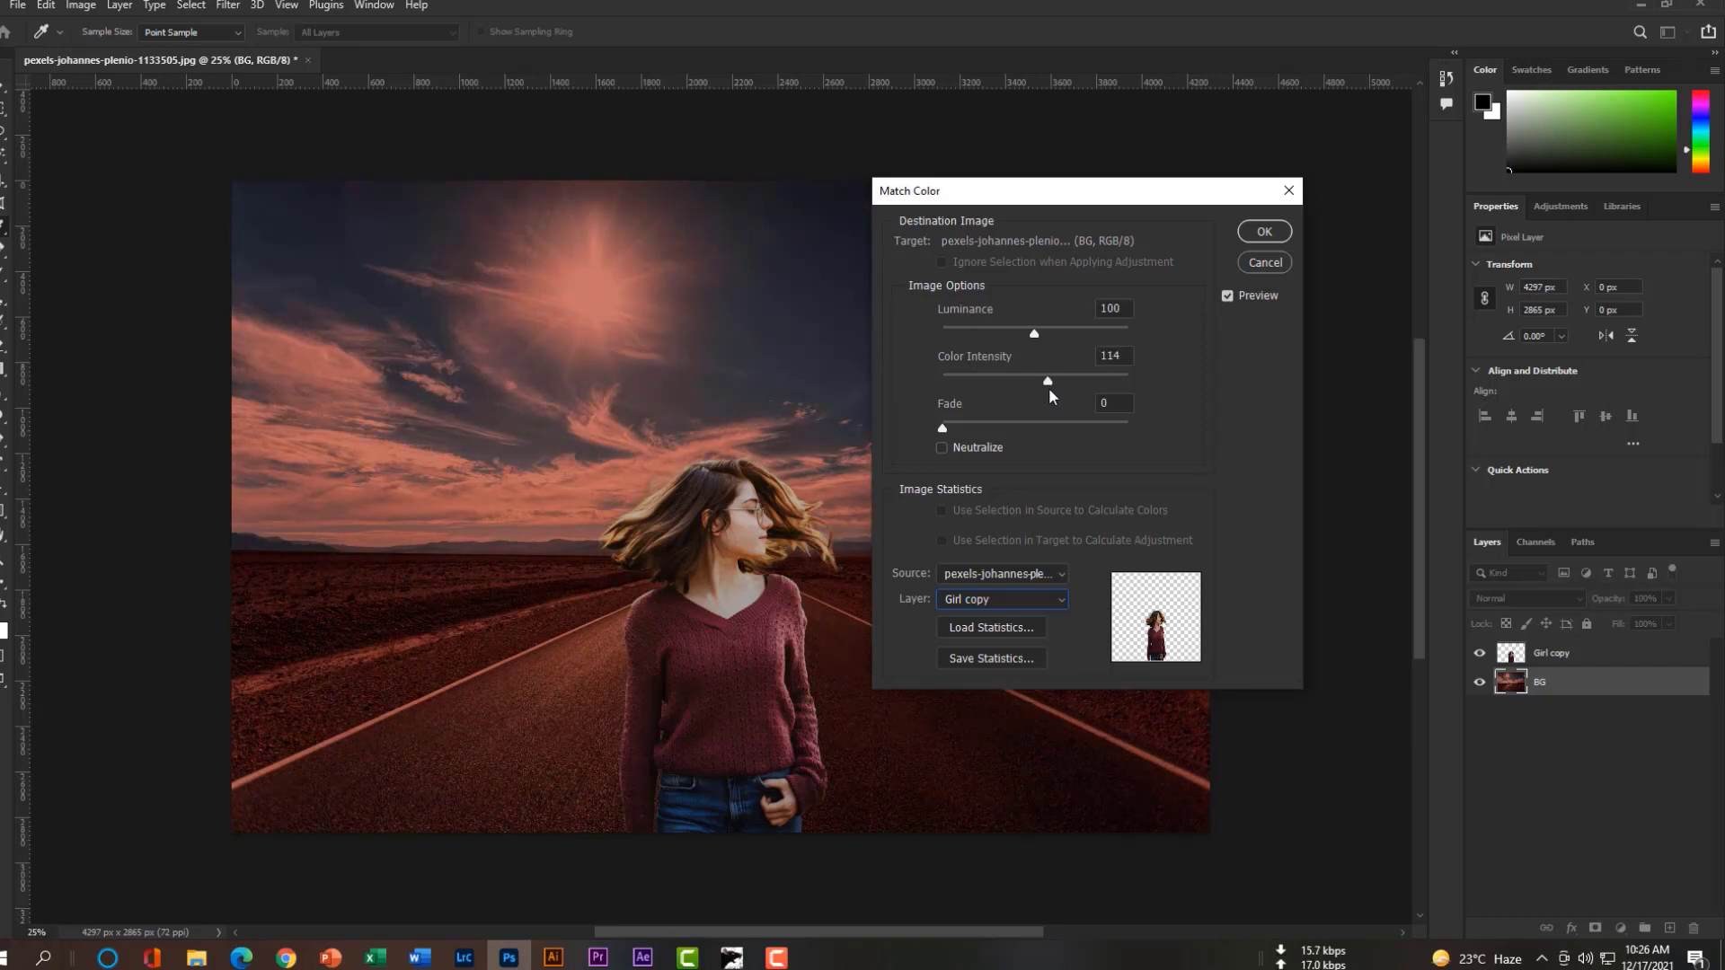
{"action": "left_click_drag", "start_coordinate": [1046, 379], "coordinate": [1066, 379]}
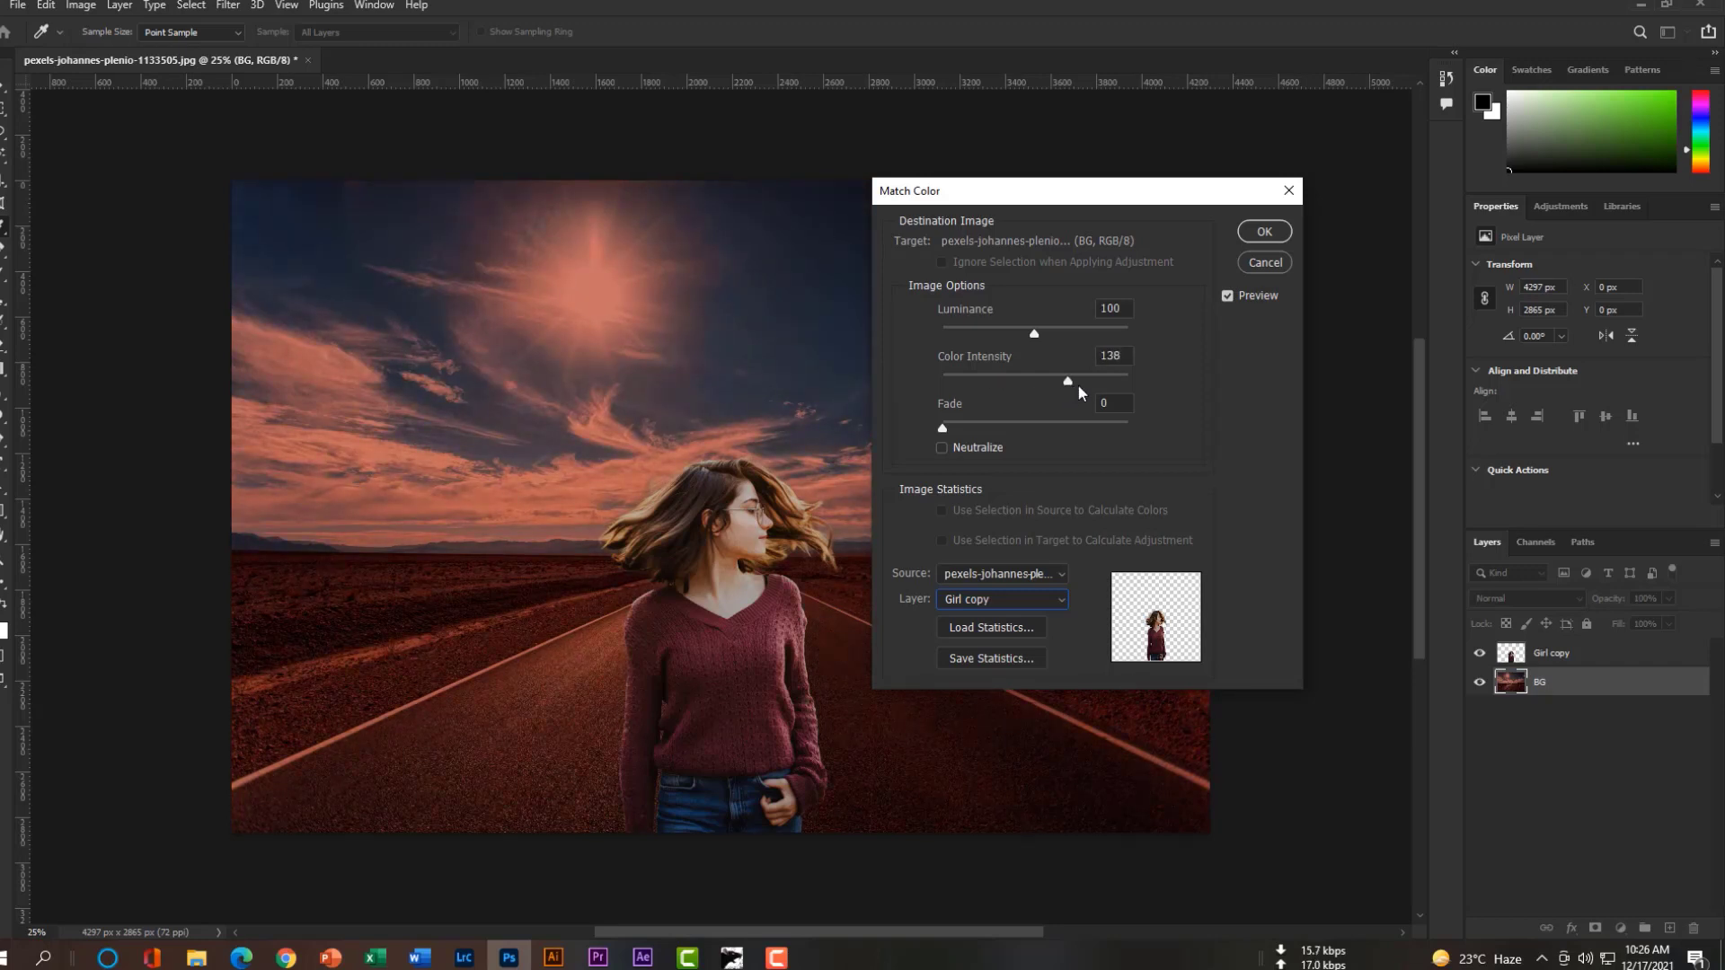
{"action": "left_click_drag", "start_coordinate": [1066, 381], "coordinate": [1124, 381]}
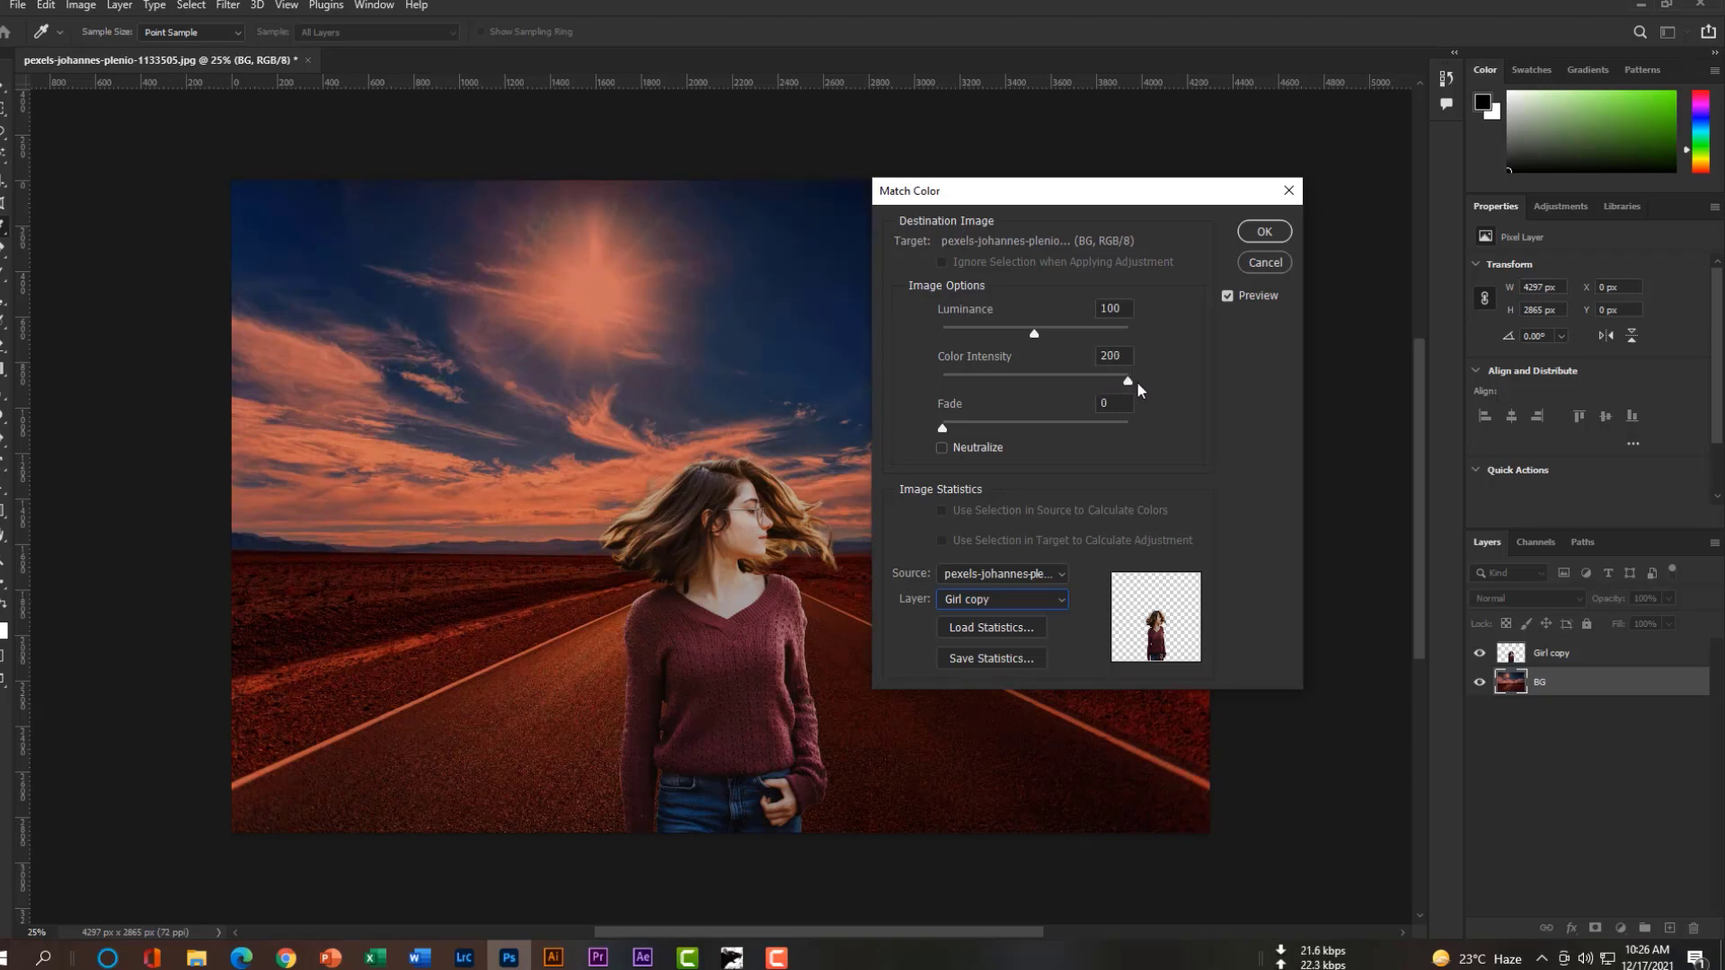
Set Luminance to 200 and Fade to 33, then apply the colour match to the road scene
{"action": "left_click_drag", "start_coordinate": [1031, 334], "coordinate": [1057, 334]}
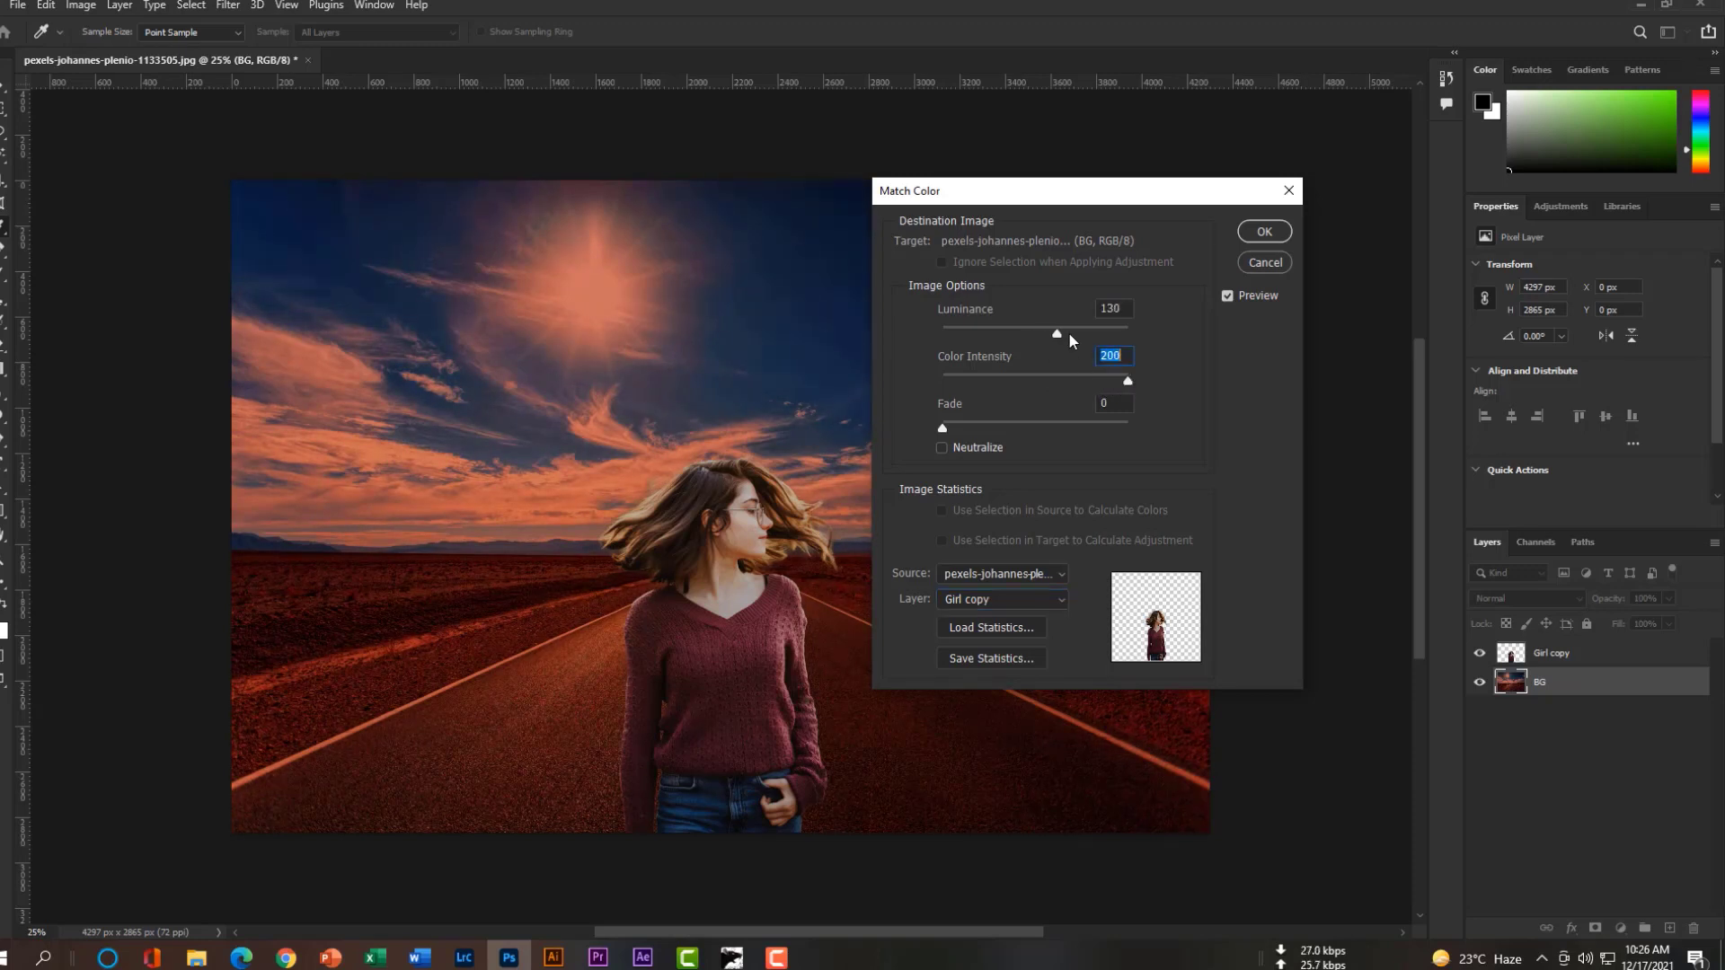
{"action": "left_click_drag", "start_coordinate": [1055, 334], "coordinate": [1125, 335]}
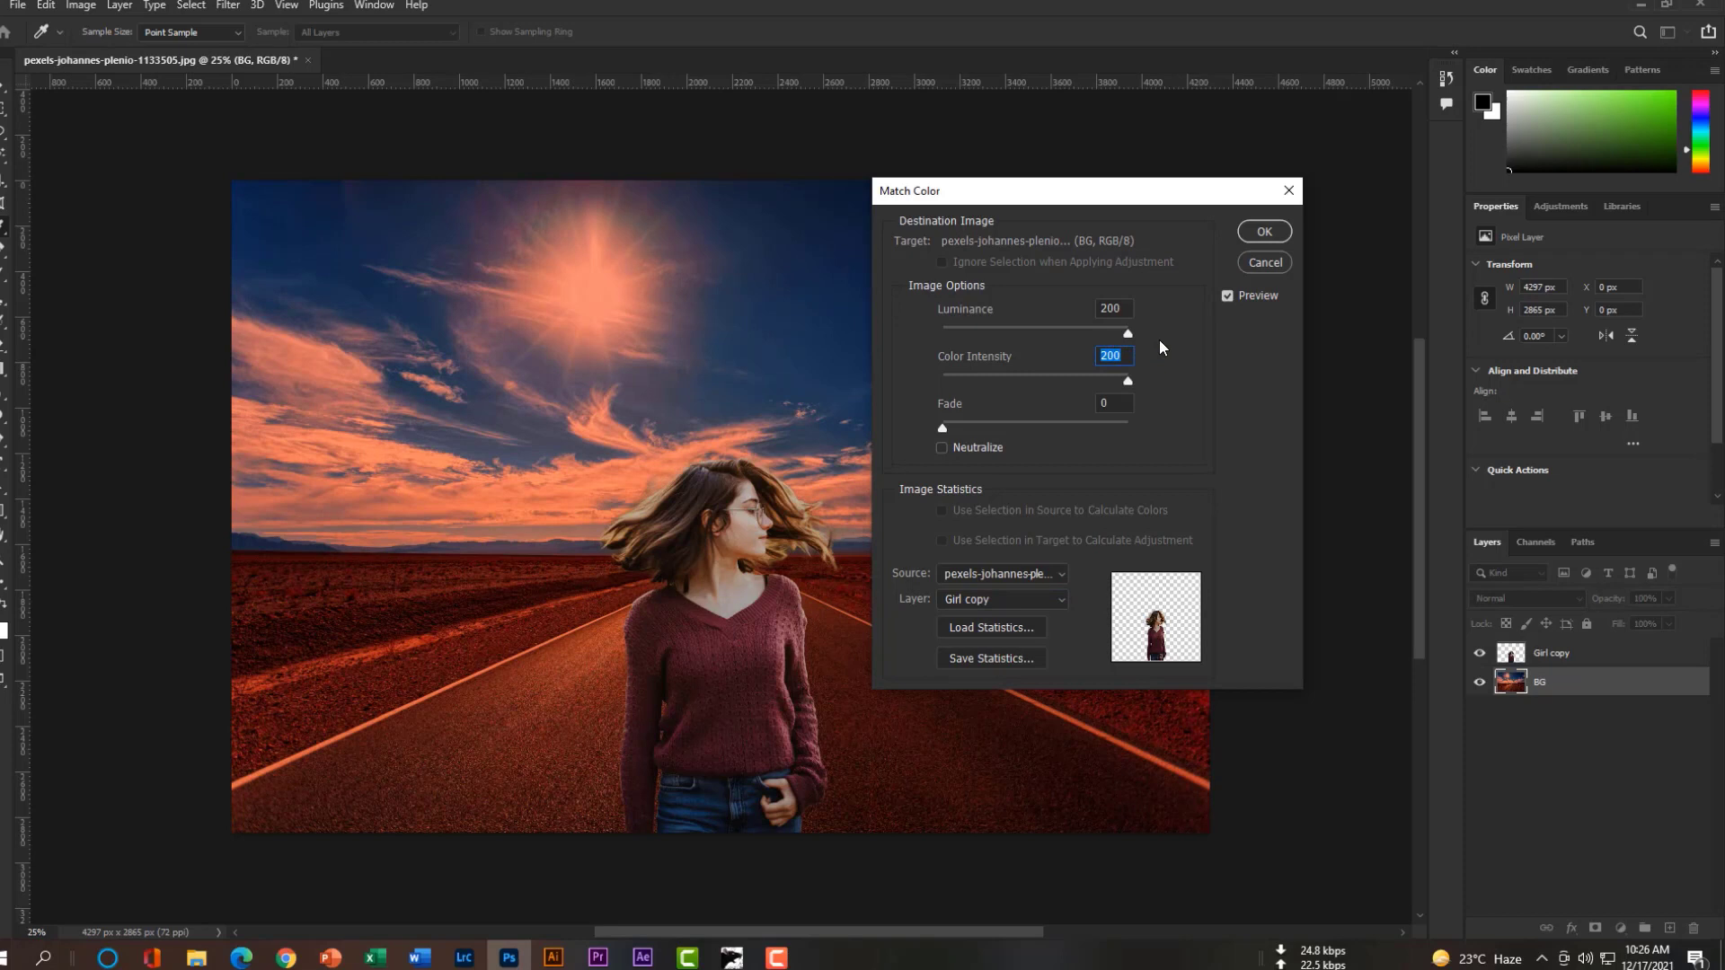
{"action": "left_click_drag", "start_coordinate": [1127, 332], "coordinate": [1037, 333]}
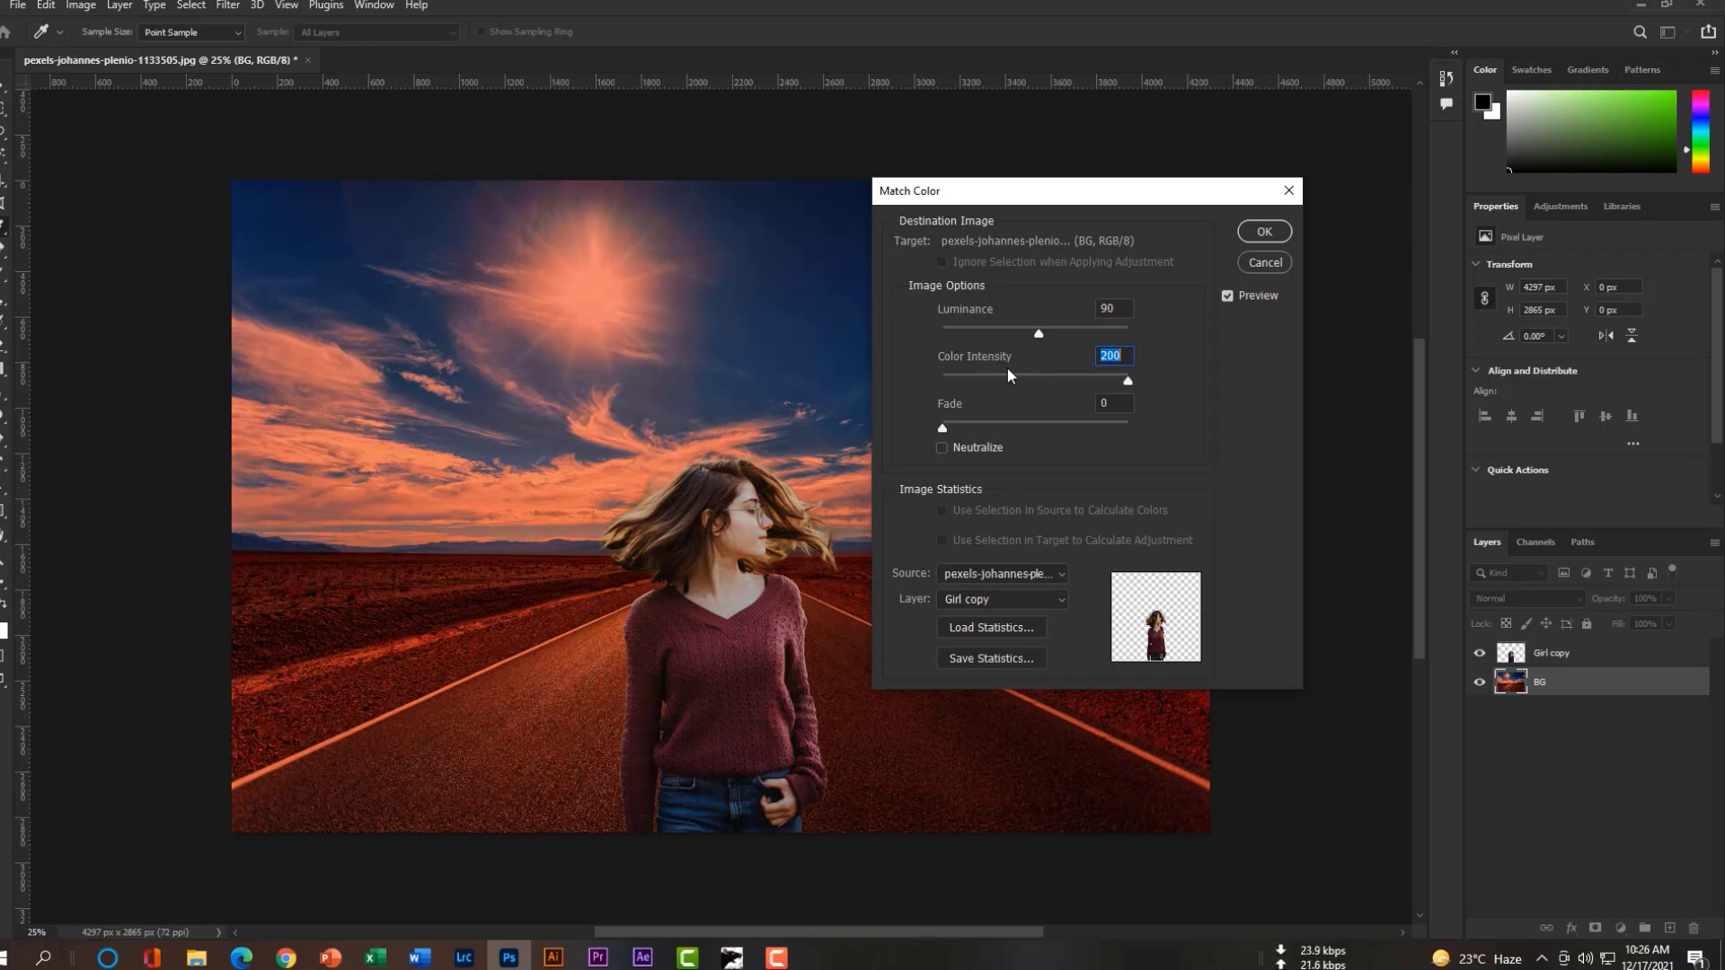
{"action": "left_click_drag", "start_coordinate": [1035, 332], "coordinate": [942, 332]}
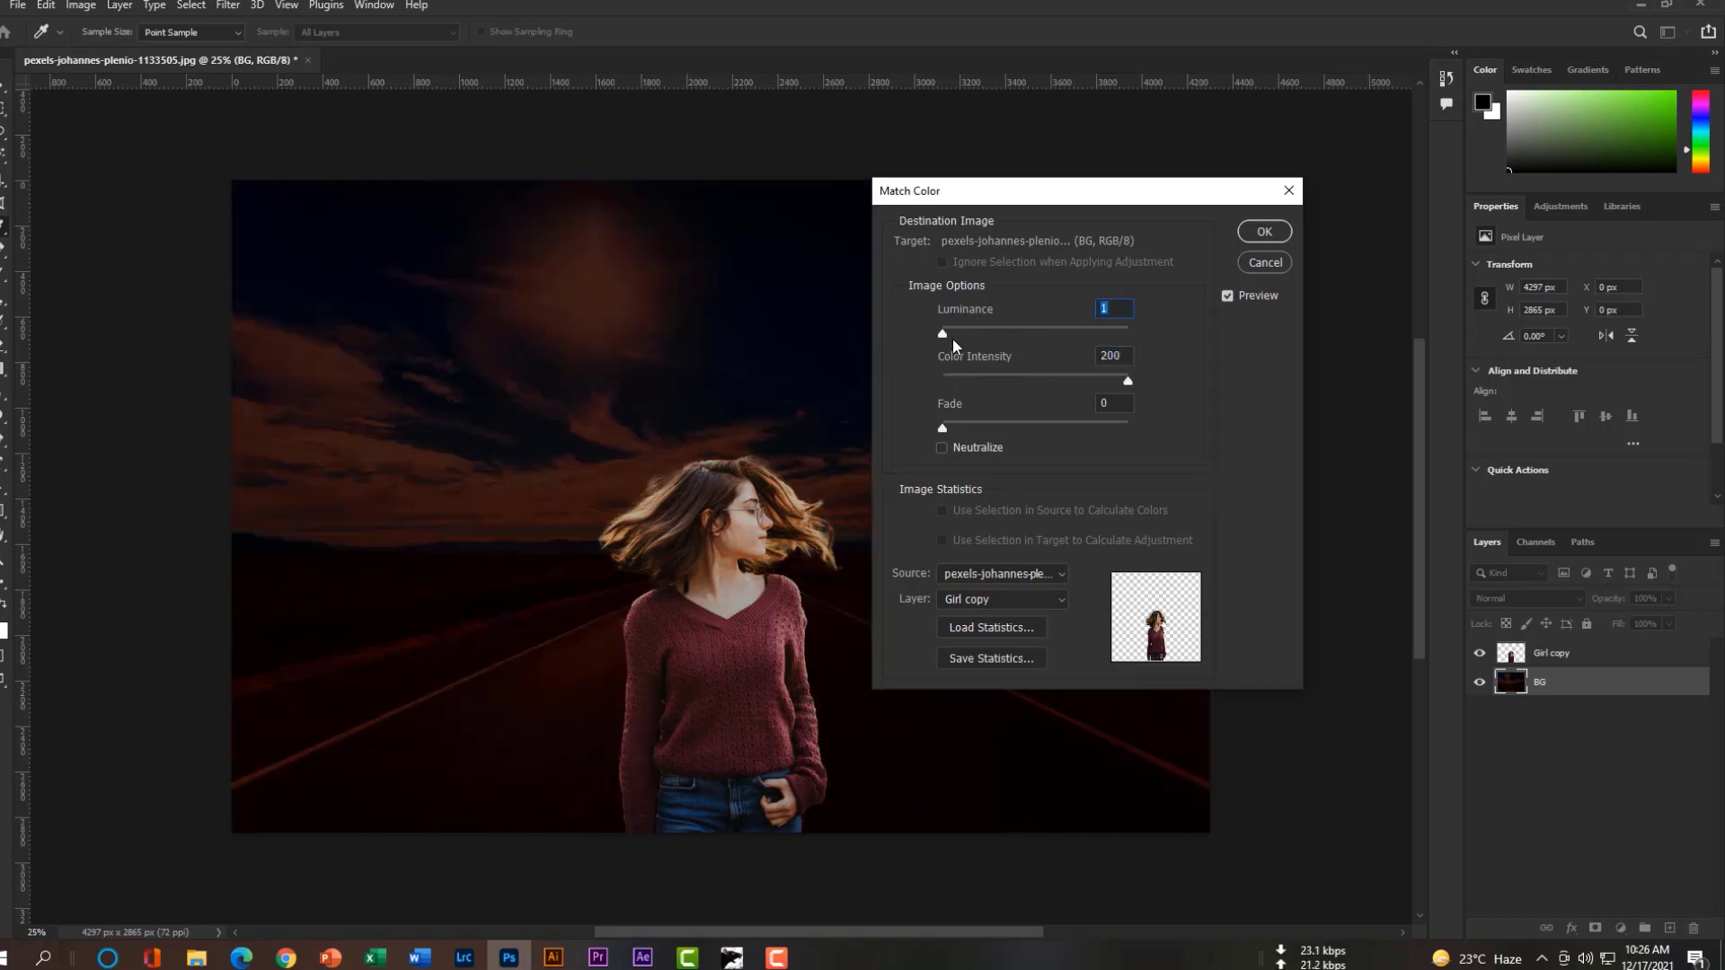
{"action": "left_click_drag", "start_coordinate": [943, 334], "coordinate": [1037, 334]}
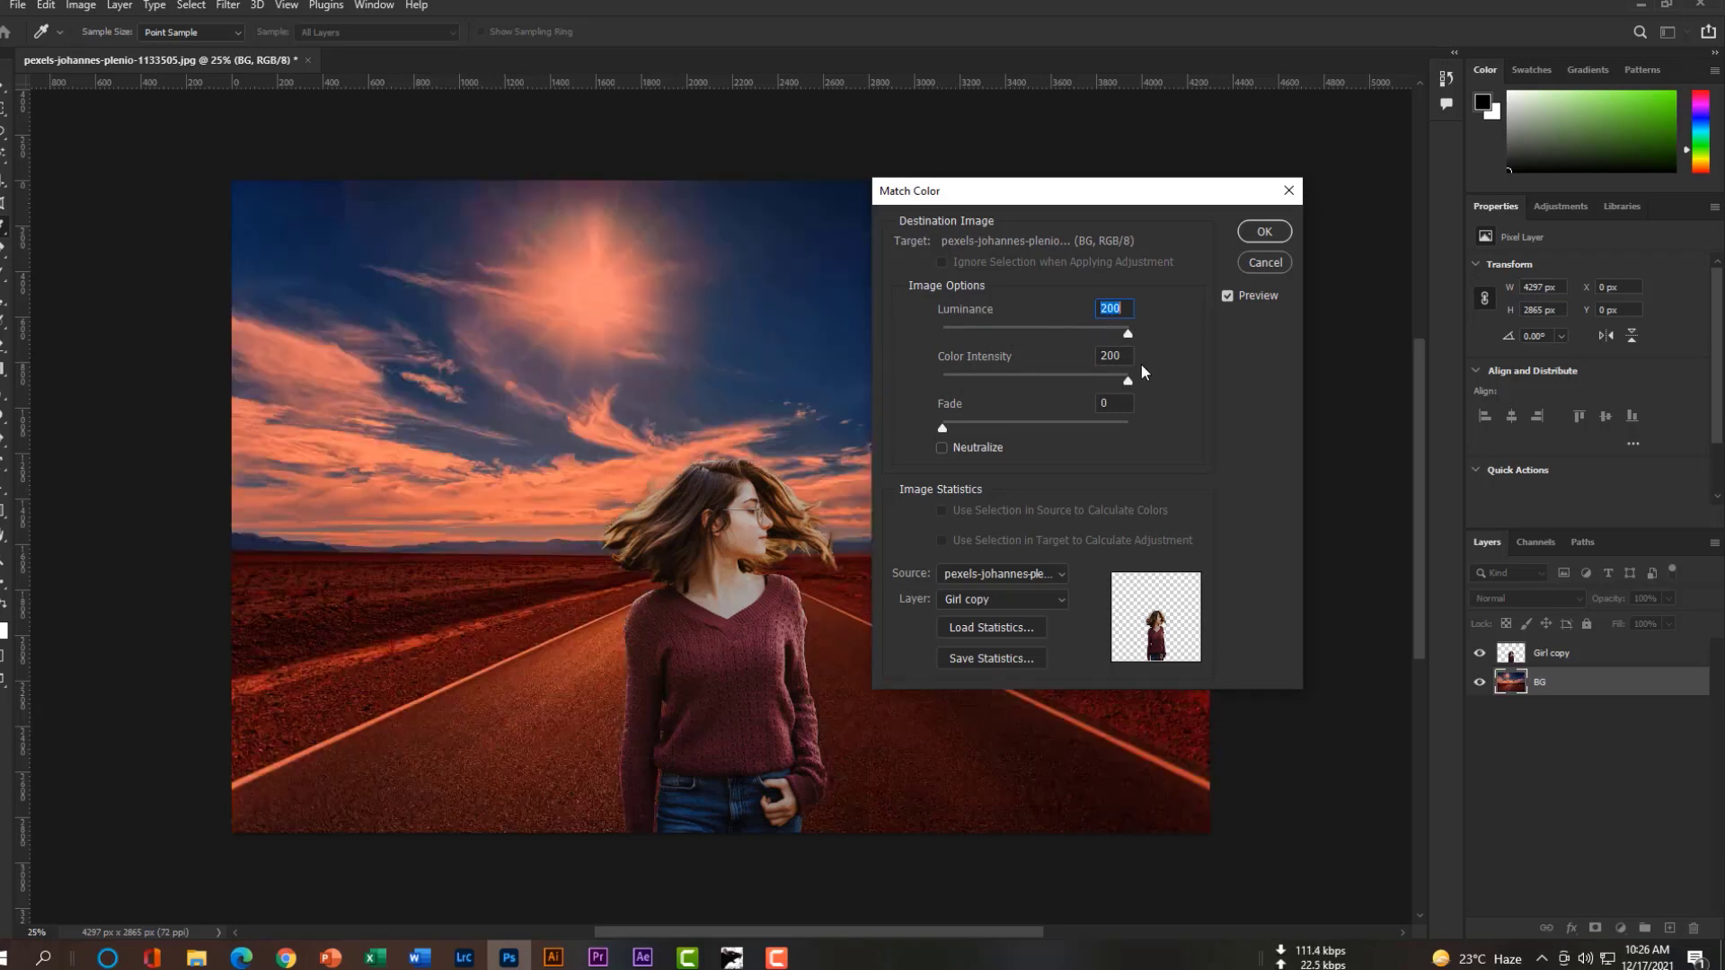
{"action": "mouse_move", "coordinate": [943, 432]}
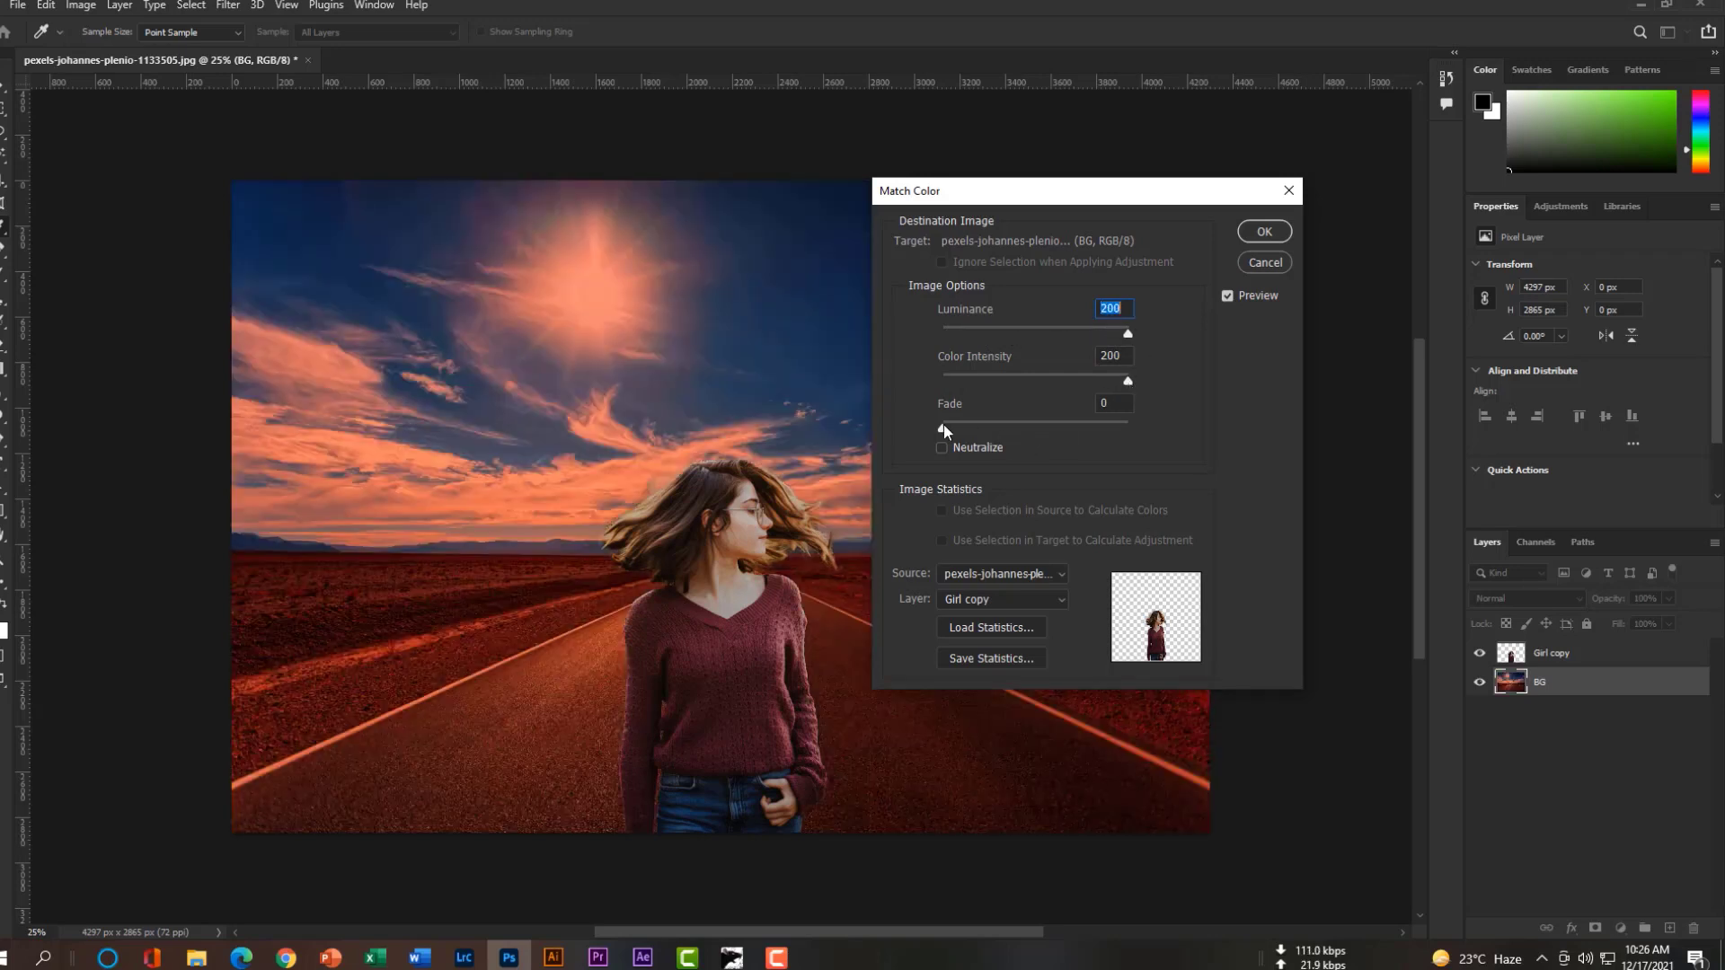
{"action": "left_click_drag", "start_coordinate": [944, 420], "coordinate": [988, 421]}
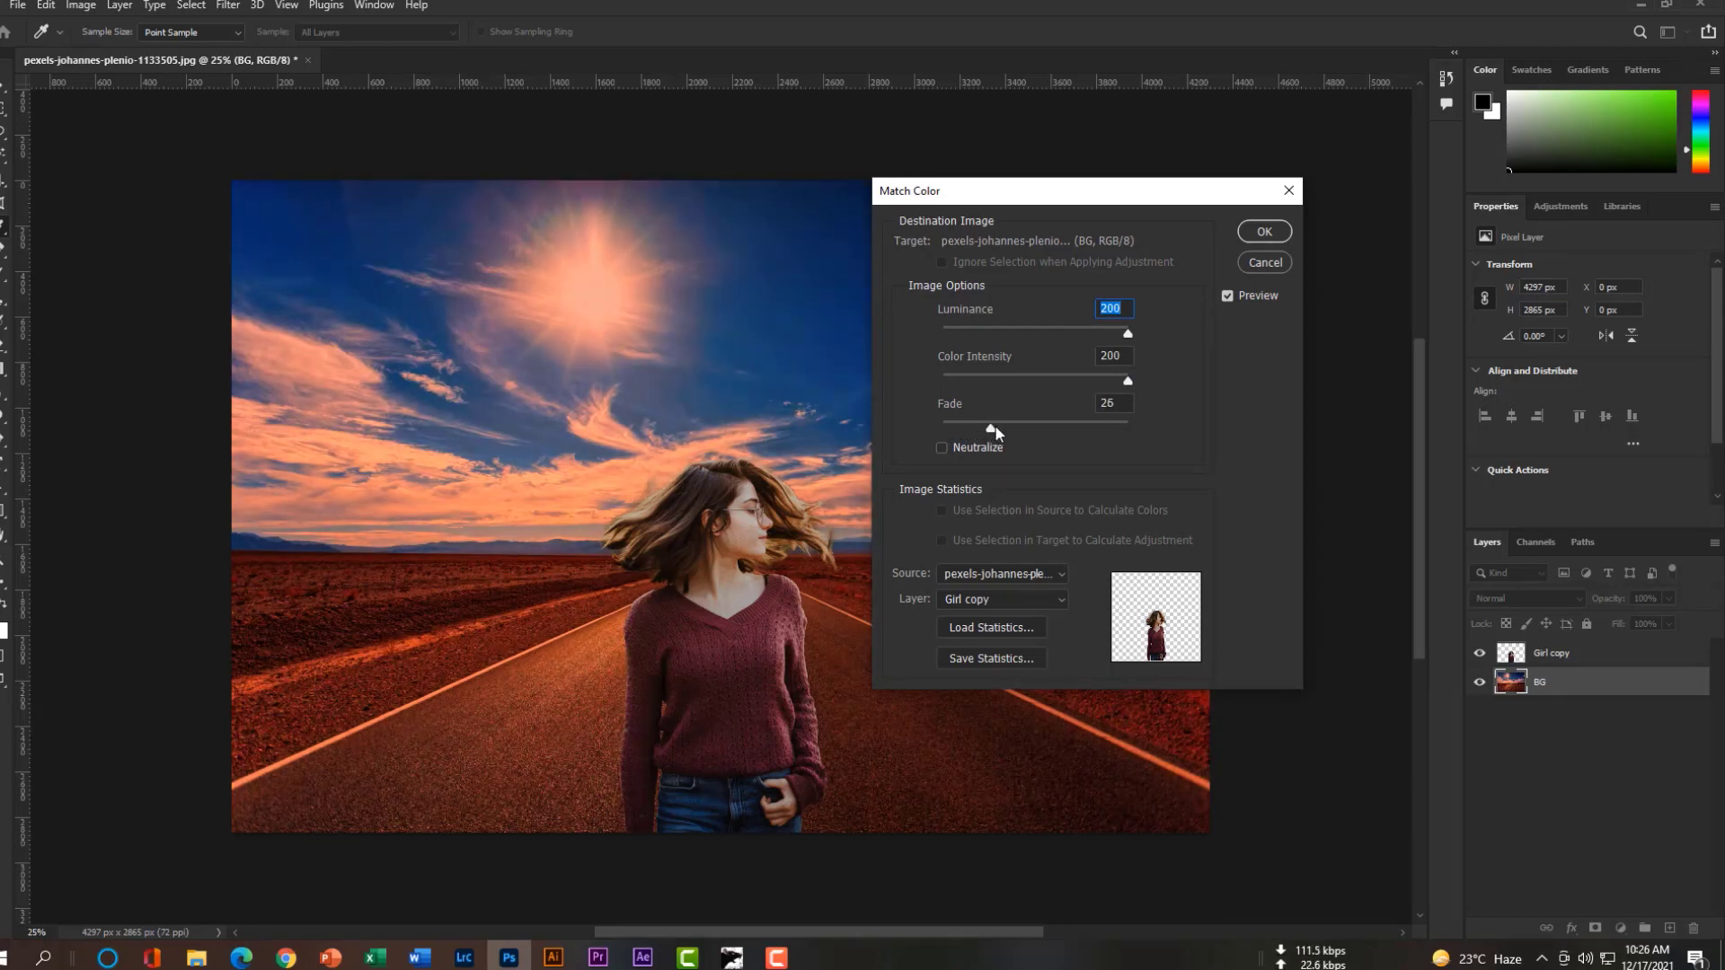
{"action": "left_click_drag", "start_coordinate": [987, 428], "coordinate": [1003, 427]}
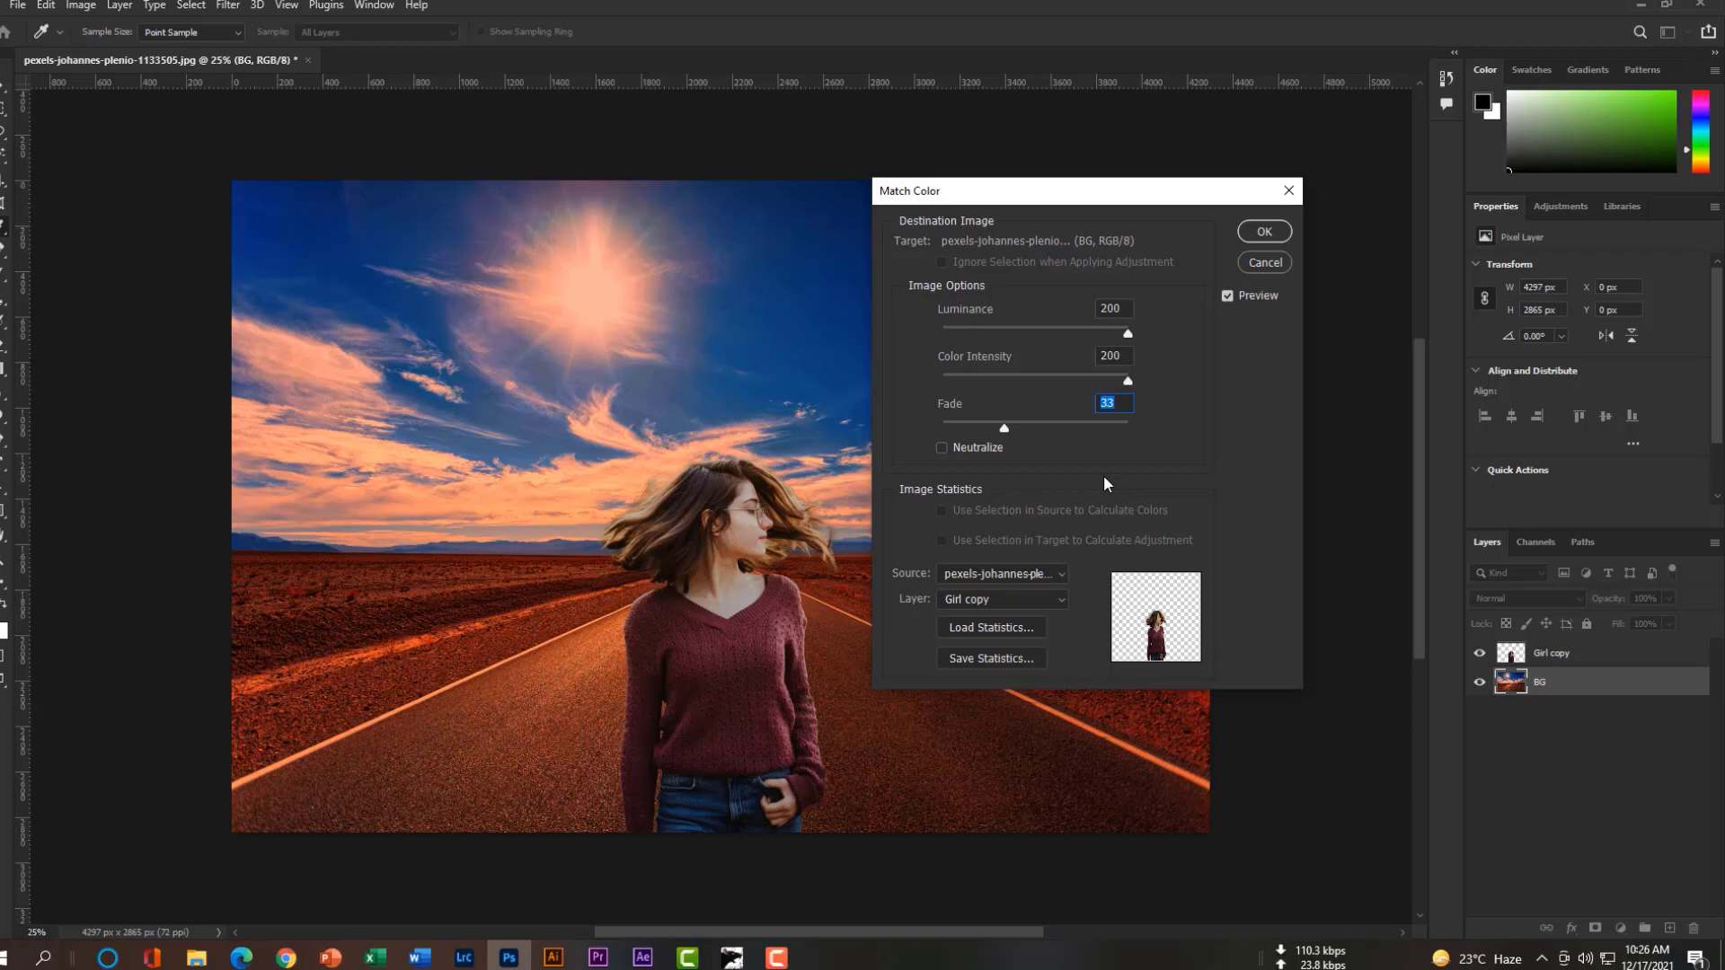
{"action": "left_click", "coordinate": [1263, 232]}
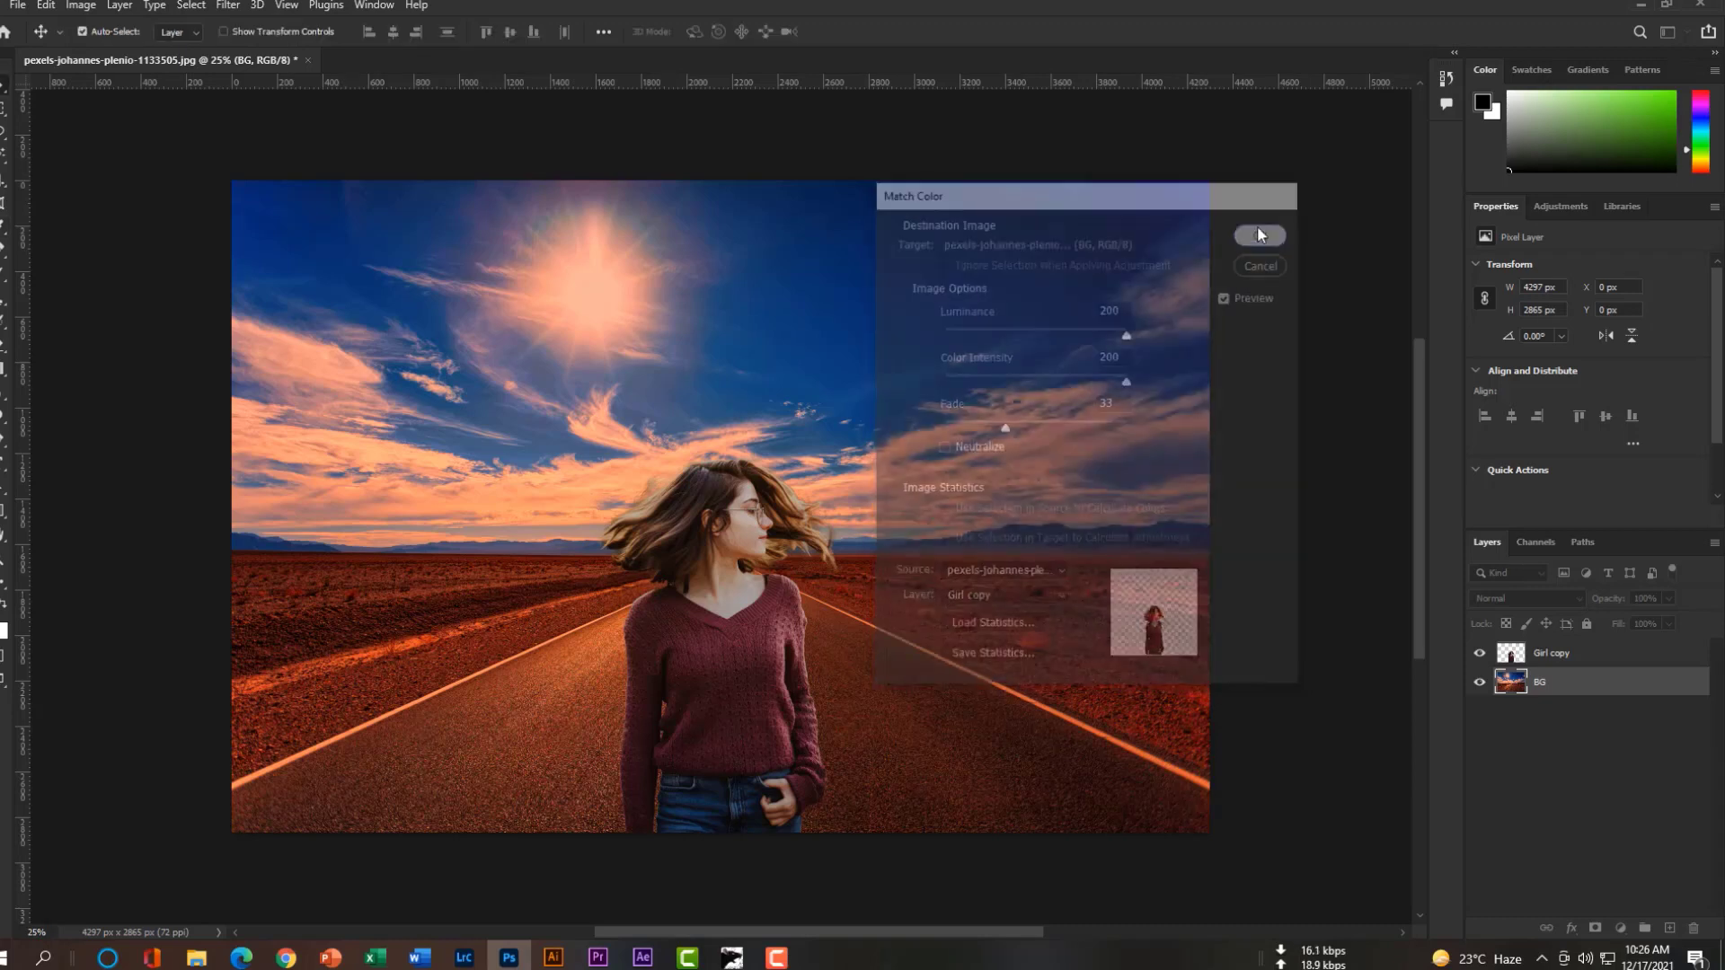
{"action": "left_click", "coordinate": [1258, 234]}
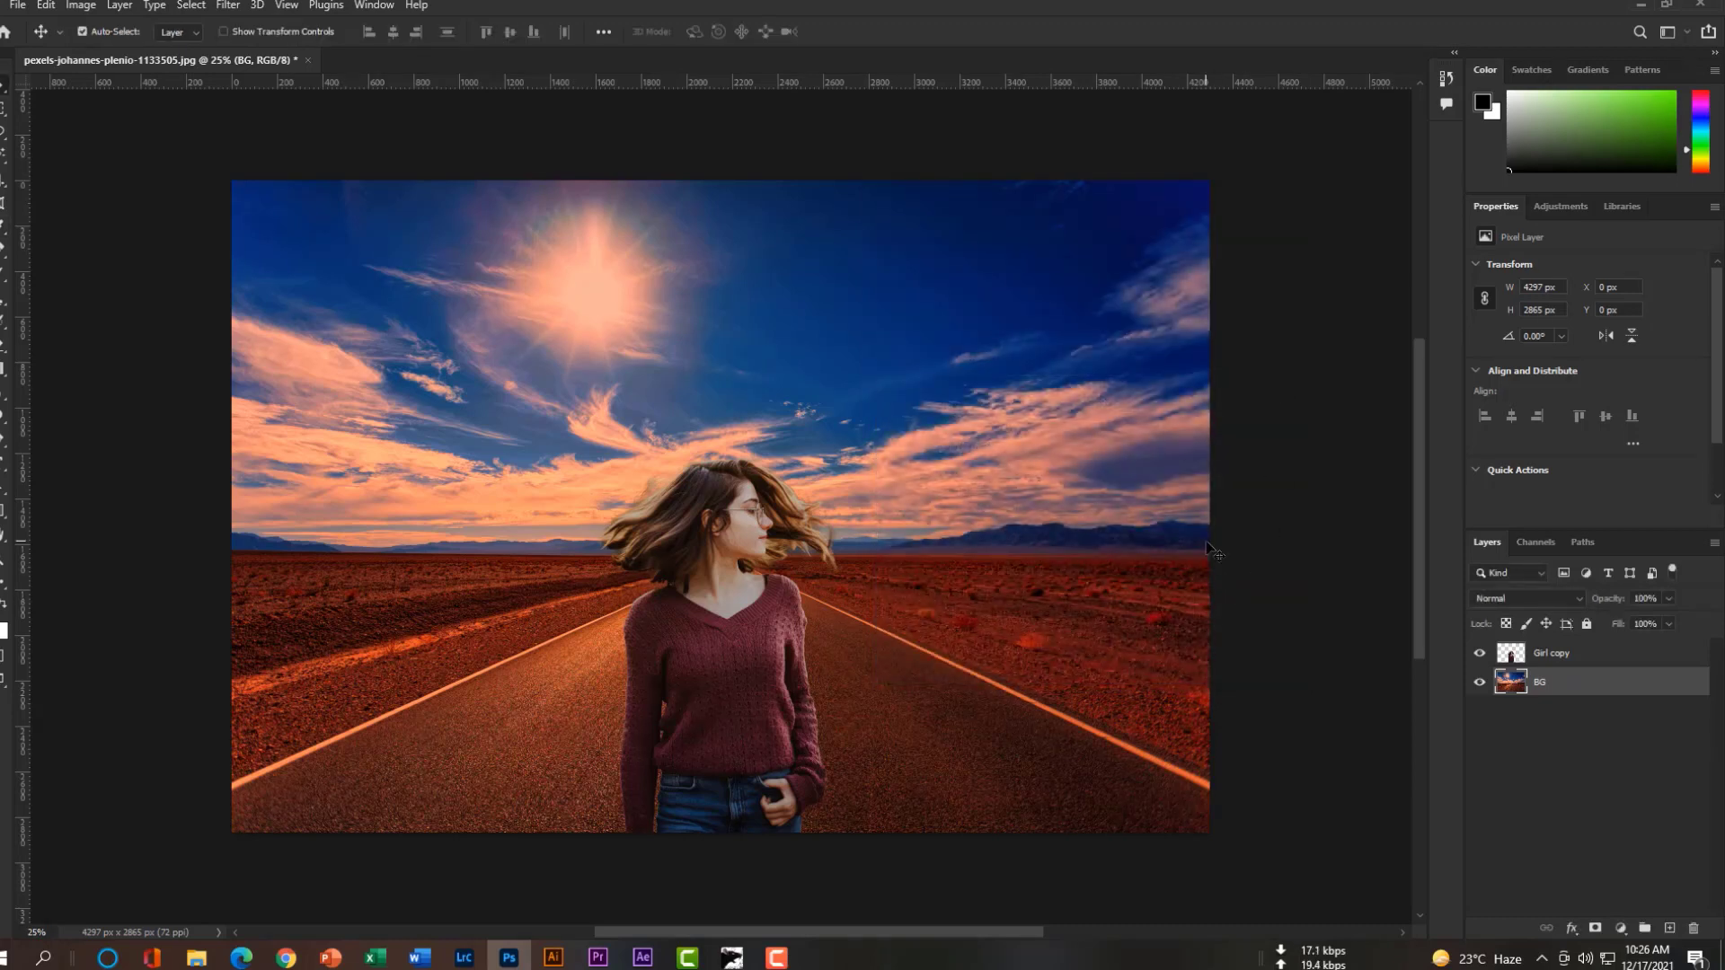